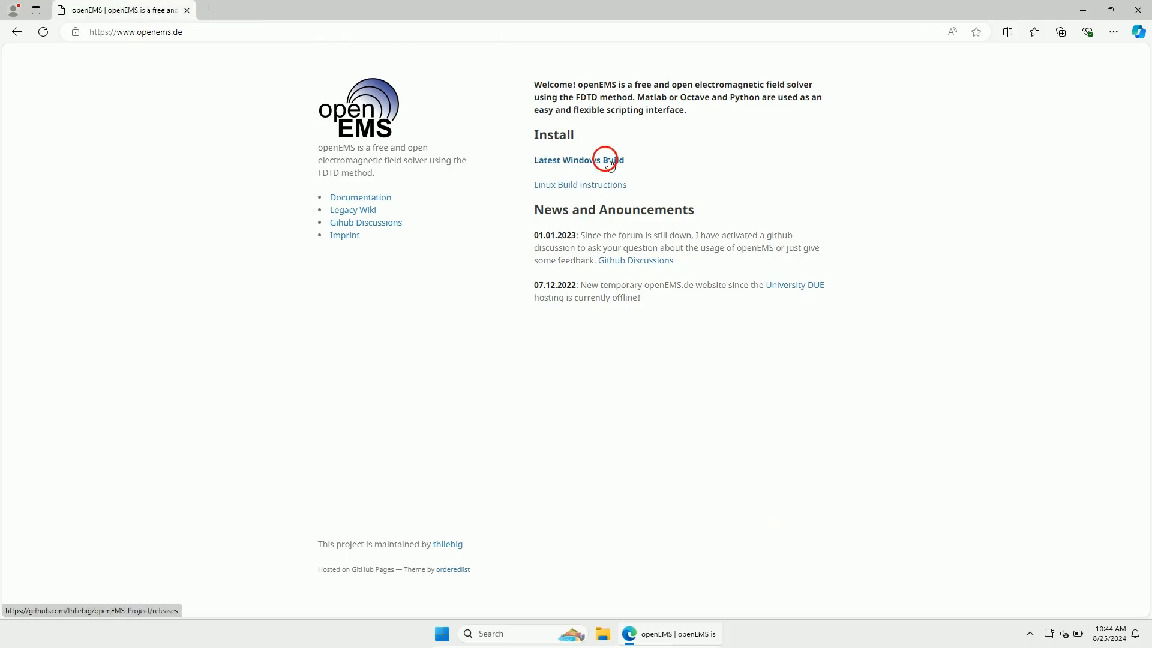
Download openEMS_v0.0.36.zip from the latest Windows build GitHub releases page.
left_click(576, 160)
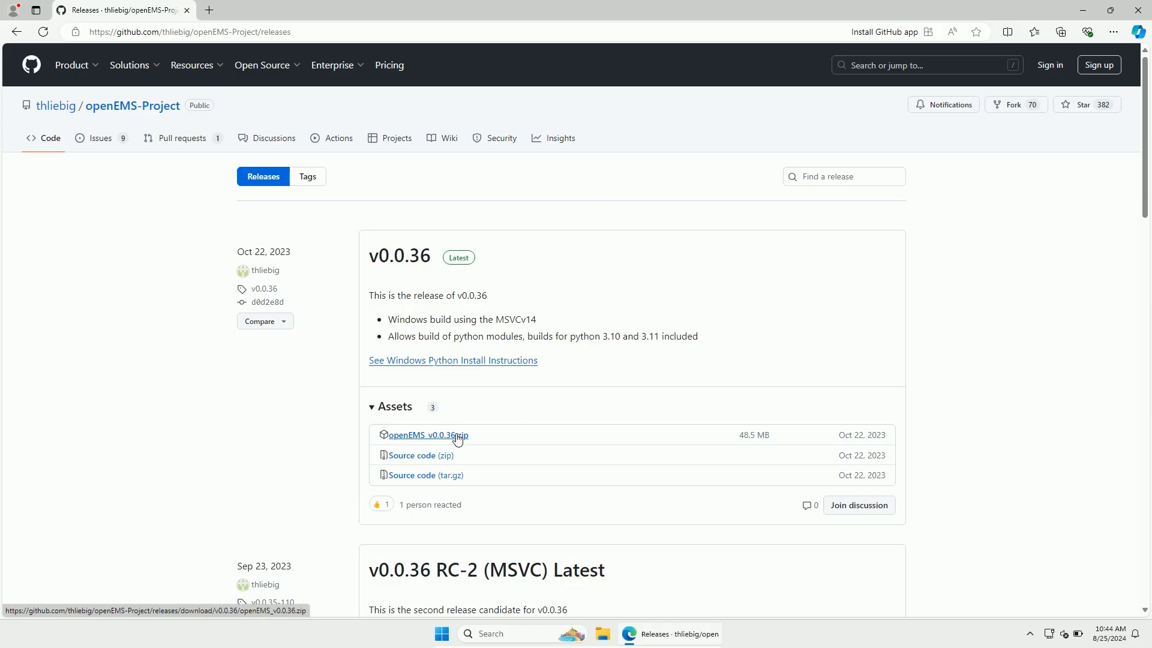
left_click(428, 434)
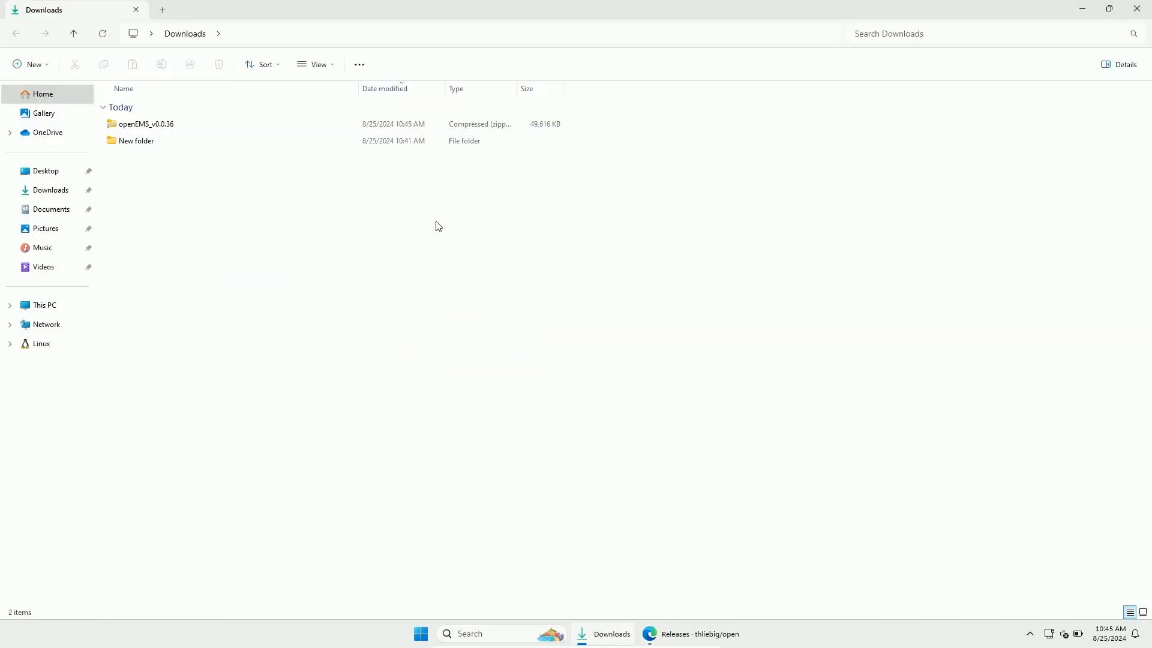
Extract the downloaded openEMS_v0.0.36 zip and cut the extracted folder.
left_click(147, 124)
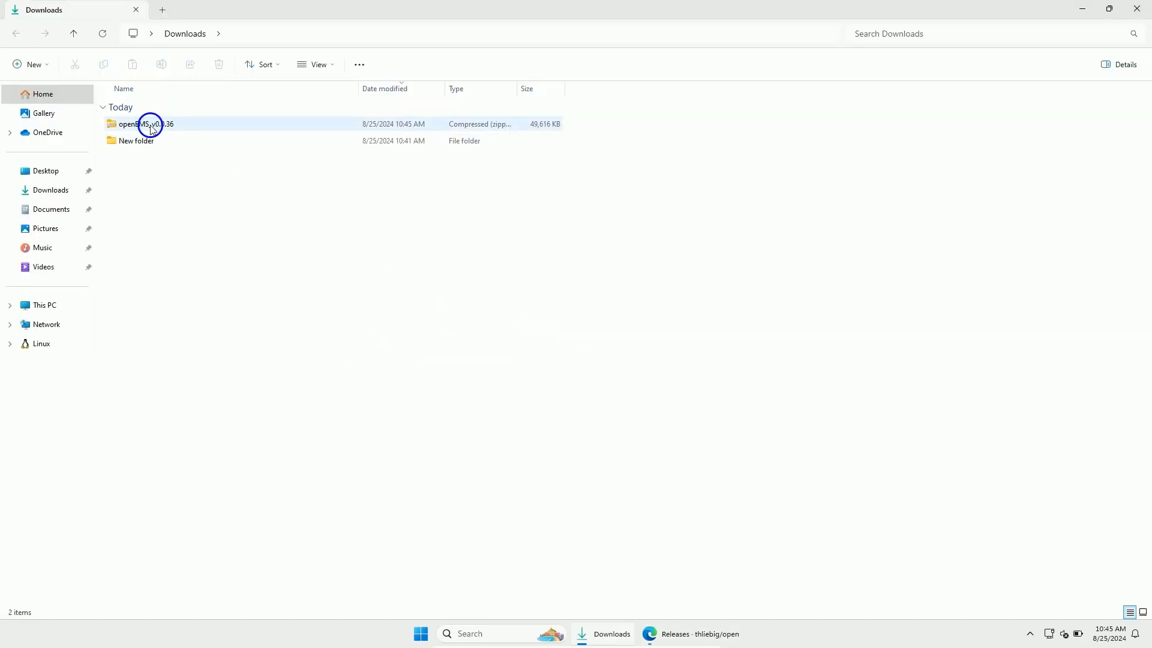
right_click(146, 123)
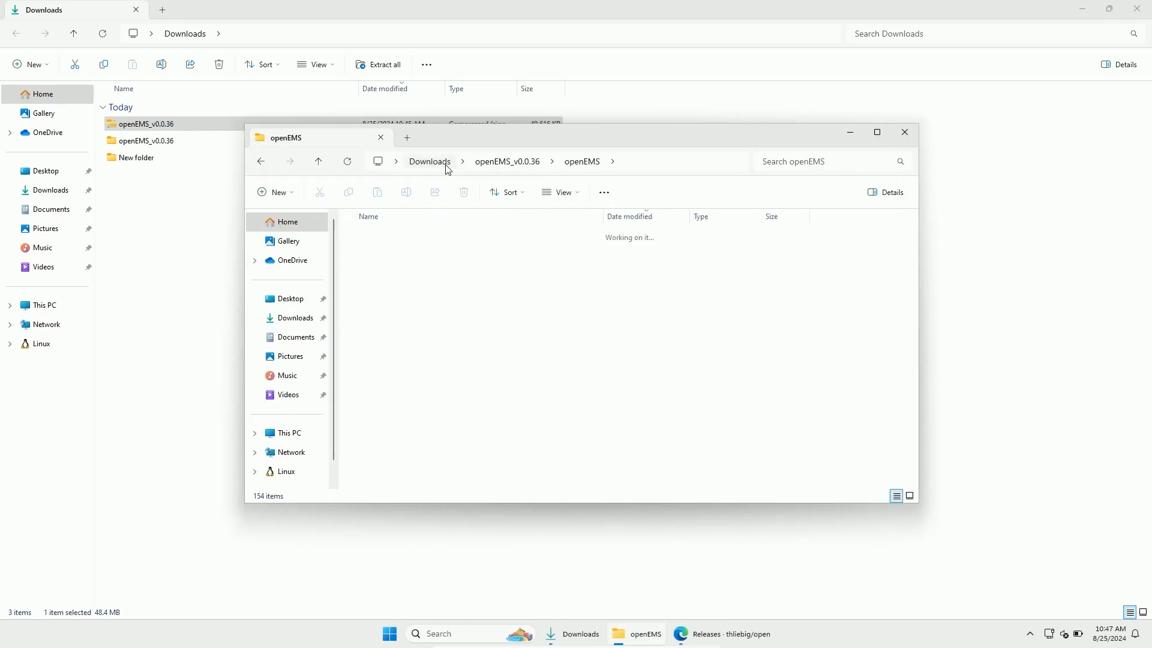
right_click(379, 268)
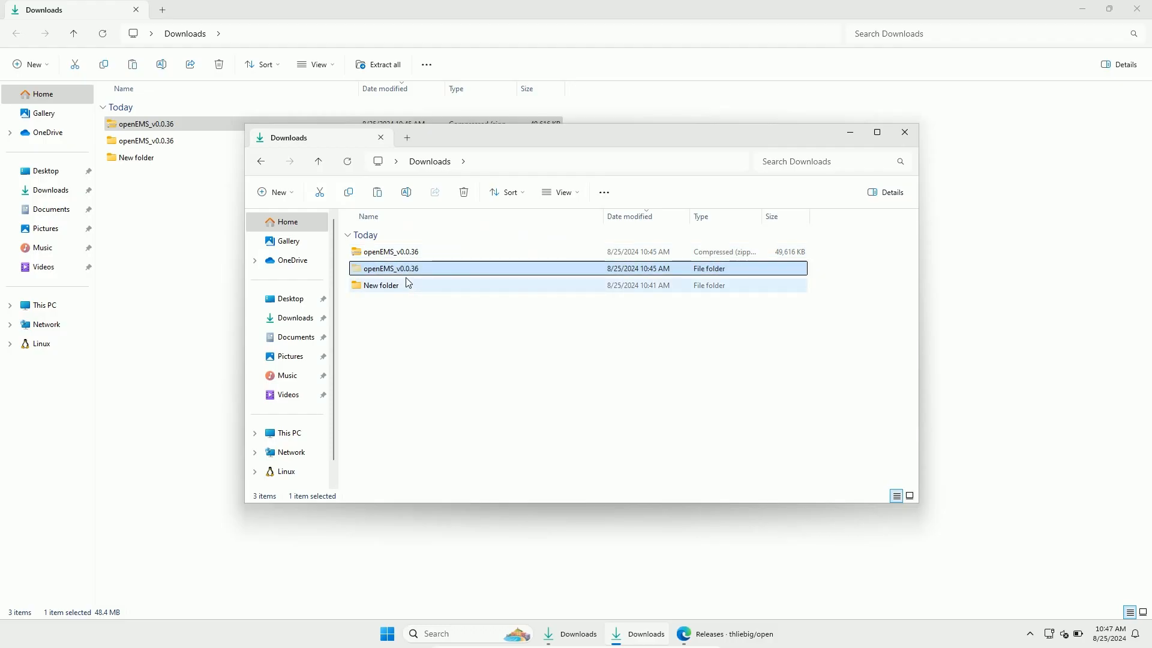
Paste the openEMS_v0.0.36 folder into This PC > Windows (C:).
left_click(288, 432)
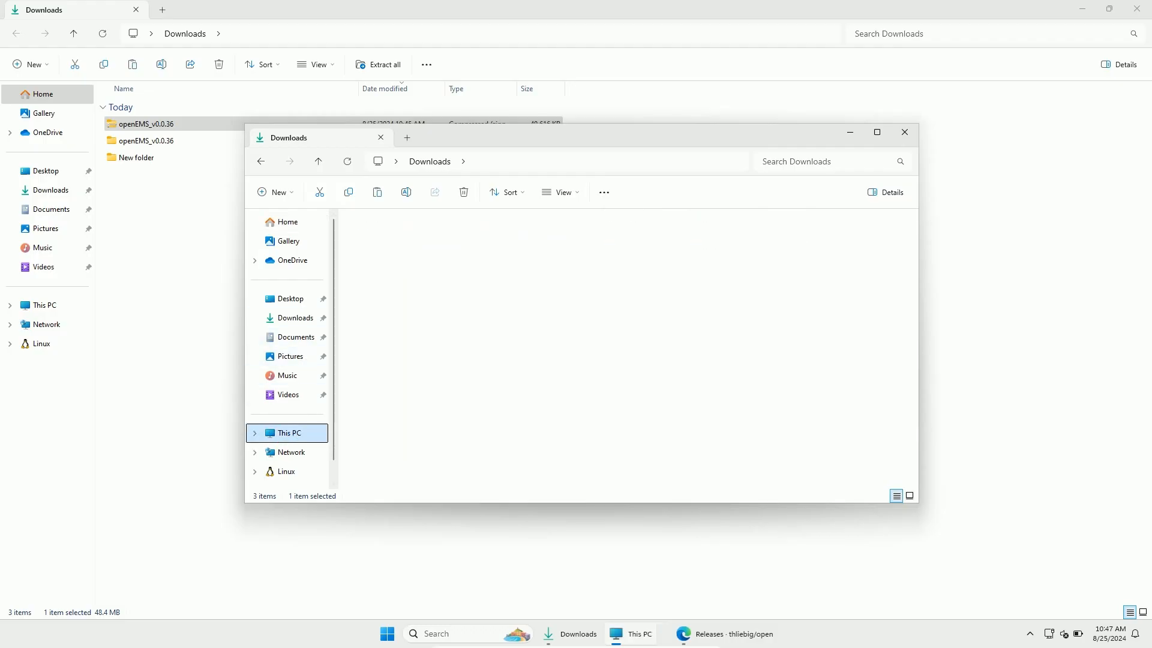
left_click(289, 432)
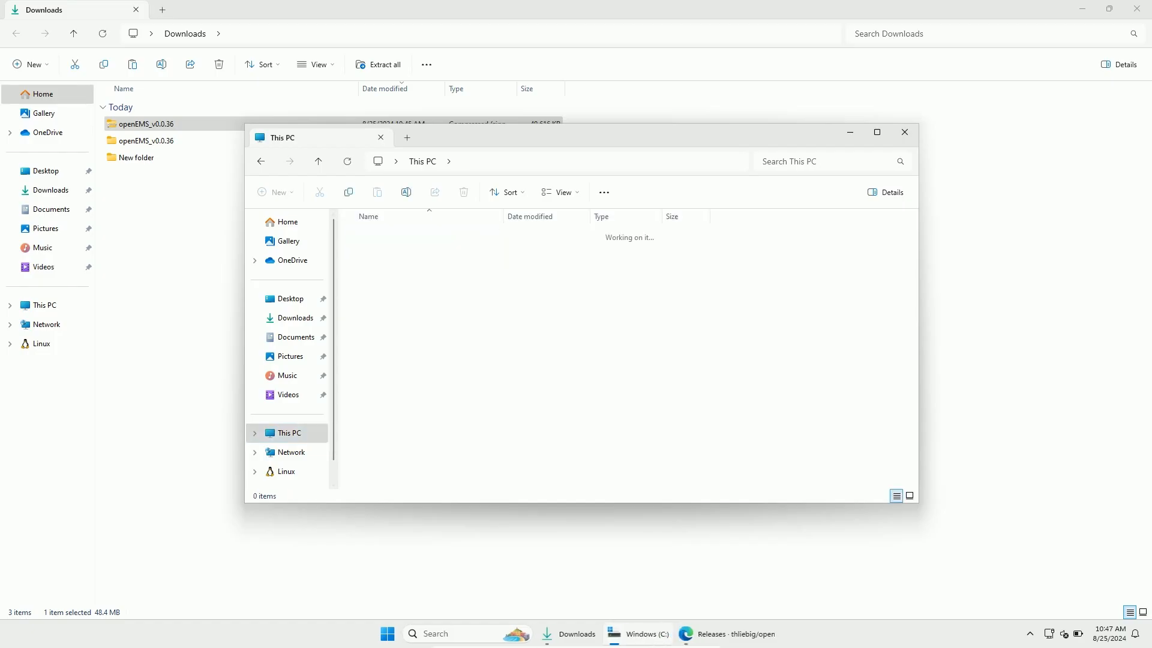
right_click(395, 378)
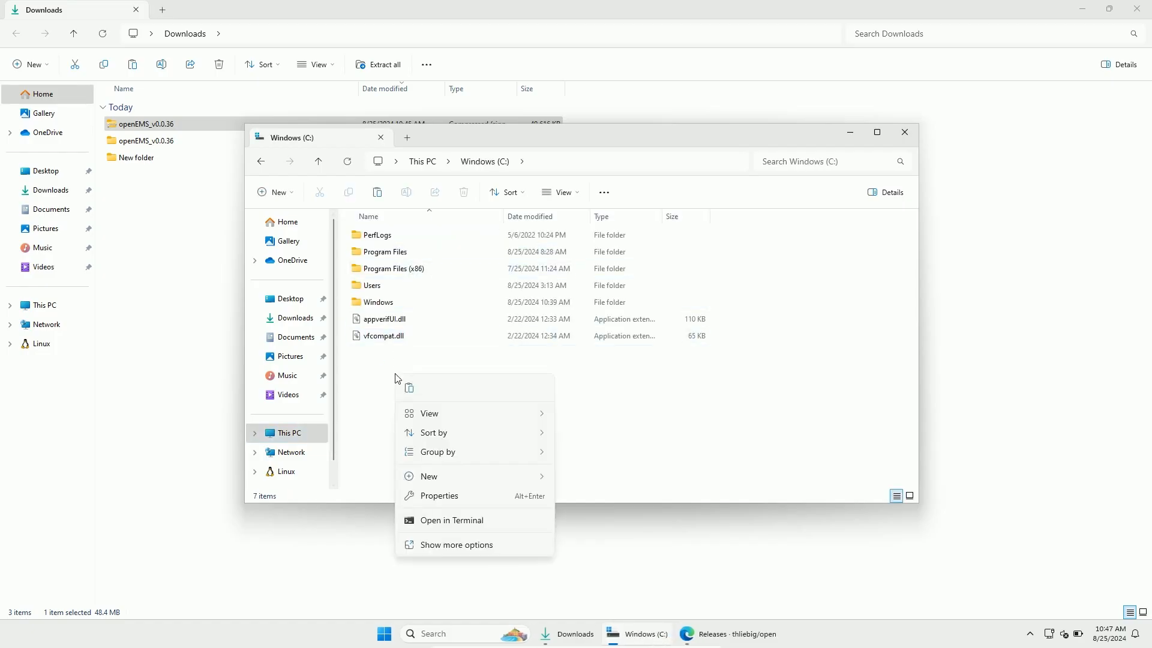
left_click(412, 393)
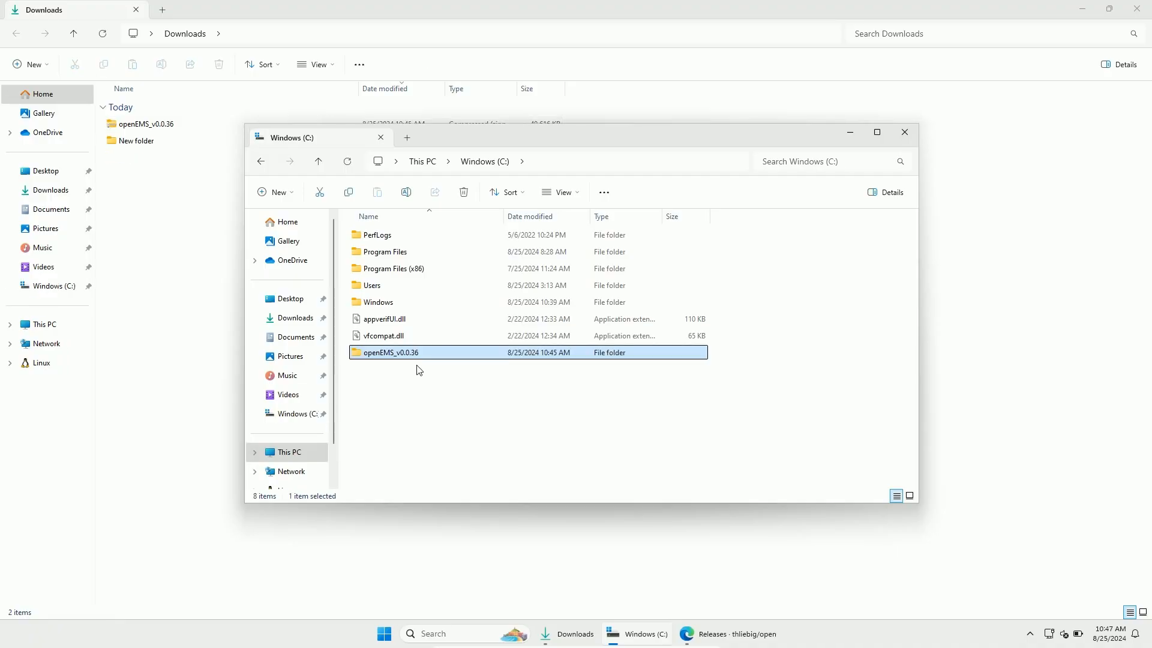
Browse into C:\openEMS_v0.0.36\openEMS to see the program files, then return to the browser.
double_click(390, 352)
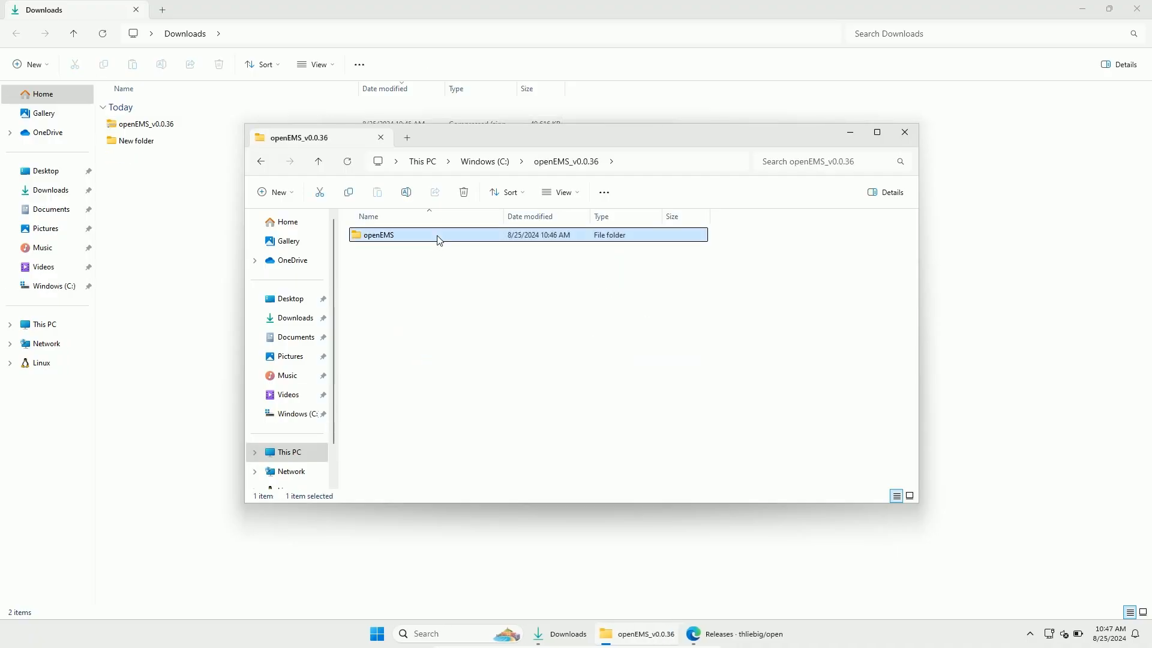
double_click(379, 234)
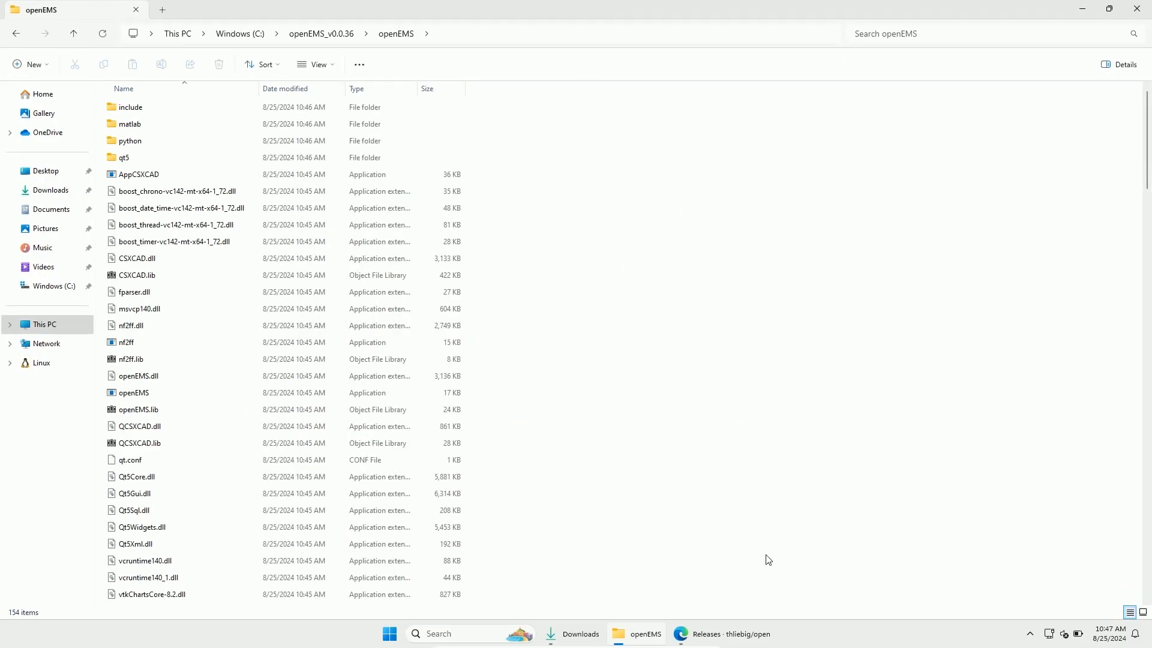
left_click(720, 638)
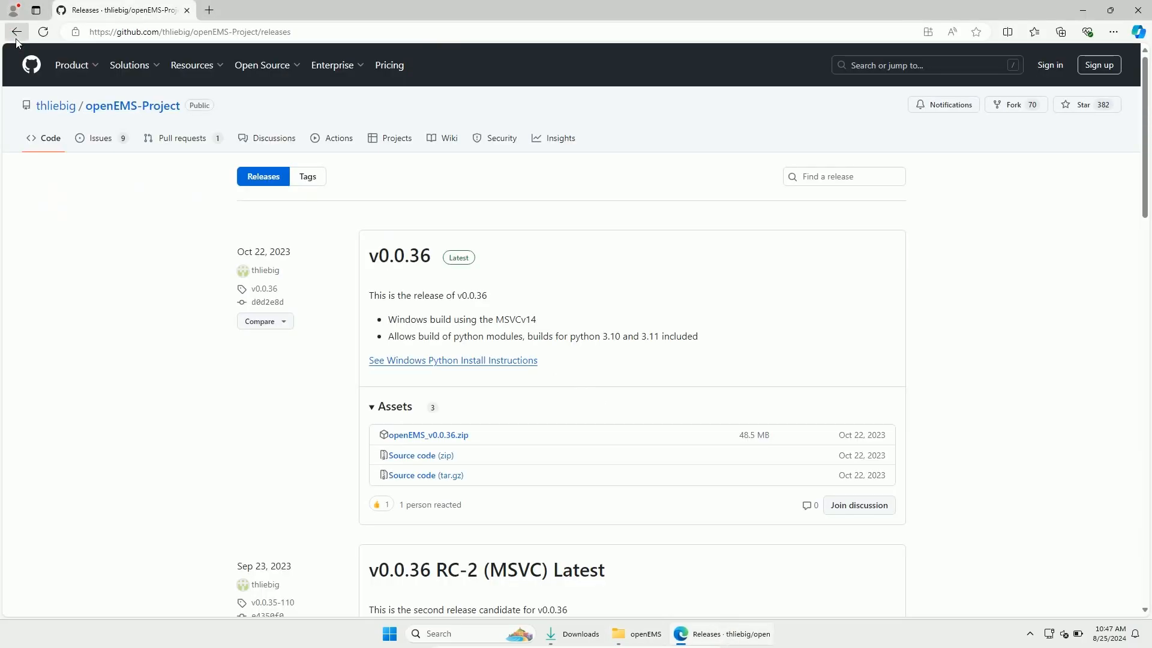
Navigate the openEMS documentation to the Windows ready-made package install instructions.
left_click(16, 32)
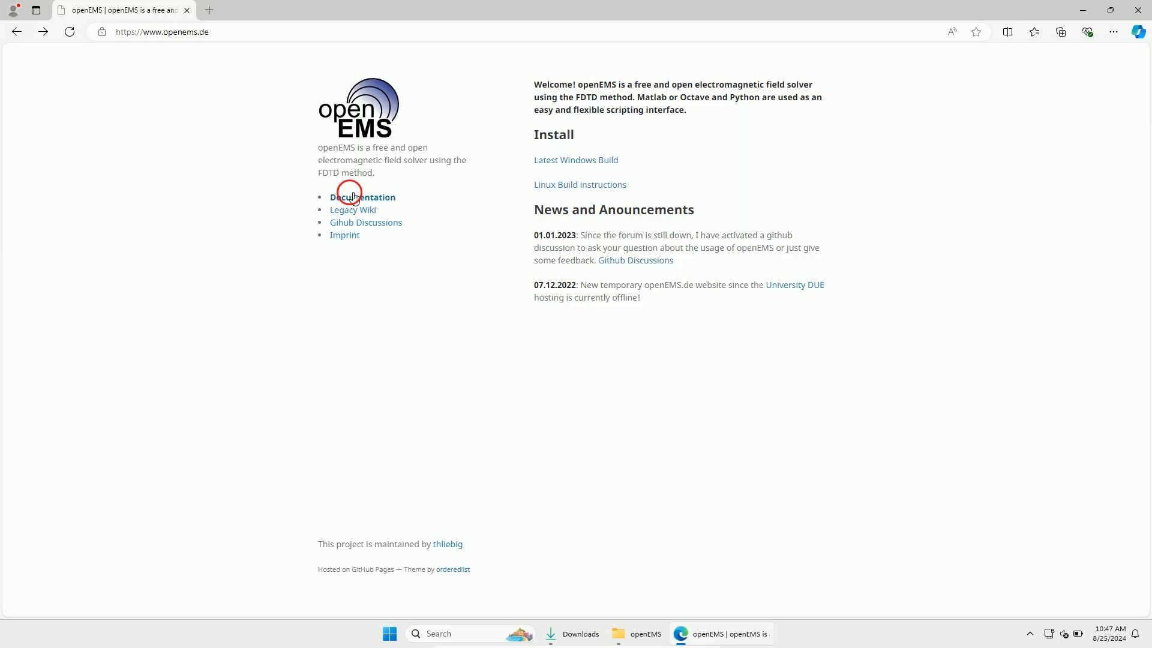
left_click(362, 196)
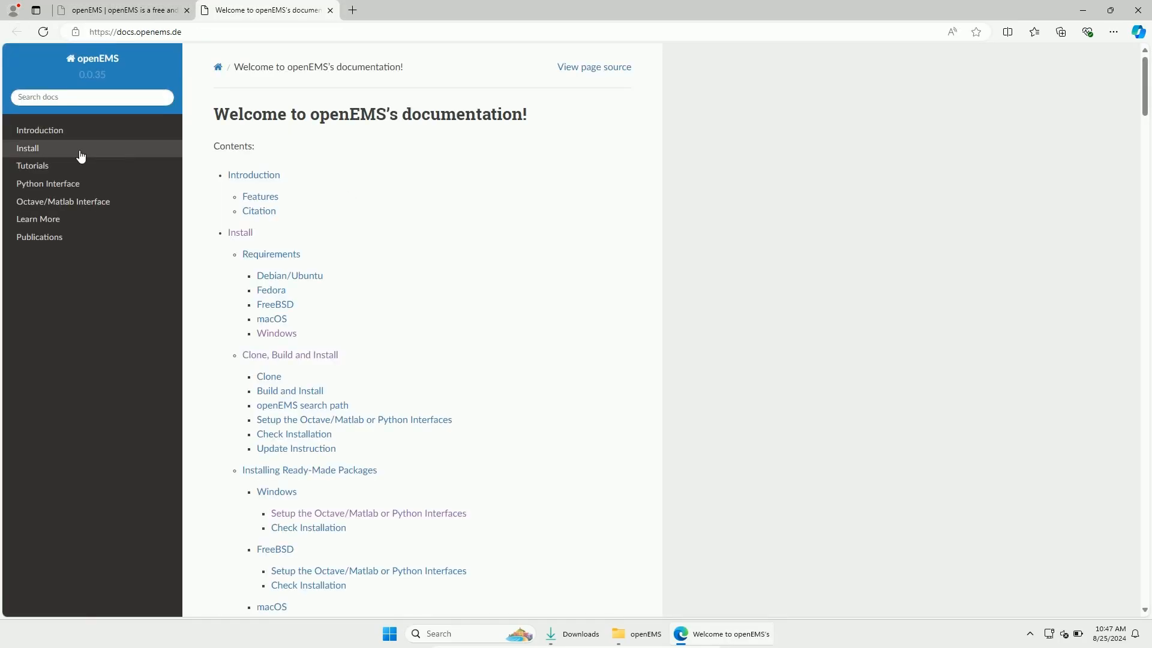
left_click(27, 147)
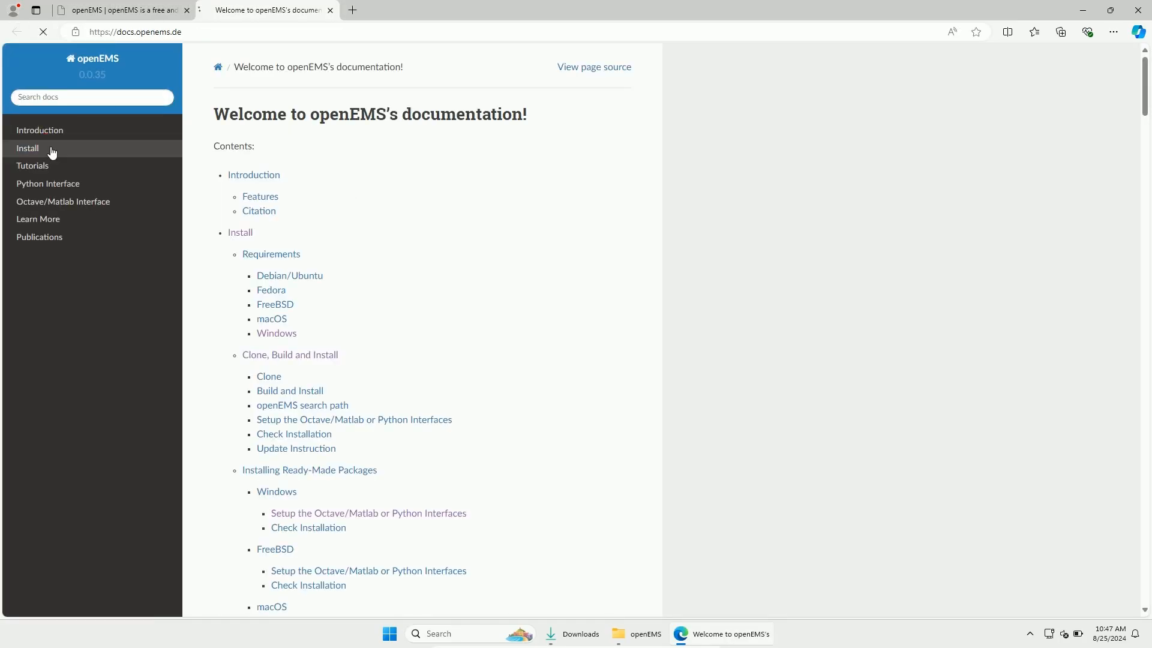
left_click(27, 148)
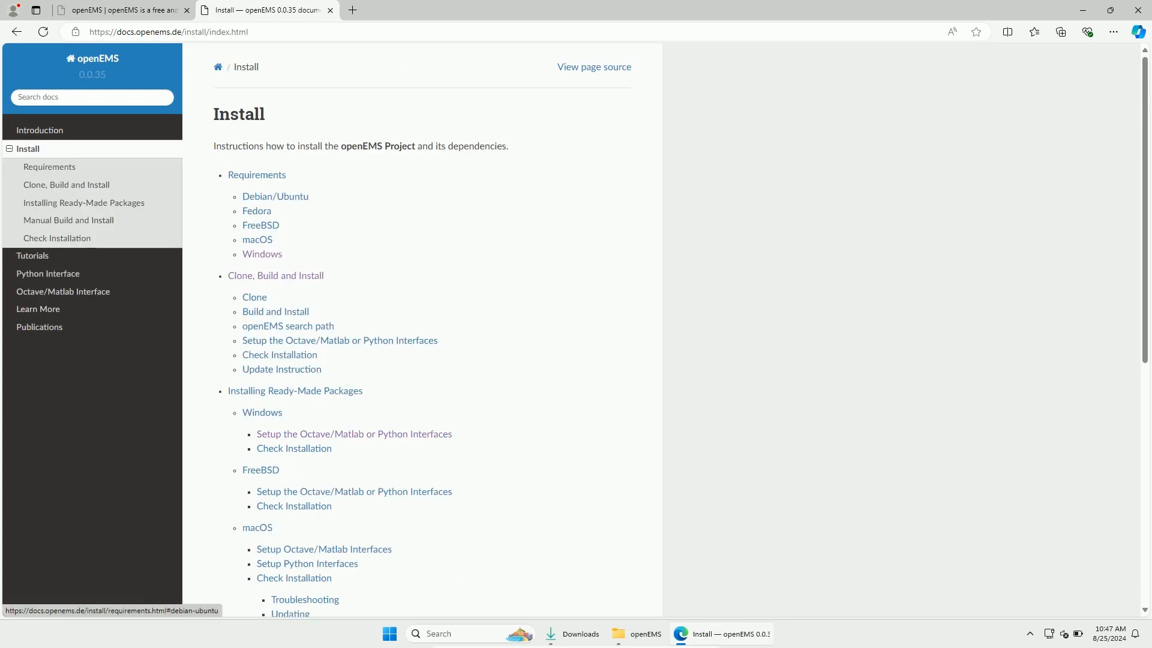
left_click(262, 253)
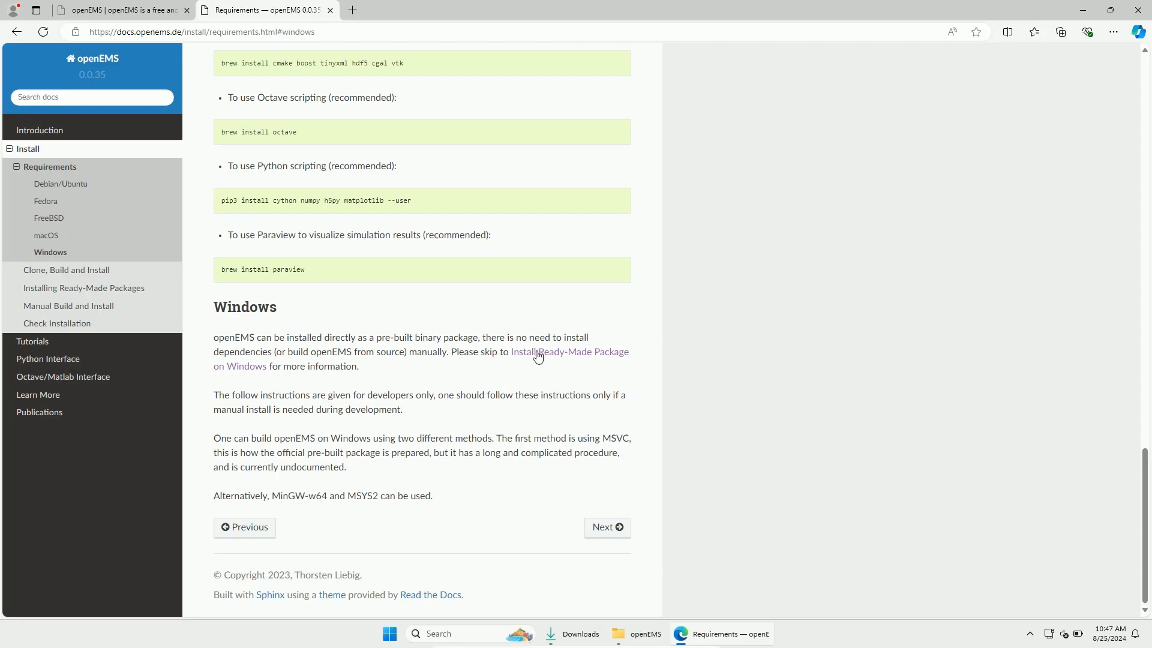
left_click(534, 356)
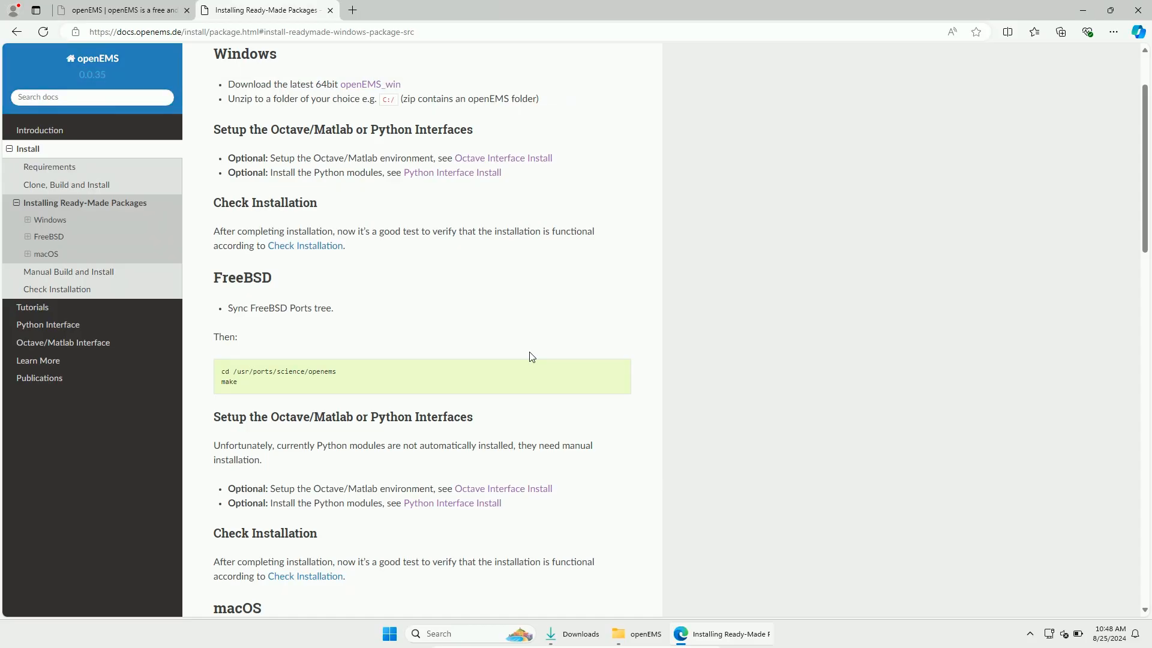
mouse_move(531, 353)
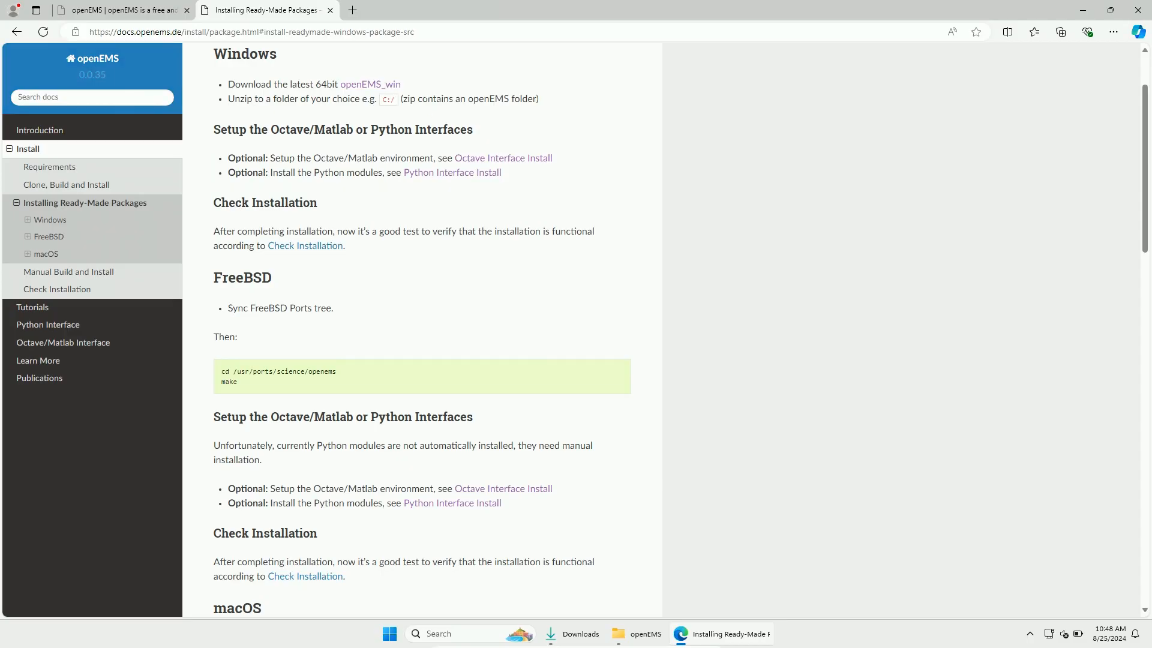
mouse_move(484, 137)
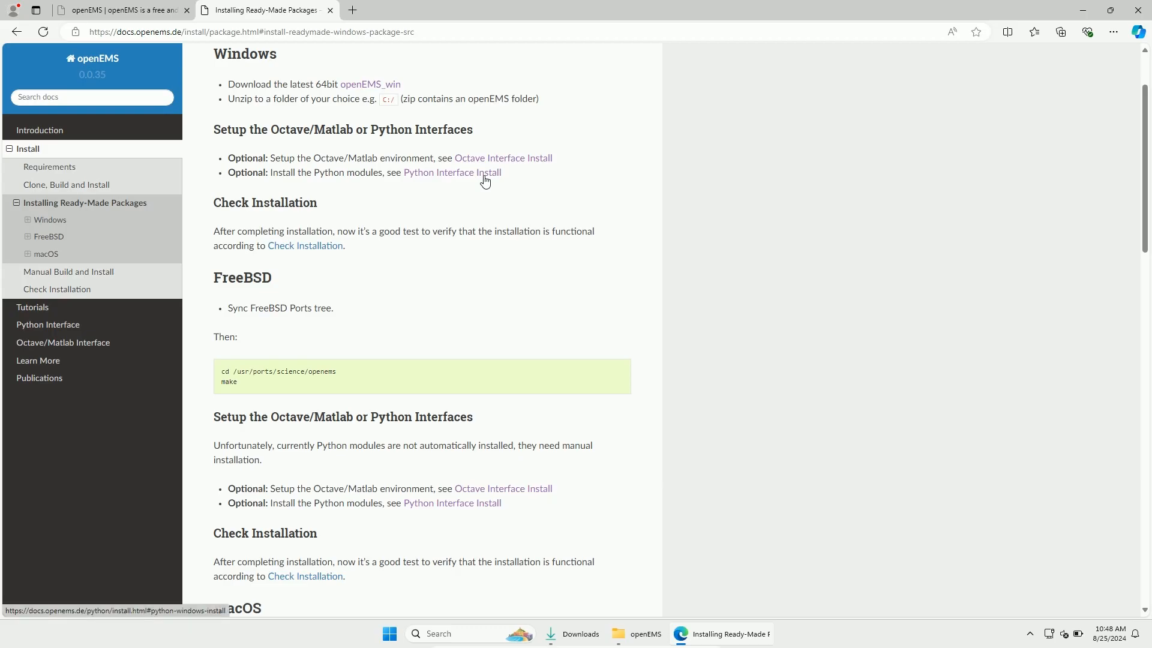
Open the Python Interface Install page in a new tab.
right_click(481, 175)
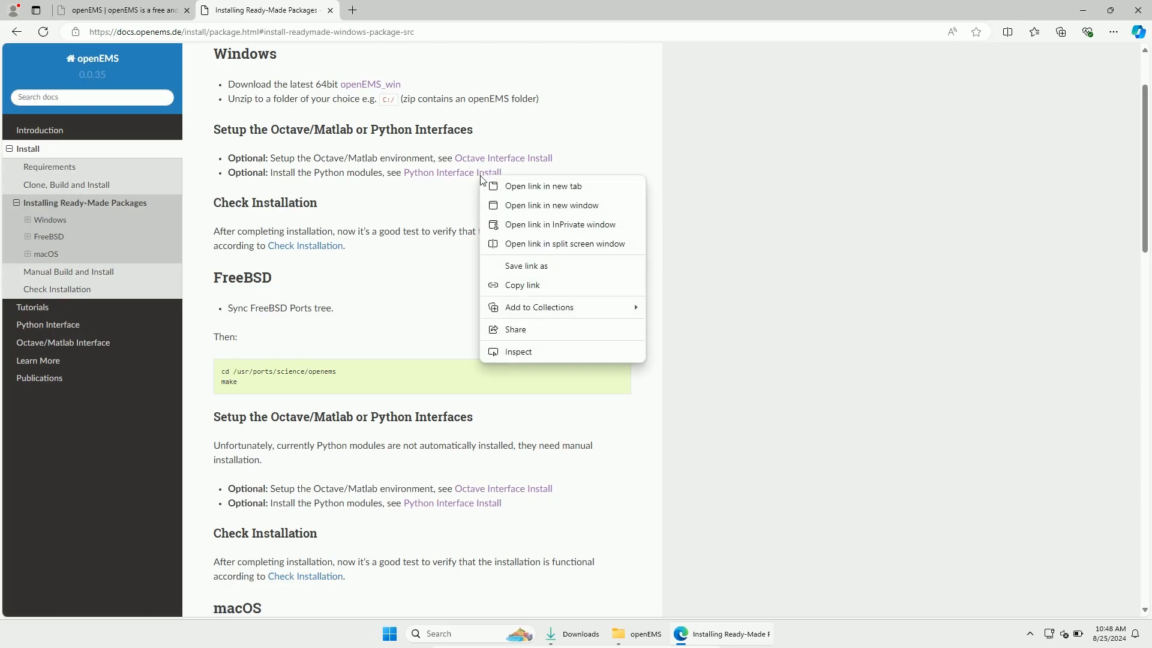
left_click(543, 186)
type("p")
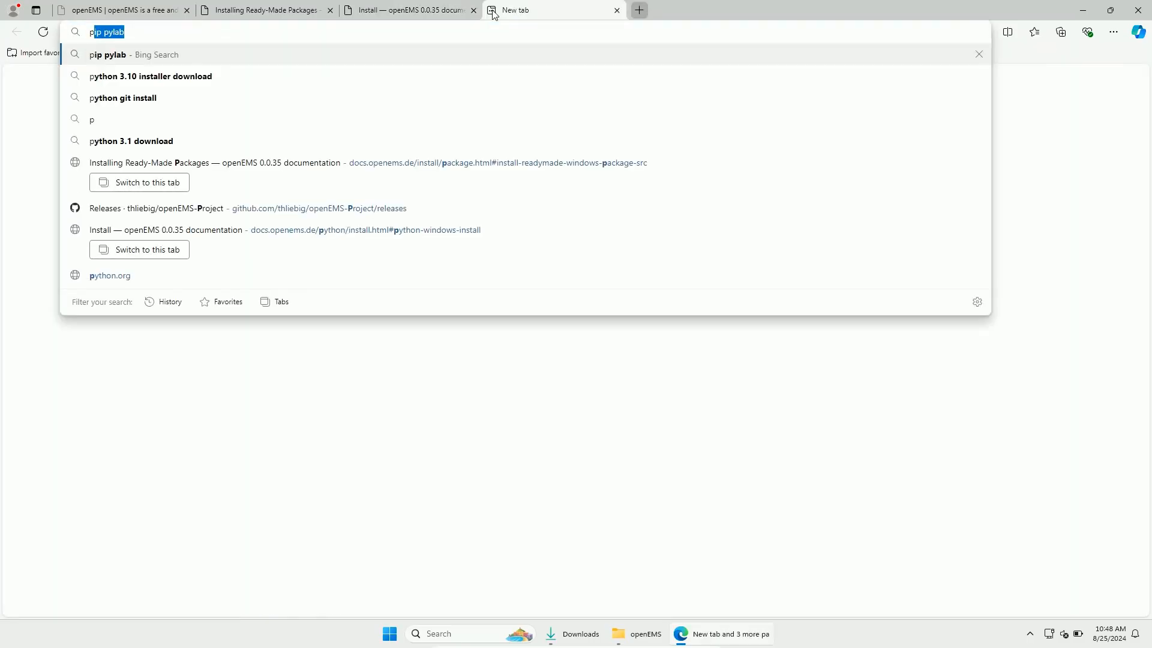
Find the python.org 3.10.0 release and download its Windows 64-bit installer.
left_click(150, 75)
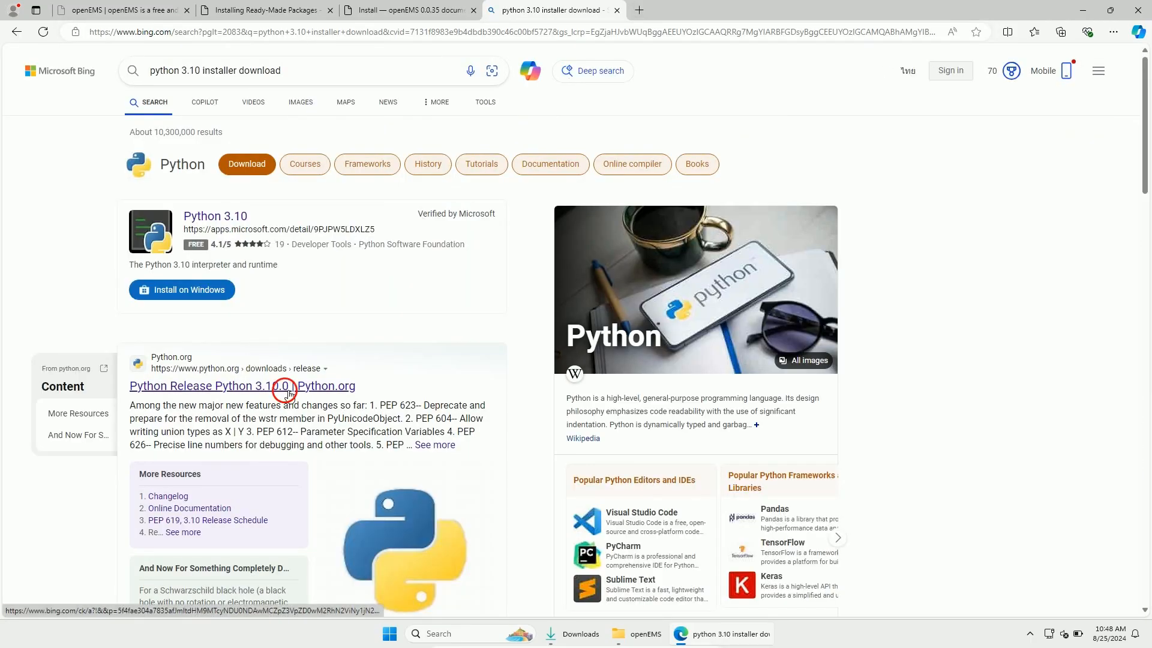
left_click(204, 386)
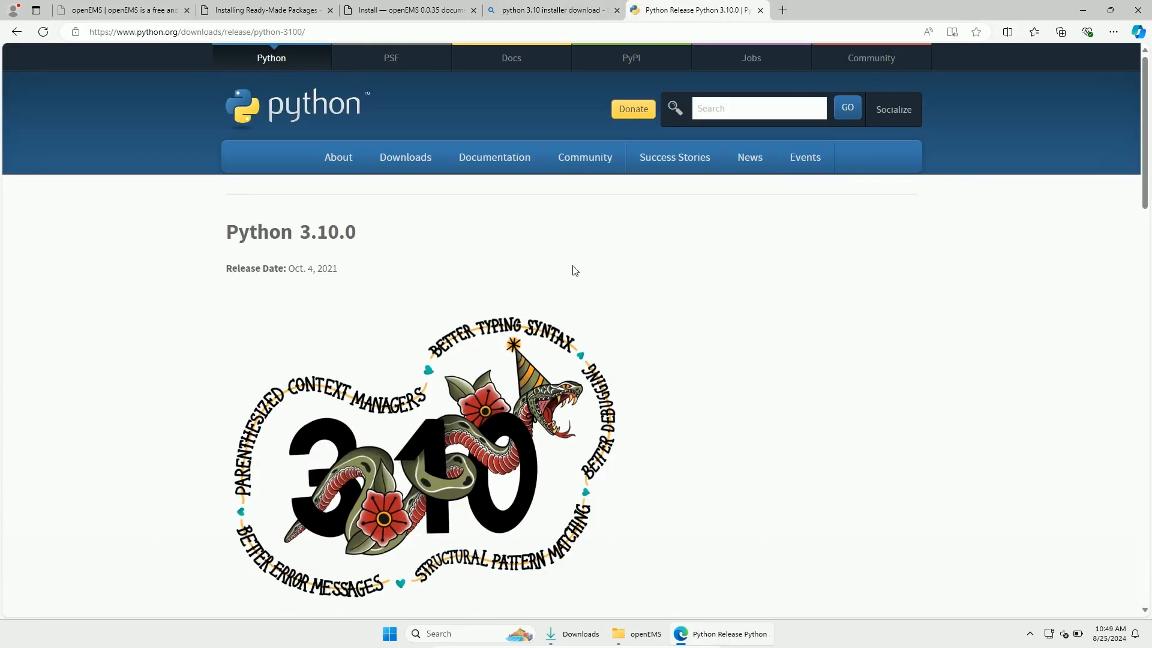
scroll("down", 3)
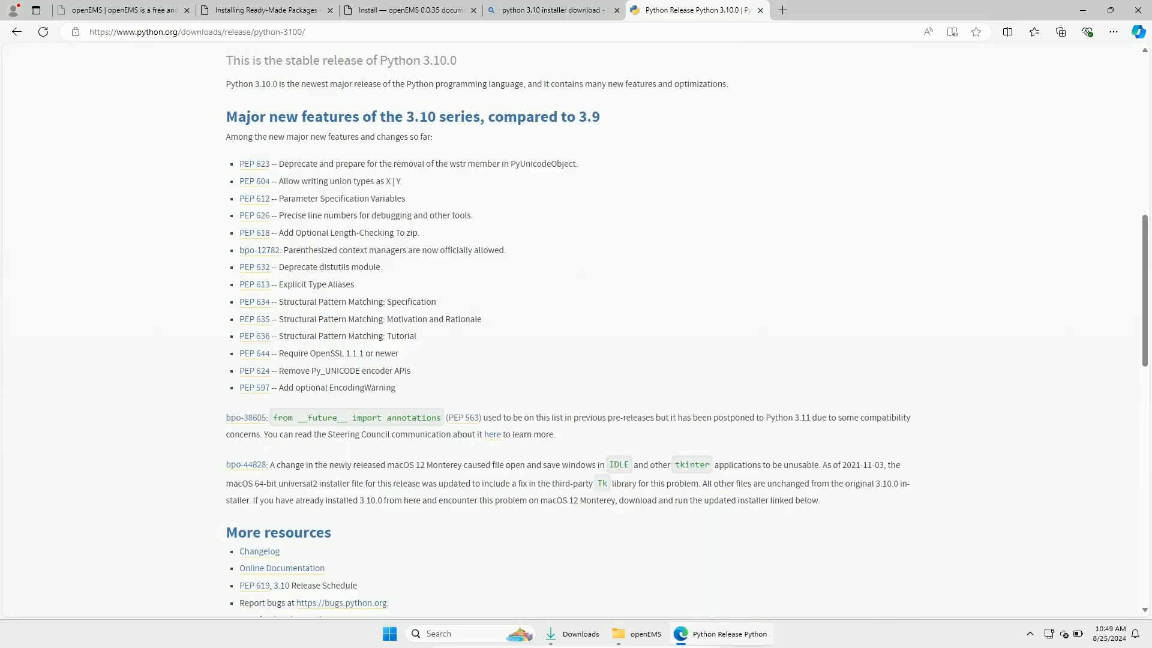
scroll("down", 3)
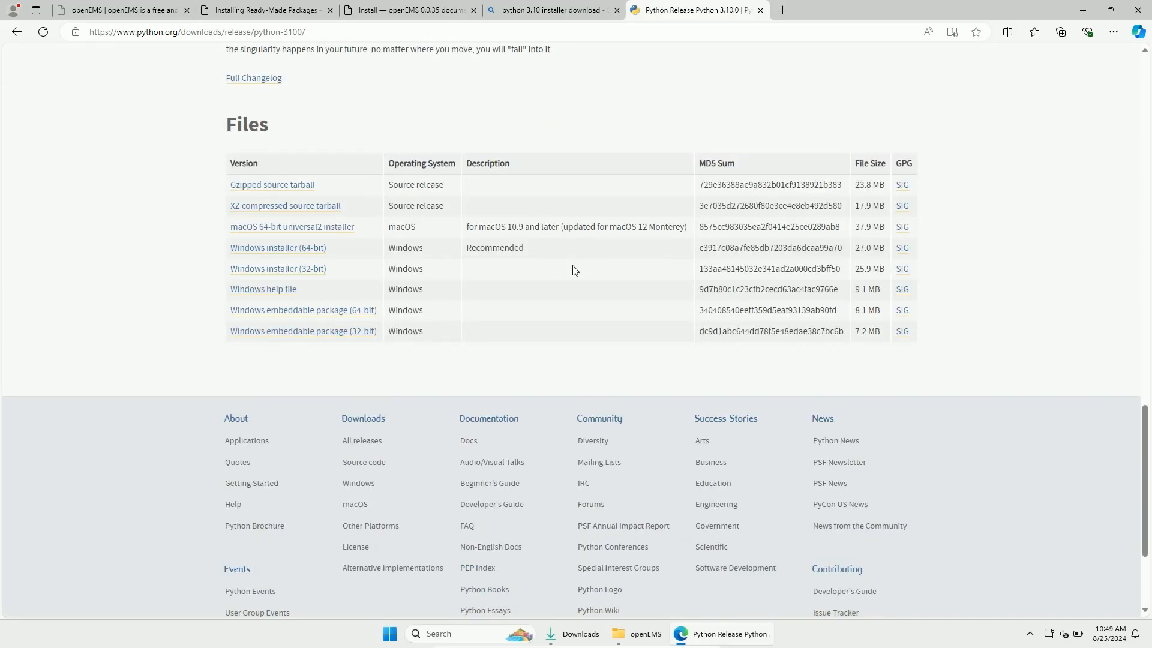
left_click(278, 248)
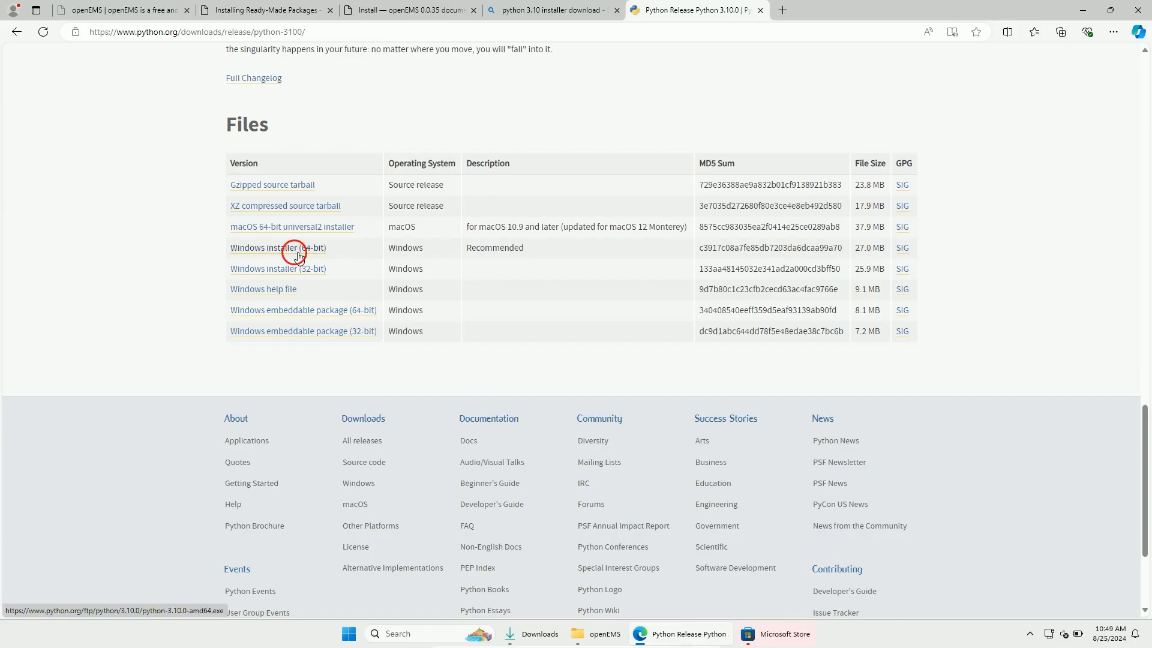
Show the downloaded python-3.10.0-amd64 installer in the Downloads folder and select it.
left_click(539, 633)
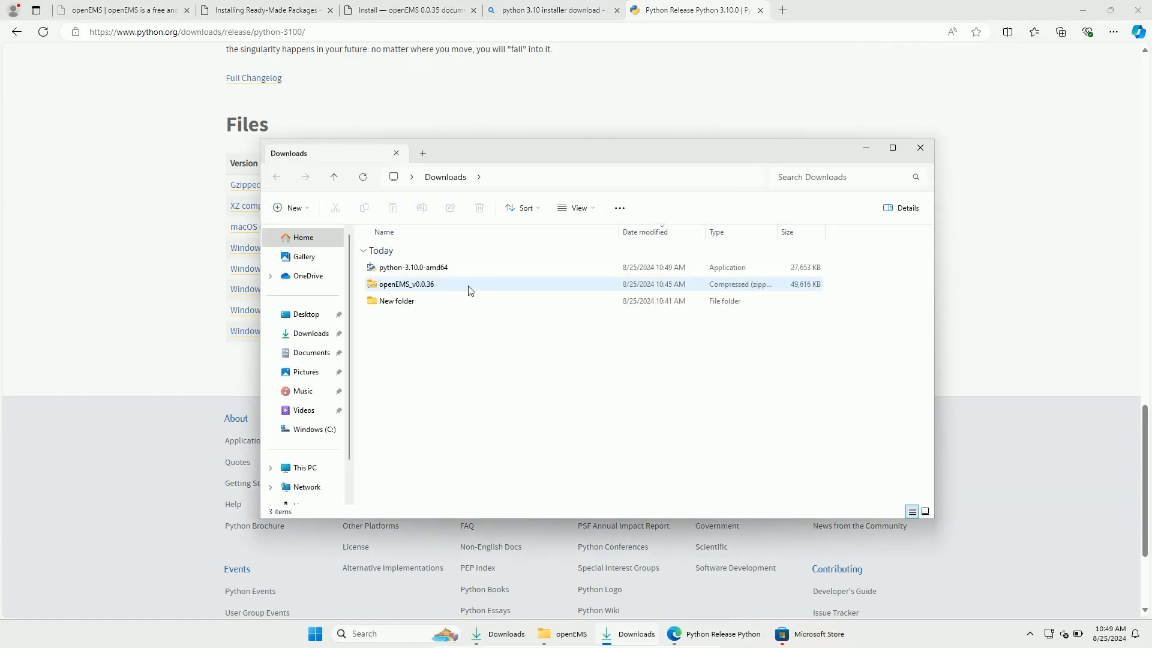
left_click(413, 267)
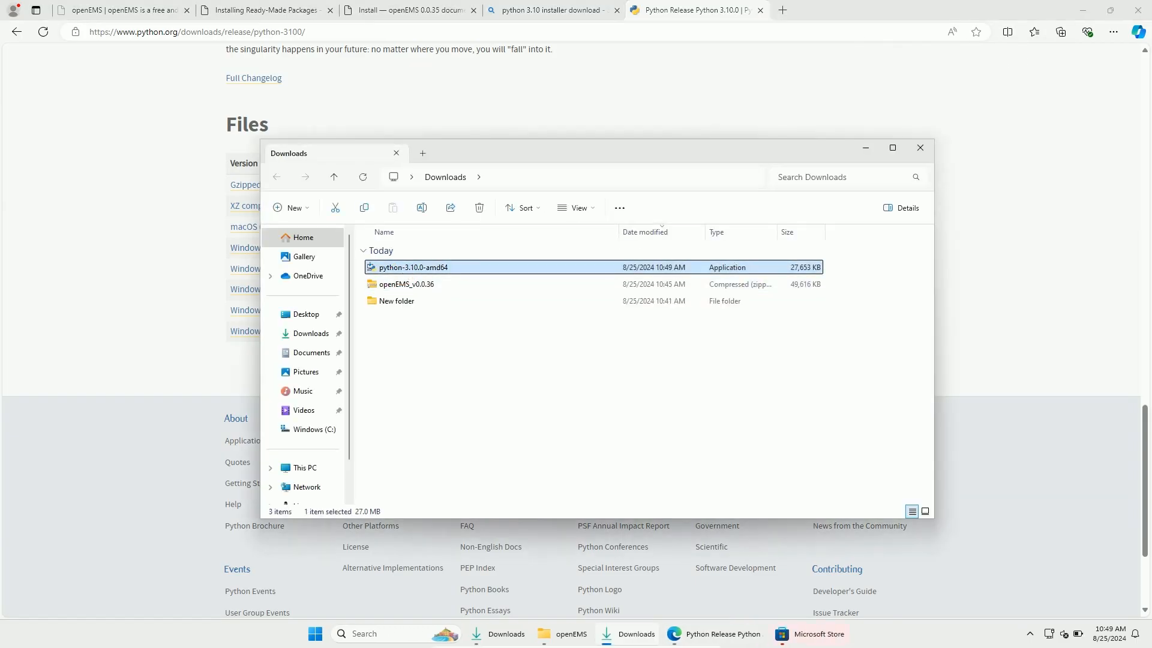
Install Python 3.10.0 with 'Add Python 3.10 to PATH' ticked, then close the finished setup.
double_click(413, 266)
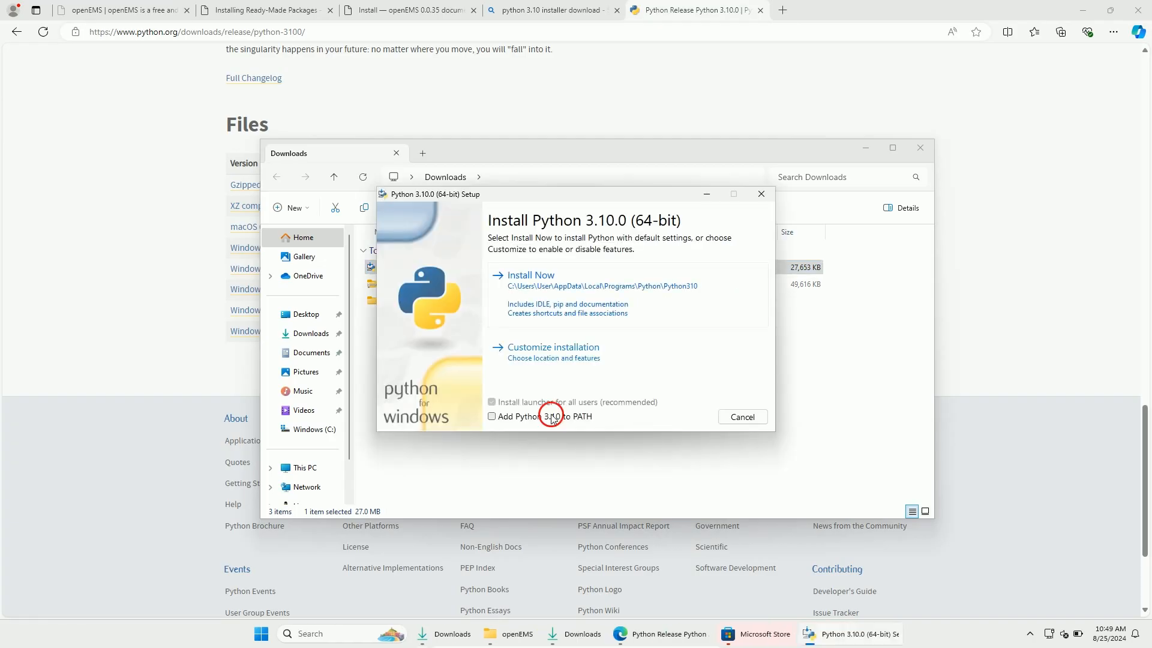
left_click(490, 417)
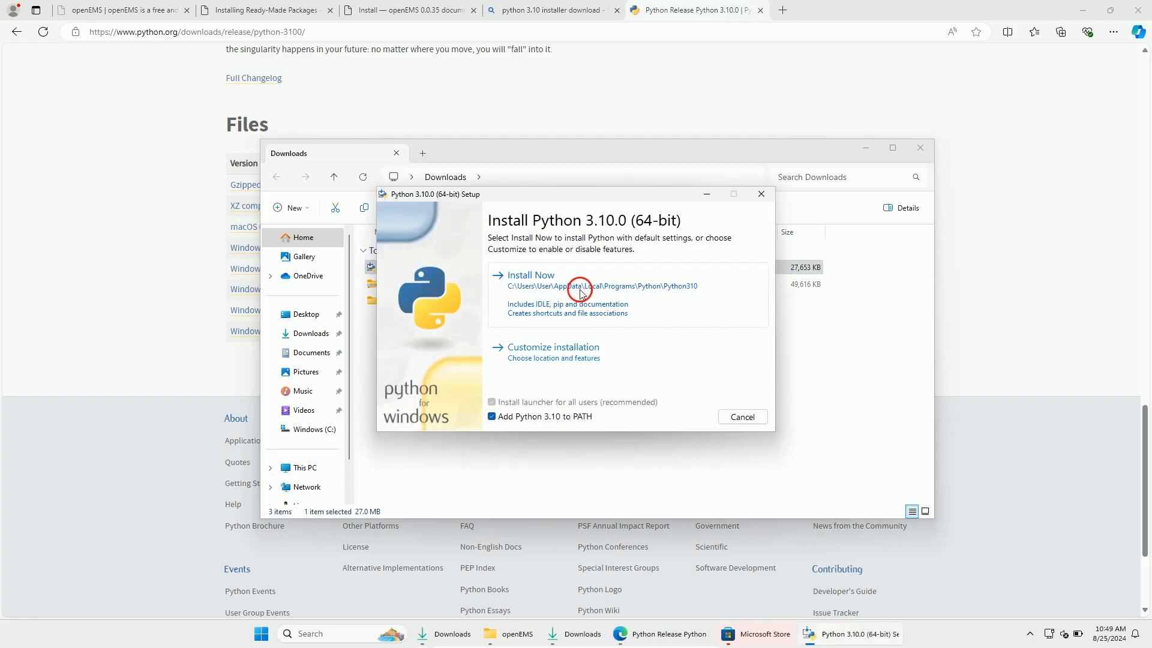
left_click(530, 275)
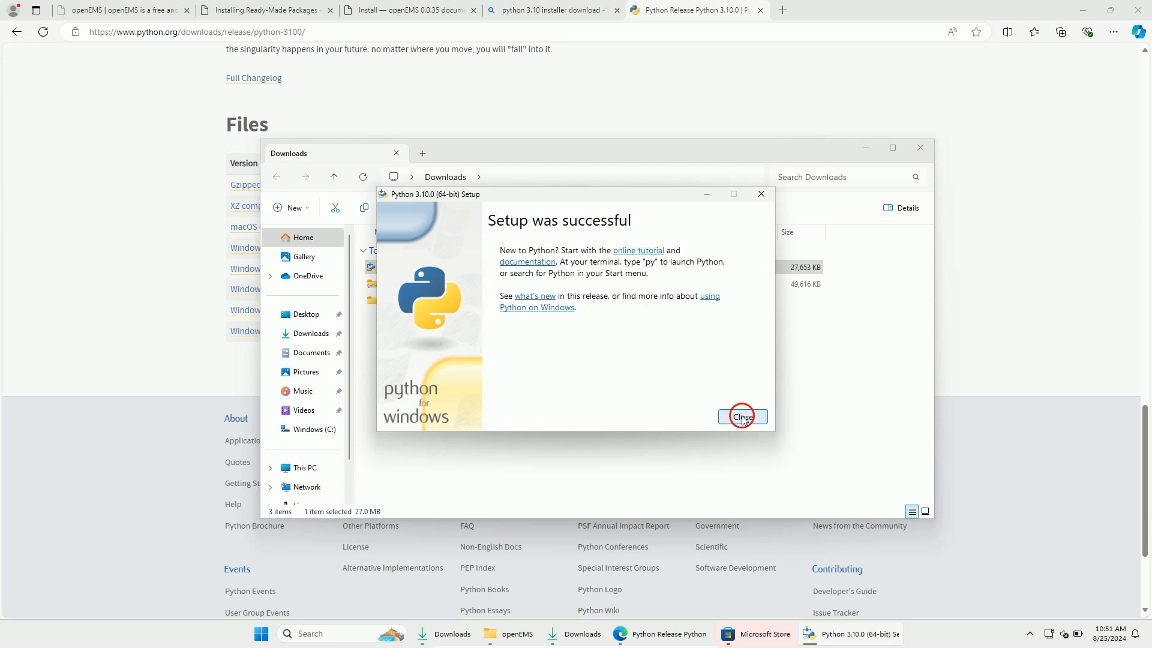
left_click(741, 416)
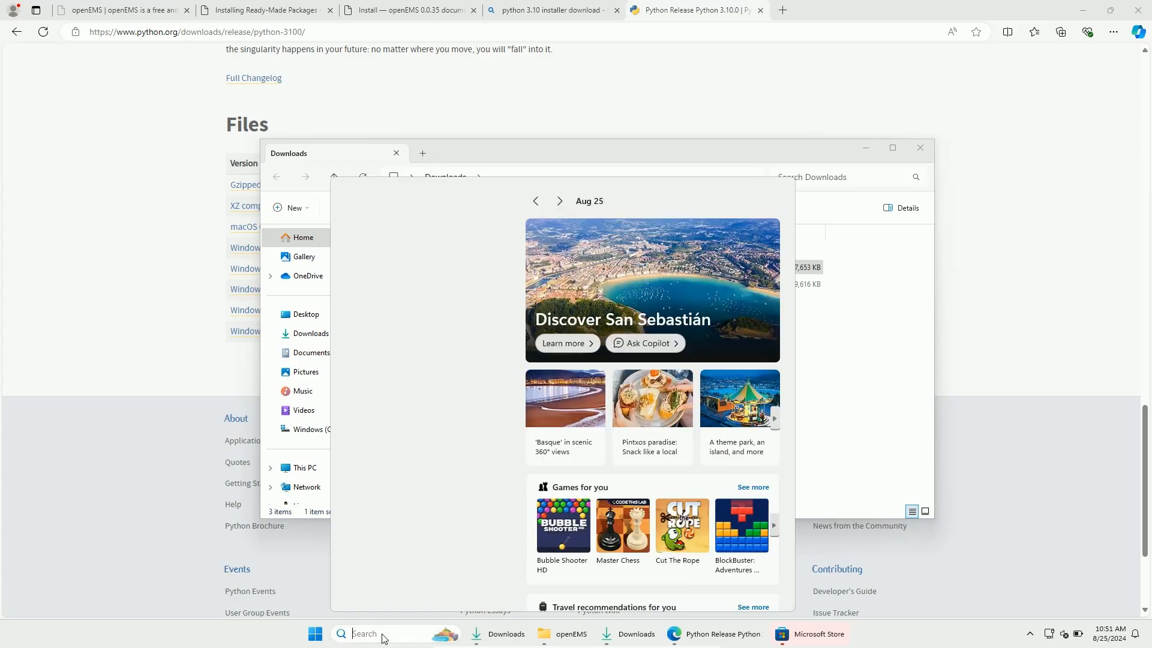
Open Command Prompt and run 'pip install matplotlib'.
type("cmd")
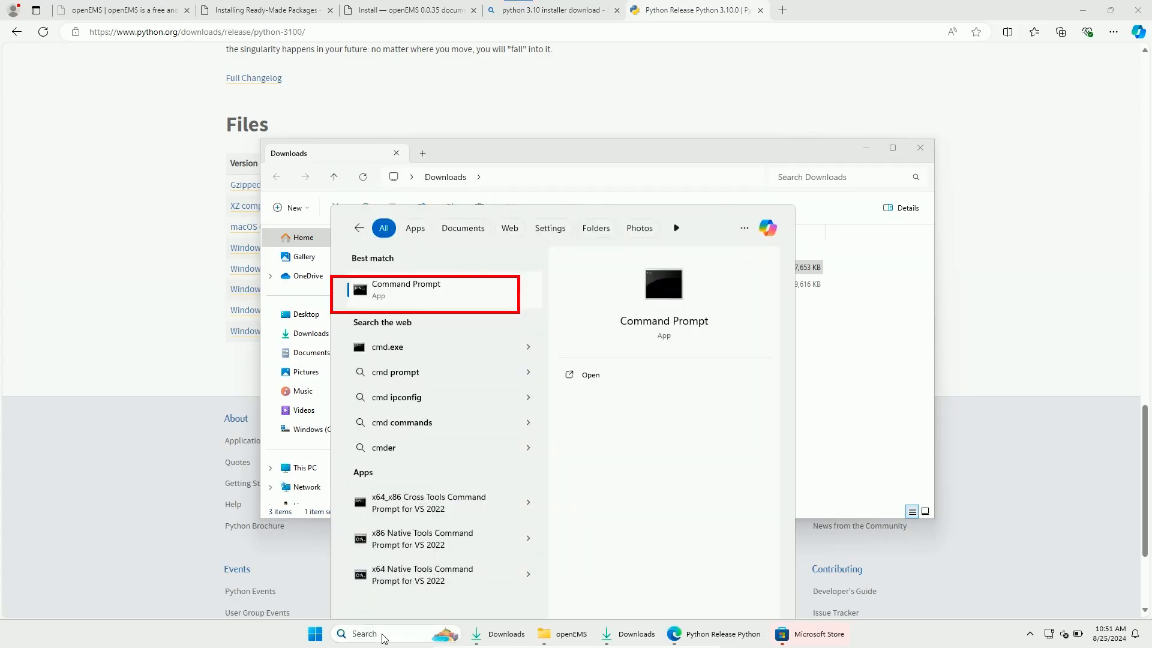
left_click(406, 289)
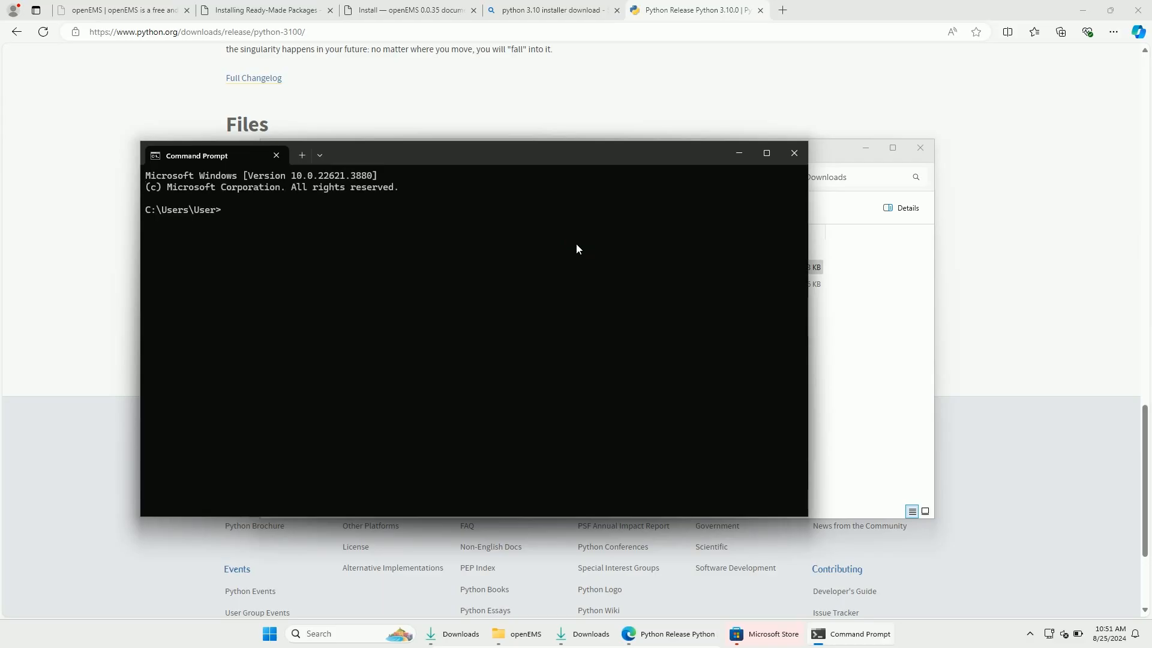
type("pip")
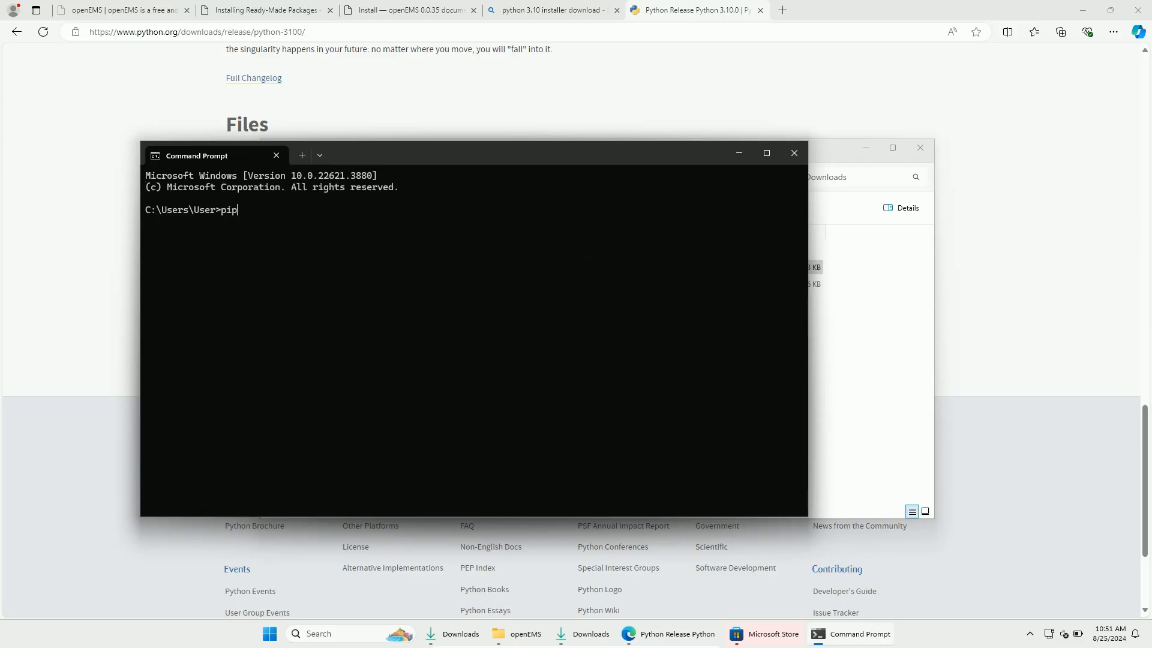
type("install")
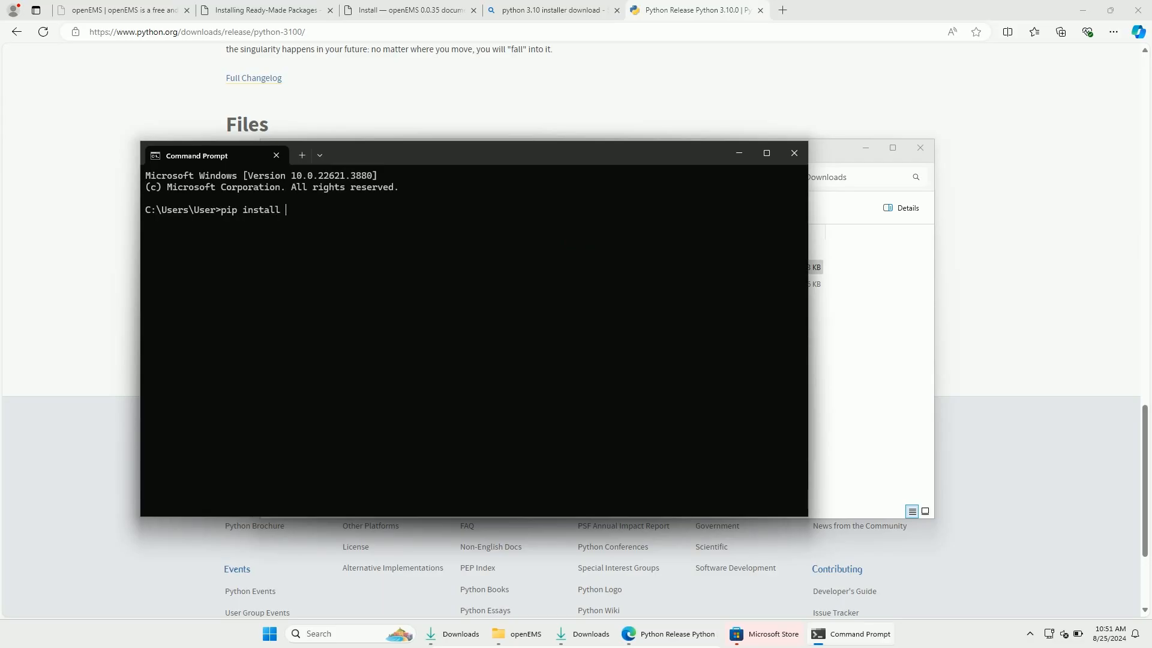
type("matplotli")
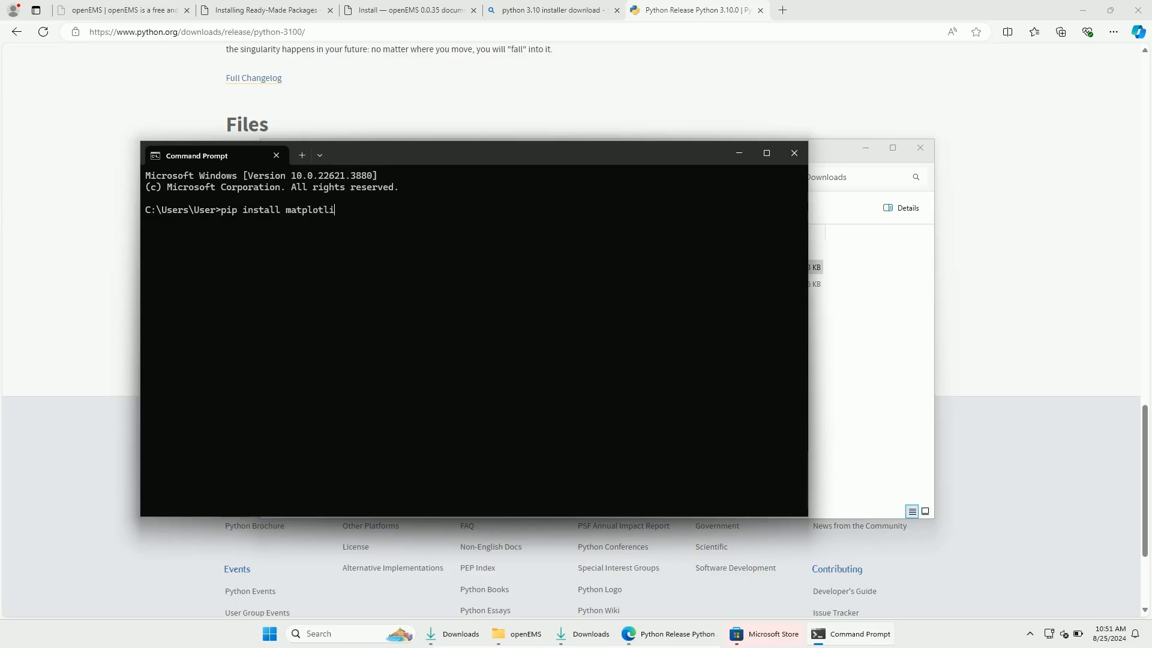
key("enter")
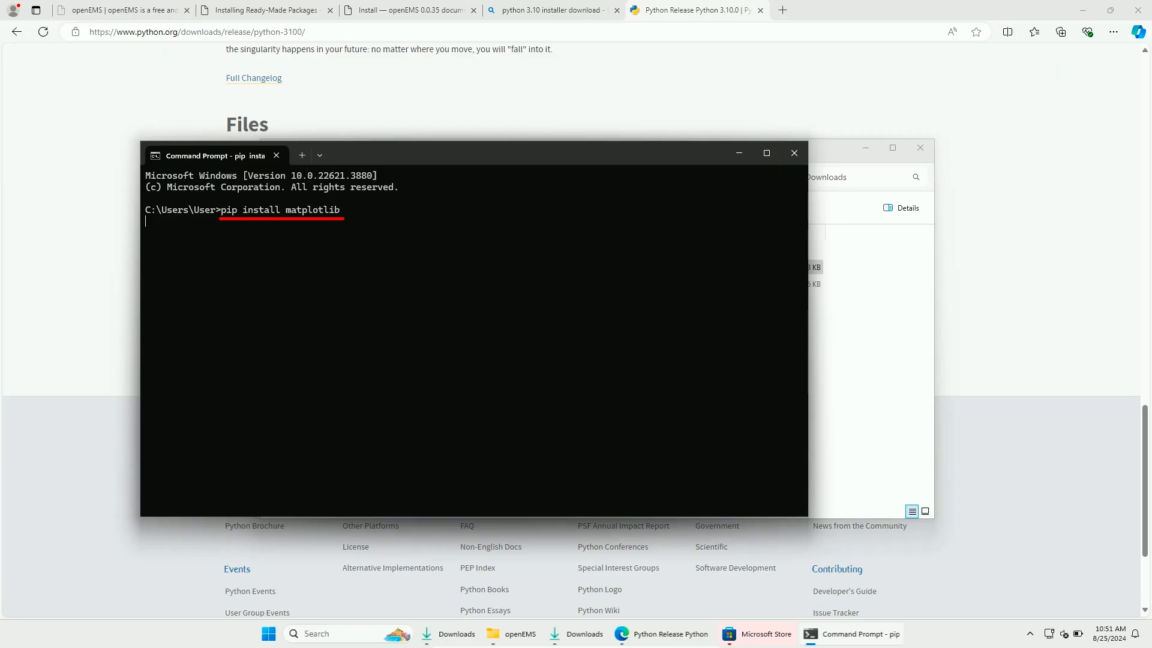
Run 'pip install h5py' in the same Command Prompt.
type("pip install")
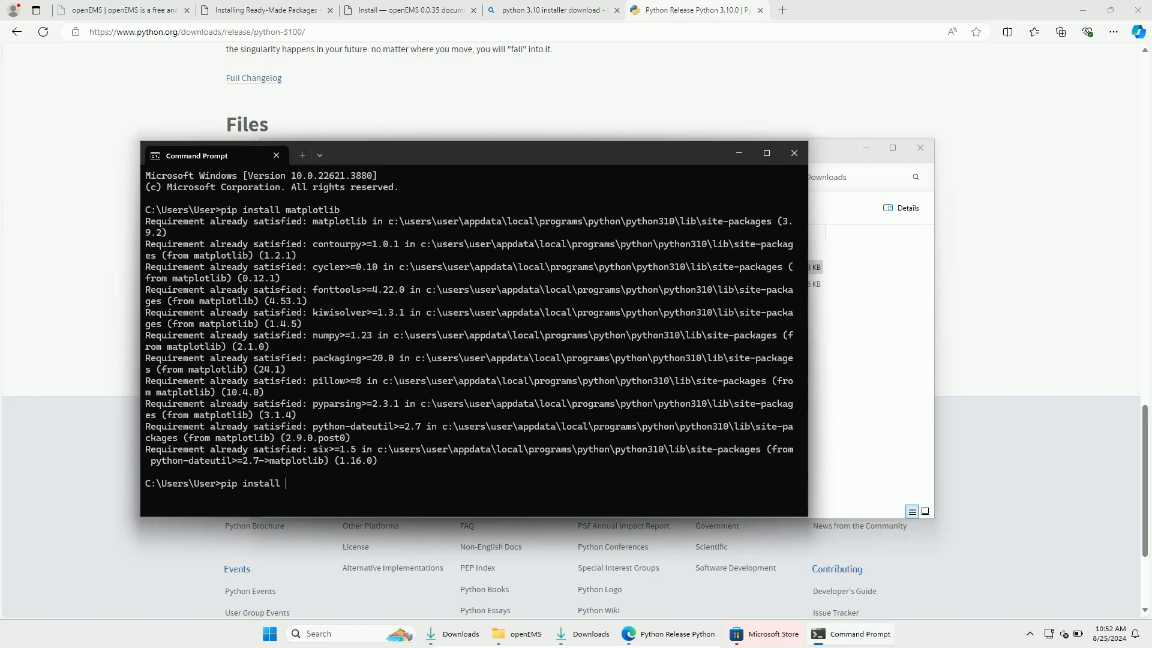
type("h5p")
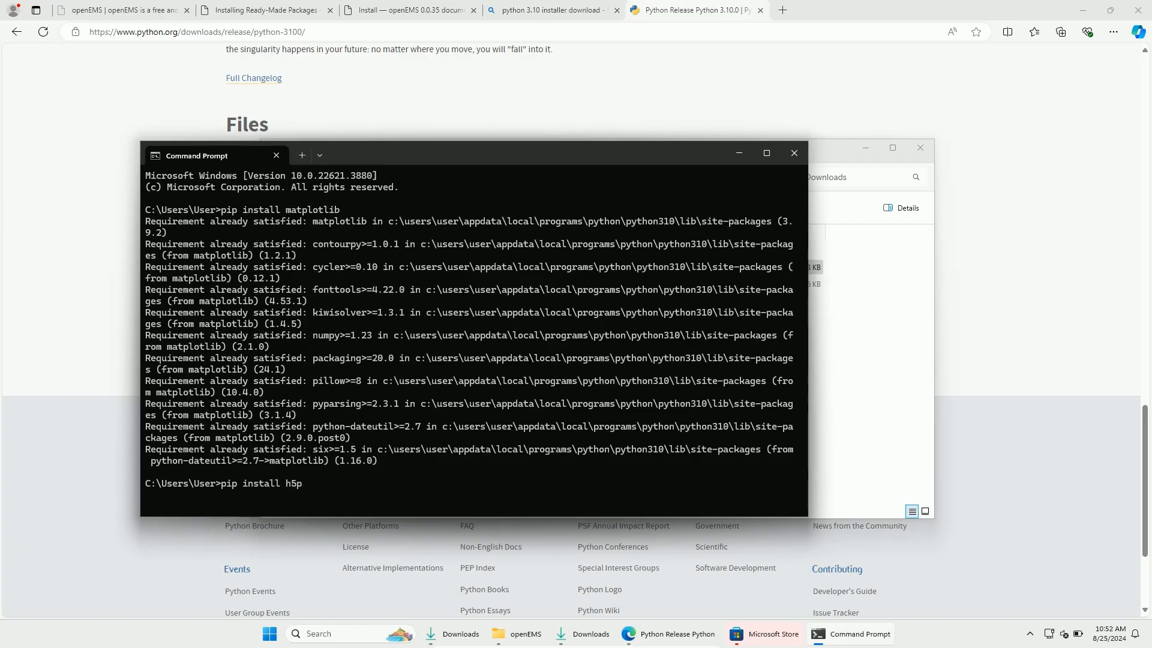
type("y")
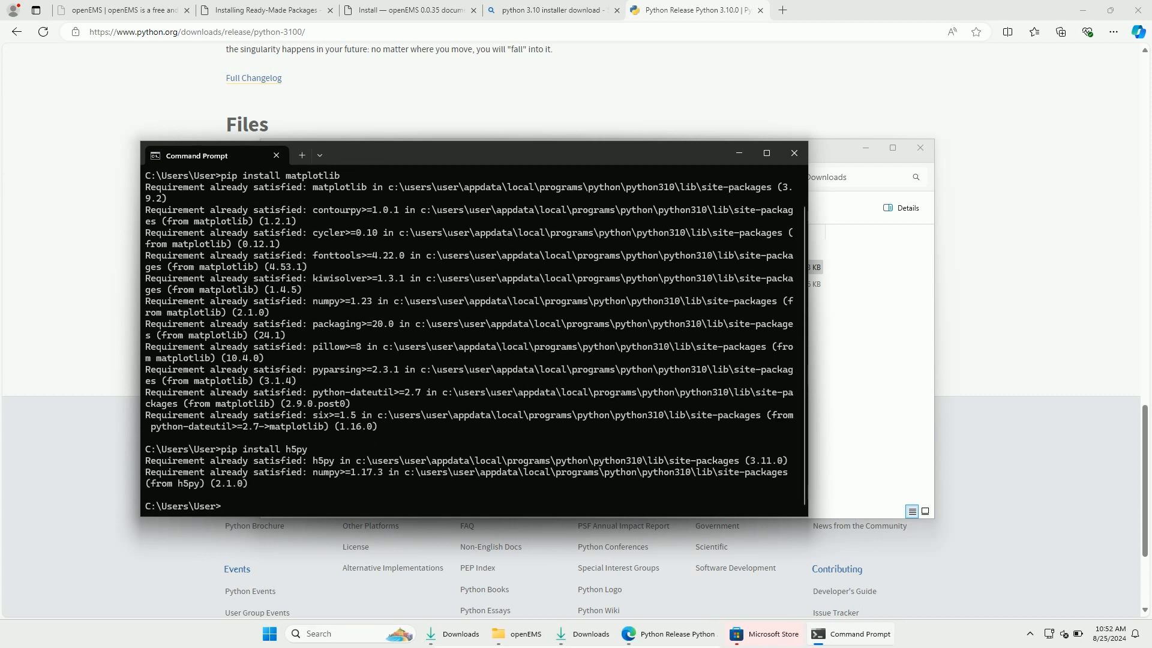
Open the C:\openEMS_v0.0.36\openEMS\python folder and start a pip install command in cmd.
left_click(516, 638)
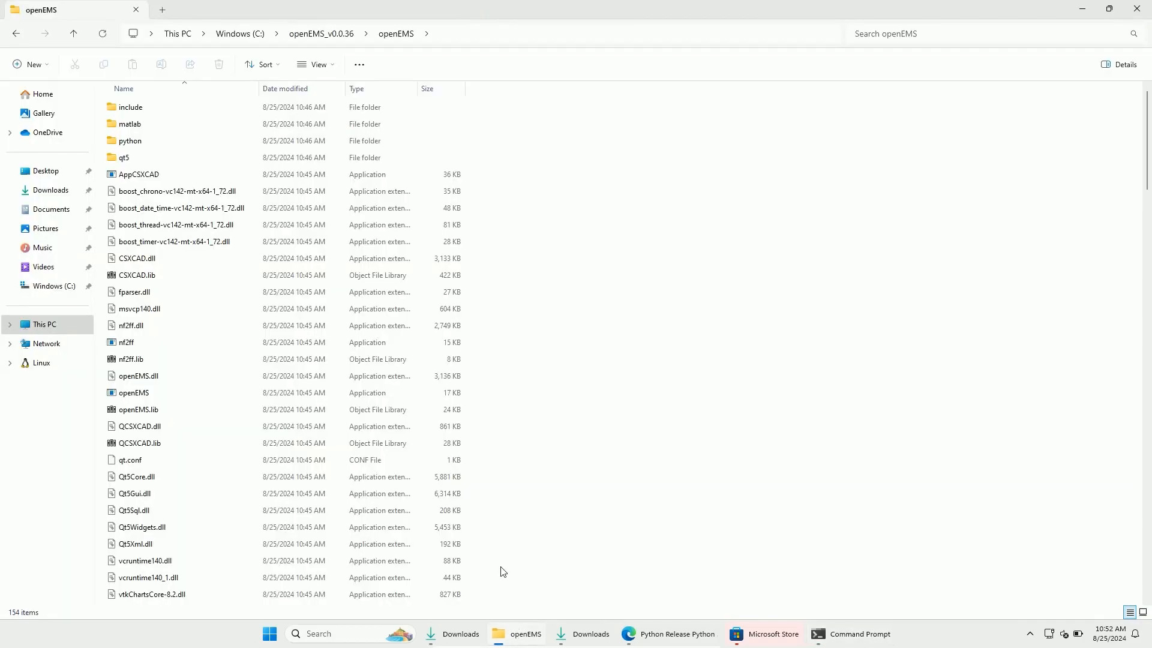
left_click(130, 140)
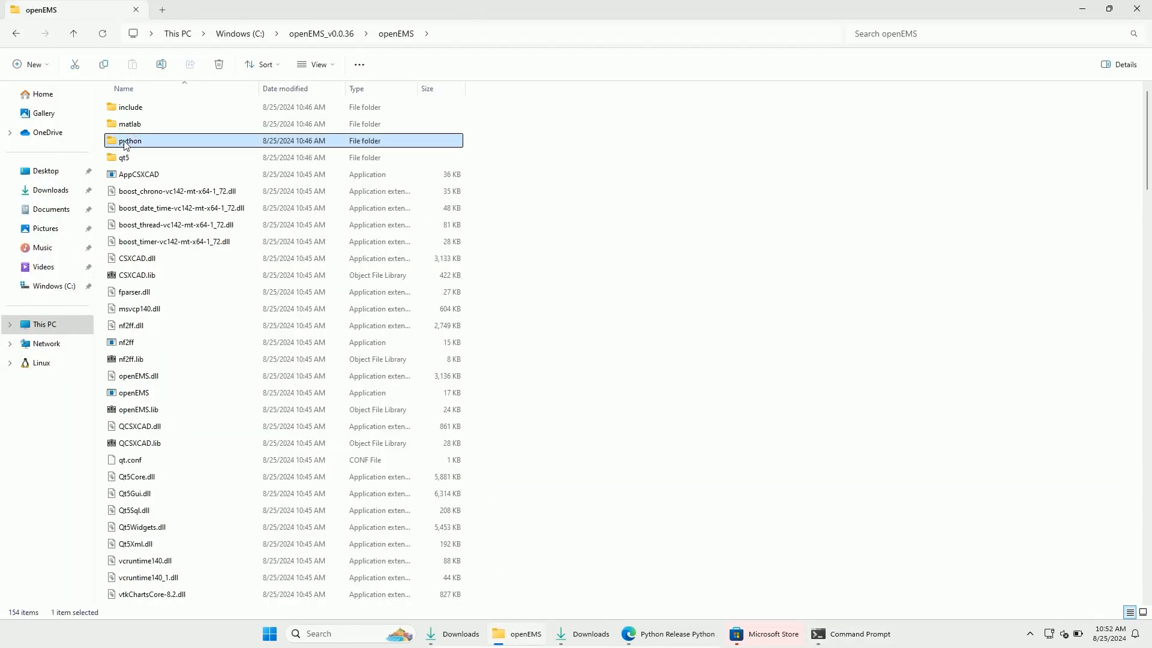
double_click(130, 140)
type("cd C:\\openEMS_v0.0.36\\openEMS\\python")
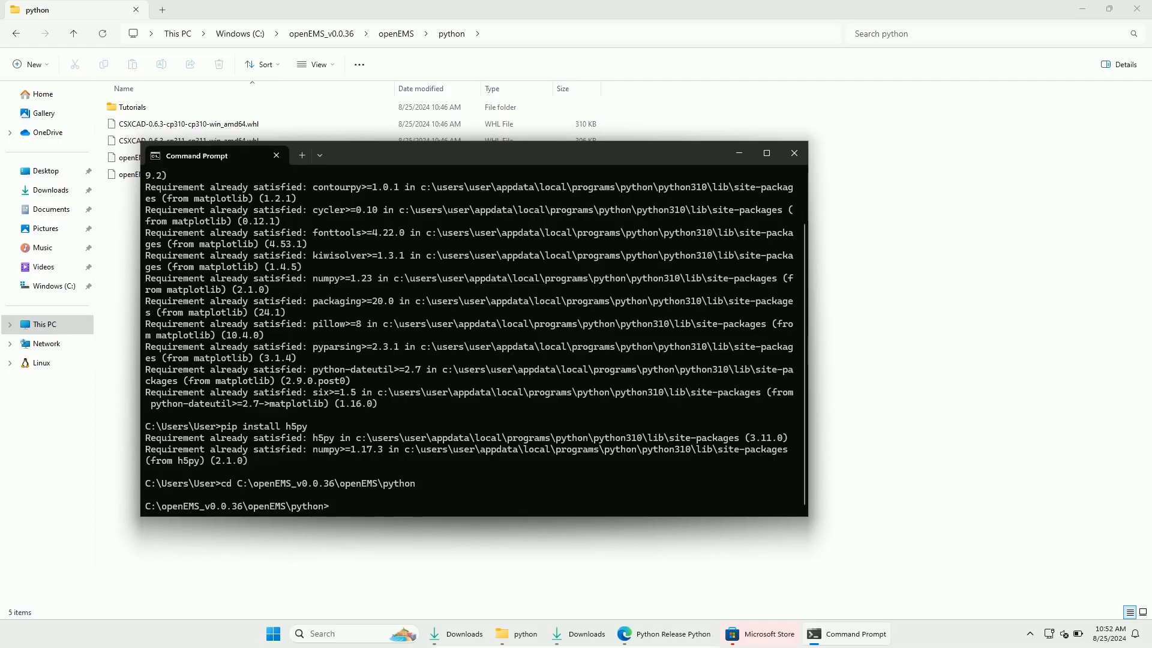
type("pip")
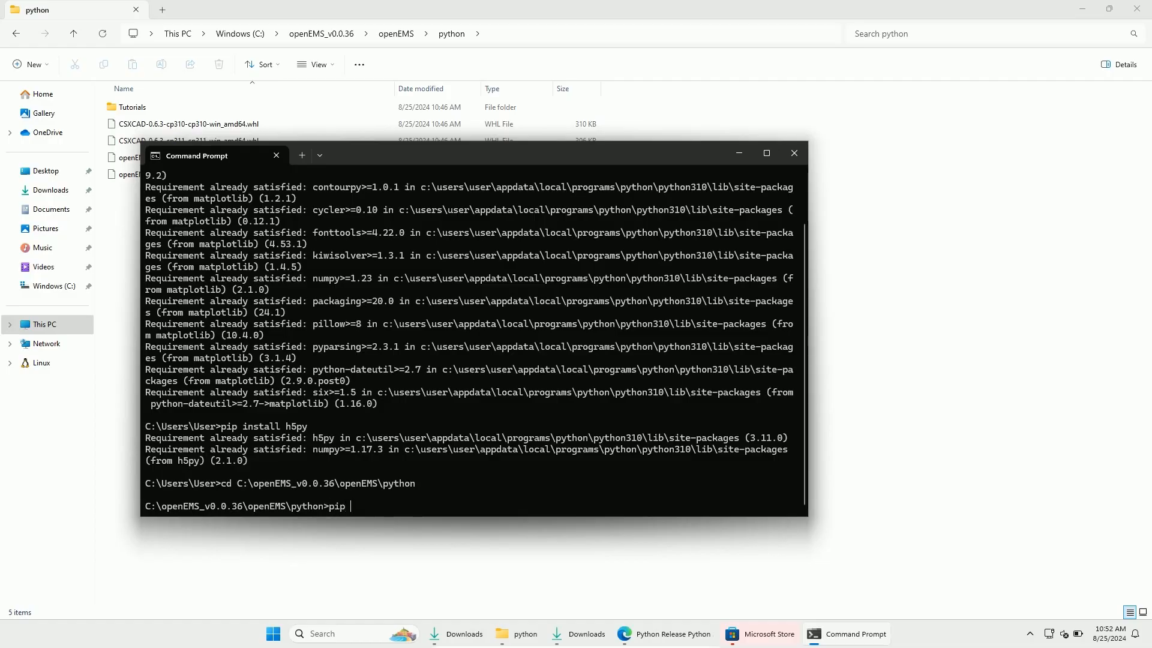
type("install")
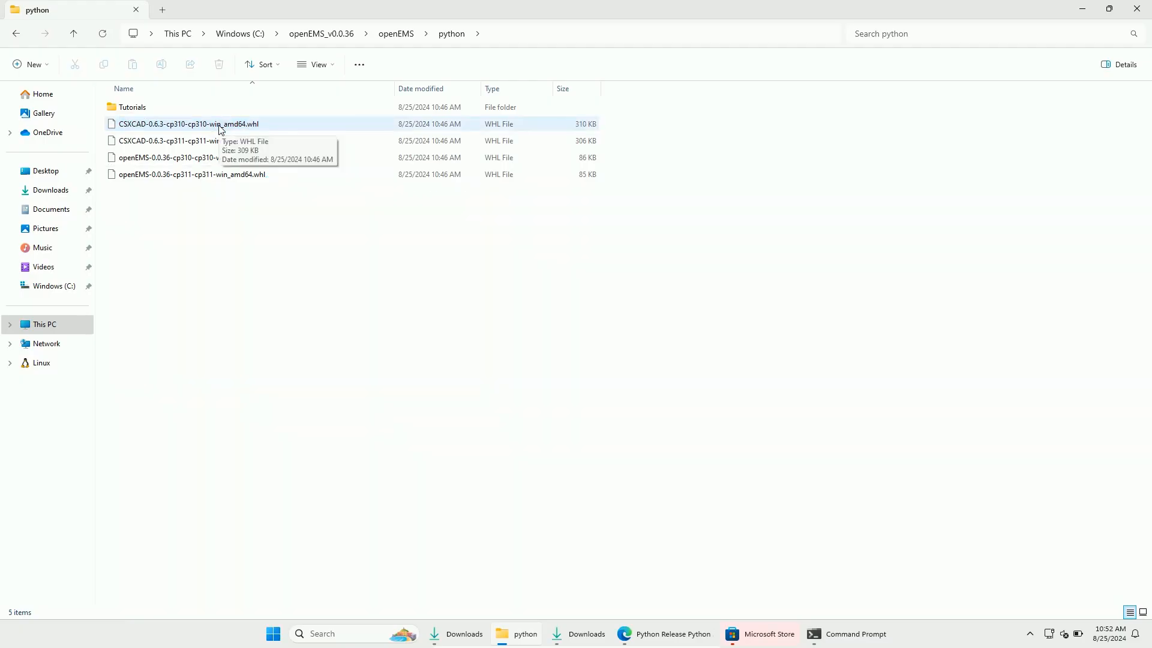
Pip-install the CSXCAD-0.6.3-cp310-cp310-win_amd64.whl wheel using its copied file name.
right_click(221, 123)
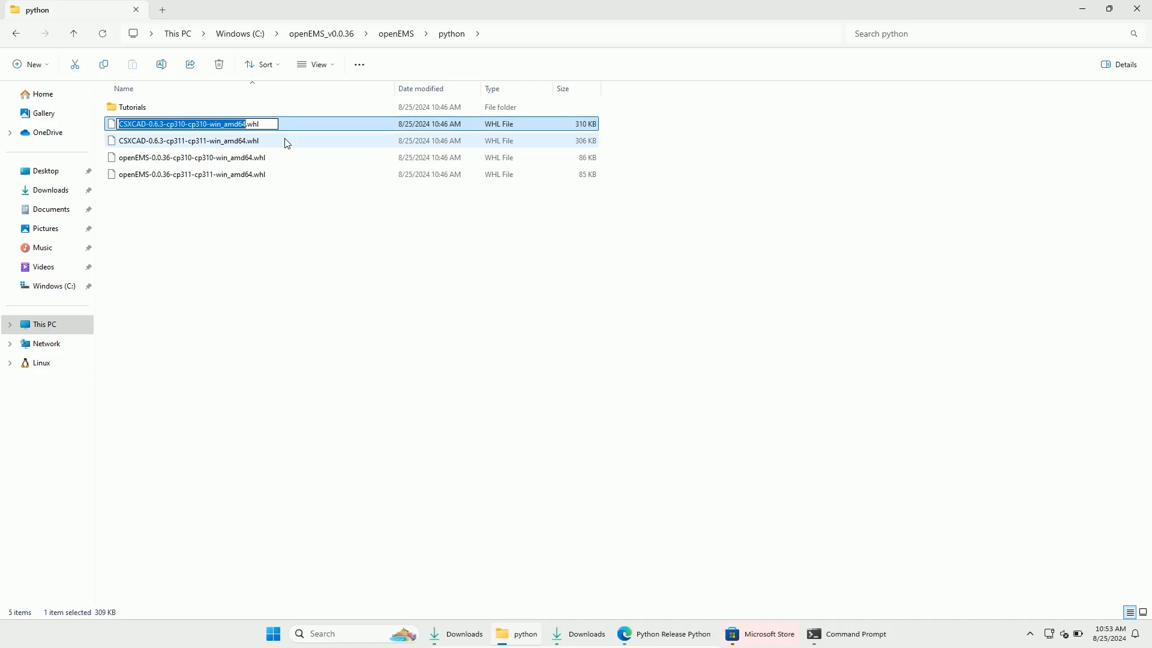
right_click(184, 124)
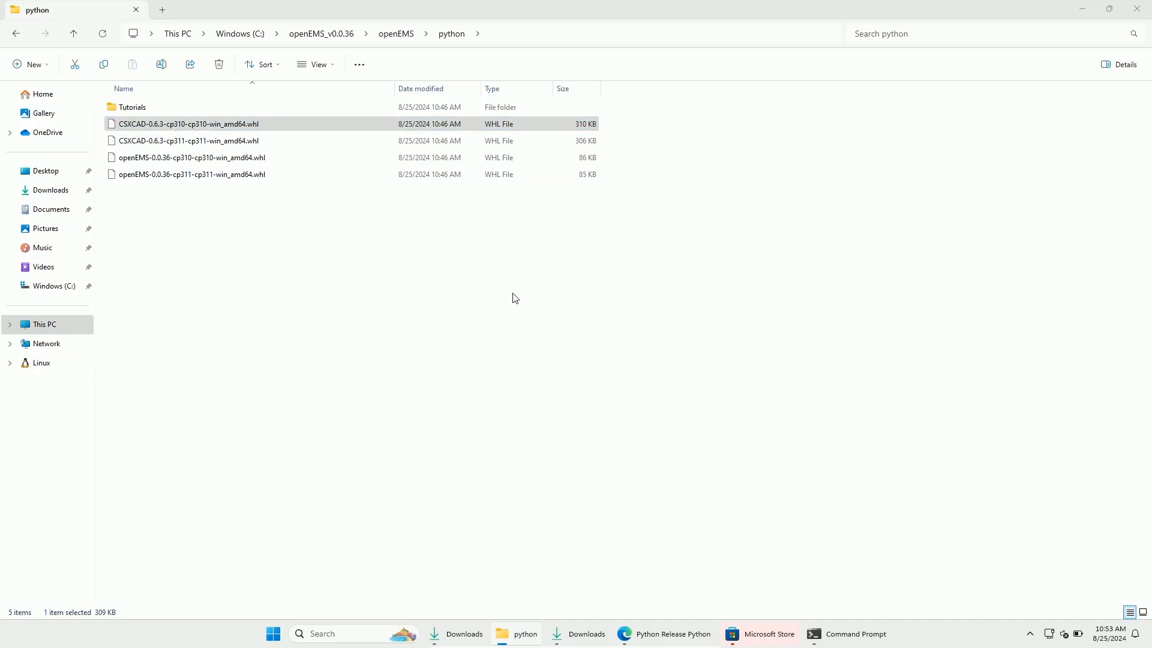
type("pip install CSXCAD-0.6.3-cp310-cp310-win_amd64.whl")
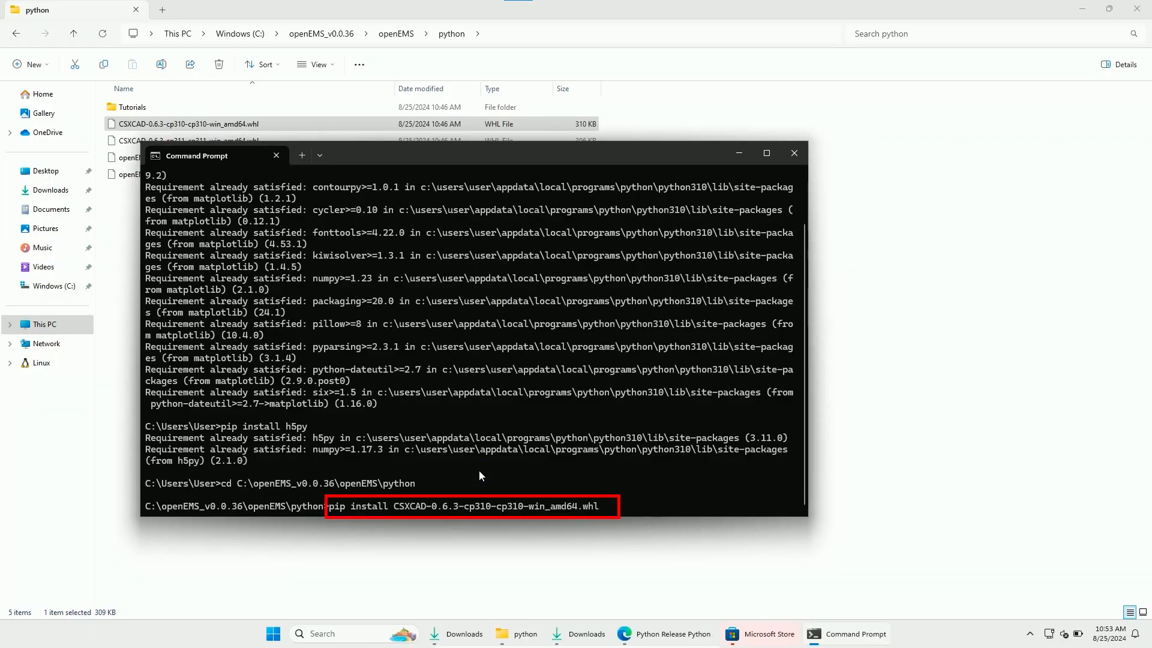
key("enter")
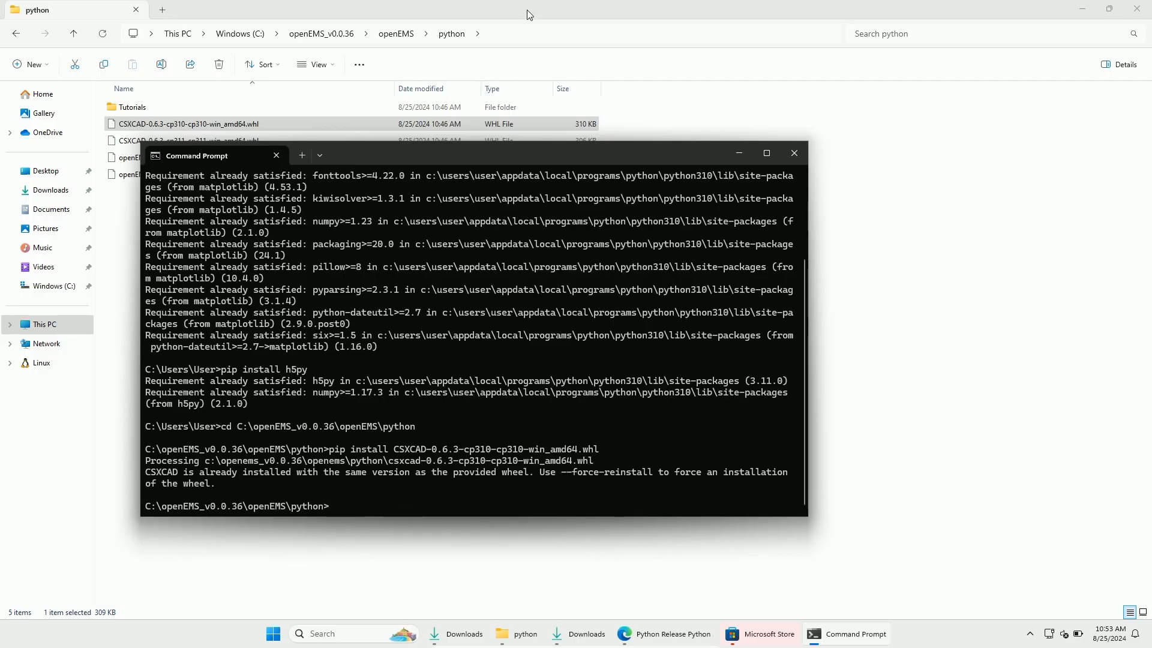
Pip-install the openEMS-0.0.36-cp310-cp310-win_amd64.whl wheel using its copied file name.
right_click(193, 157)
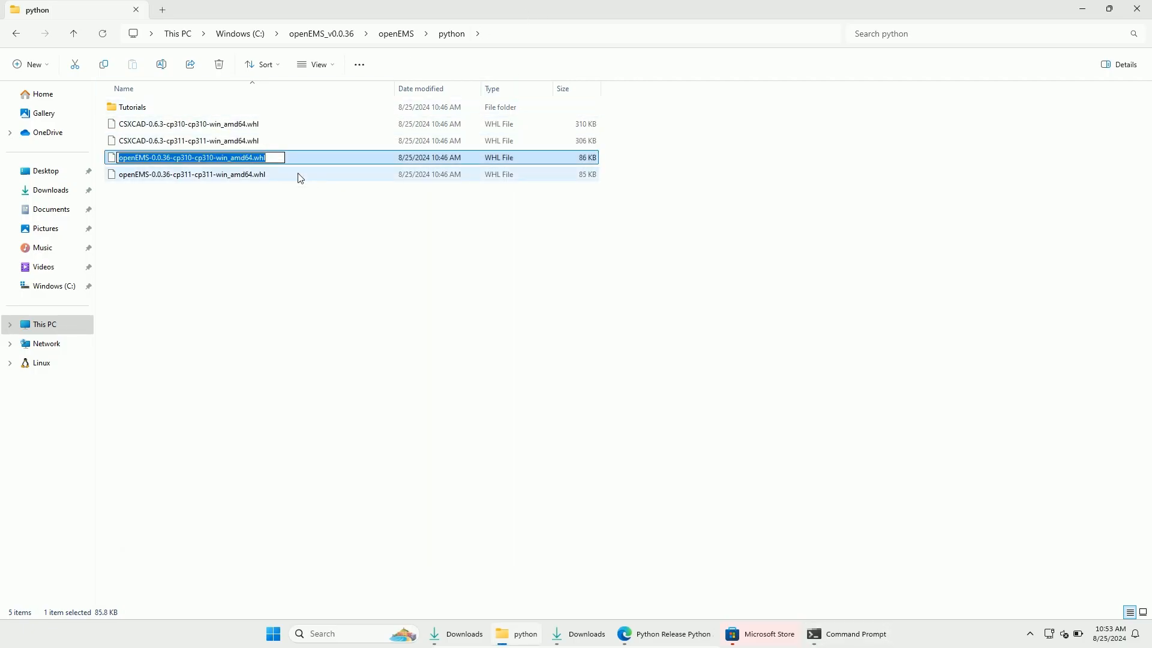
left_click(850, 639)
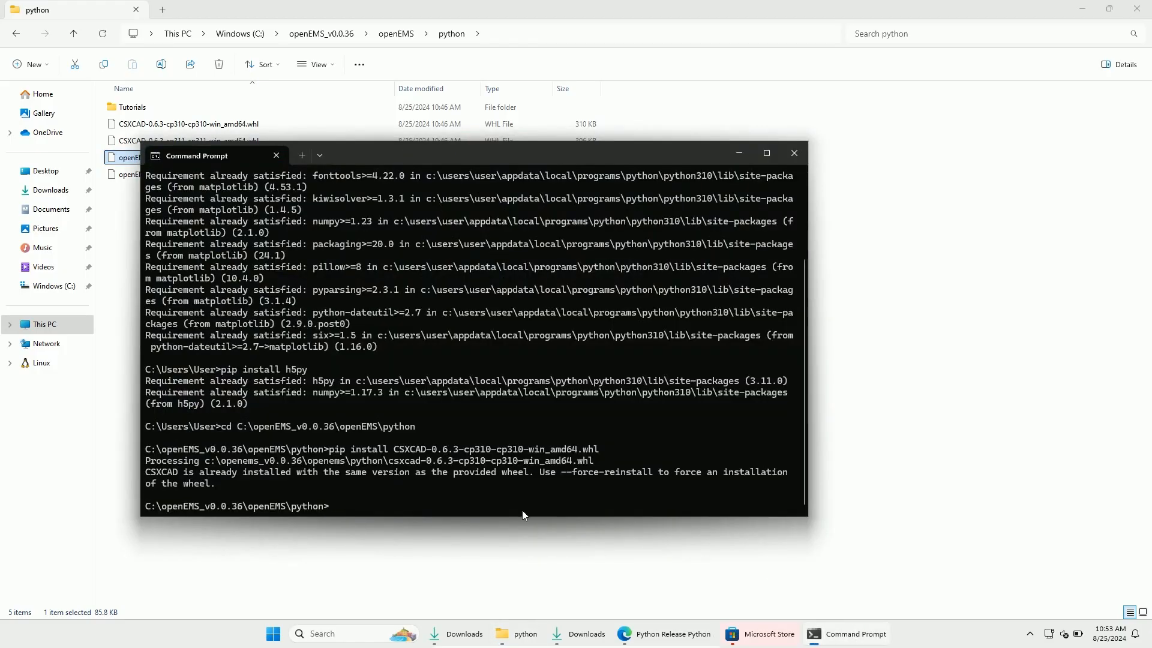
type("pip install openEMS-0.0.36-cp310-cp310-win_amd64.whl")
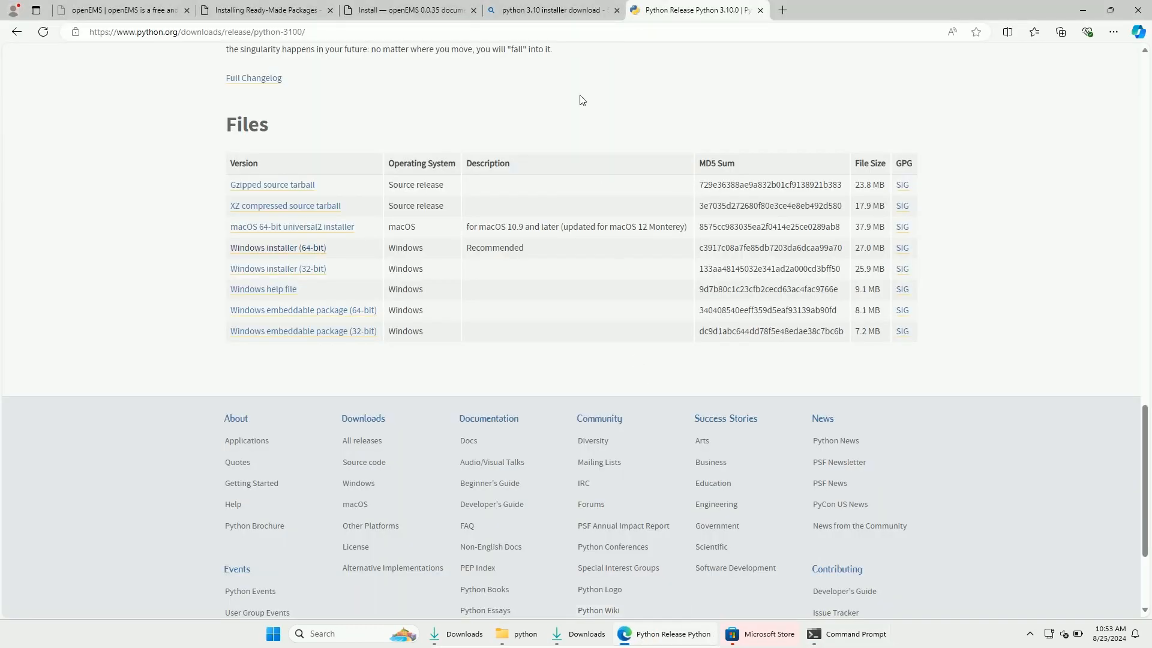
Run setx OPENEMS_INSTALL_PATH with the copied C:\openEMS_v0.0.36\openEMS folder path.
left_click(408, 9)
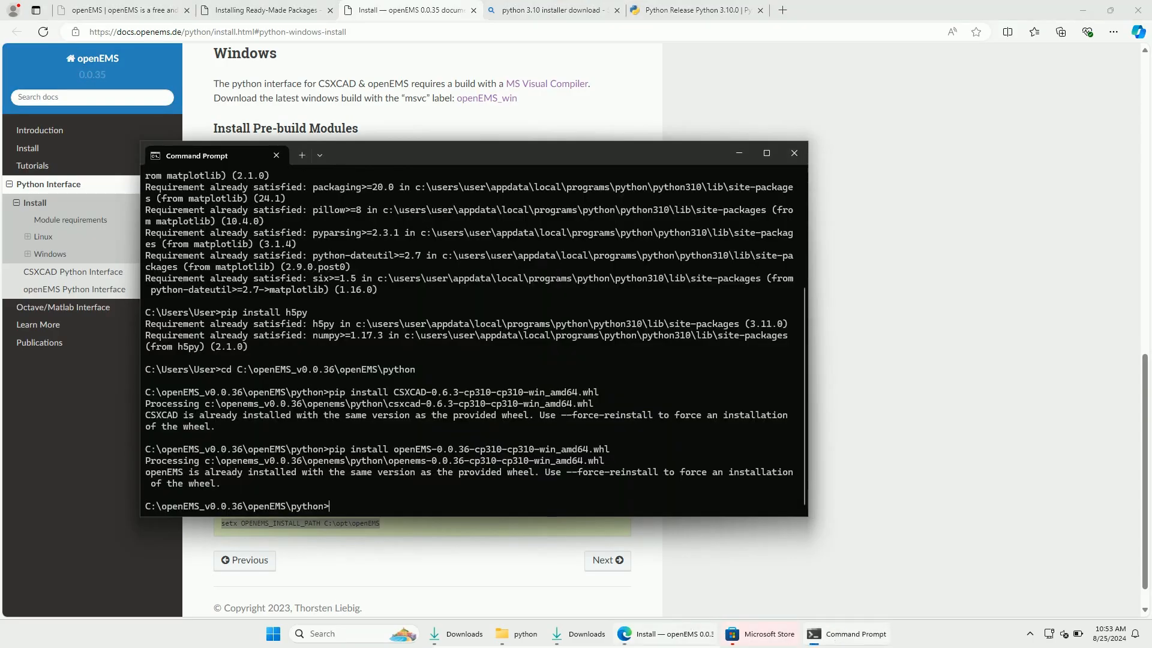
type("setx OPENEMS_INSTALL_PATH C:\\opt\\openEMS")
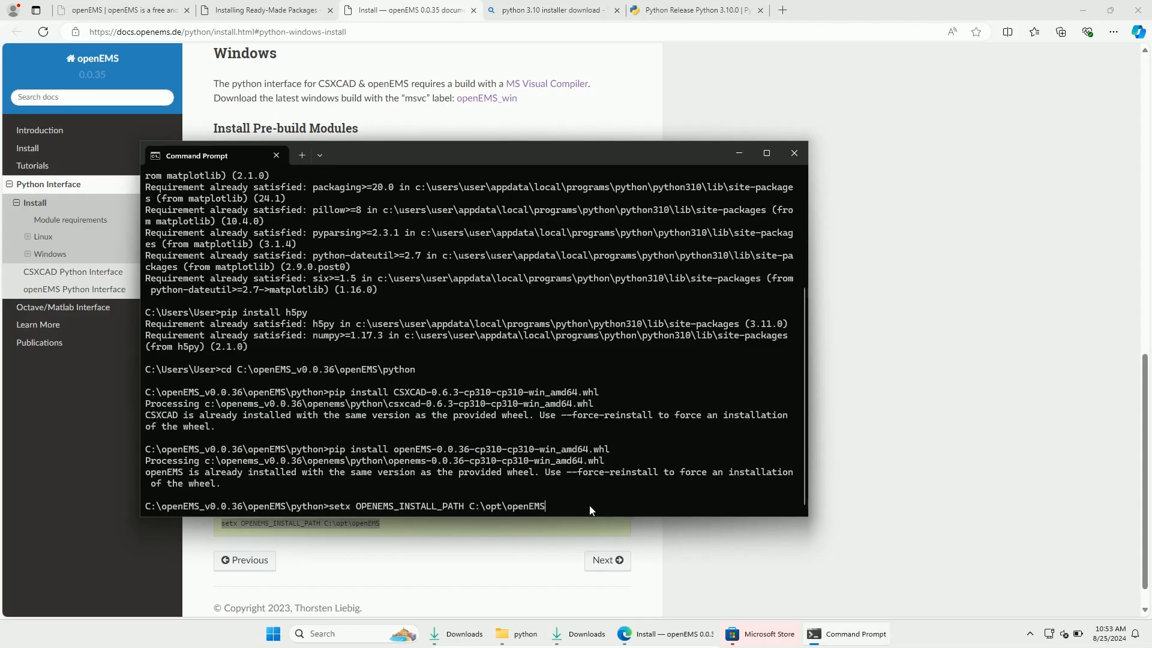
left_click(515, 639)
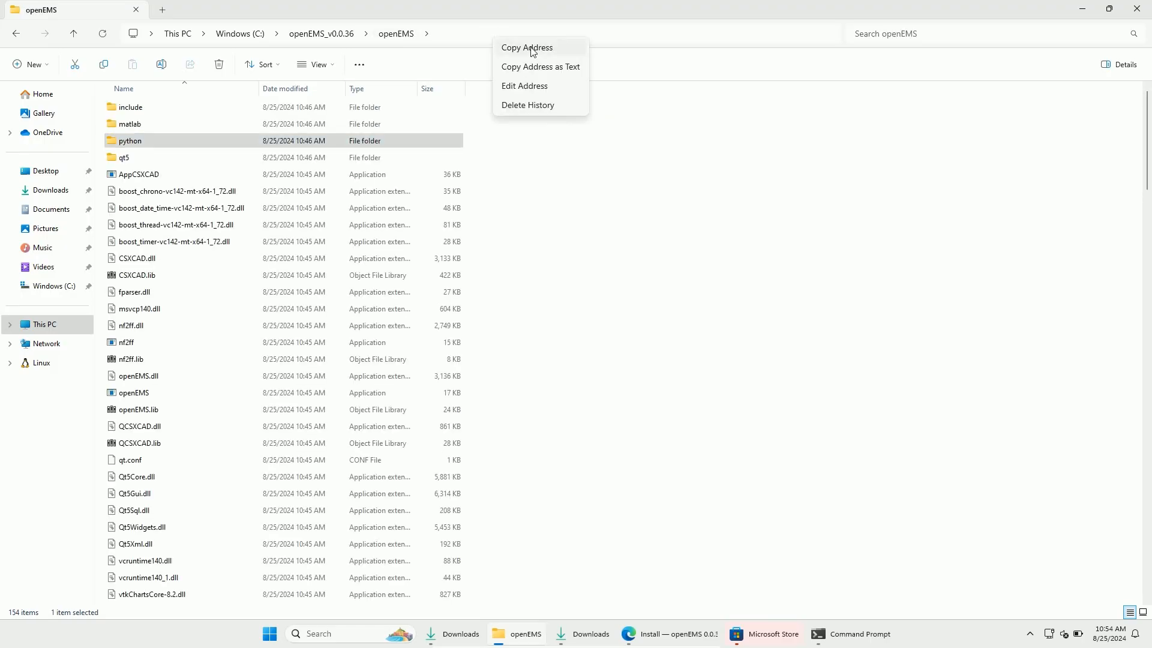
left_click(858, 639)
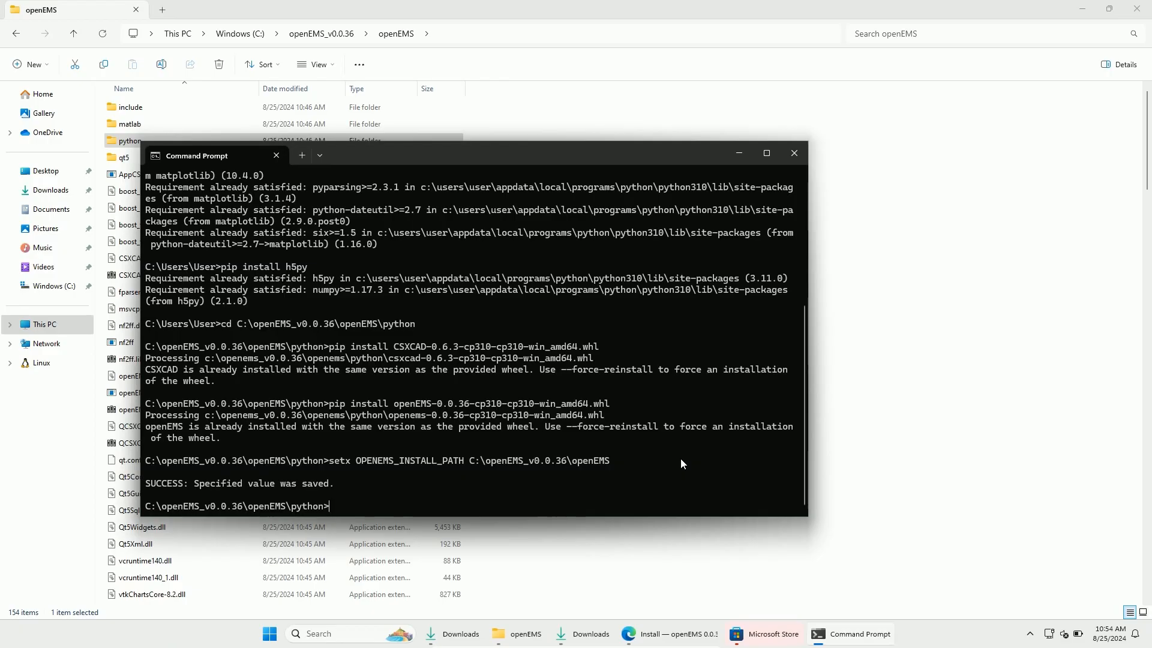
mouse_move(245, 255)
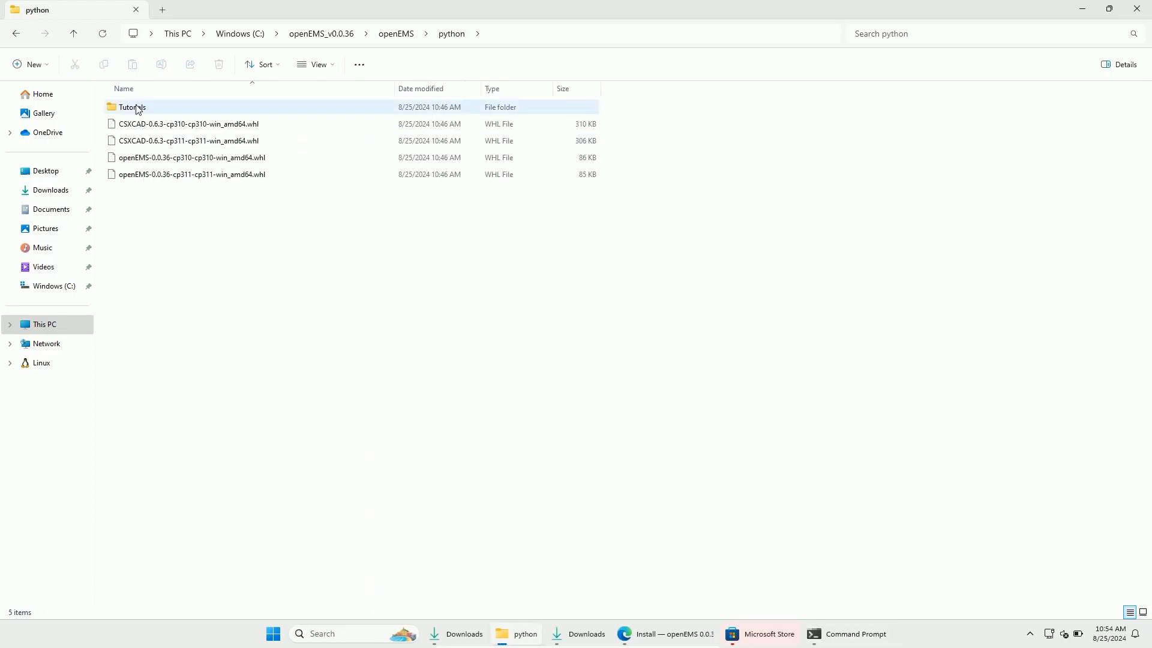
Run Bent_Patch_Antenna.py from Tutorials, review the S11 and feed impedance figures, then close them.
double_click(131, 107)
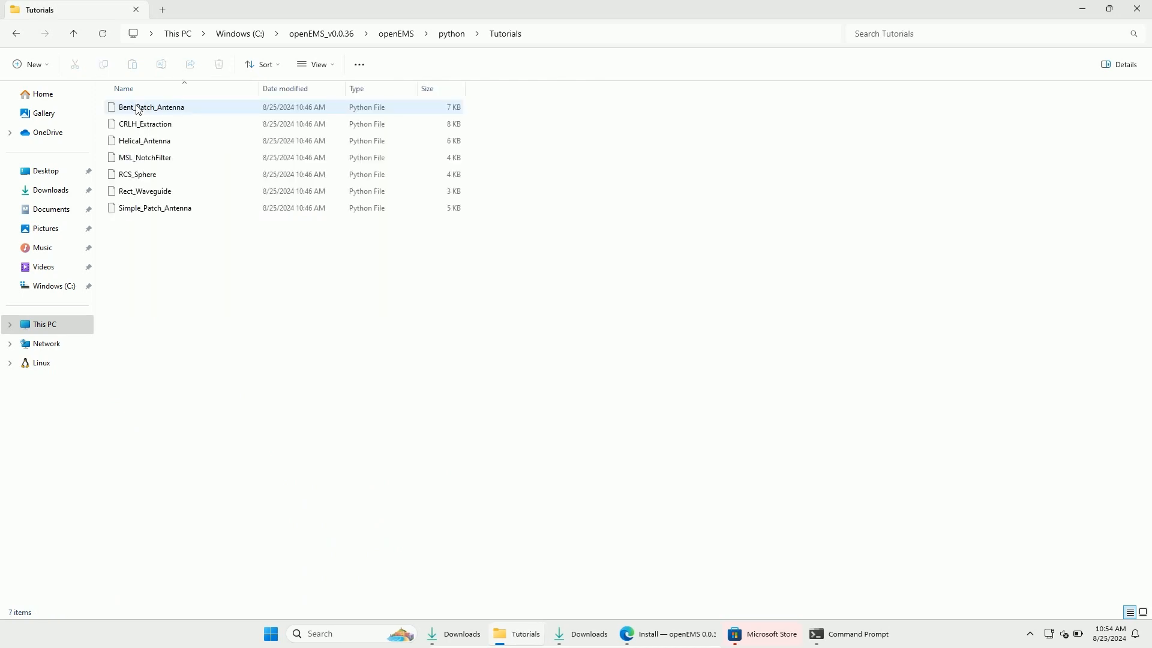
mouse_move(168, 108)
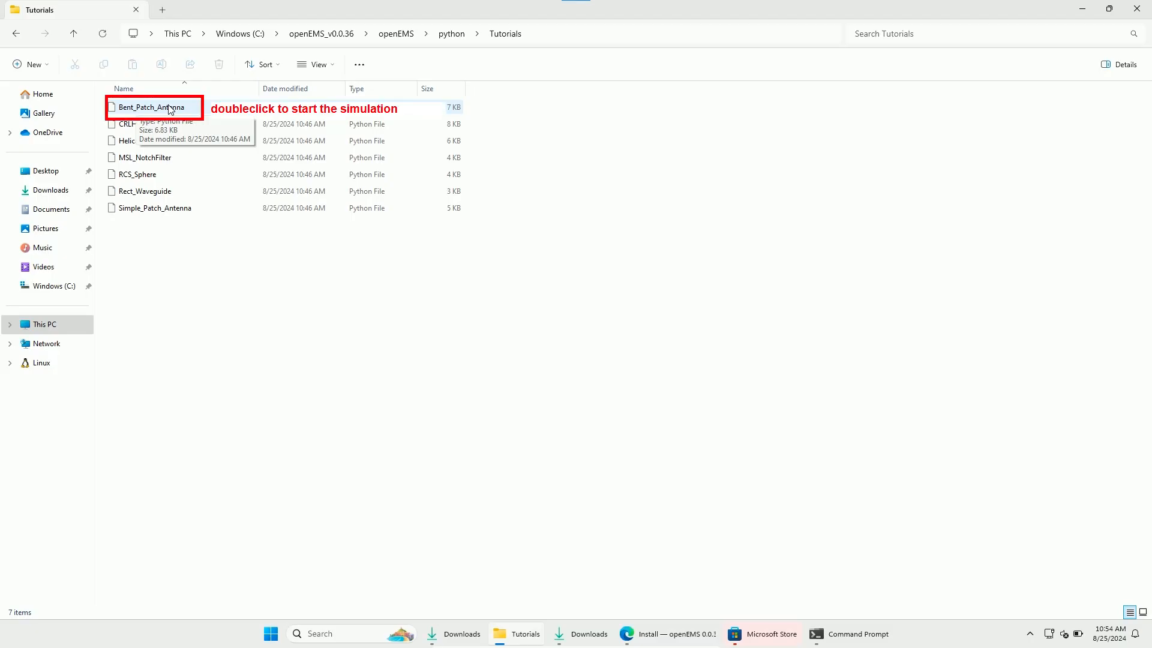
double_click(153, 107)
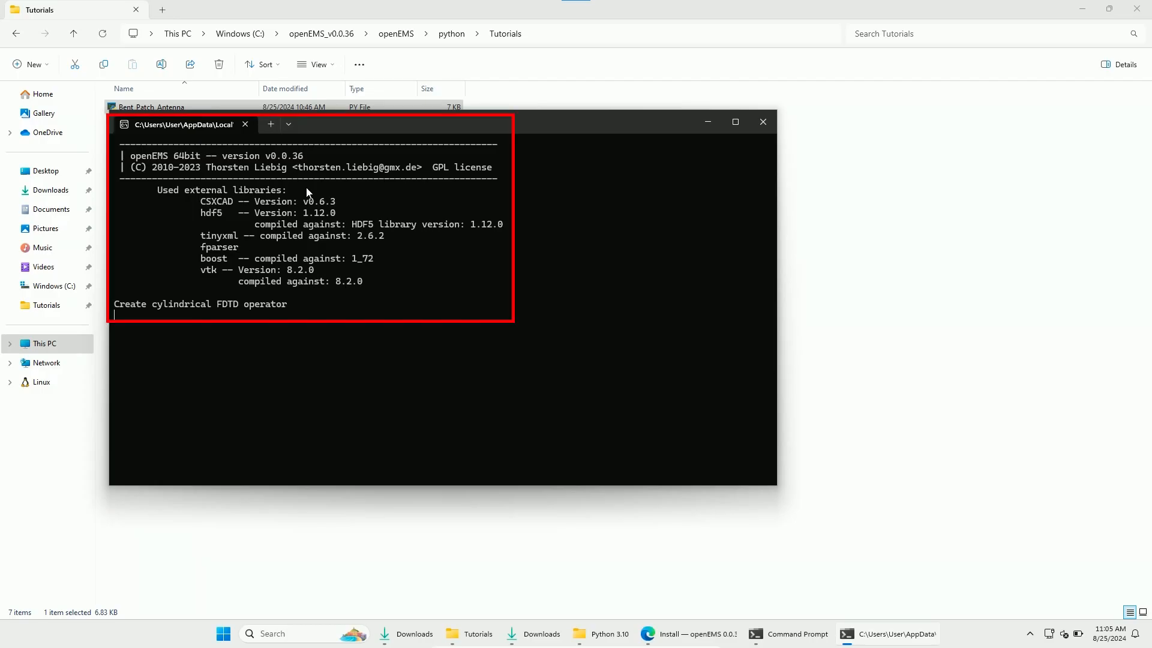
left_click(733, 122)
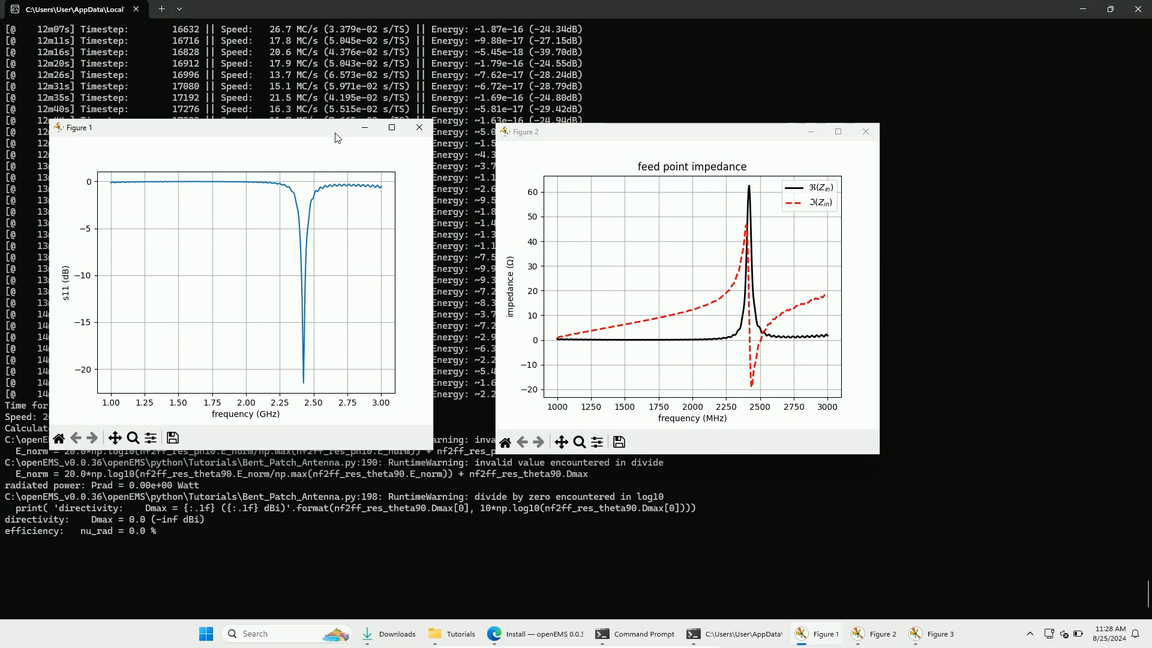
mouse_move(623, 268)
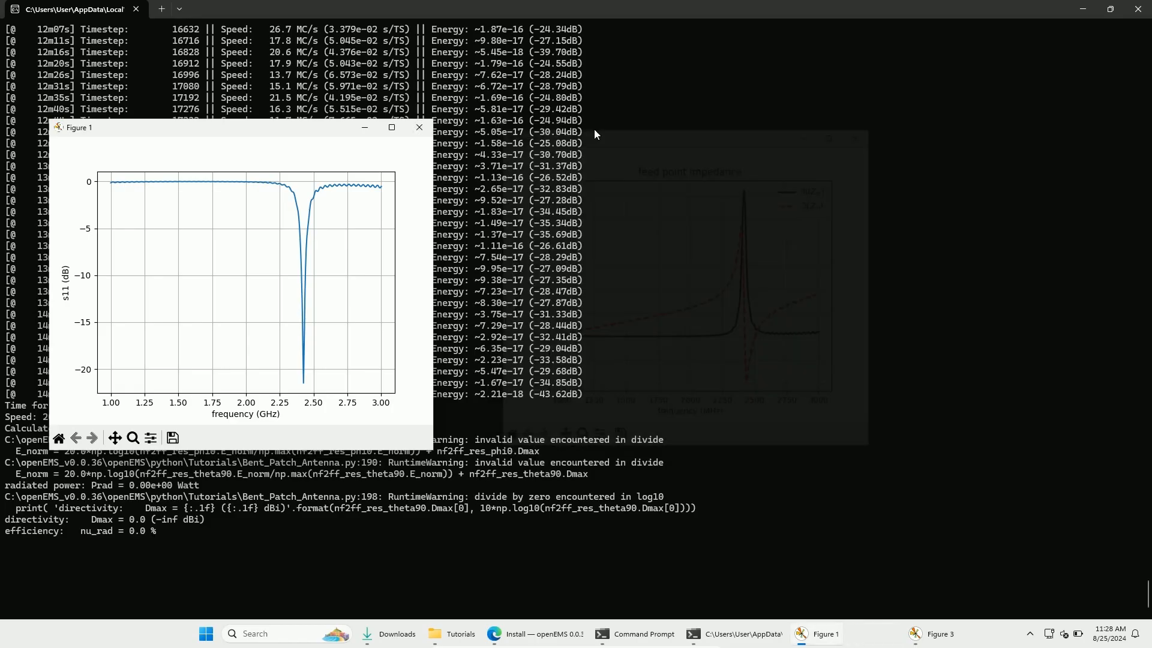
left_click(419, 127)
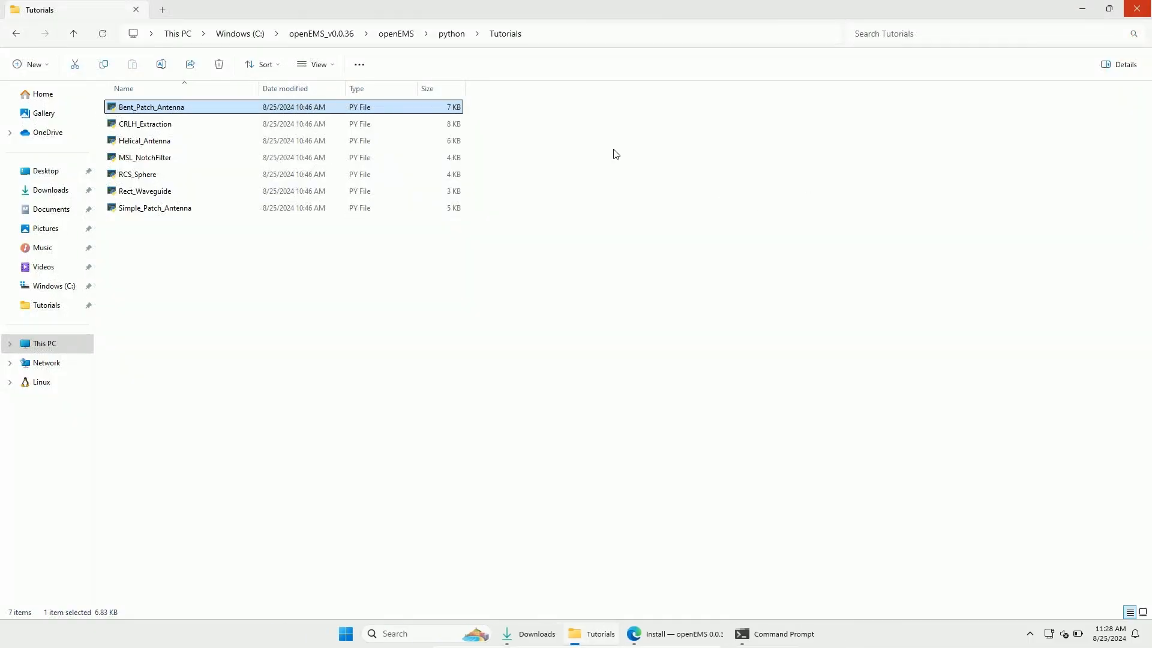
Go up to the openEMS folder in Explorer and open its matlab folder.
left_click(452, 33)
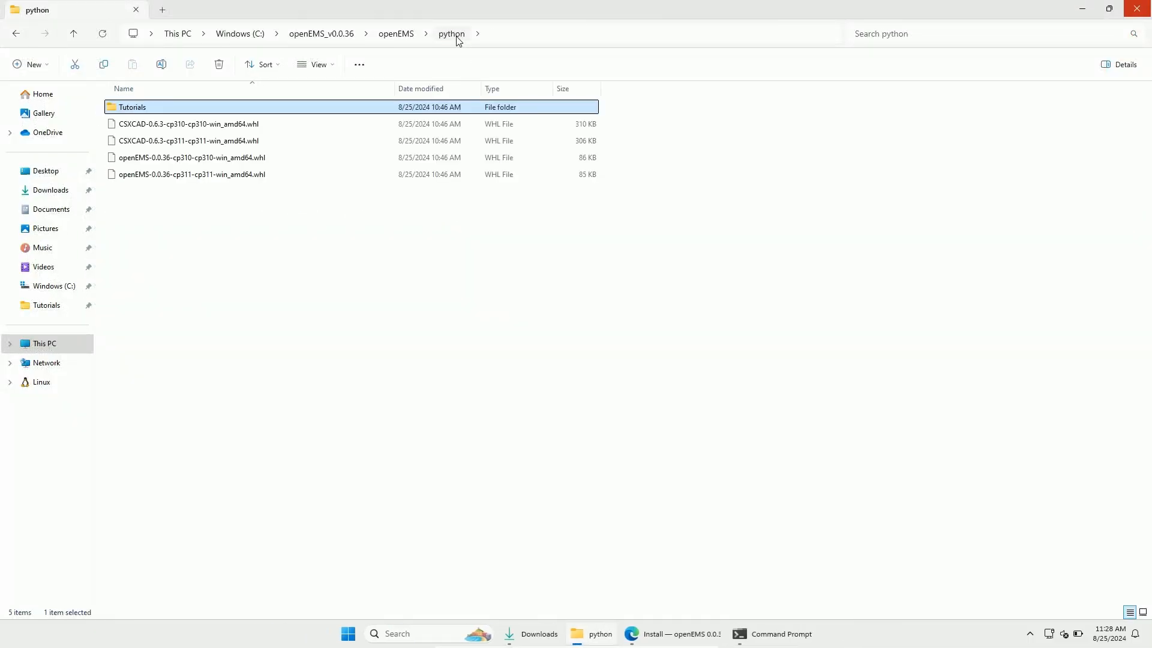
left_click(395, 33)
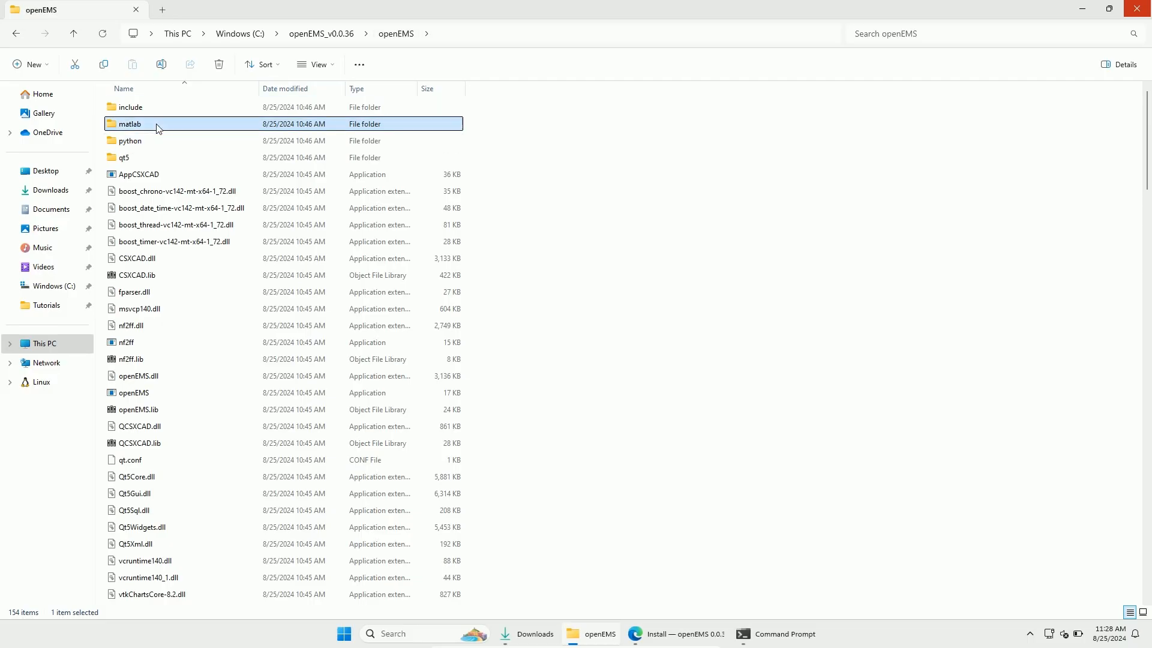
double_click(131, 123)
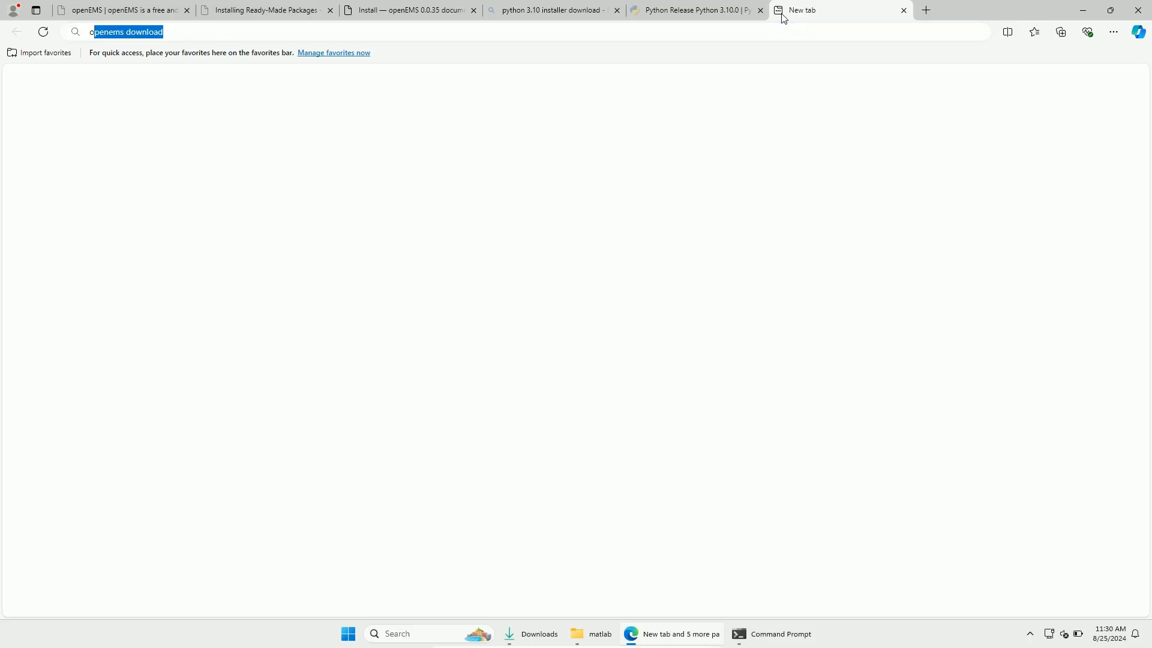
Search 'octave download', open octave.org's download page and get octave-9.2.0-w64-installer.exe.
type("octave download")
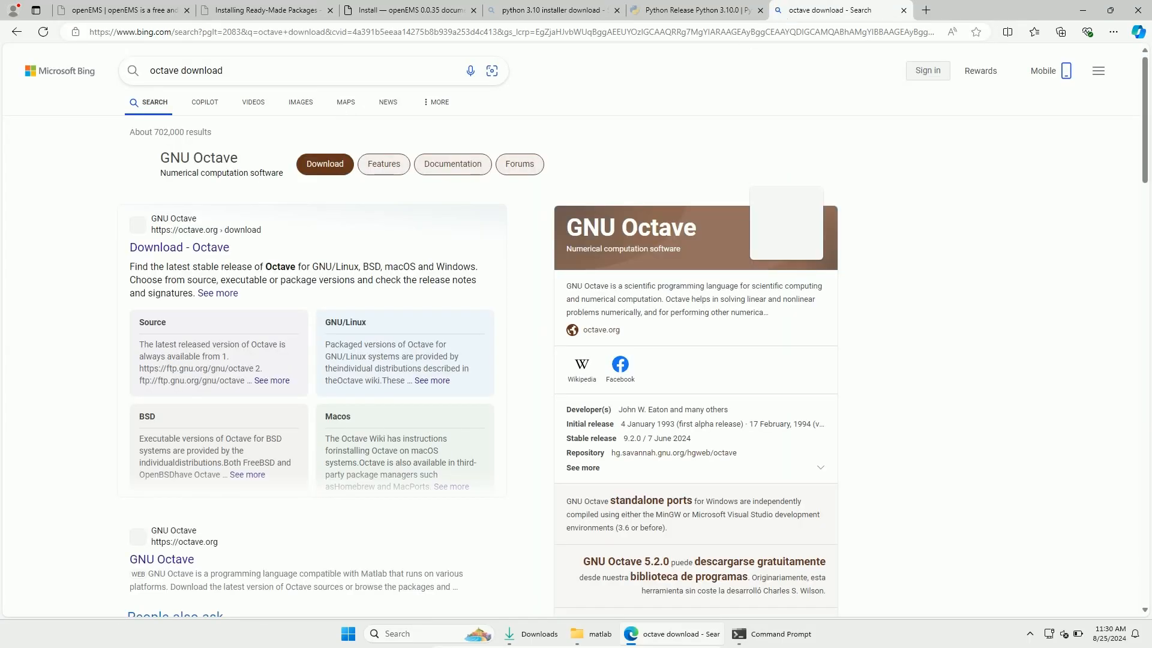
left_click(178, 247)
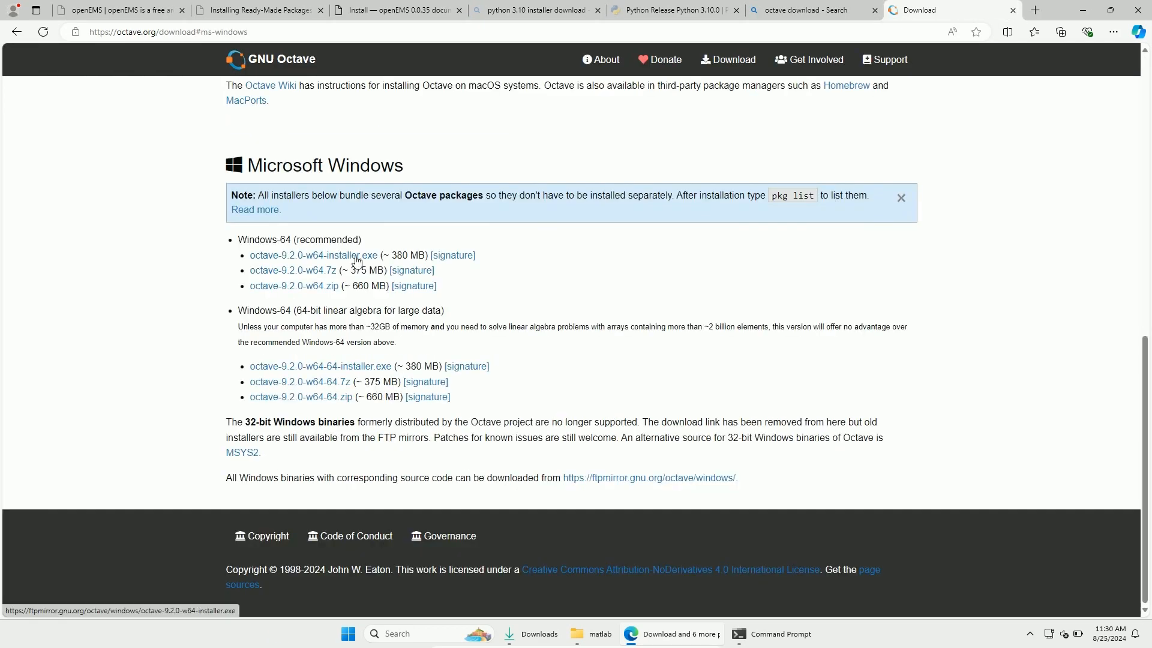
left_click(1059, 31)
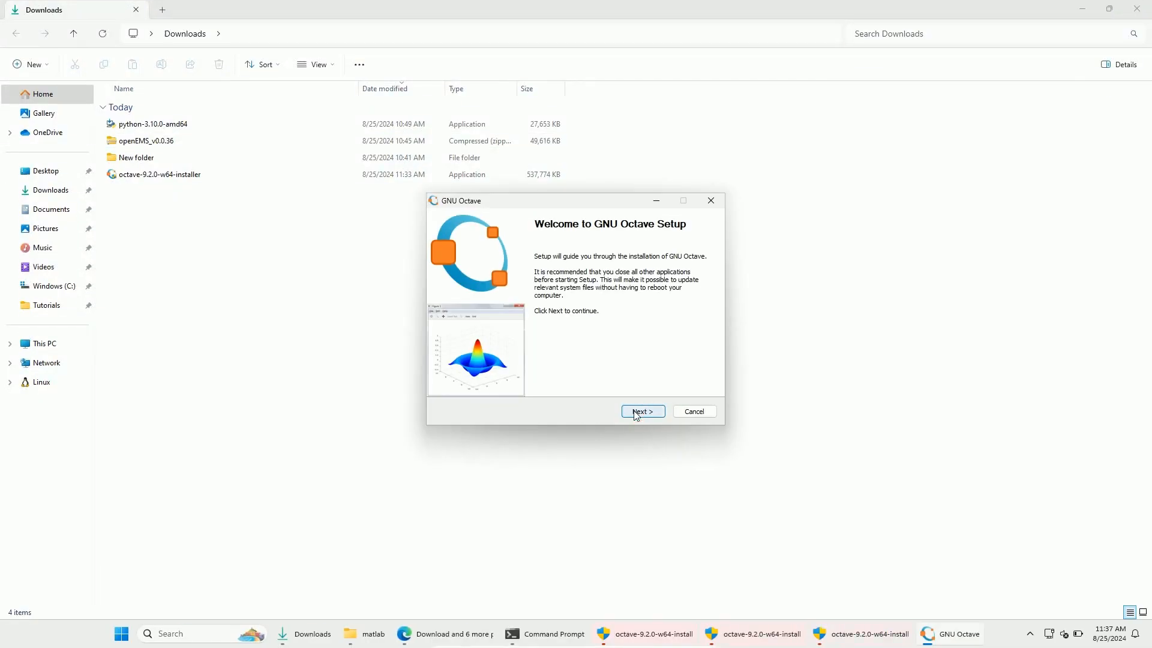
Install GNU Octave 9.2.0 for all users into the default Program Files folder.
left_click(641, 411)
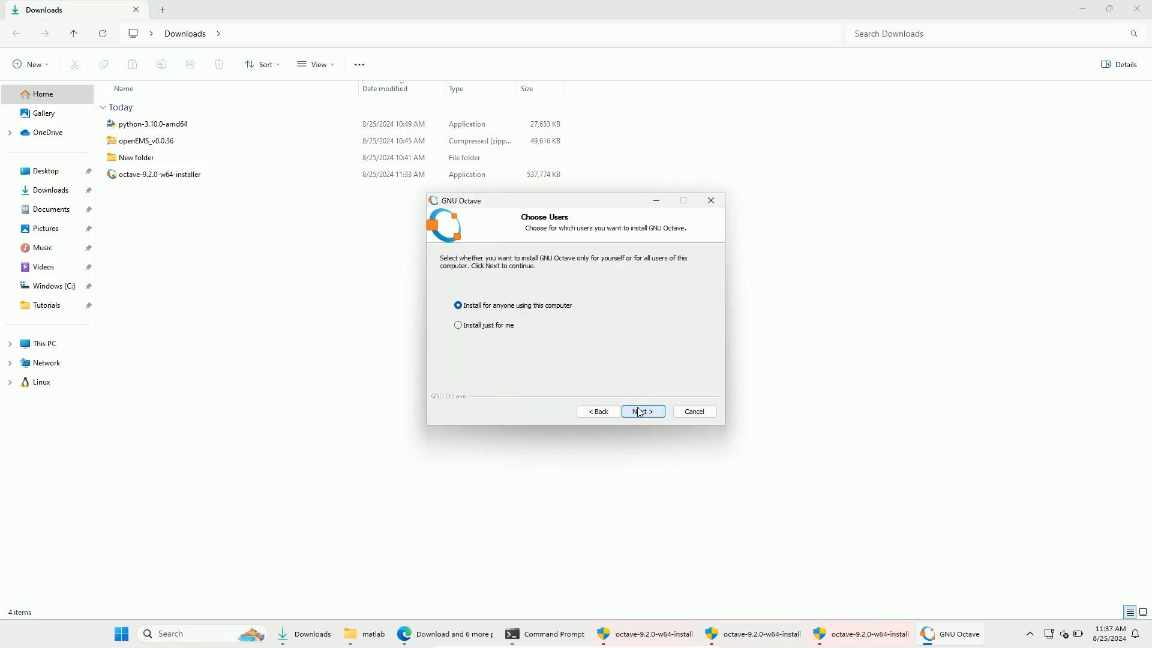
left_click(640, 412)
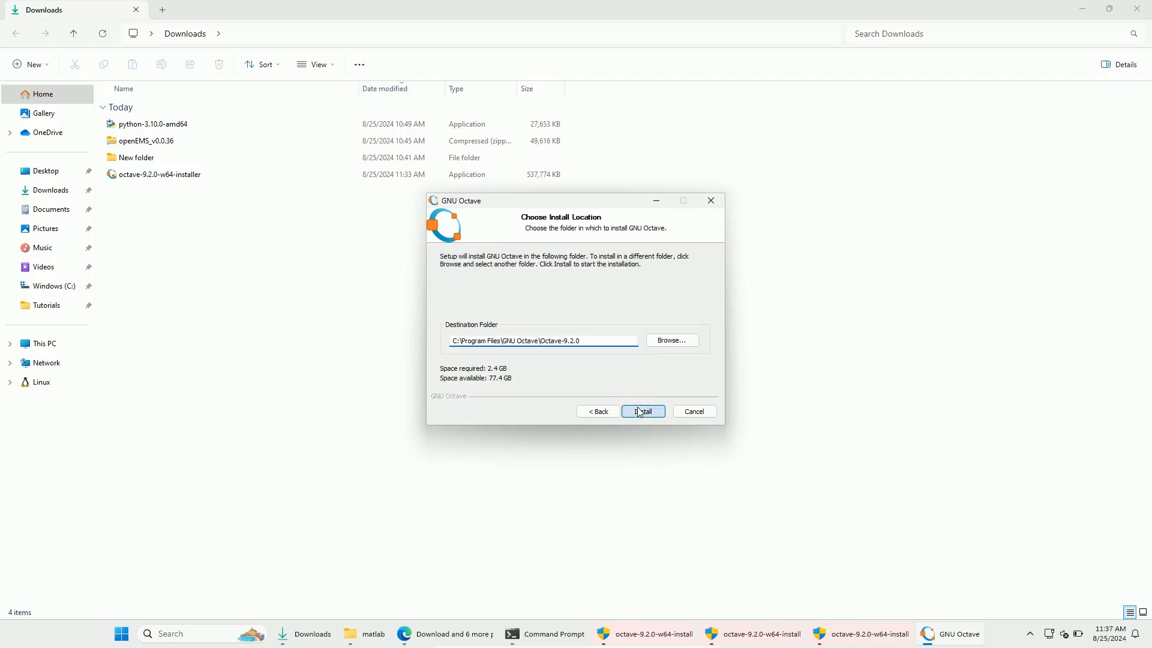
left_click(641, 410)
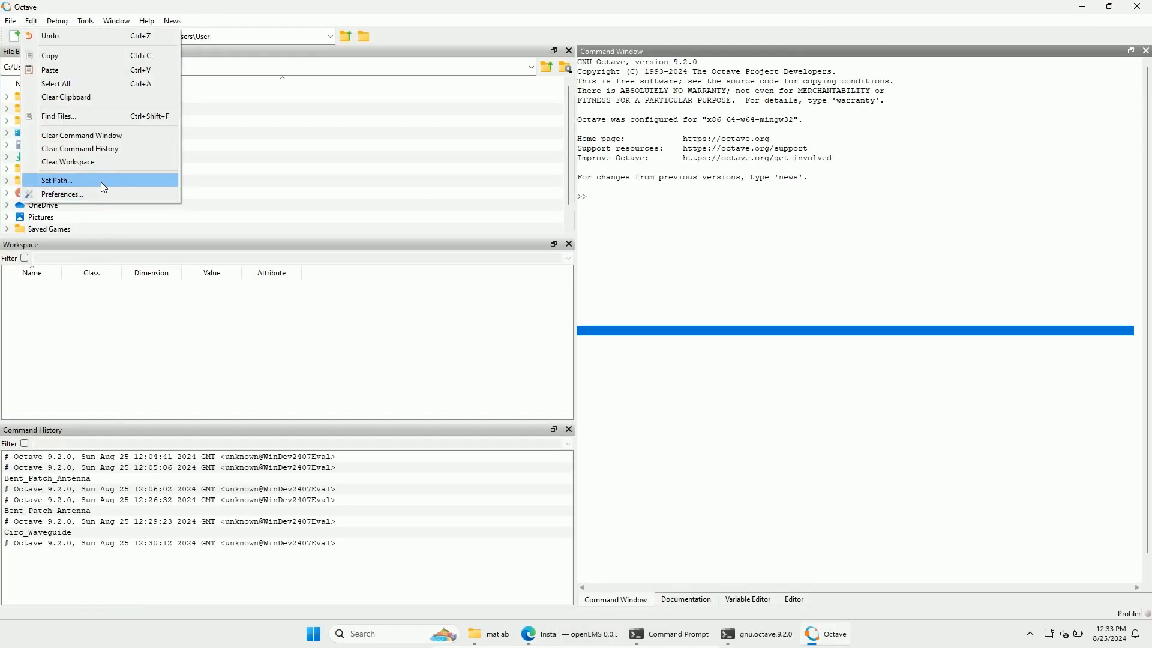
In Set Path, start adding a single directory, entering addpath('C:\openEMS\matlab').
left_click(56, 182)
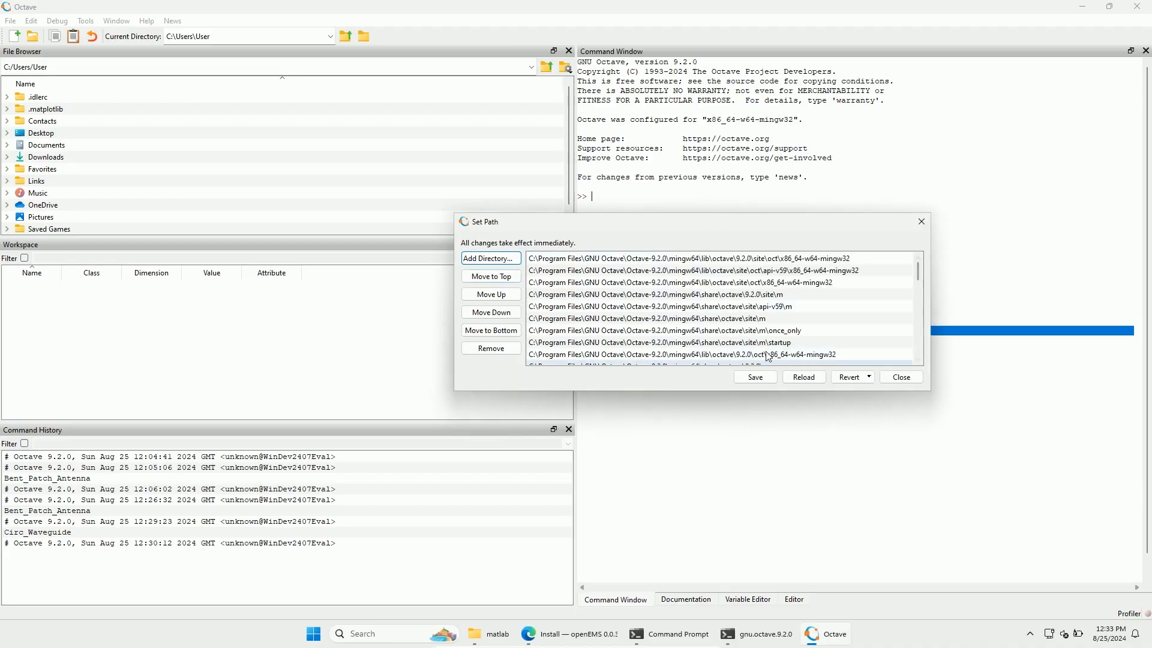
left_click(490, 258)
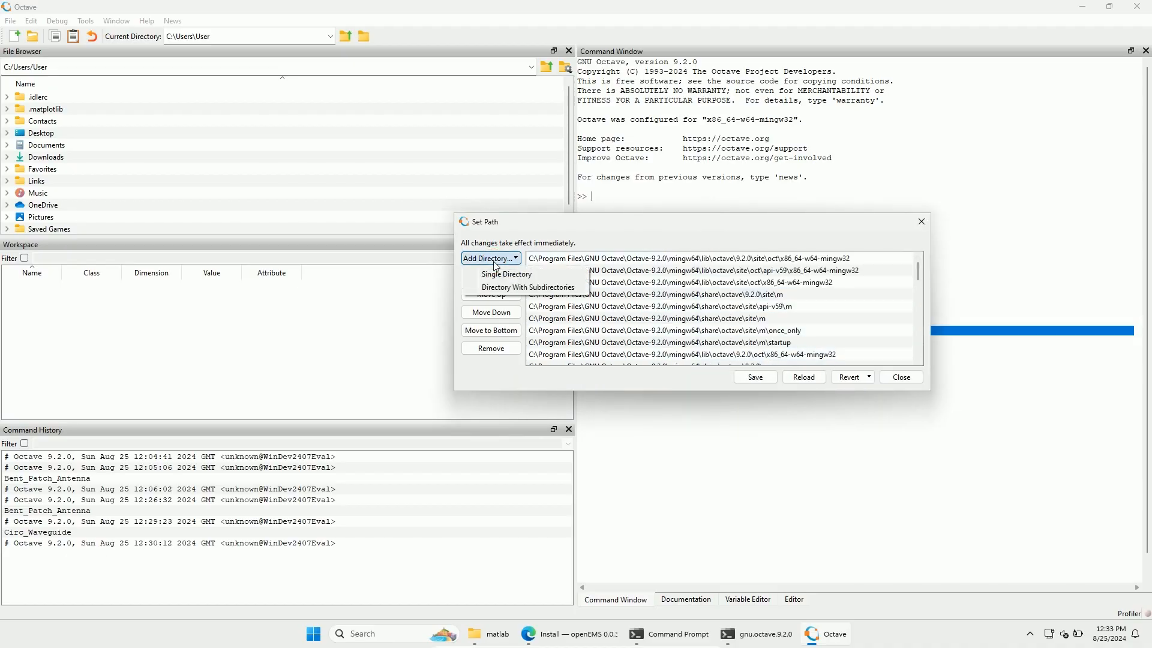
left_click(490, 258)
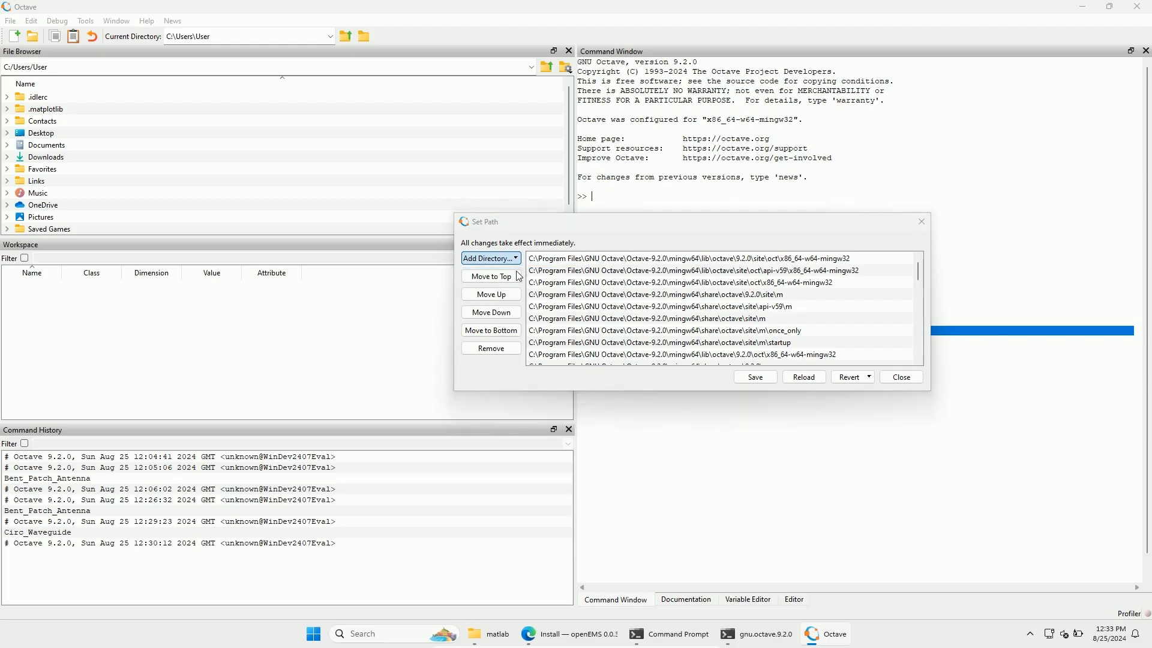
left_click(489, 258)
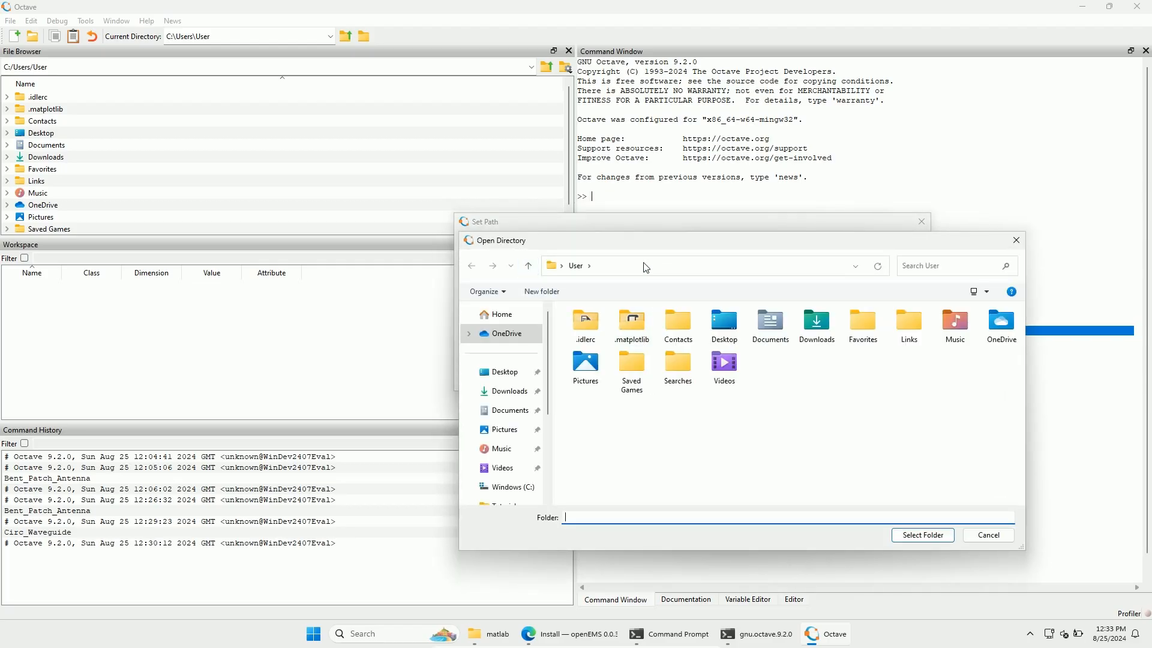
type("addpath('C:\\openEMS\\matlab');")
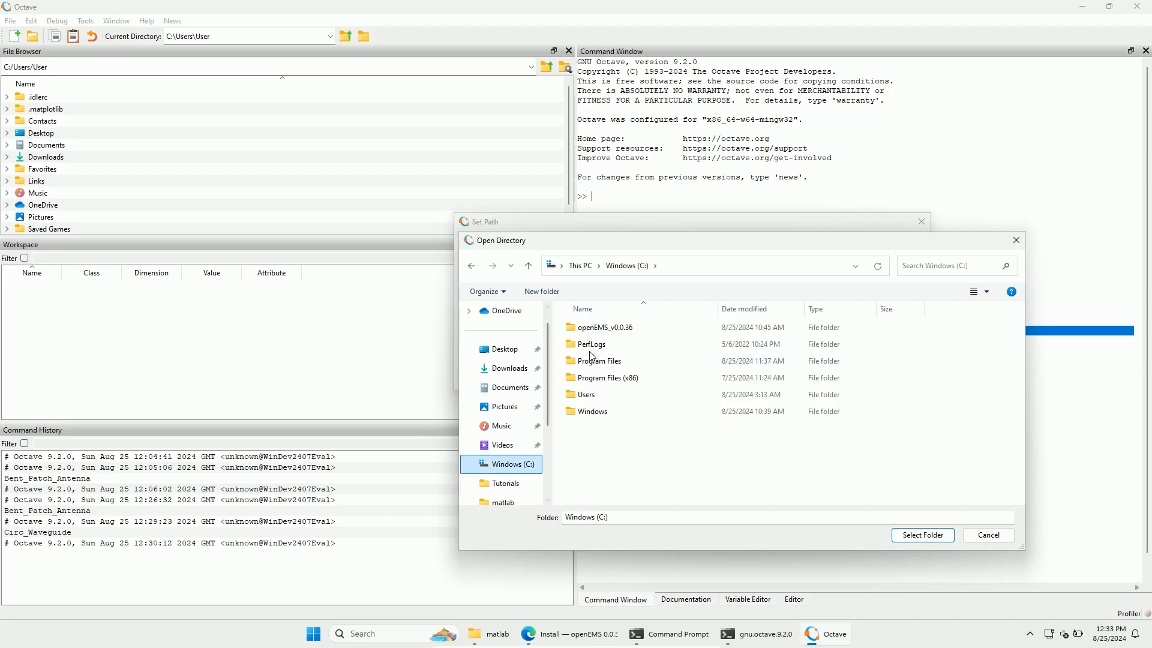
Select C:\openEMS_v0.0.36\openEMS\matlab, save the search path and close the dialog.
double_click(598, 327)
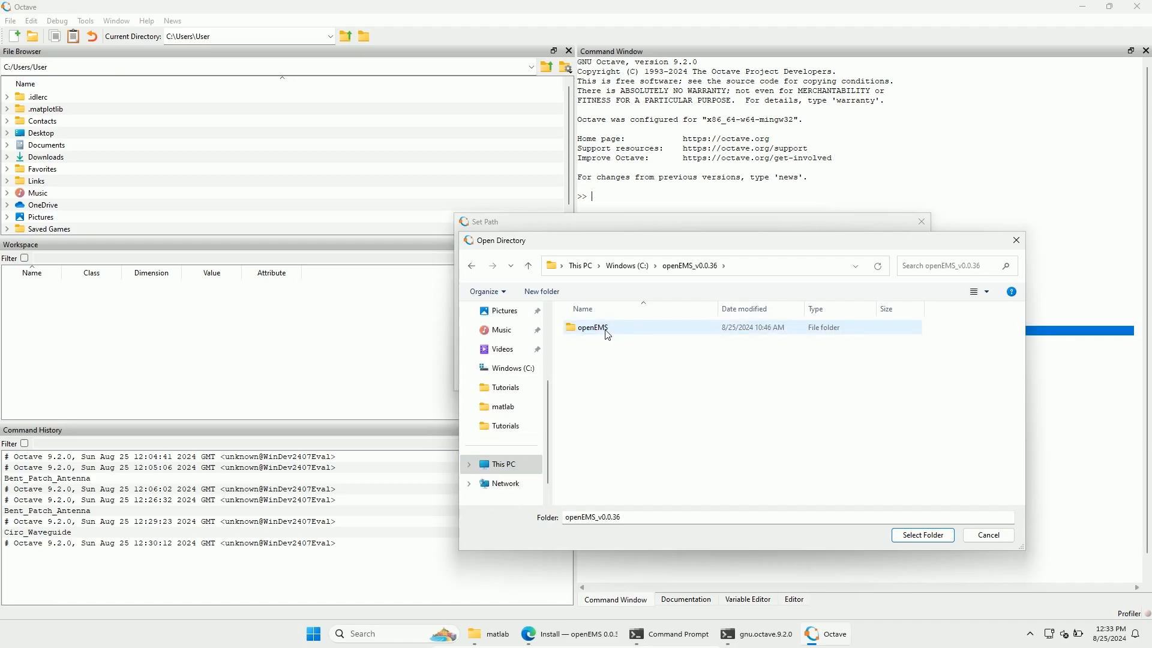
double_click(591, 327)
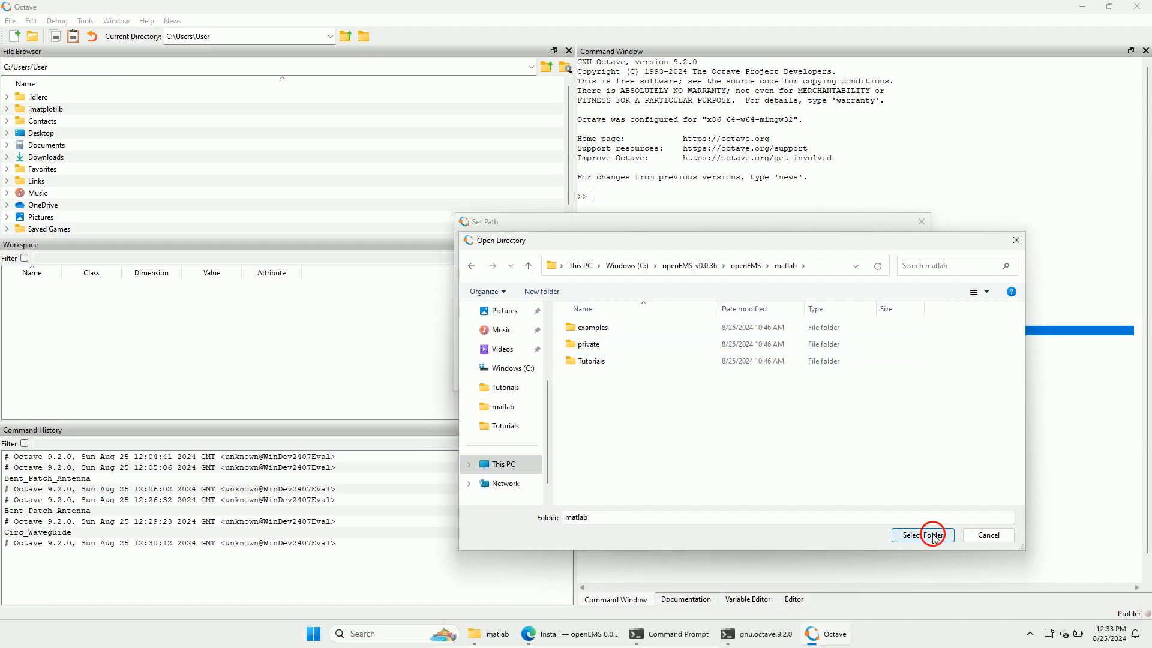
left_click(922, 535)
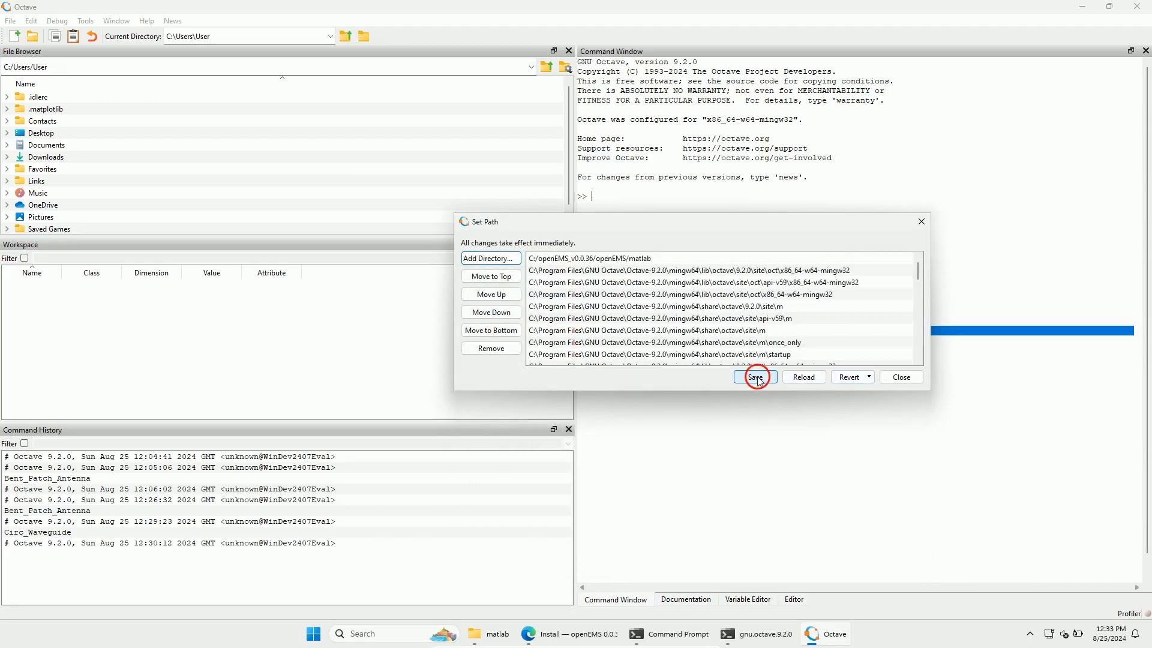
left_click(755, 376)
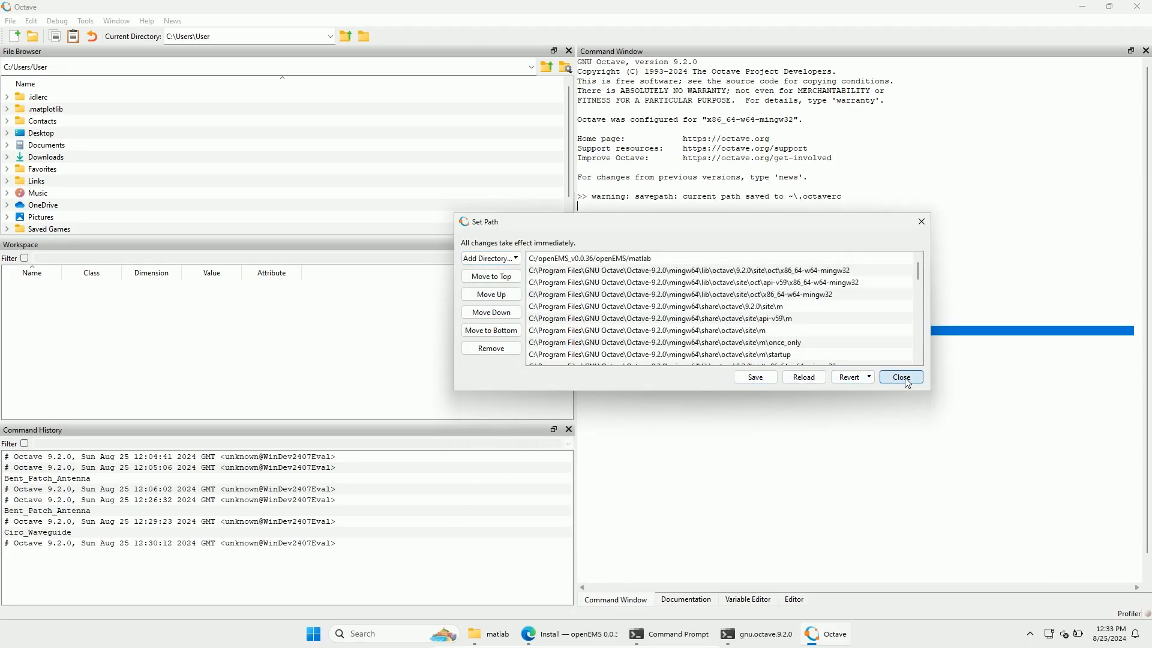
left_click(900, 377)
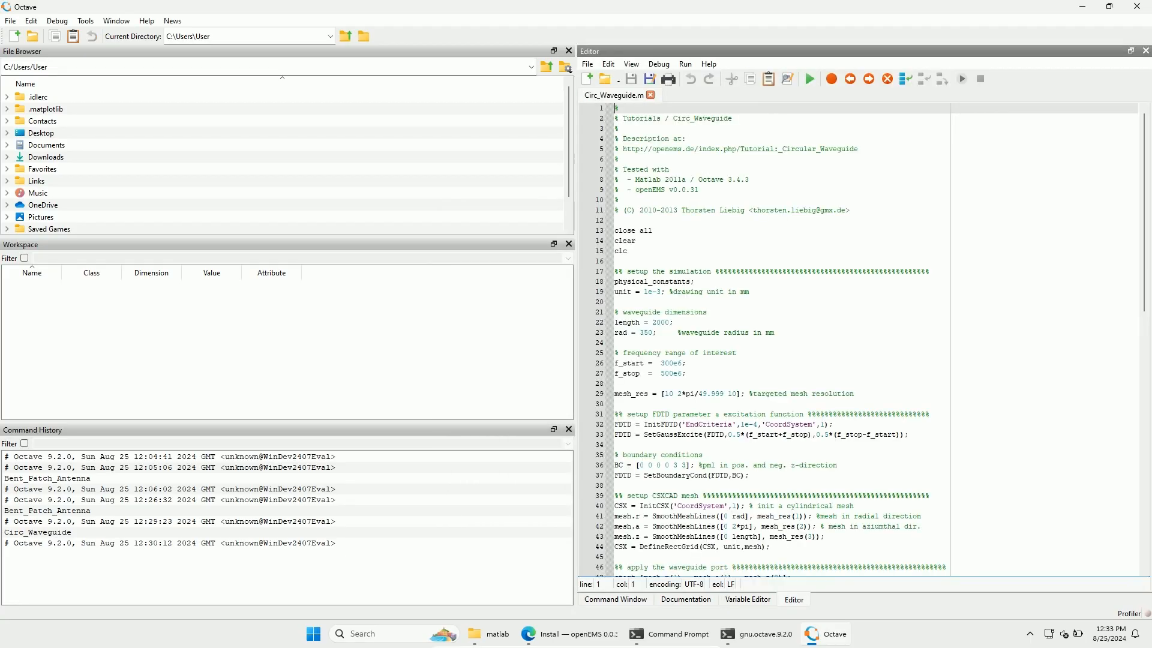
Switch the editor from the Circ_Waveguide script to the Bent_Patch_Antenna tutorial script.
left_click(648, 96)
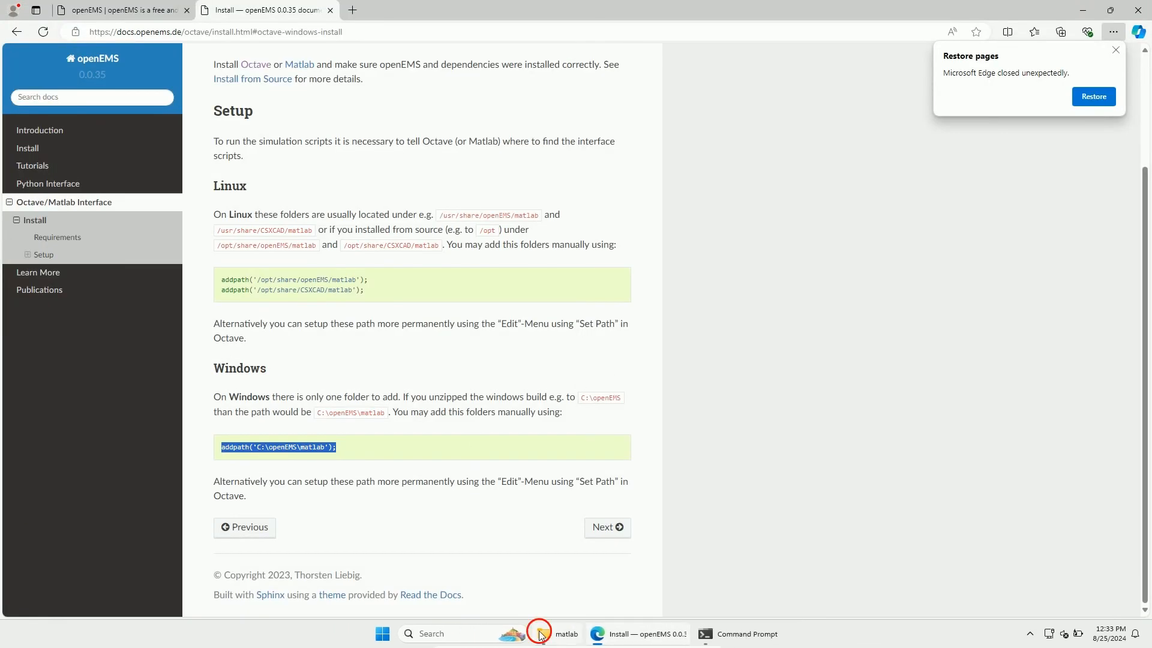
left_click(557, 634)
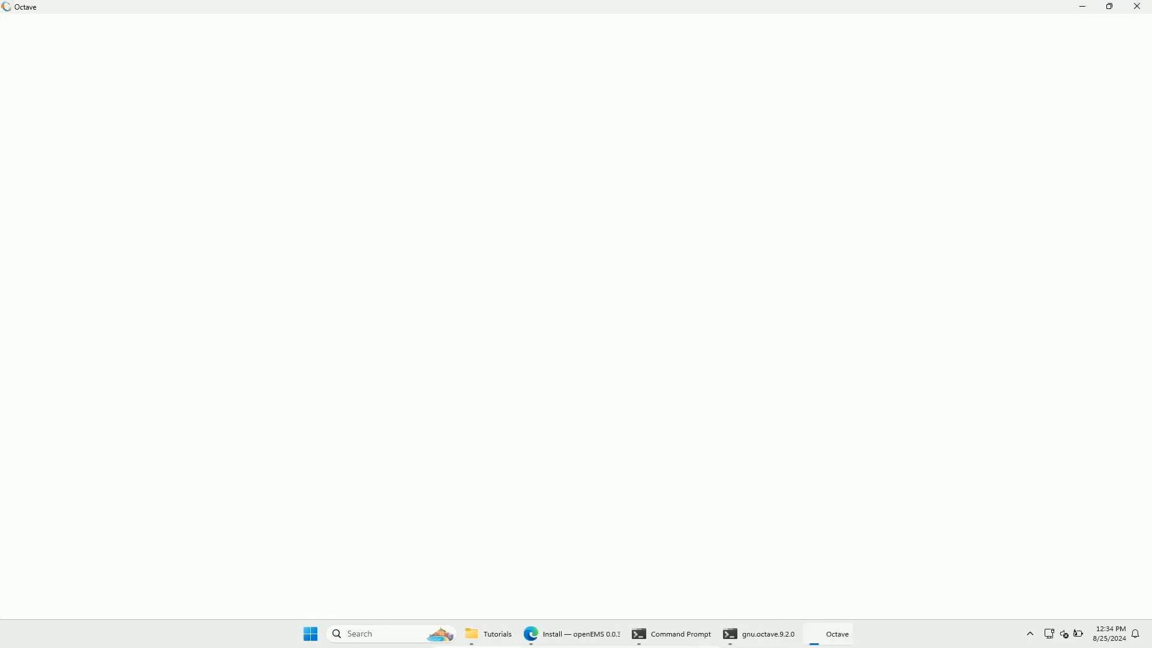
left_click(835, 634)
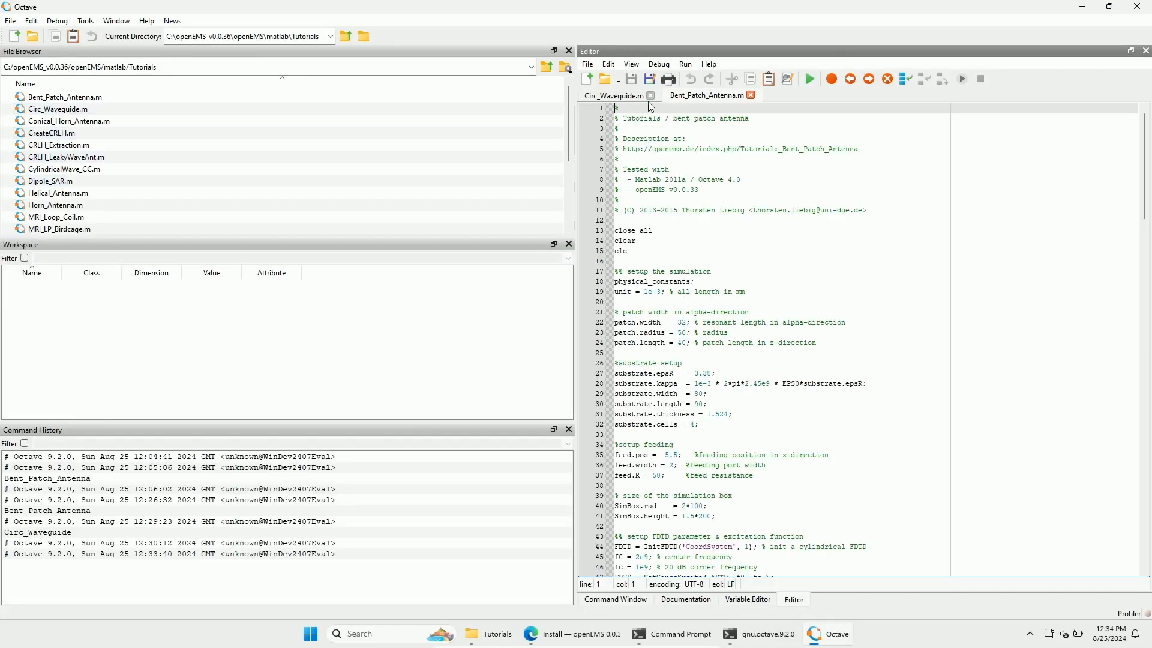
left_click(649, 96)
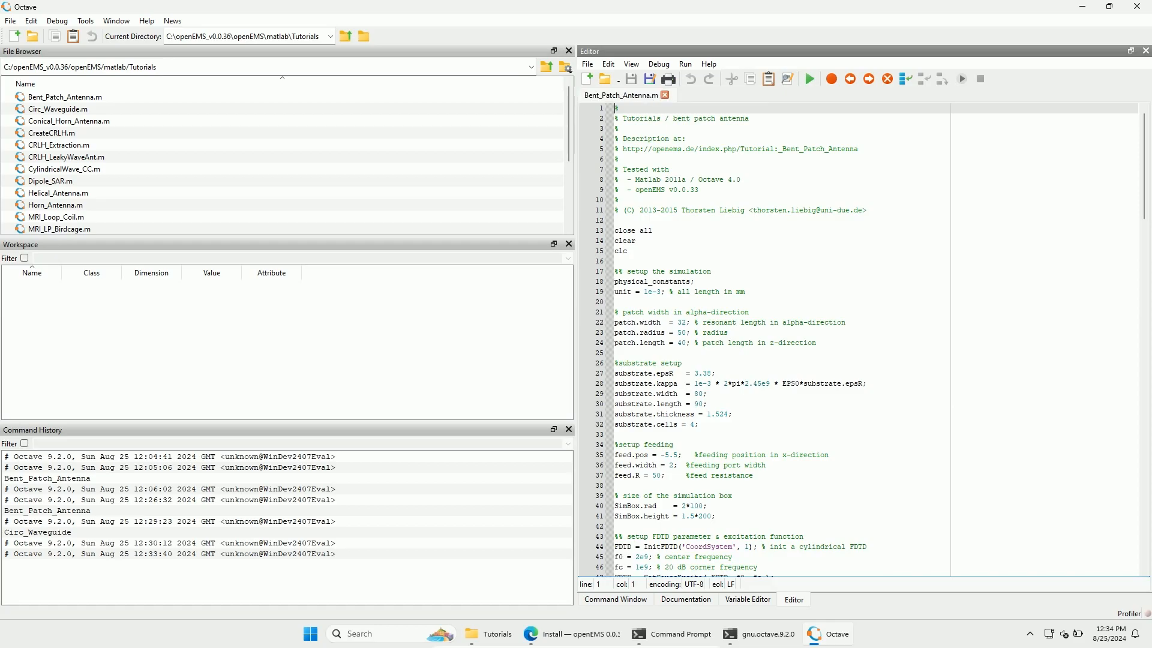
Run Bent_Patch_Antenna and answer yes to clear the old tmp results so openEMS starts.
left_click(808, 79)
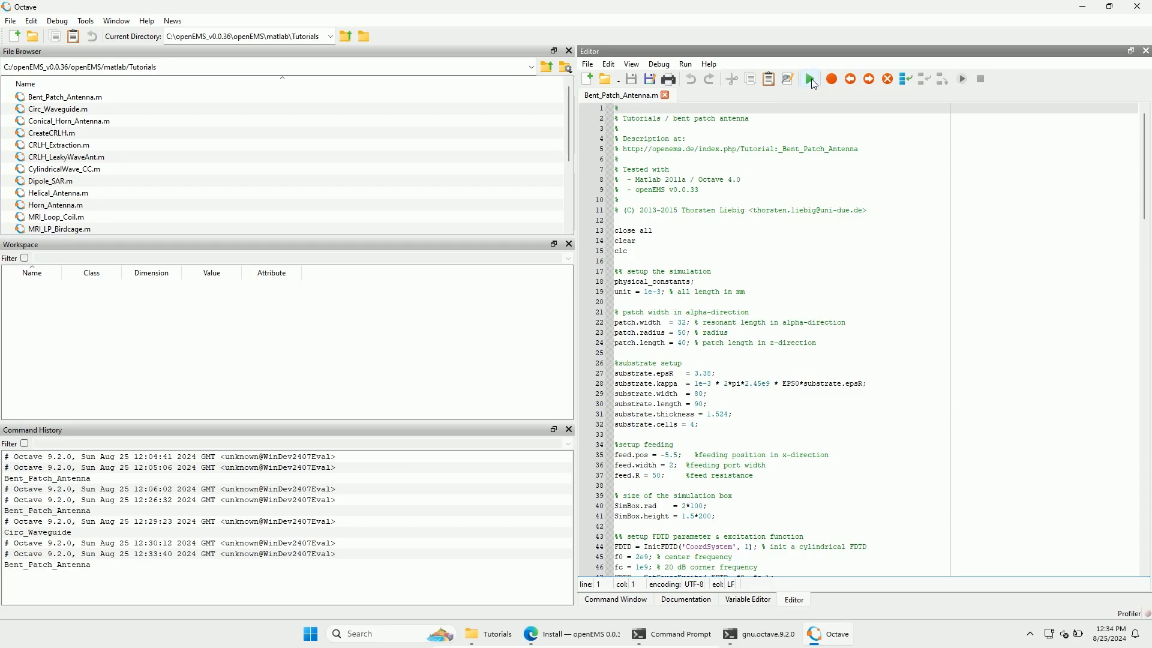
left_click(810, 78)
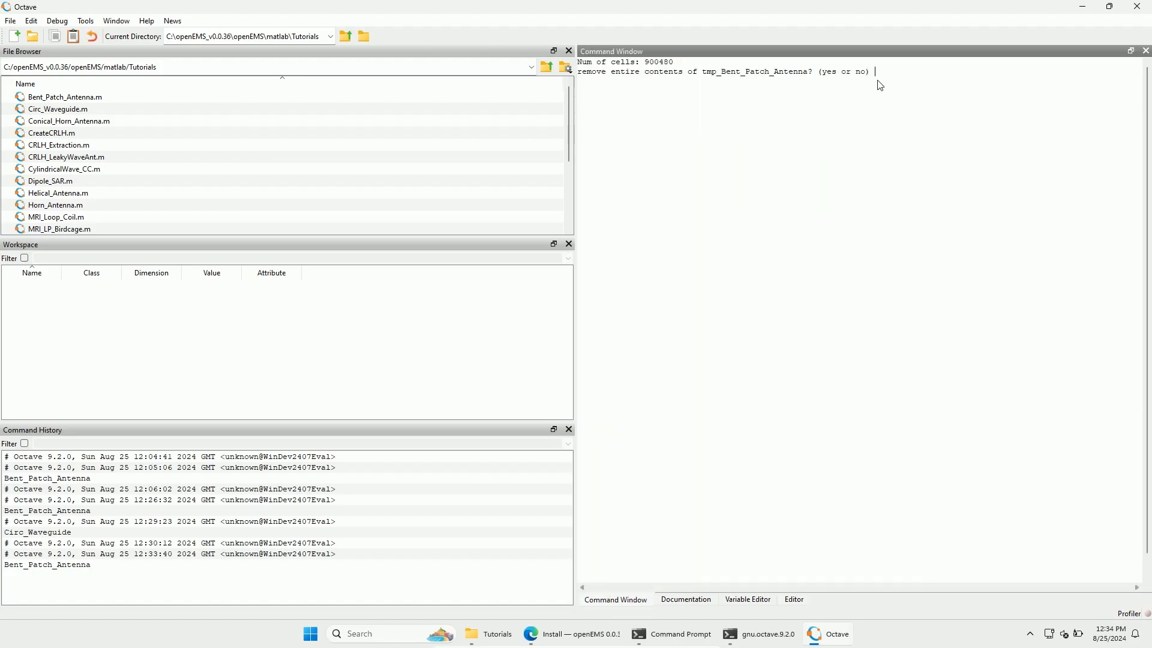
type("yes")
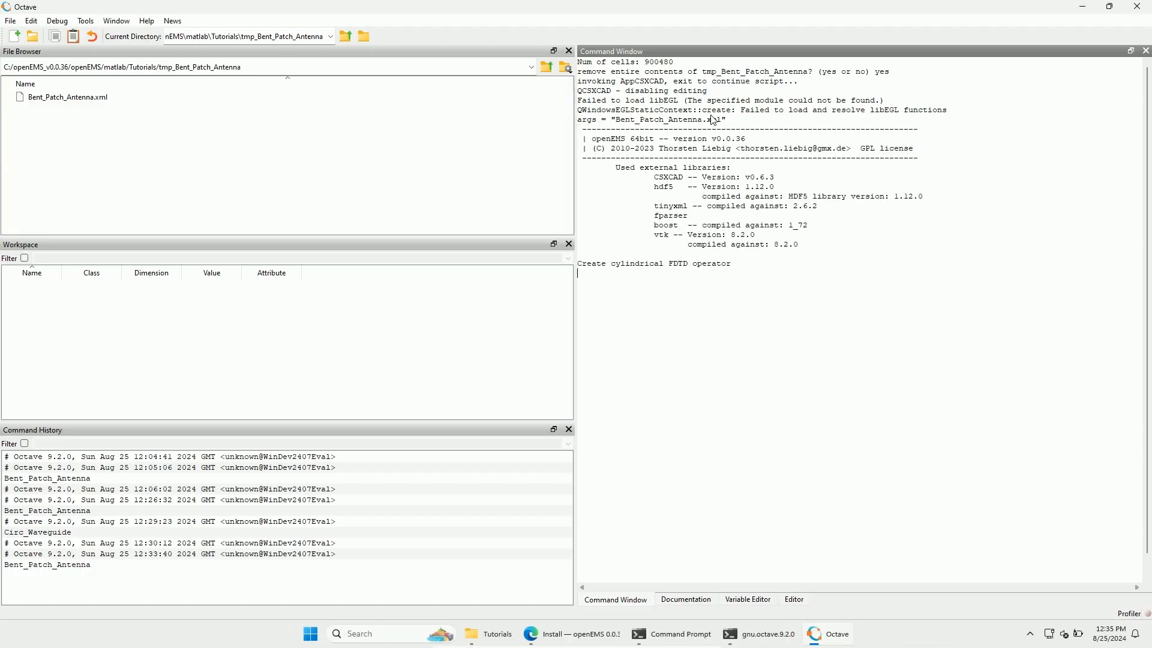
mouse_move(732, 109)
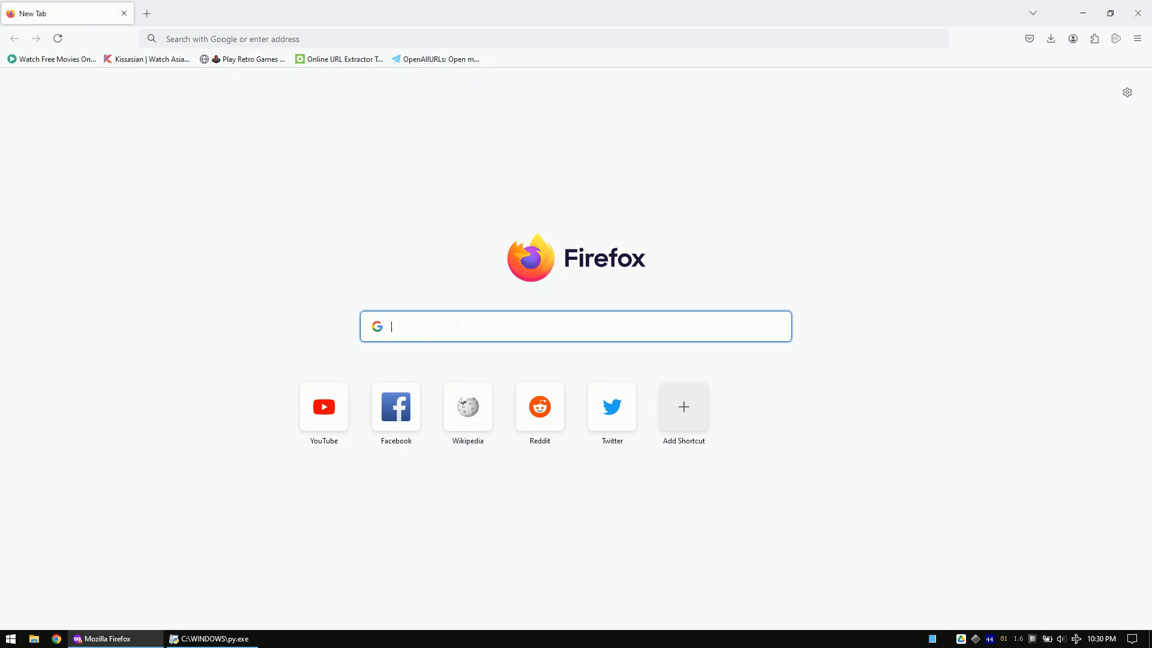
Find the FreeCAD-OpenEMS-Export repository and download it as a ZIP into Downloads.
type("freecad")
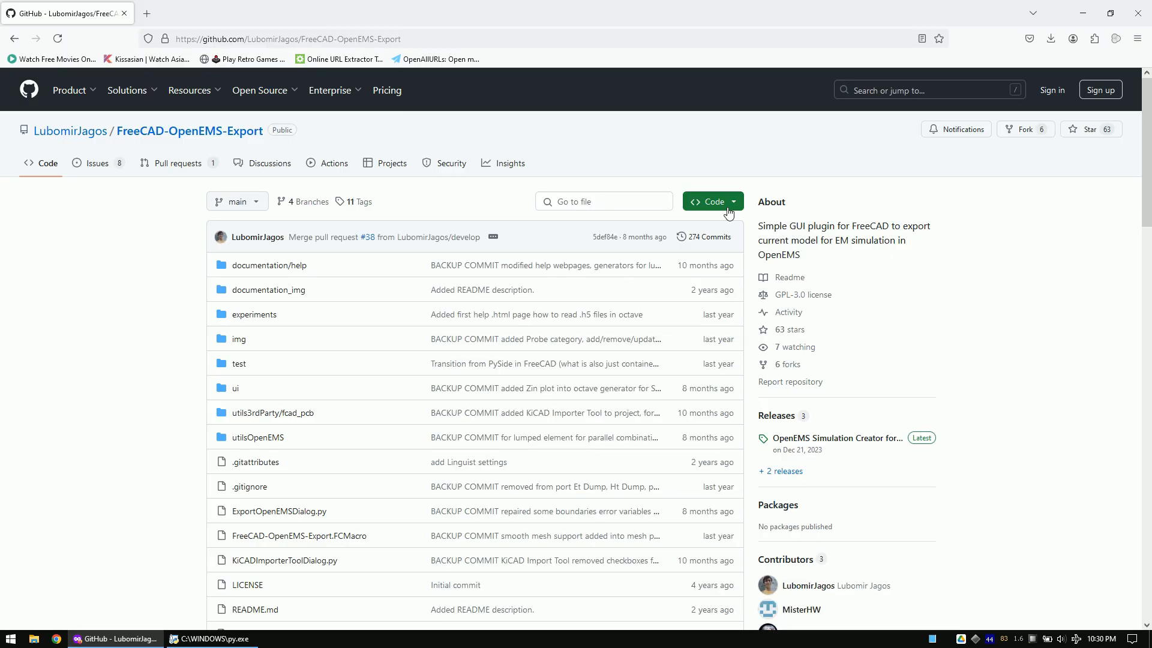
left_click(707, 202)
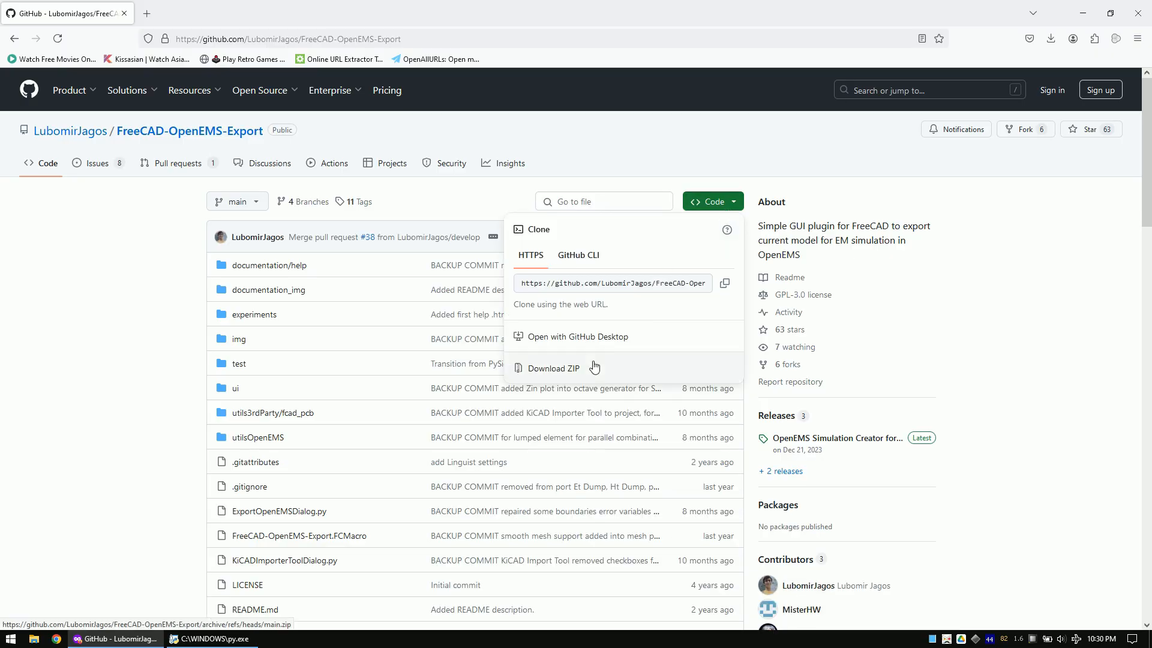
left_click(553, 368)
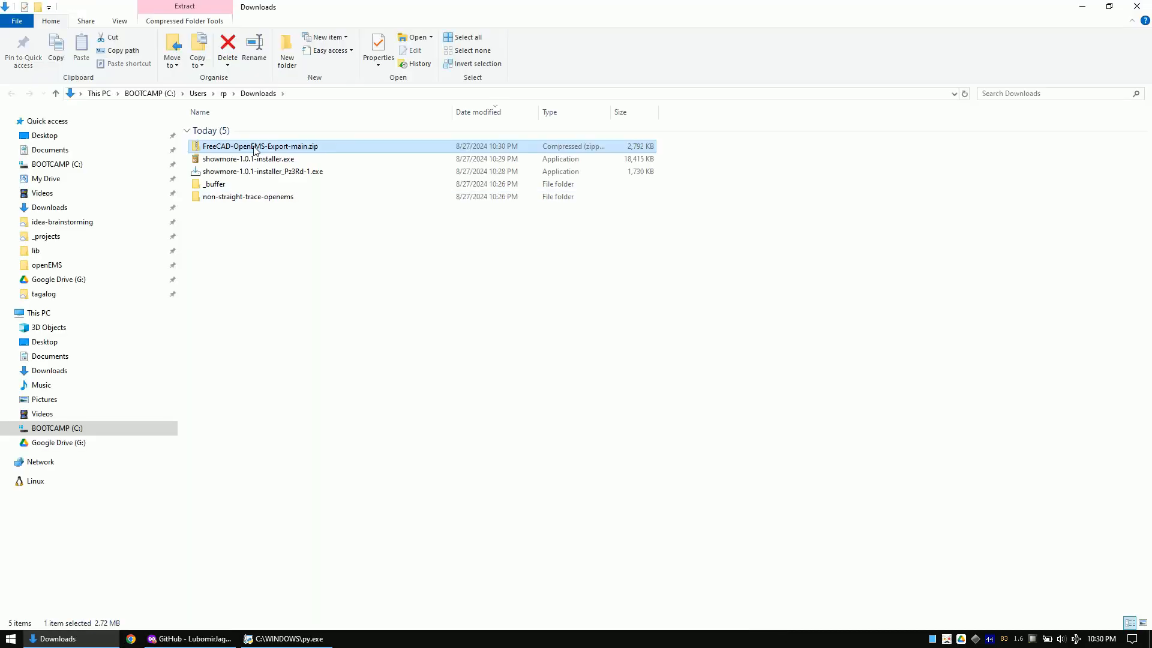
right_click(259, 145)
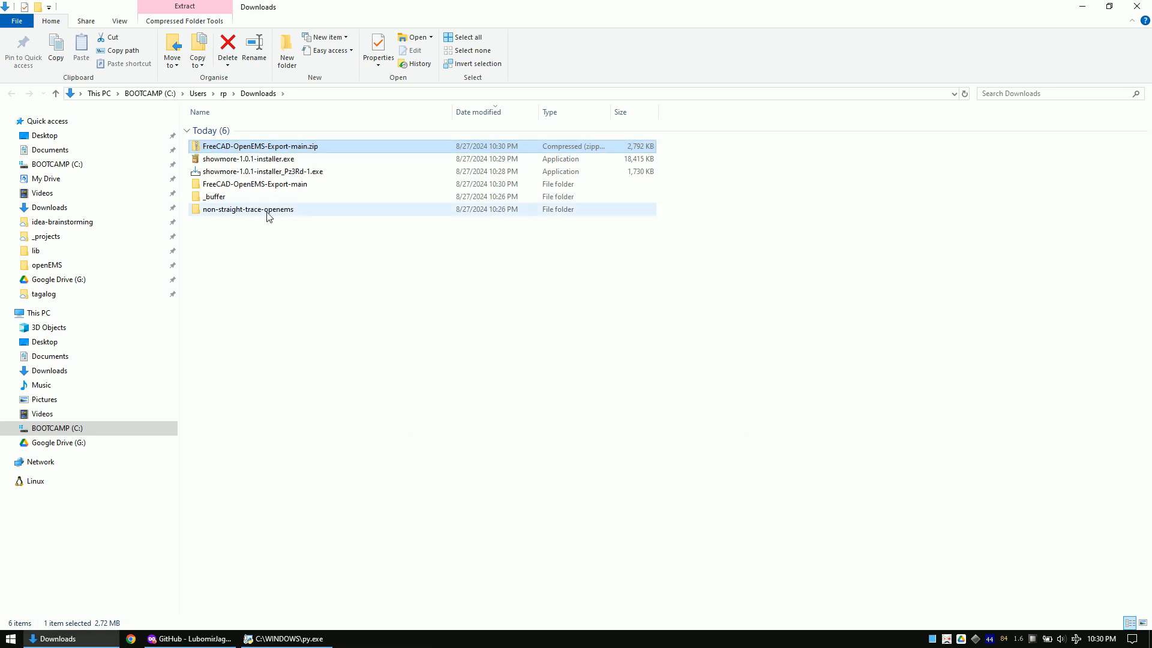
Rename the extracted FreeCAD-OpenEMS-Export-main folder to FreeCAD-OpenEMS-Export.
double_click(256, 183)
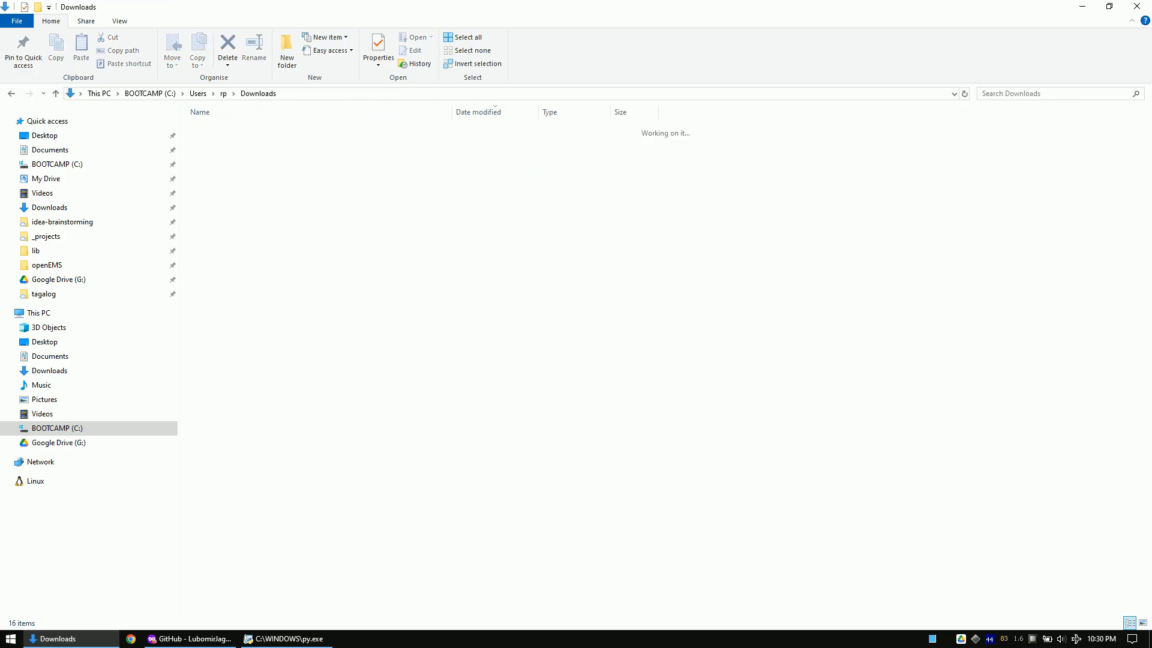
left_click(255, 184)
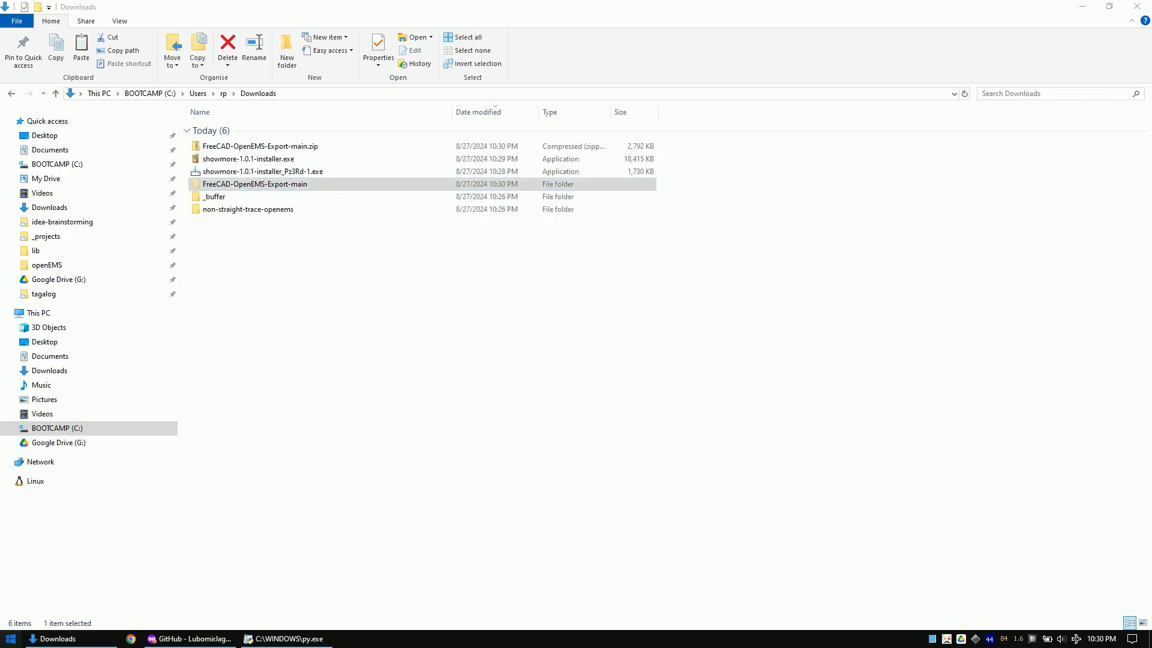
type("freeCAD")
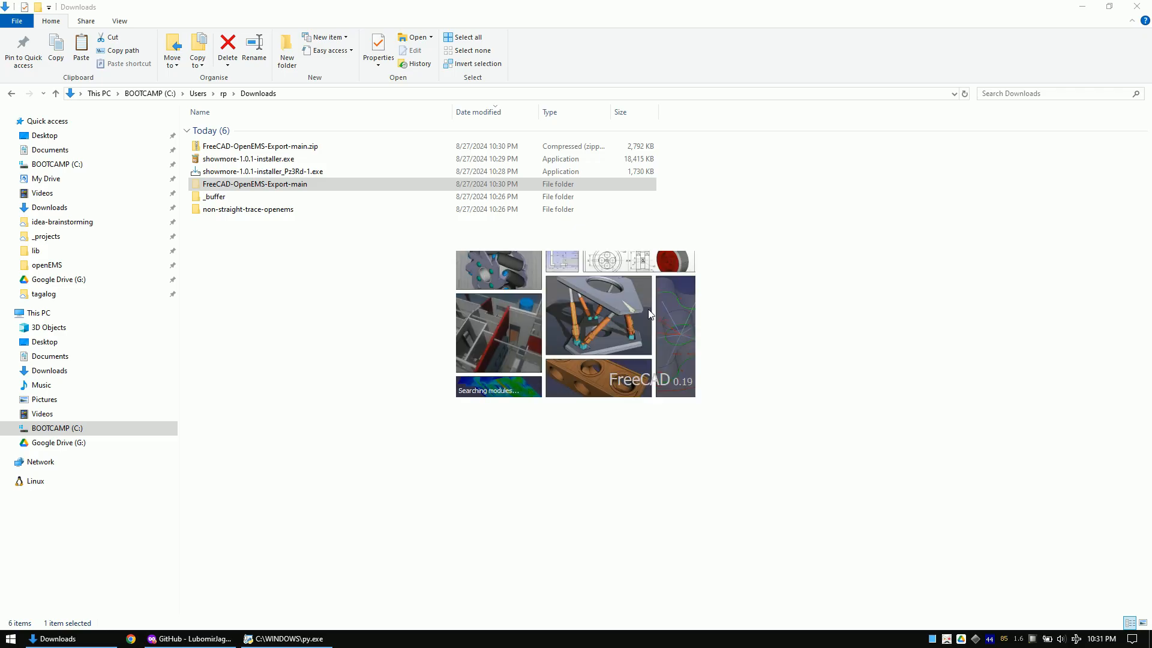
right_click(412, 144)
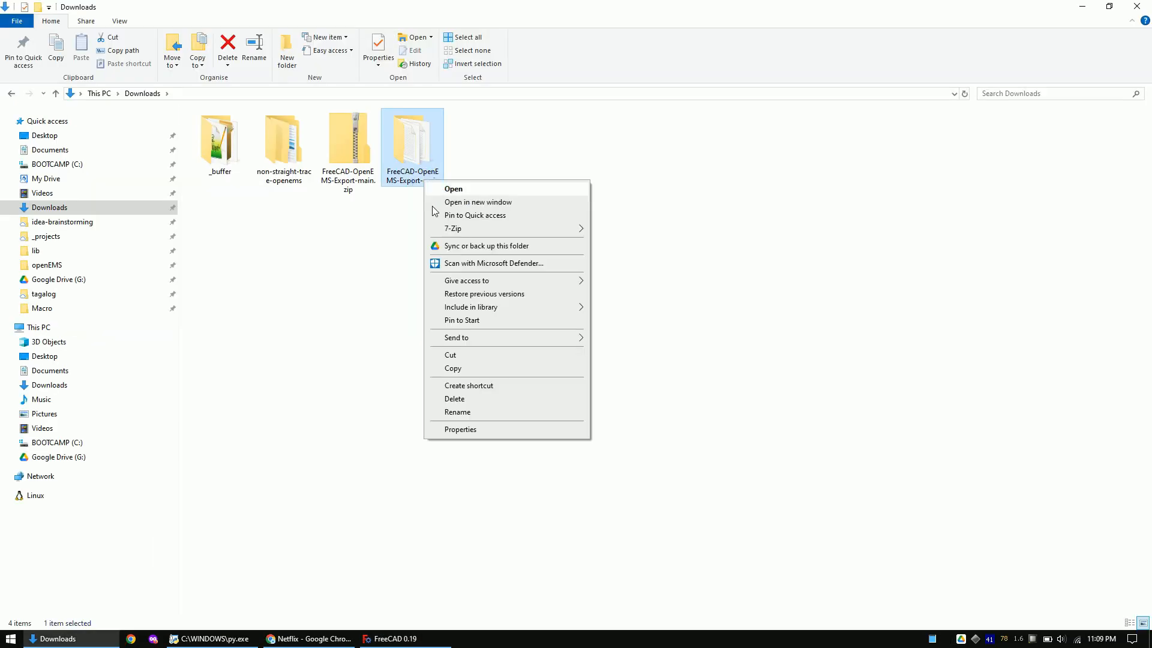
left_click(457, 411)
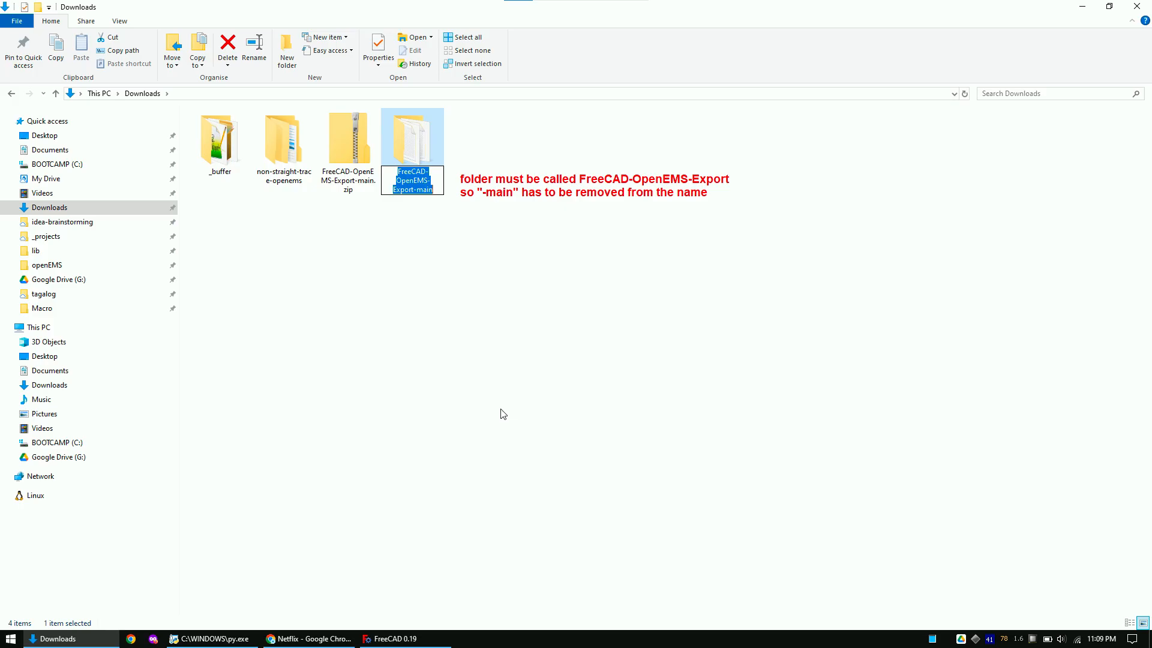
key("Enter")
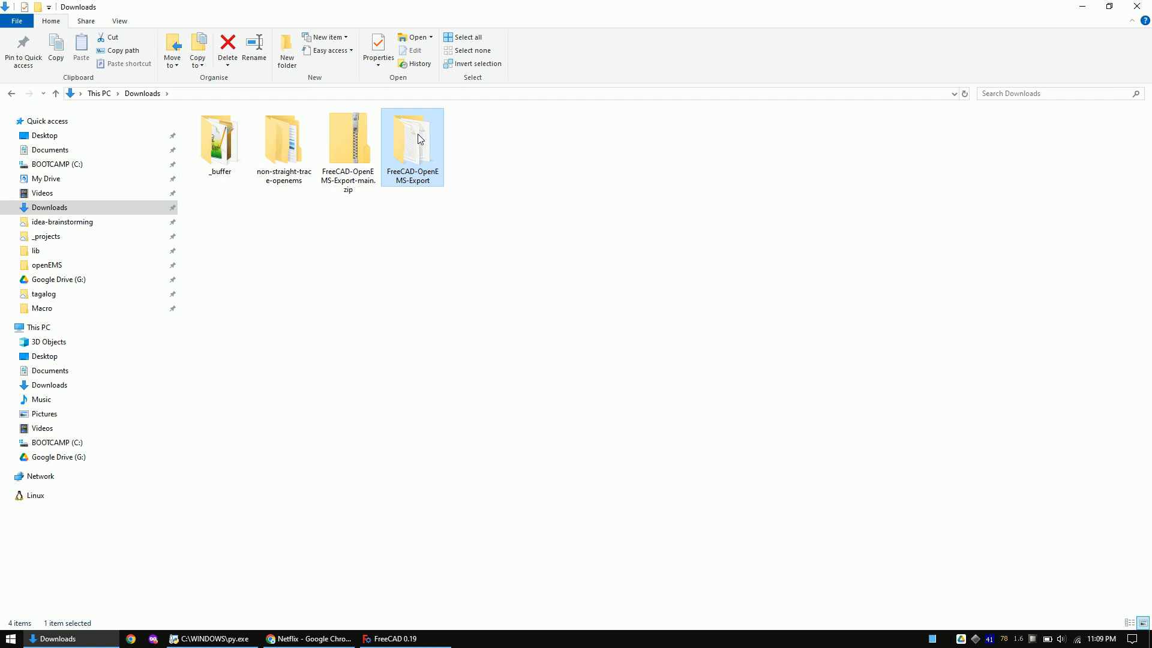
Copy the .FCMacro file beside its folder in Downloads and cut both for moving.
double_click(412, 140)
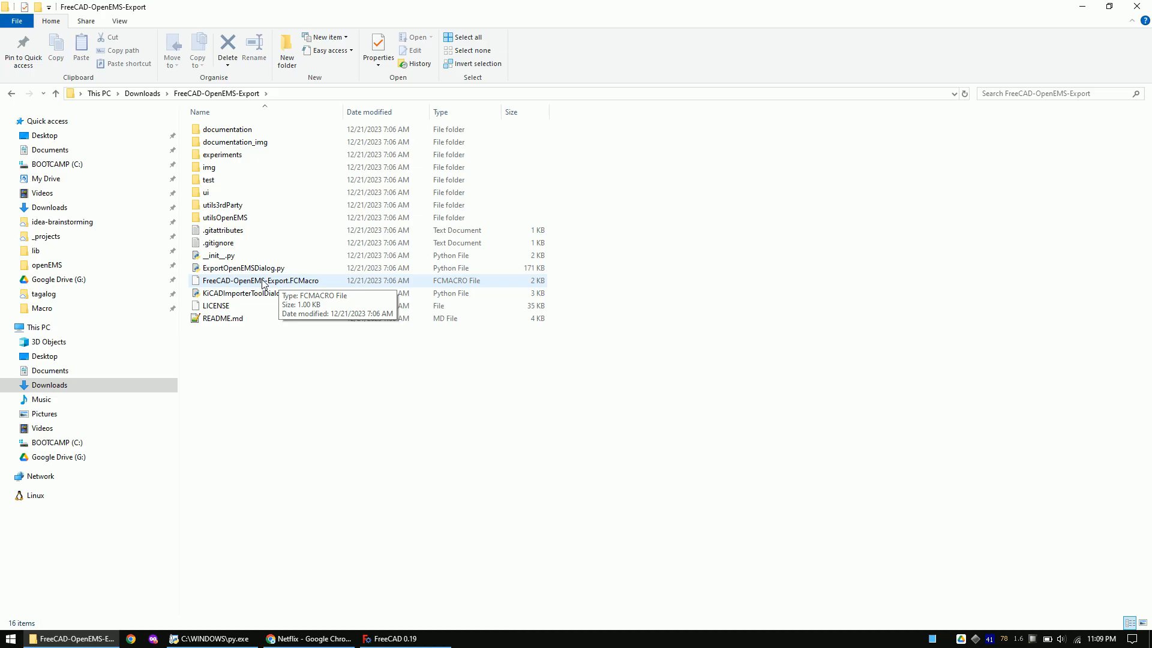
right_click(261, 280)
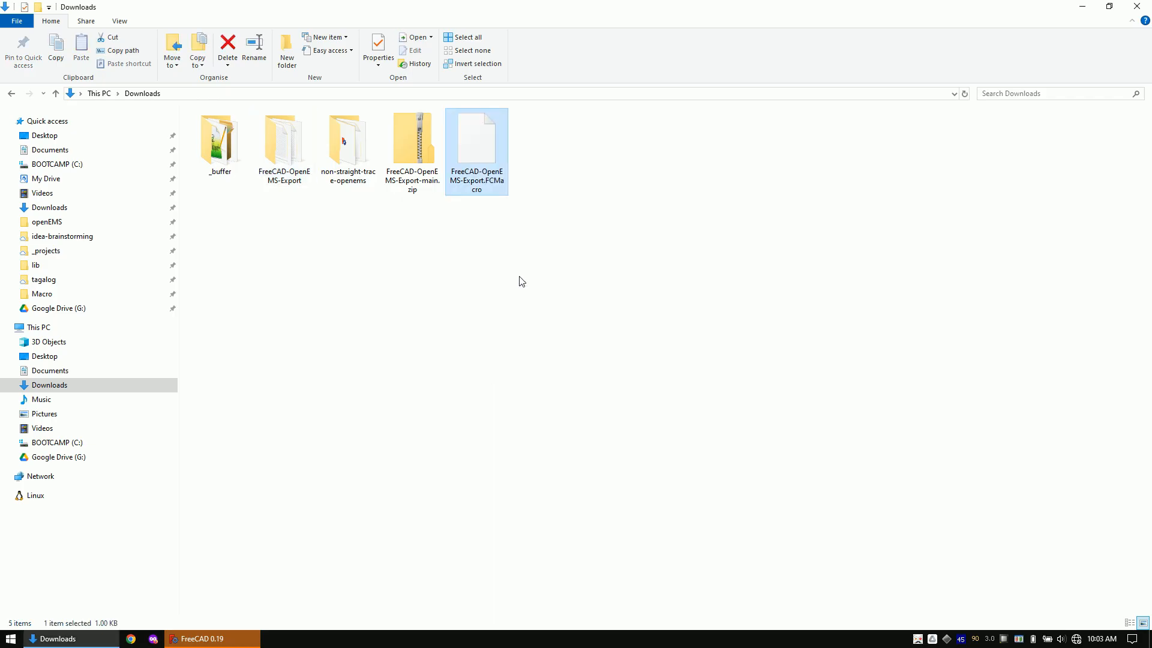
right_click(282, 140)
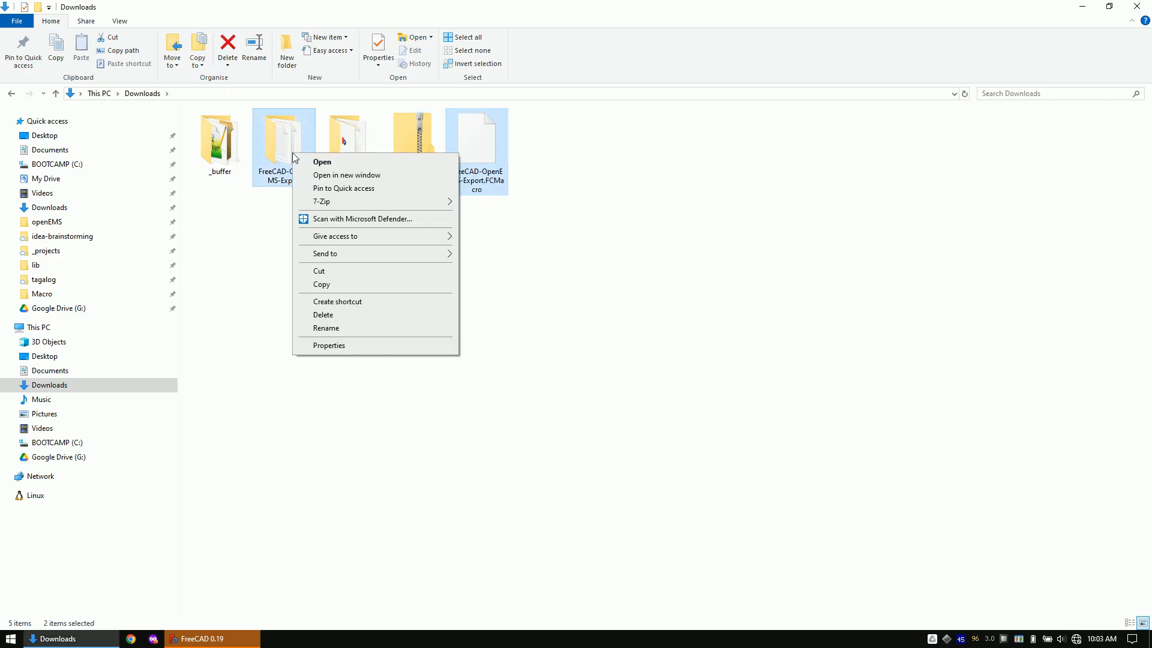
mouse_move(319, 271)
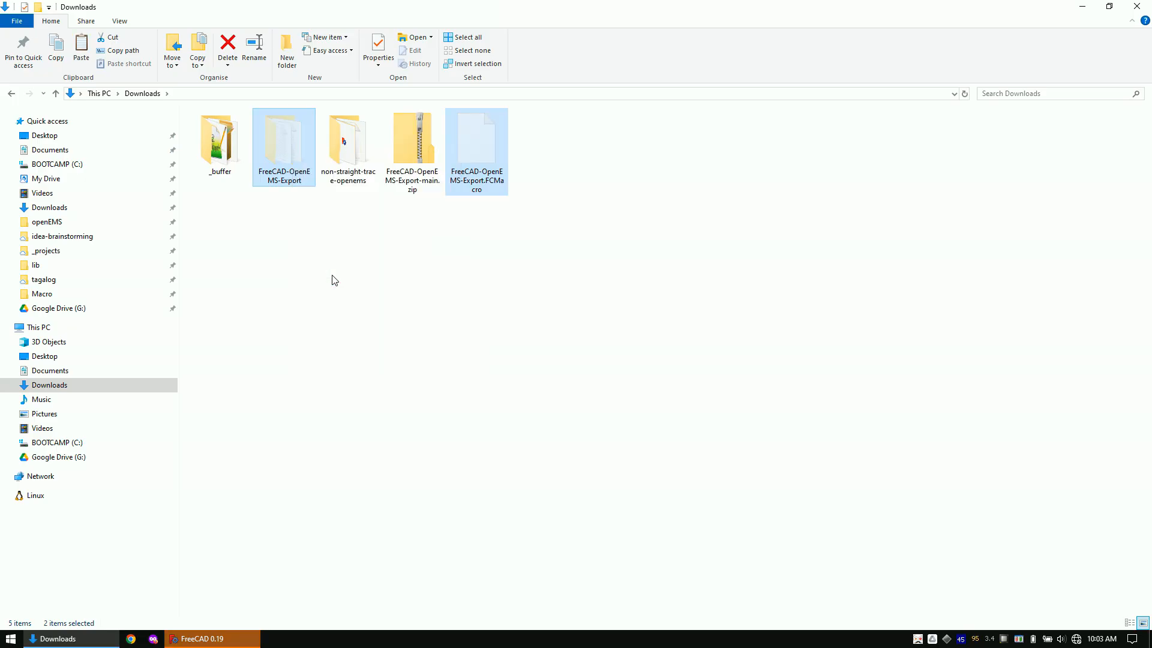
left_click(205, 639)
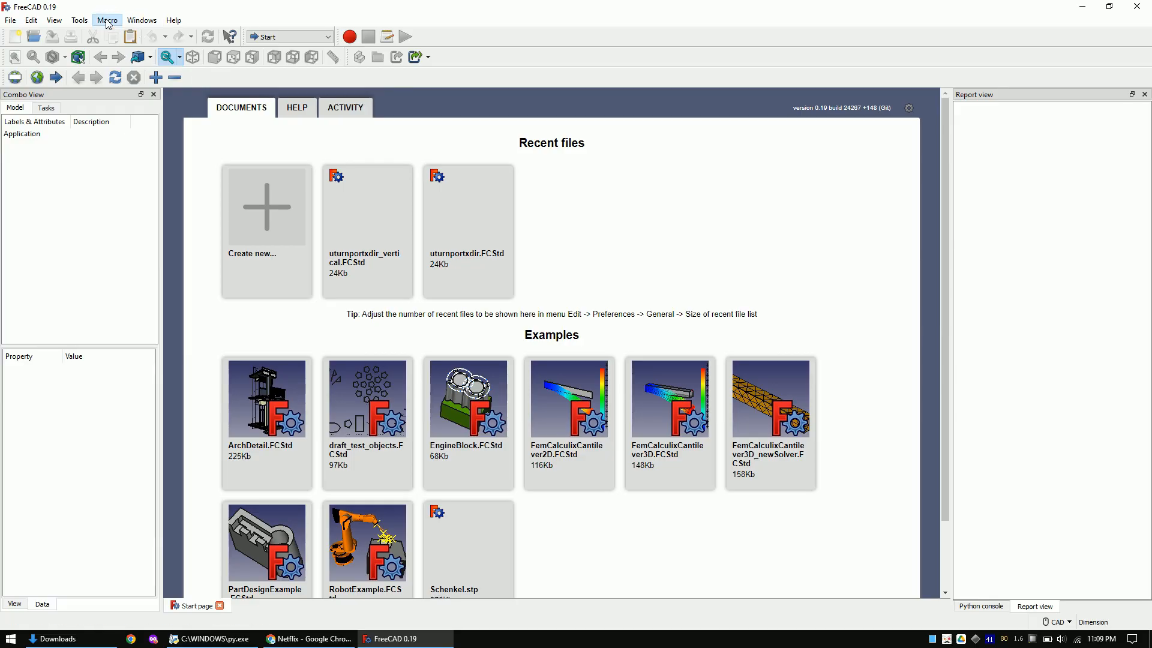
Paste the macro file and folder into FreeCAD's user macros location, replacing the existing file.
left_click(106, 20)
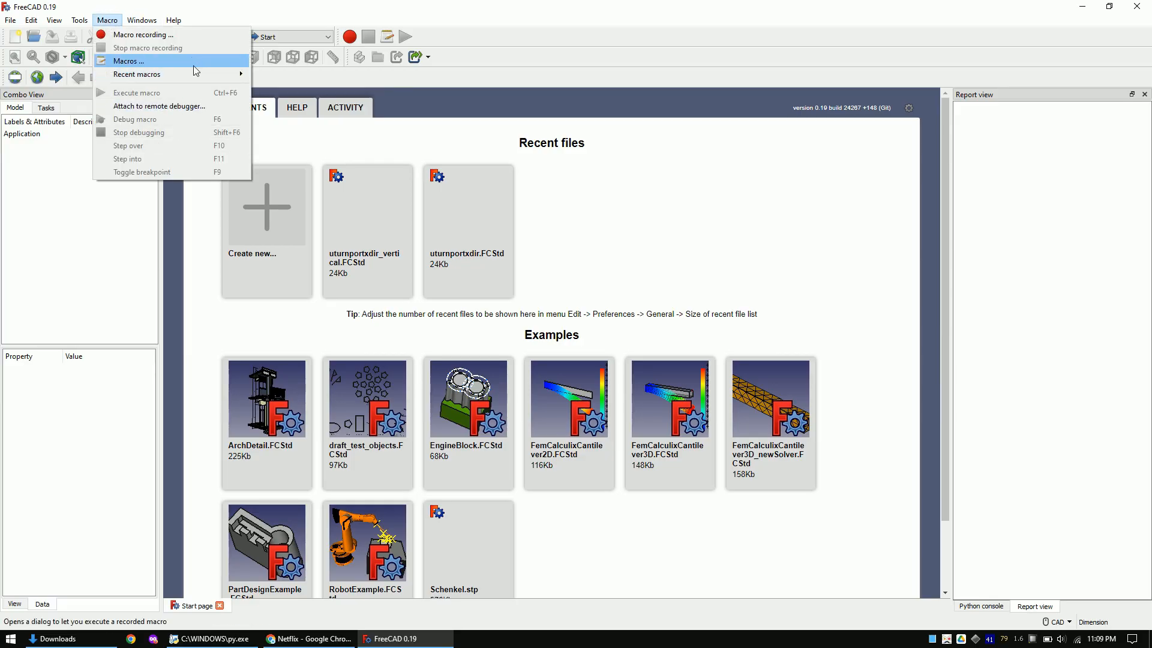
left_click(128, 61)
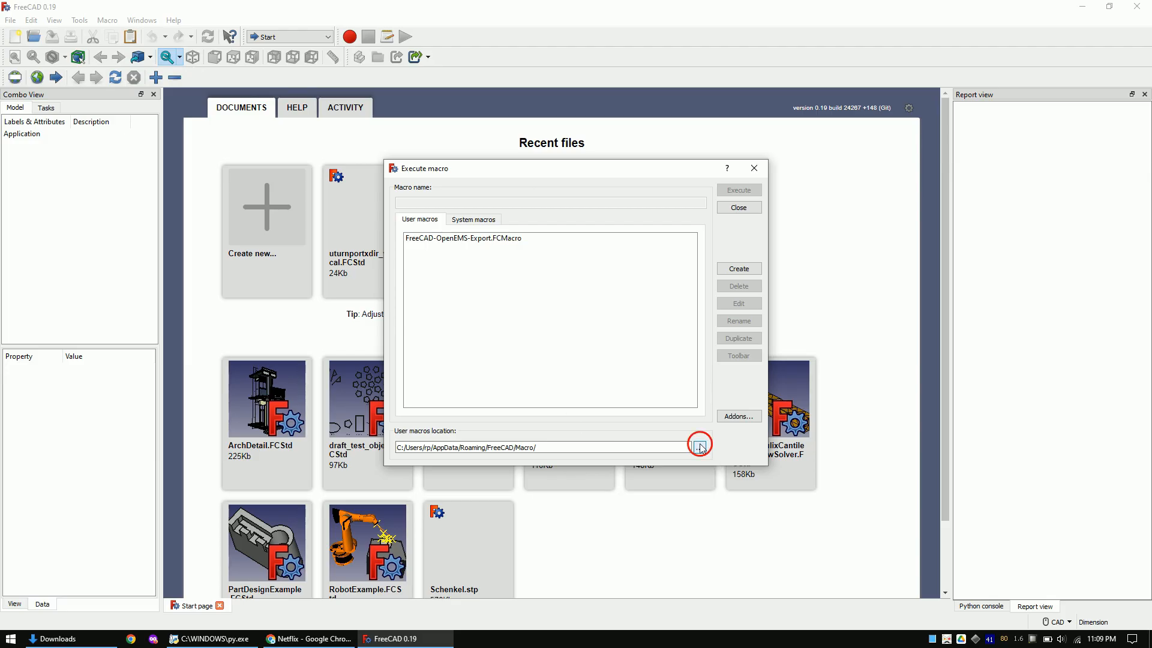
left_click(698, 447)
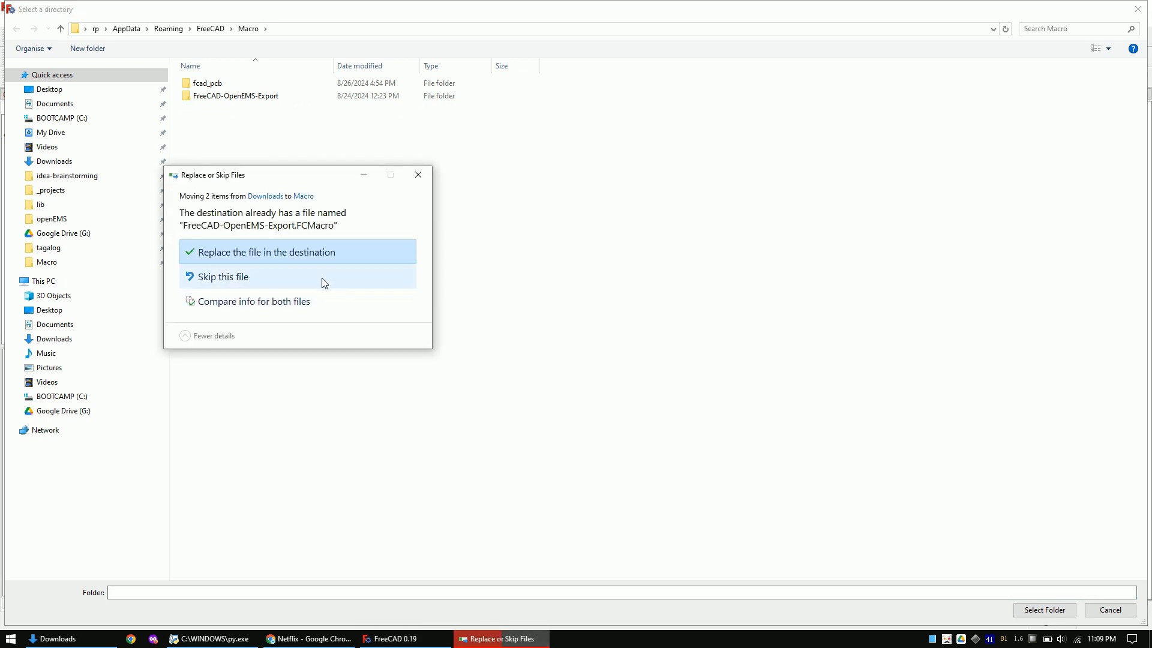
left_click(222, 277)
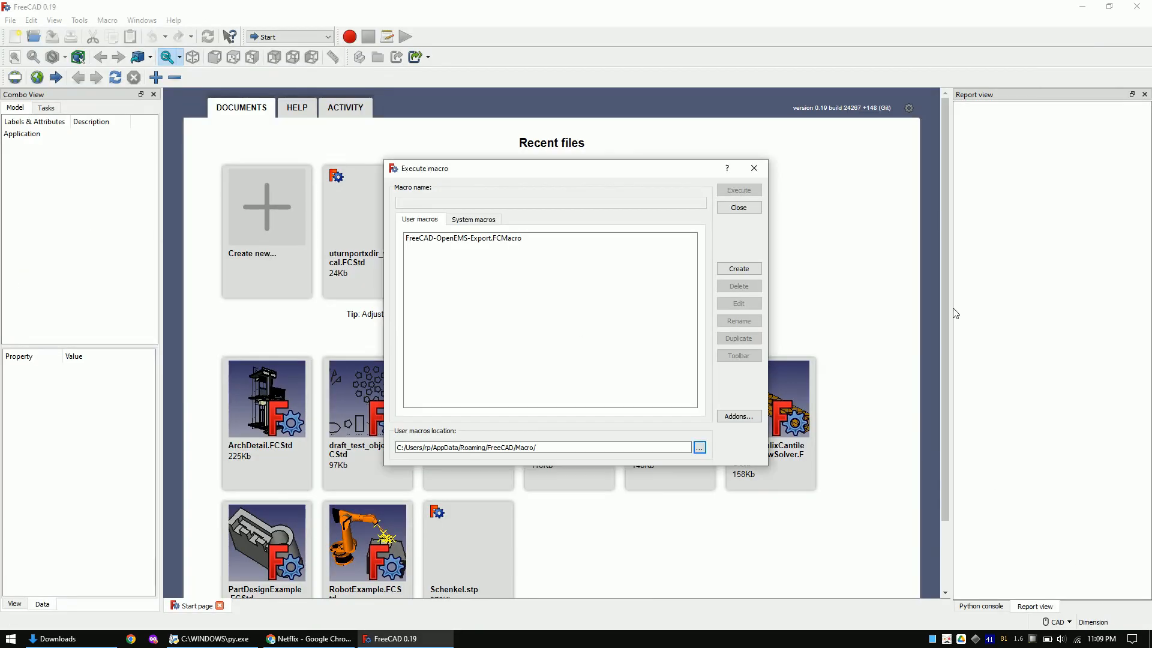
left_click(737, 207)
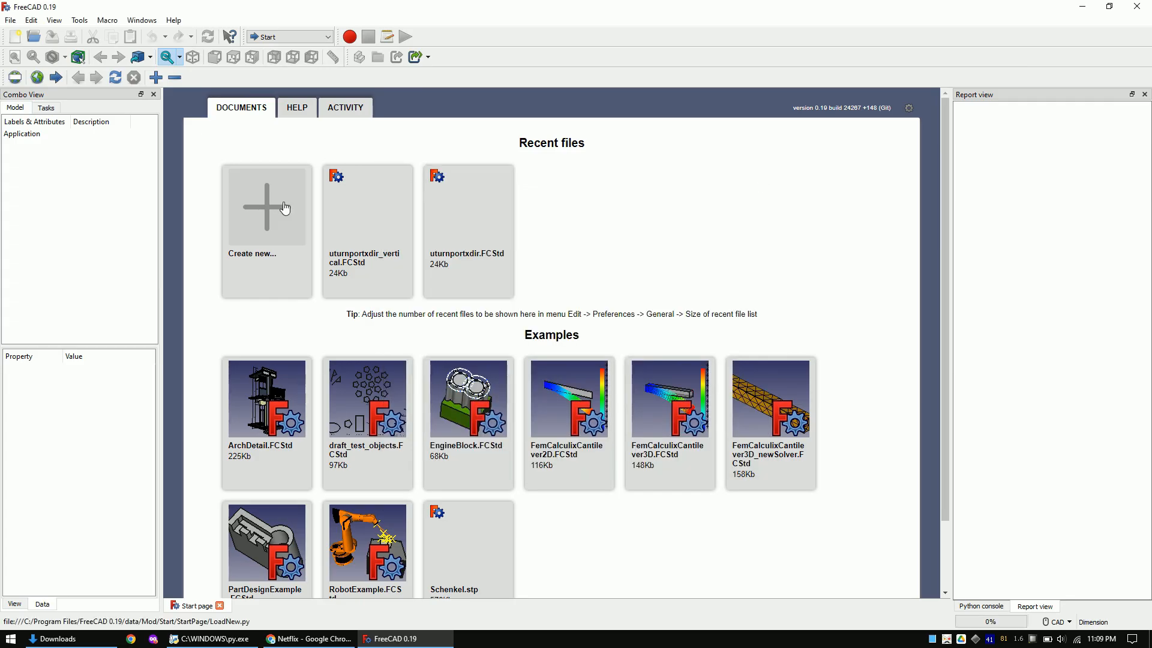
Create a new document and execute FreeCAD-OpenEMS-Export.FCMacro to launch the OpenEMS Simulation Creator.
left_click(266, 209)
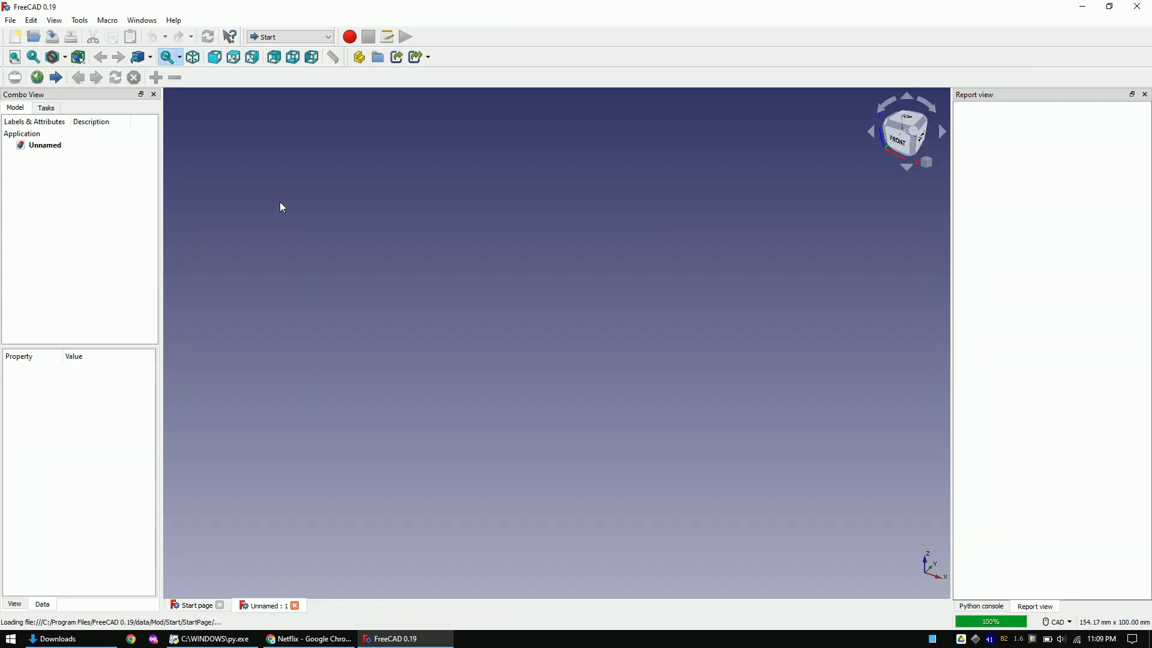
mouse_move(107, 20)
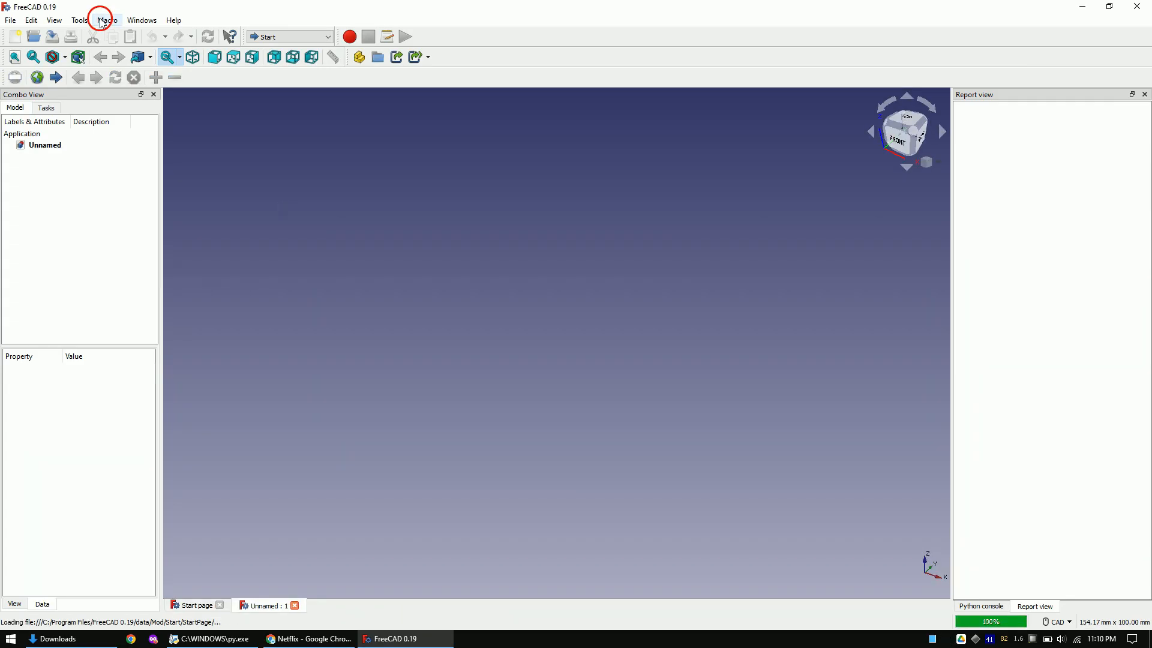
left_click(107, 20)
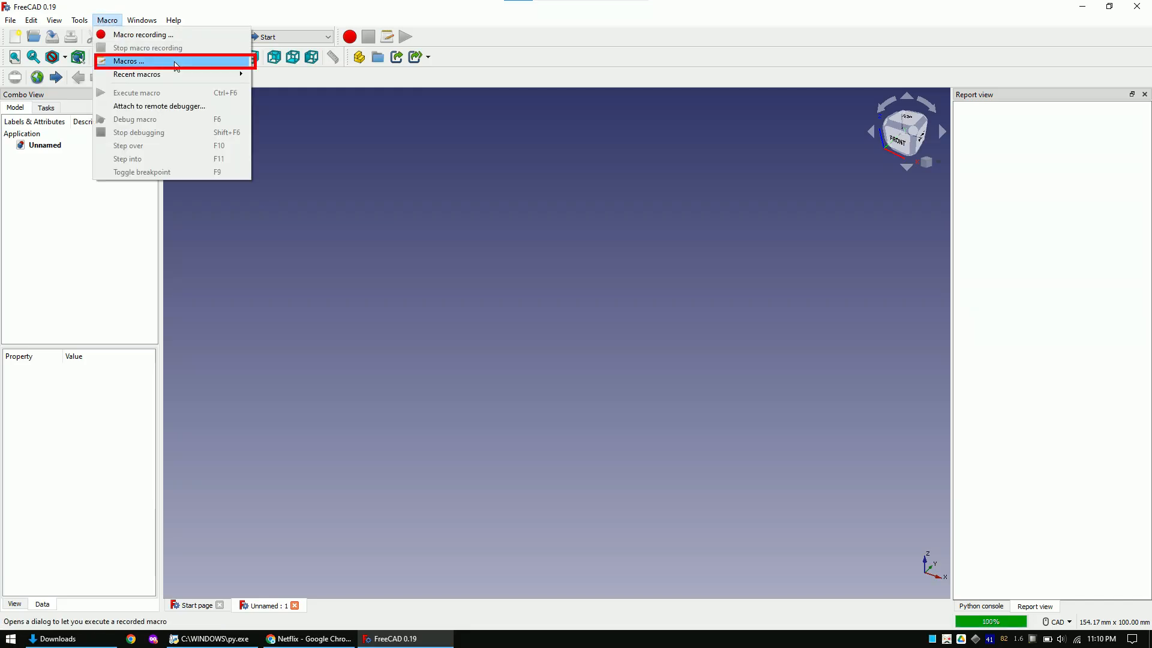
left_click(129, 61)
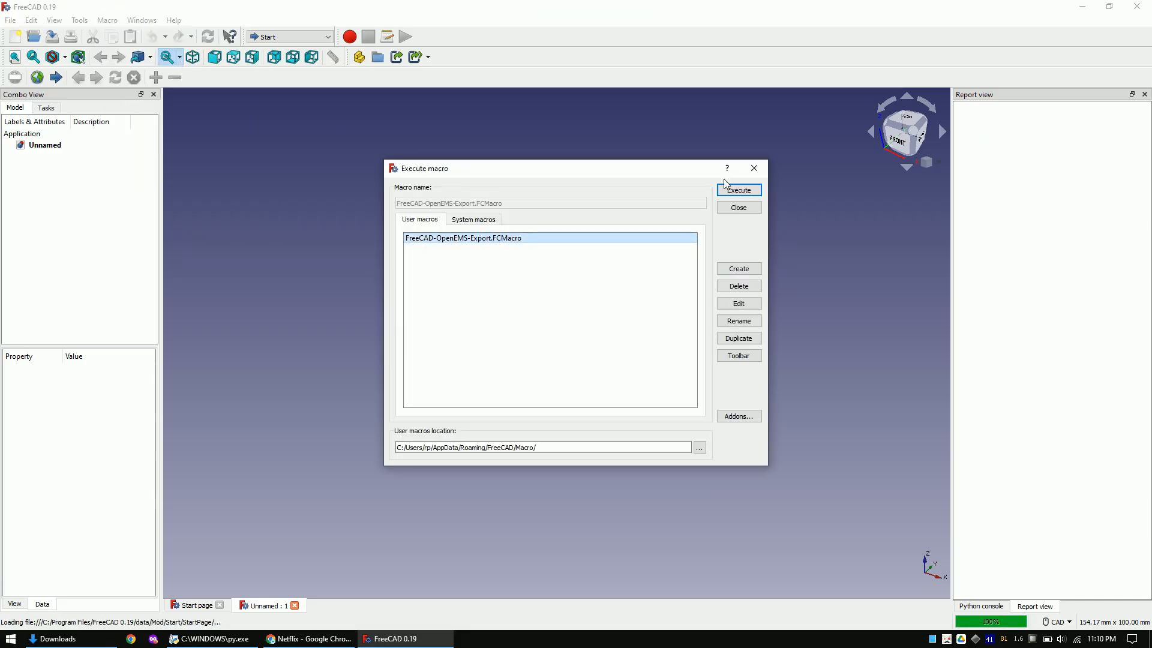
left_click(738, 190)
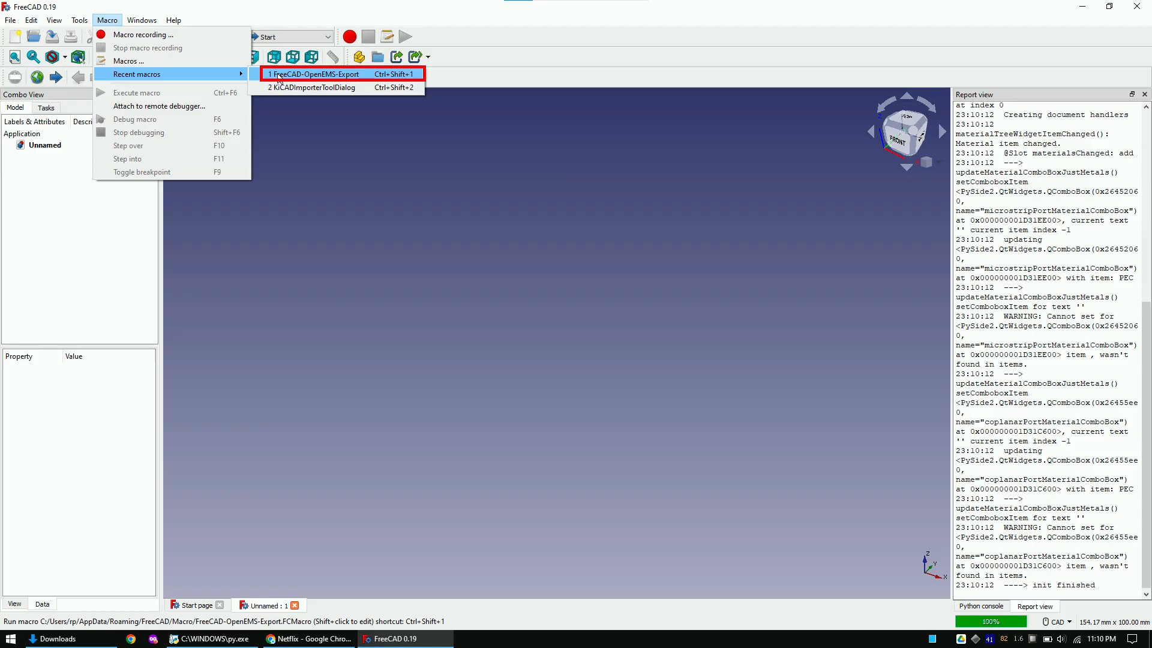
left_click(314, 73)
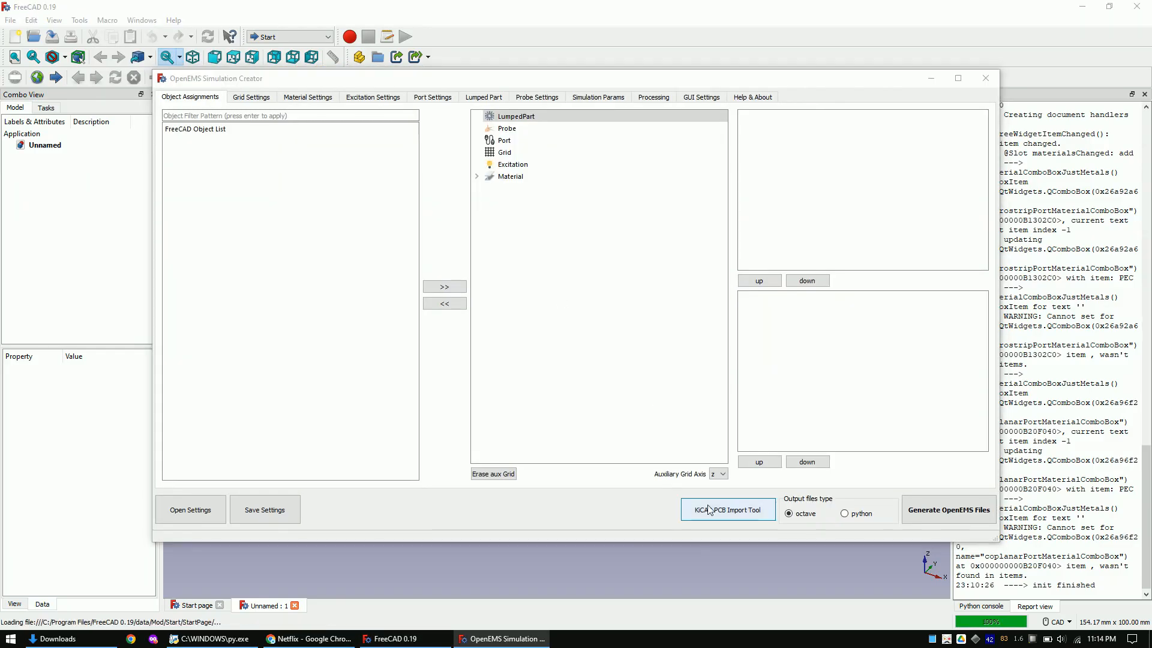
In the KiCAD PCB Importer, choose trace.kicad_pcb as the layout file.
left_click(727, 509)
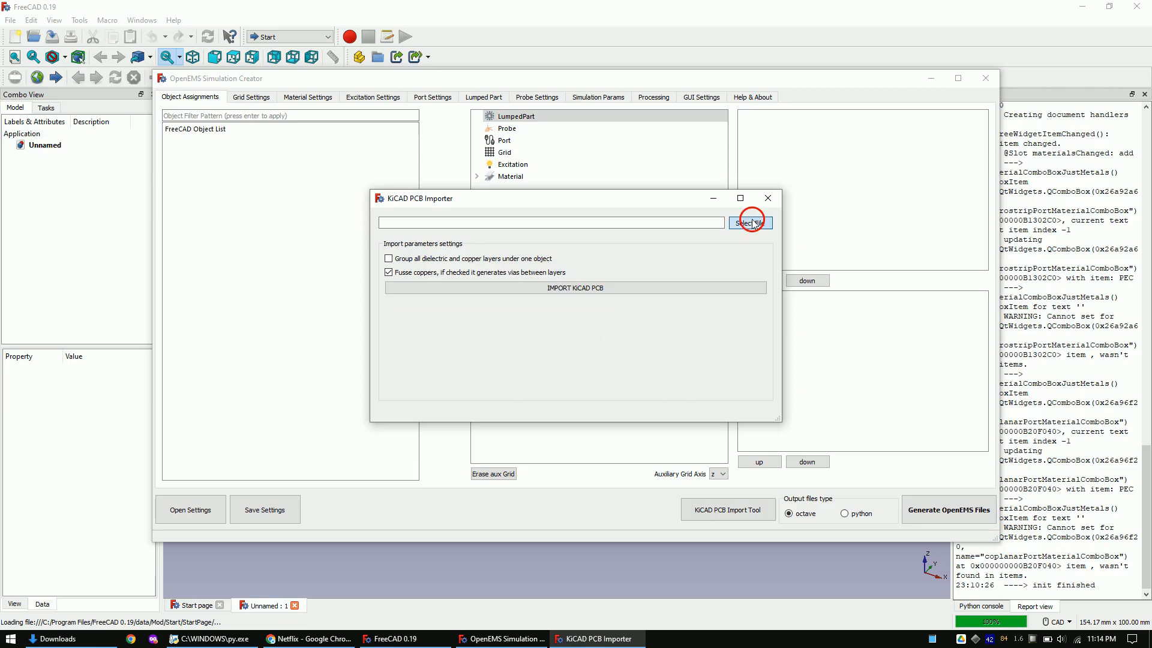
left_click(748, 222)
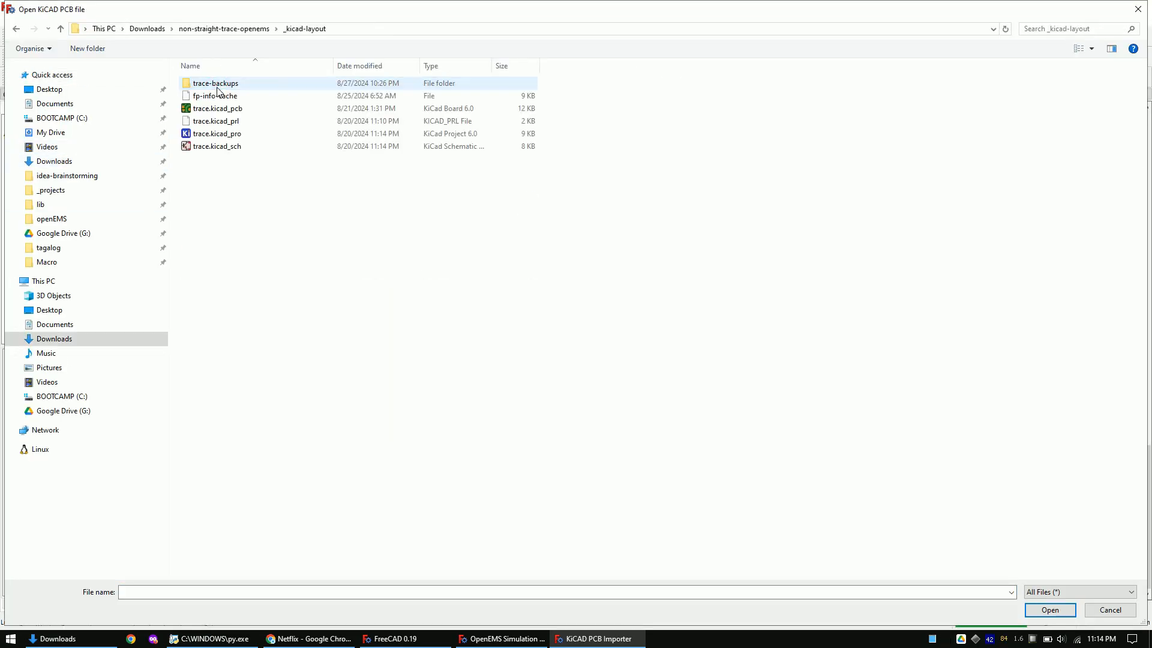
left_click(217, 108)
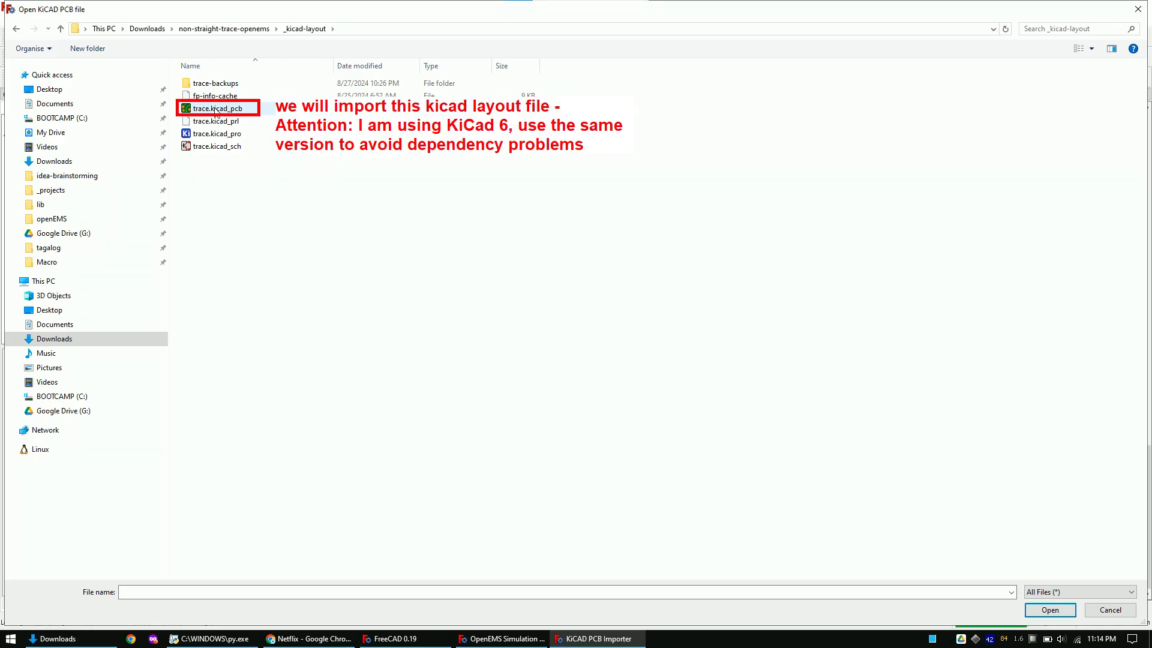
left_click(1048, 609)
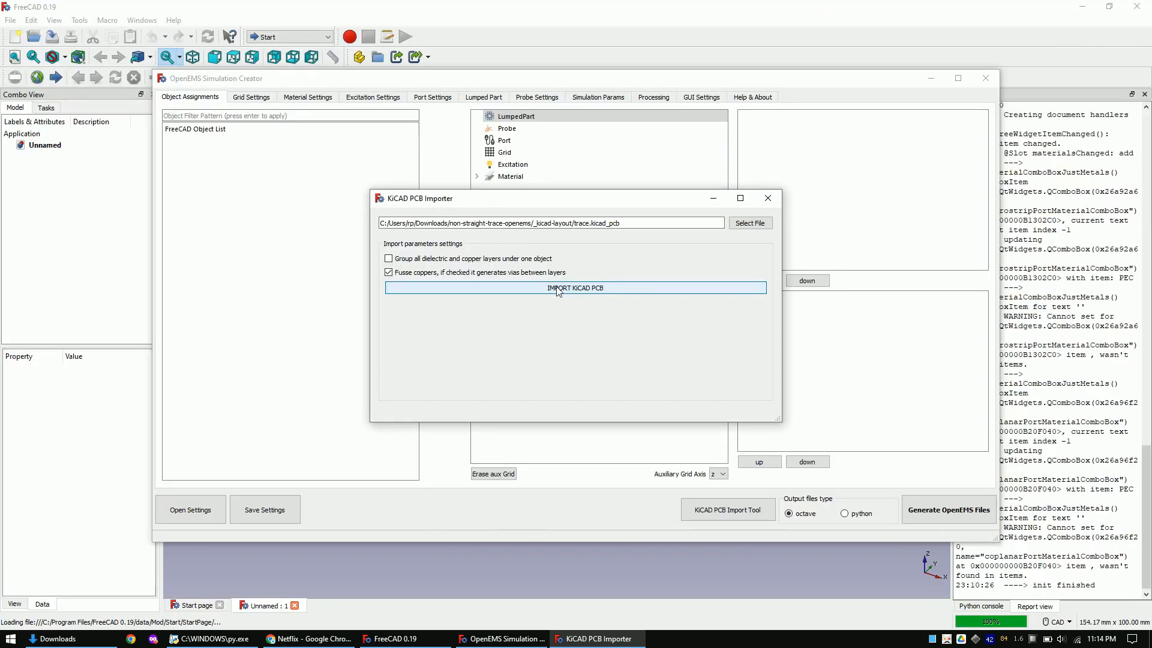
Import the KiCad board so the board solid and fused copper trace appear in 3D.
left_click(575, 287)
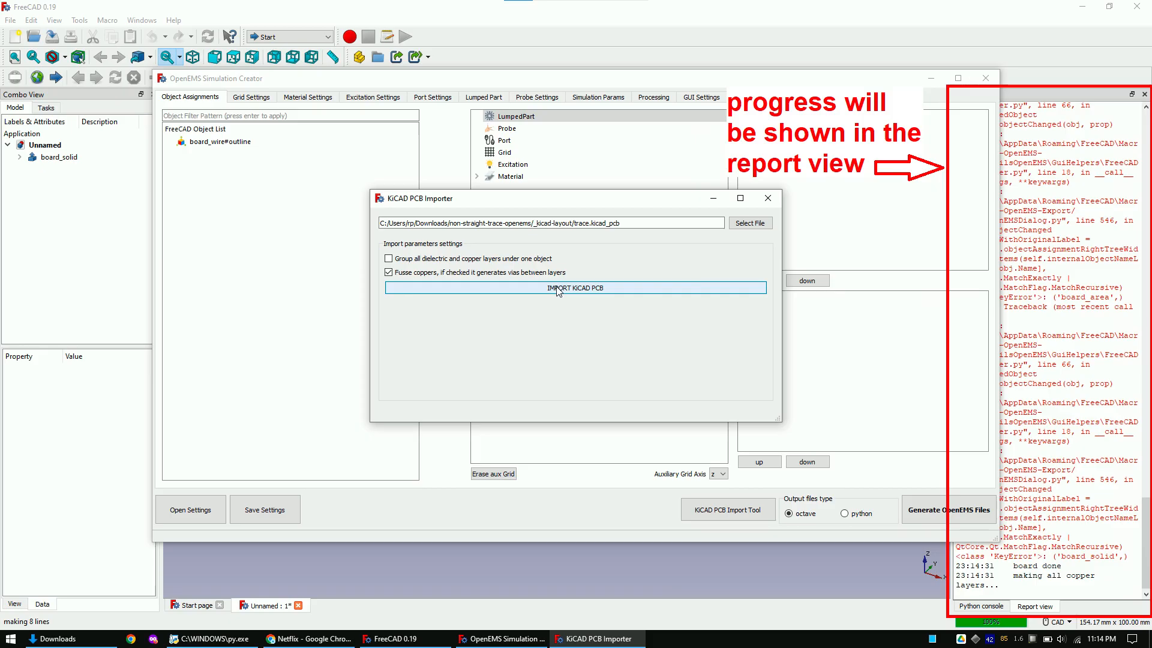
left_click(575, 287)
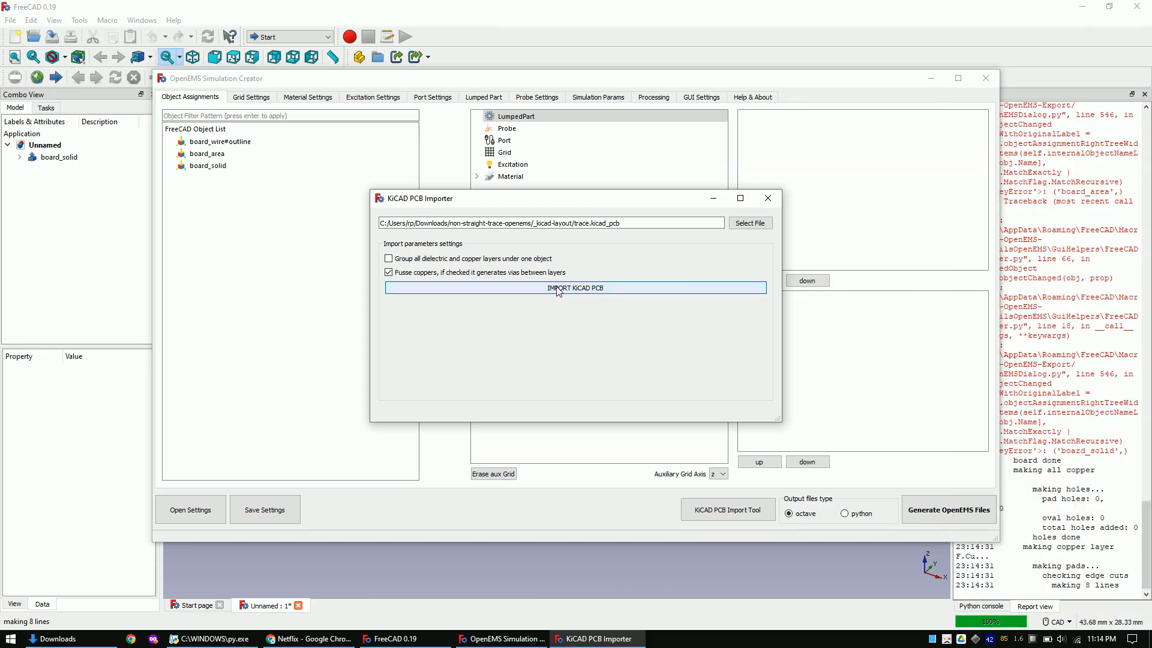
left_click(575, 288)
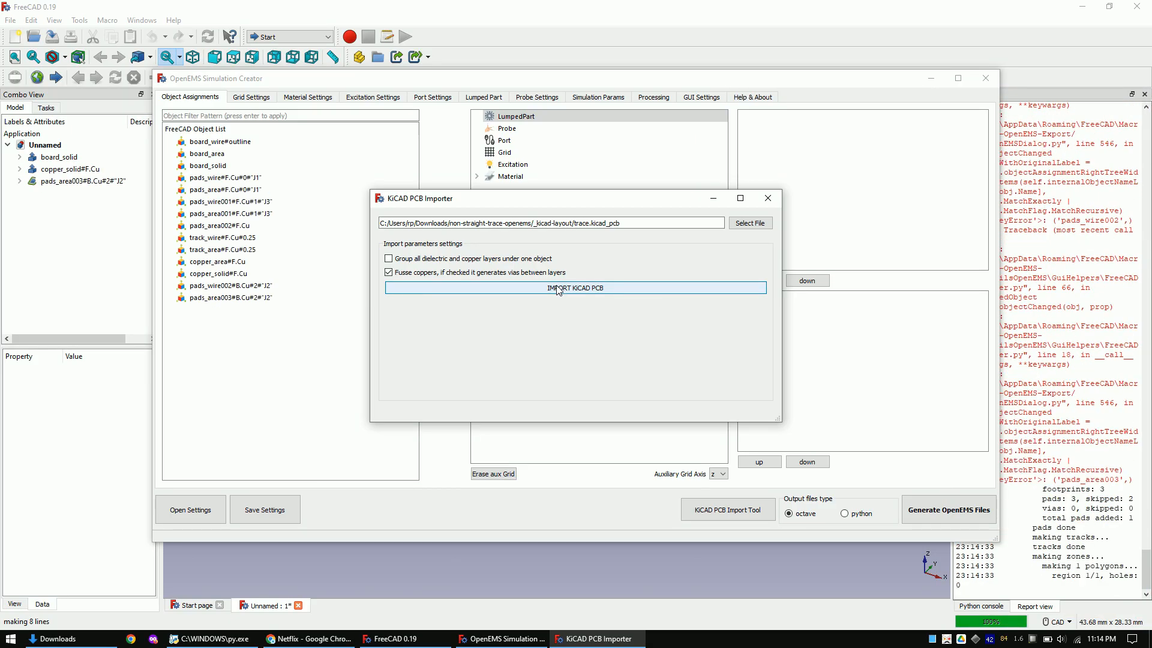
left_click(575, 287)
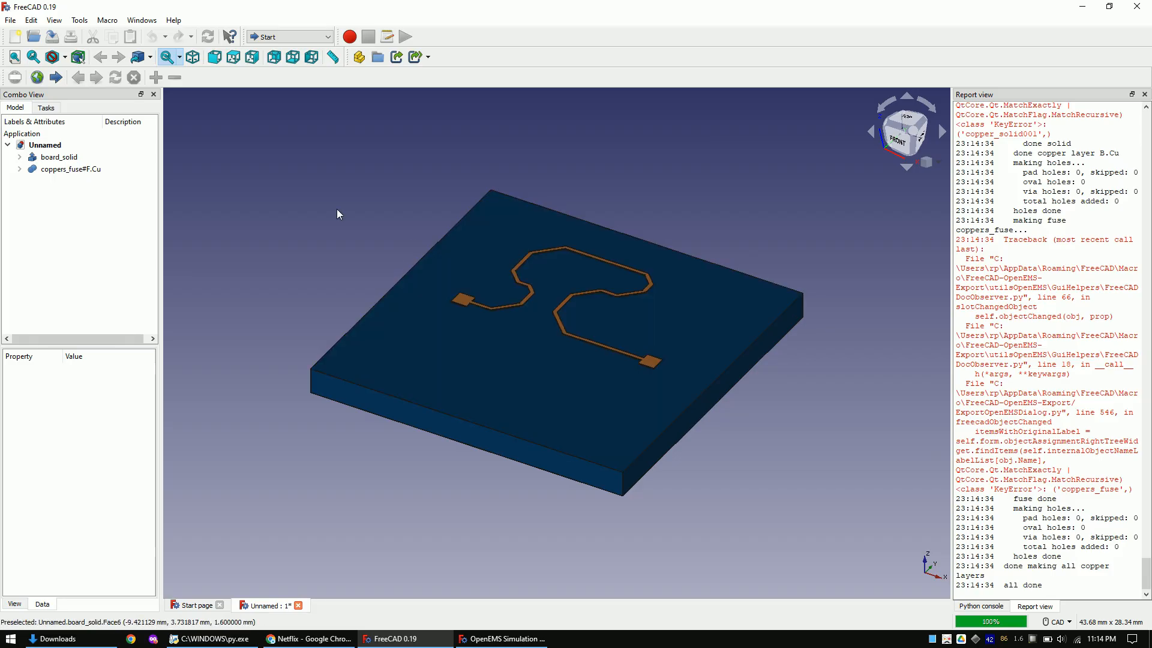
Hide coppers_fuse#F.Cu and select board_solid so only the bare board shows.
left_click(70, 169)
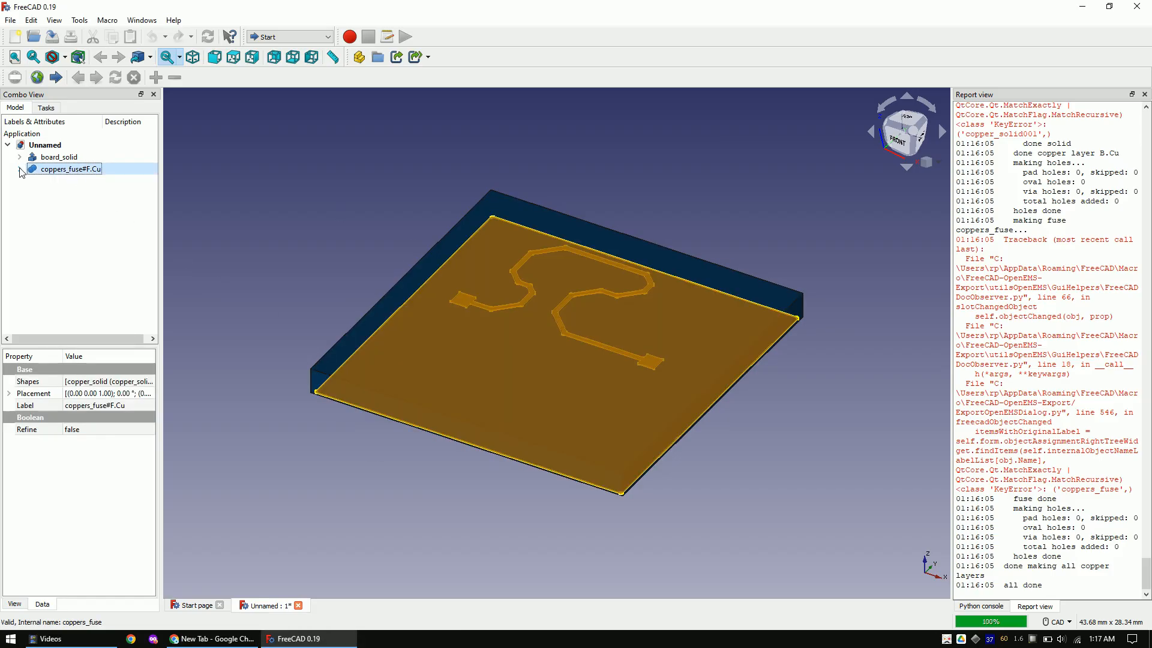
left_click(20, 168)
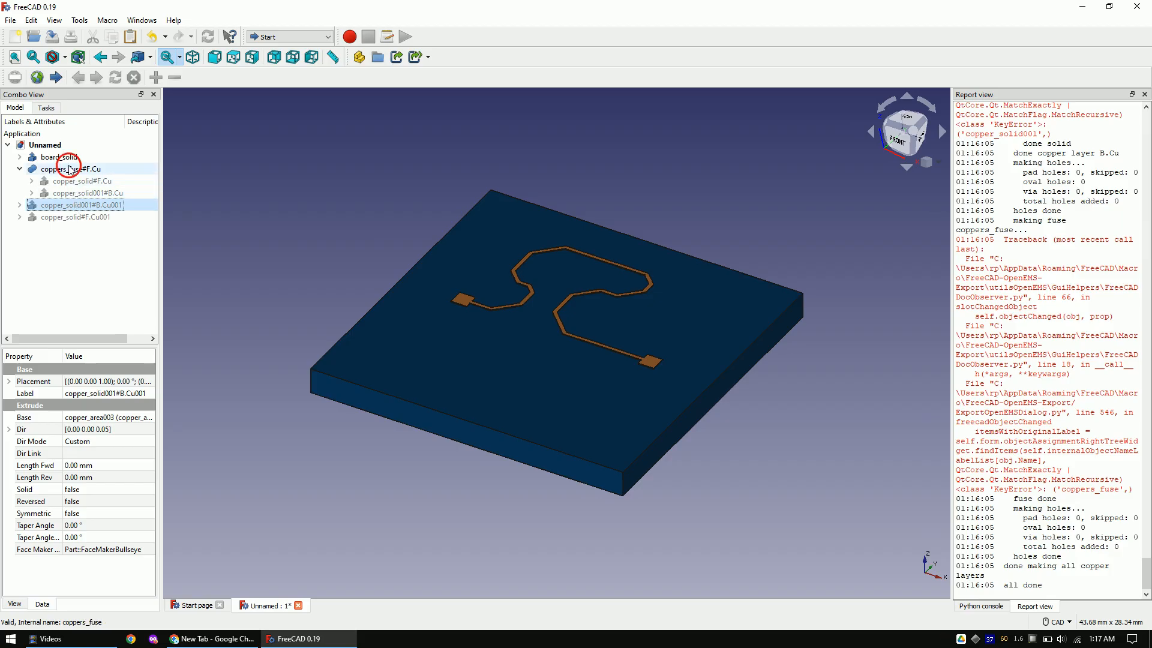
left_click(72, 168)
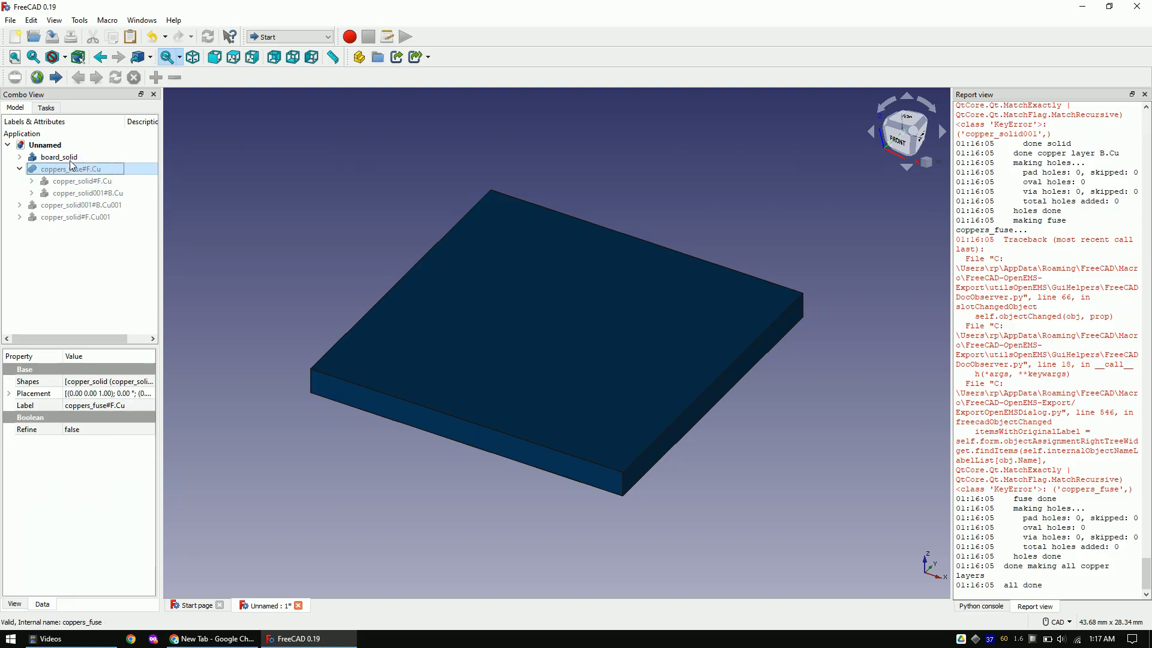
left_click(58, 157)
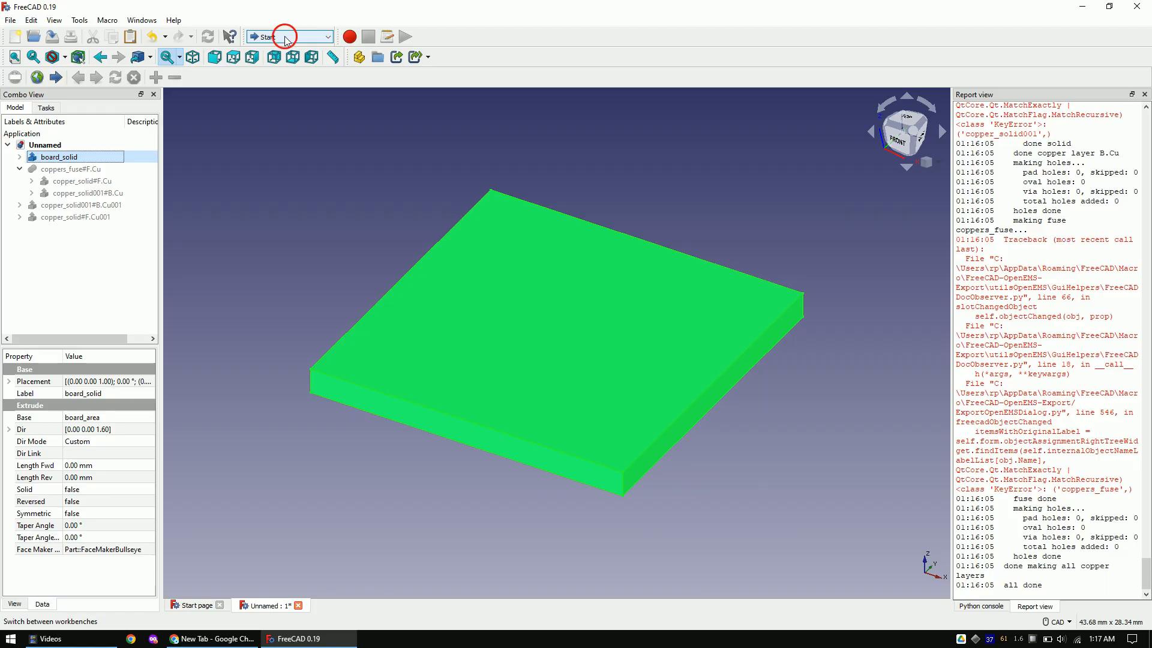
In the Part workbench, convert board_solid into a true solid.
left_click(289, 37)
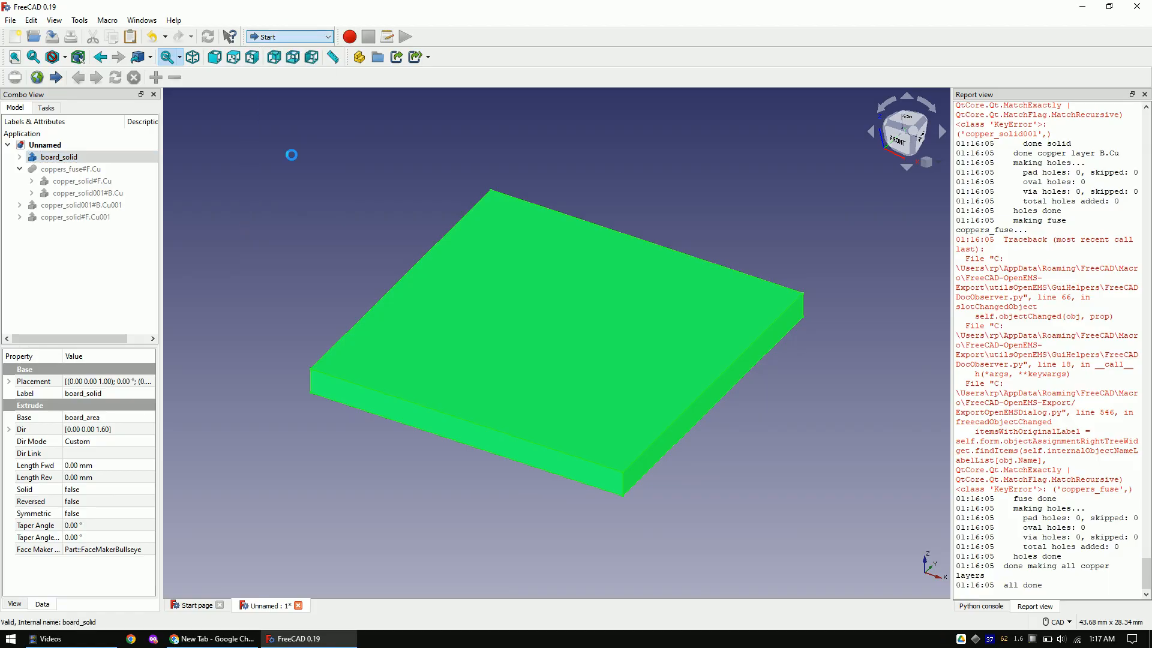
left_click(134, 20)
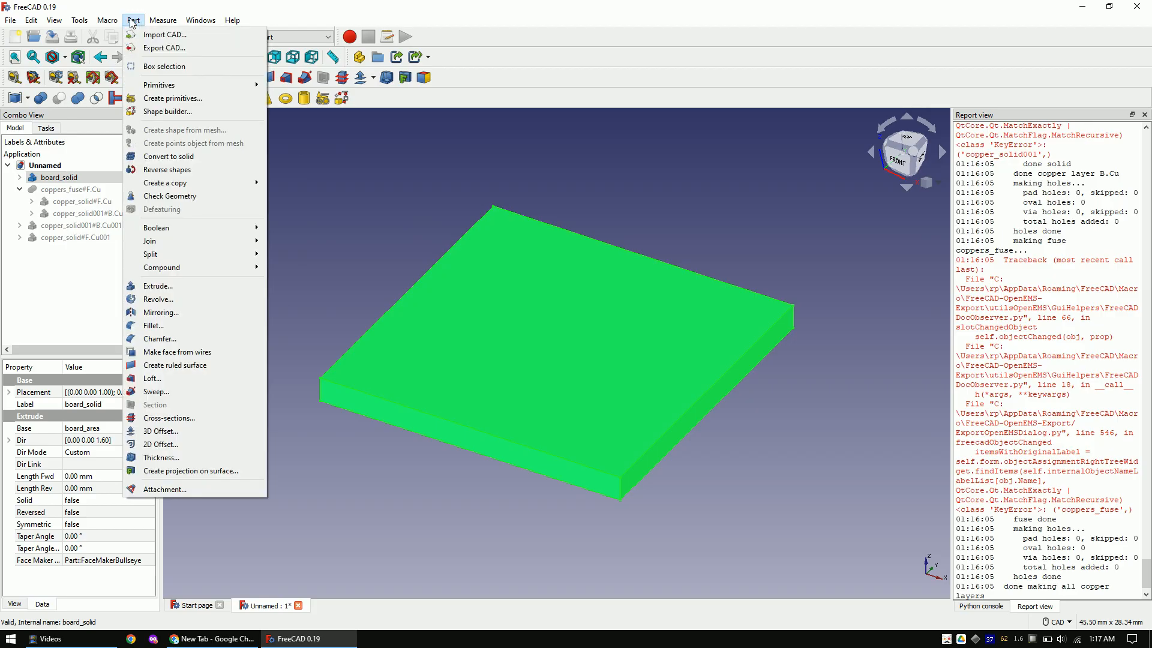
mouse_move(170, 157)
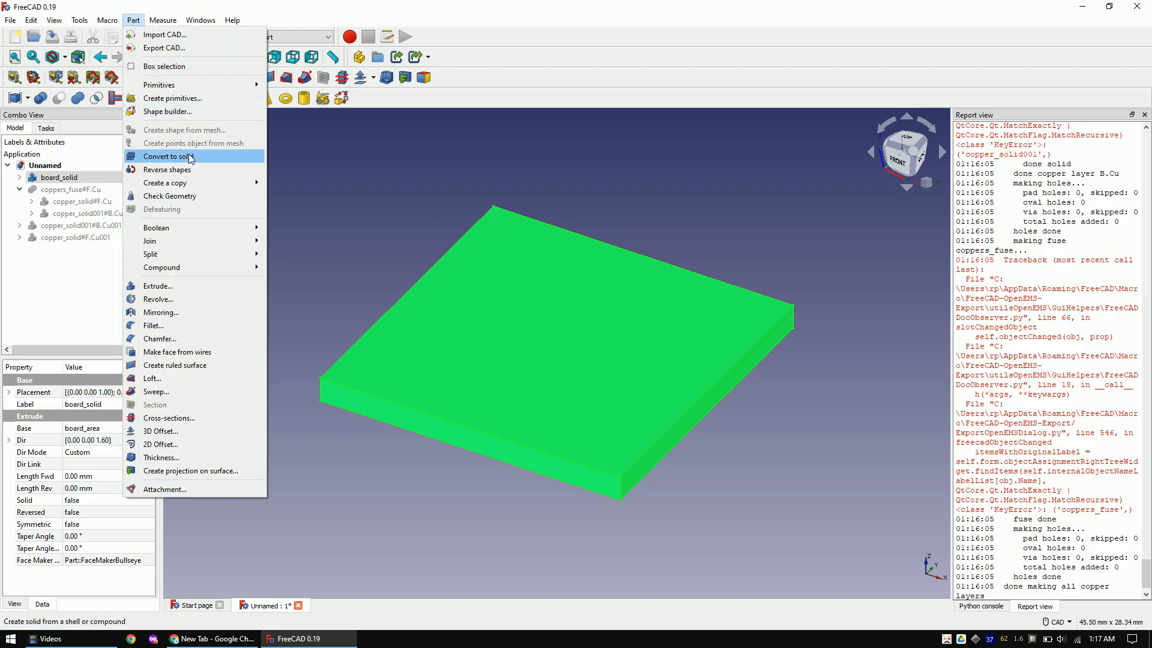
left_click(168, 156)
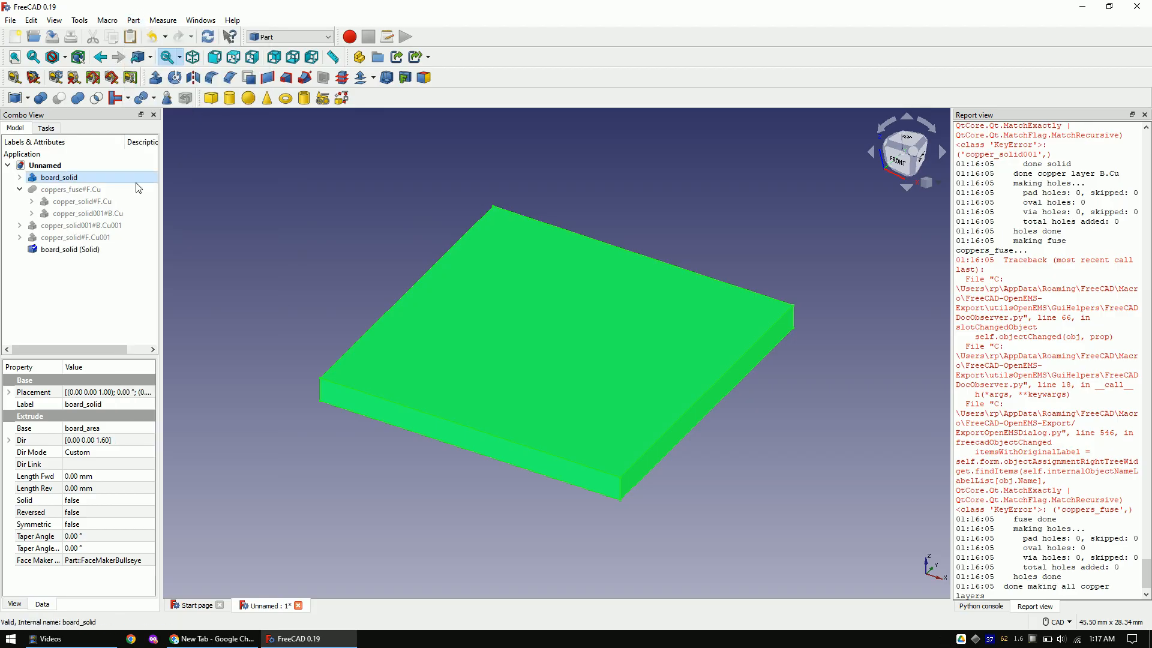
Convert the B.Cu001 bottom copper and F.Cu001 top trace into solids.
left_click(82, 225)
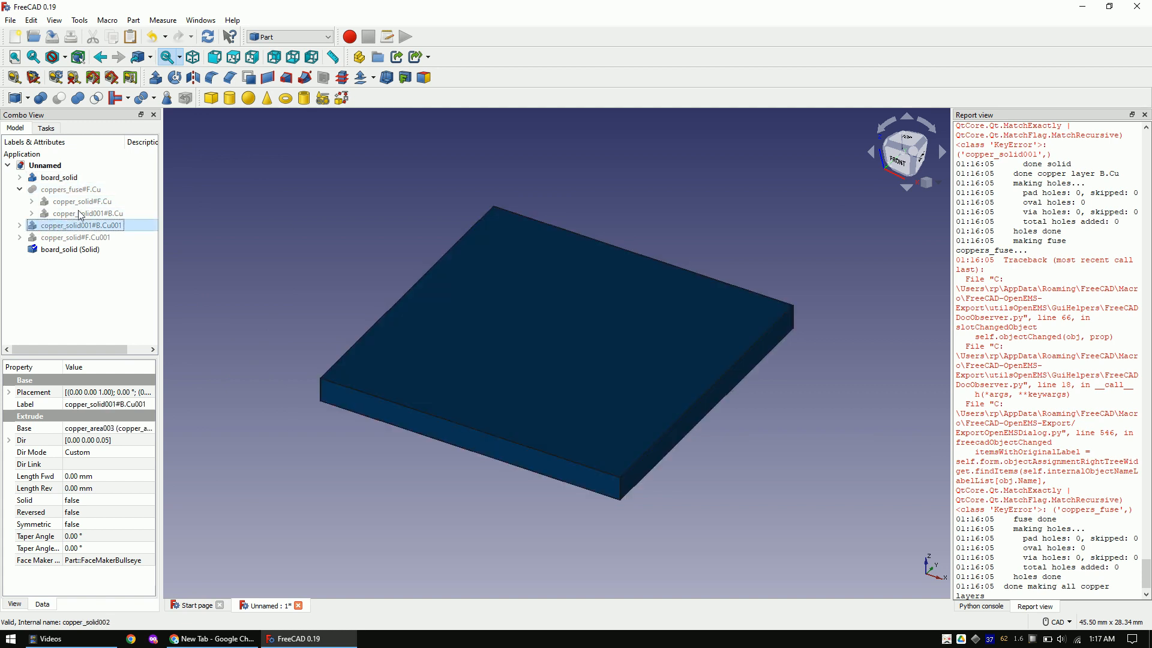
left_click(133, 19)
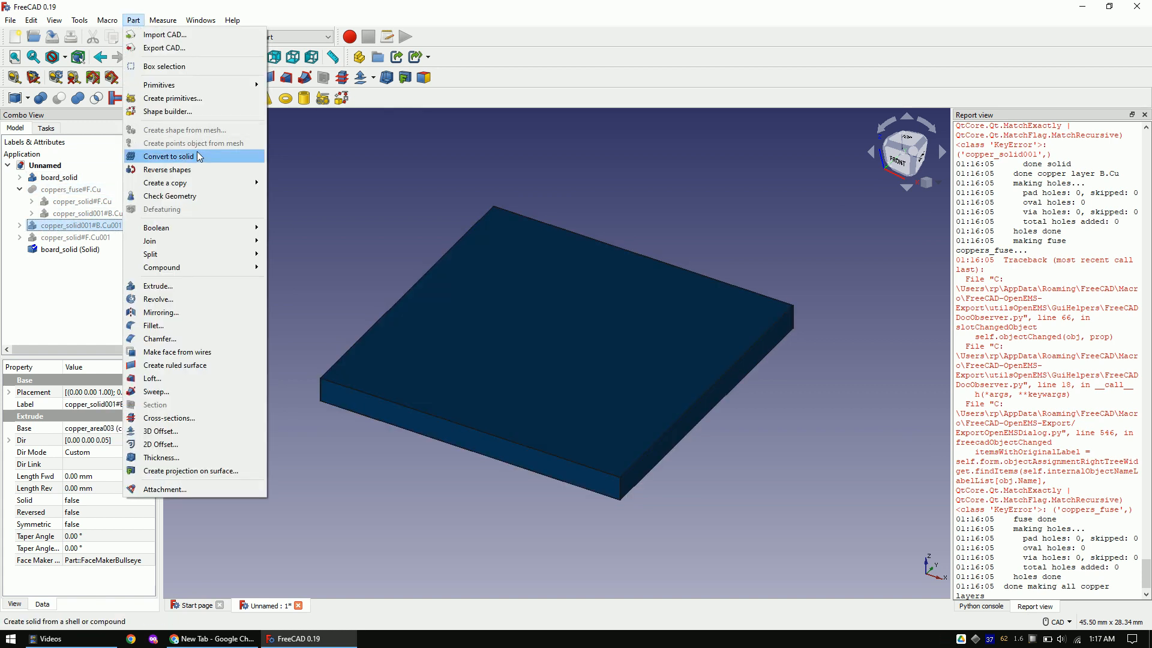
left_click(169, 156)
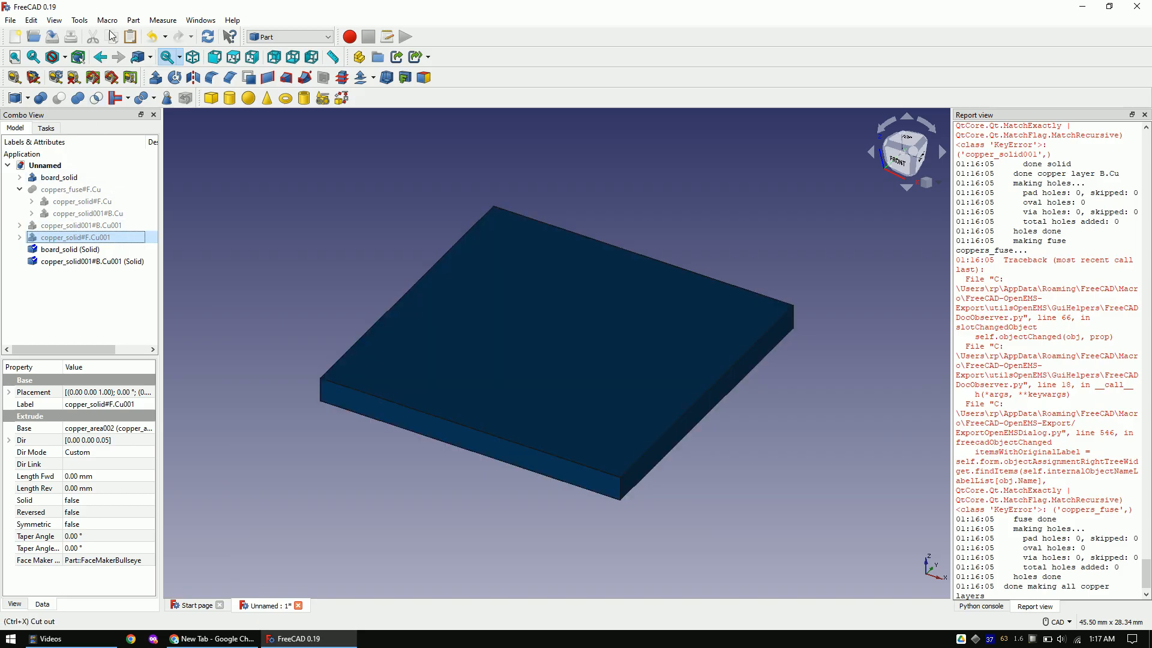
left_click(132, 20)
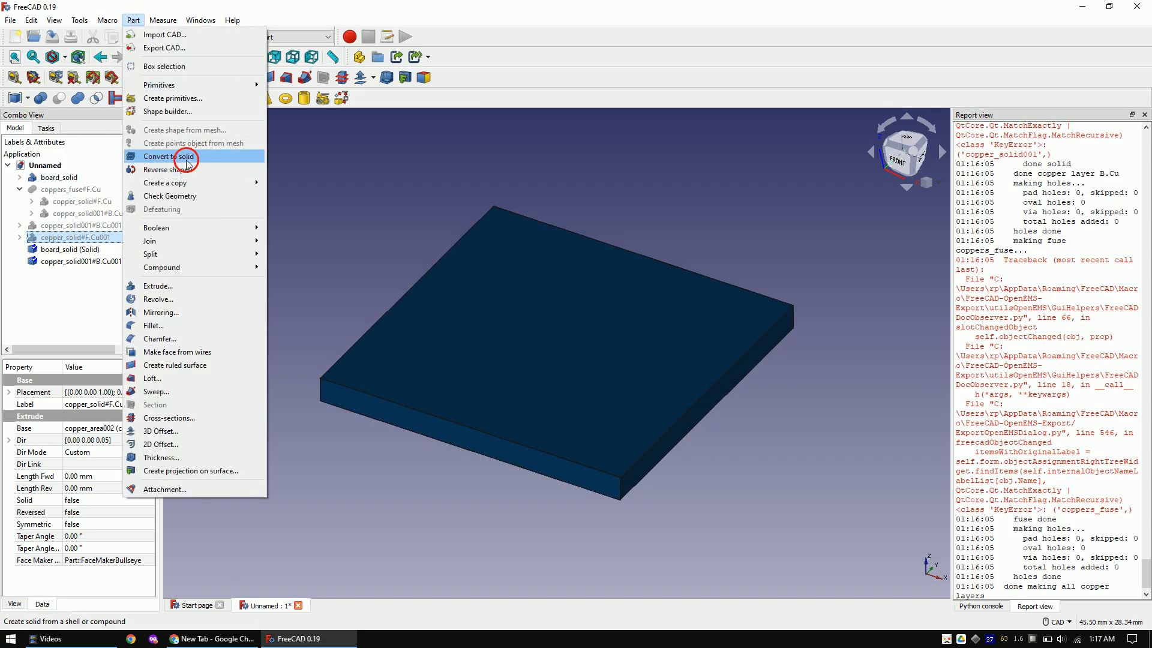
left_click(167, 156)
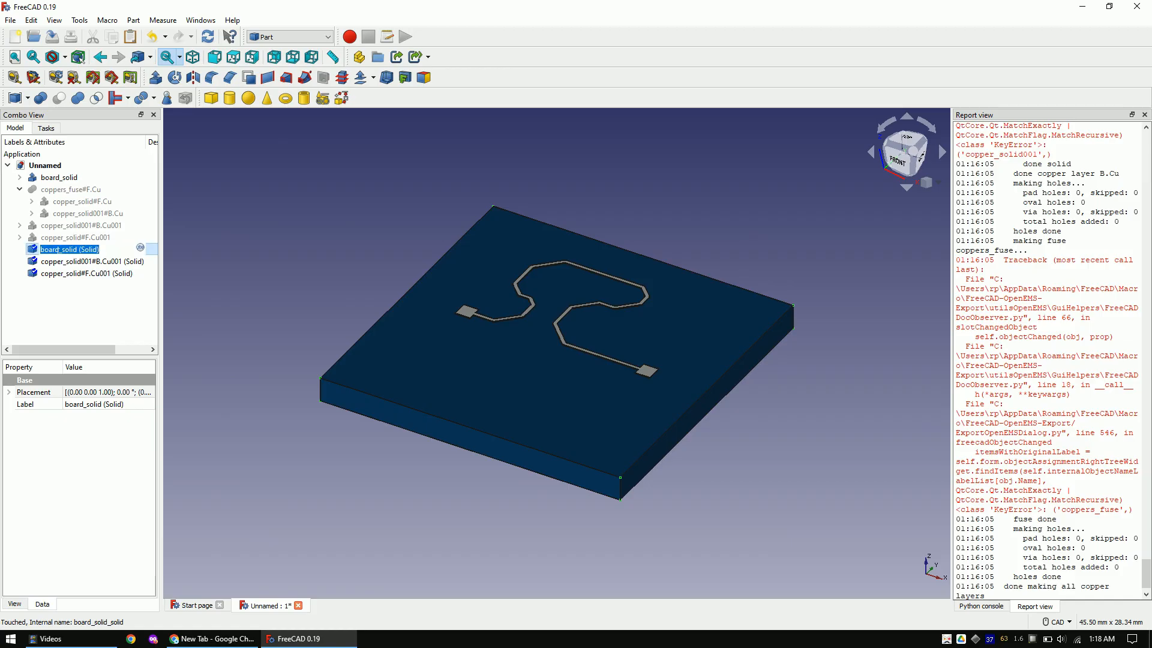
Rename the solids pcb, gnd and trace, drop the originals and select pcb.
type("pcb")
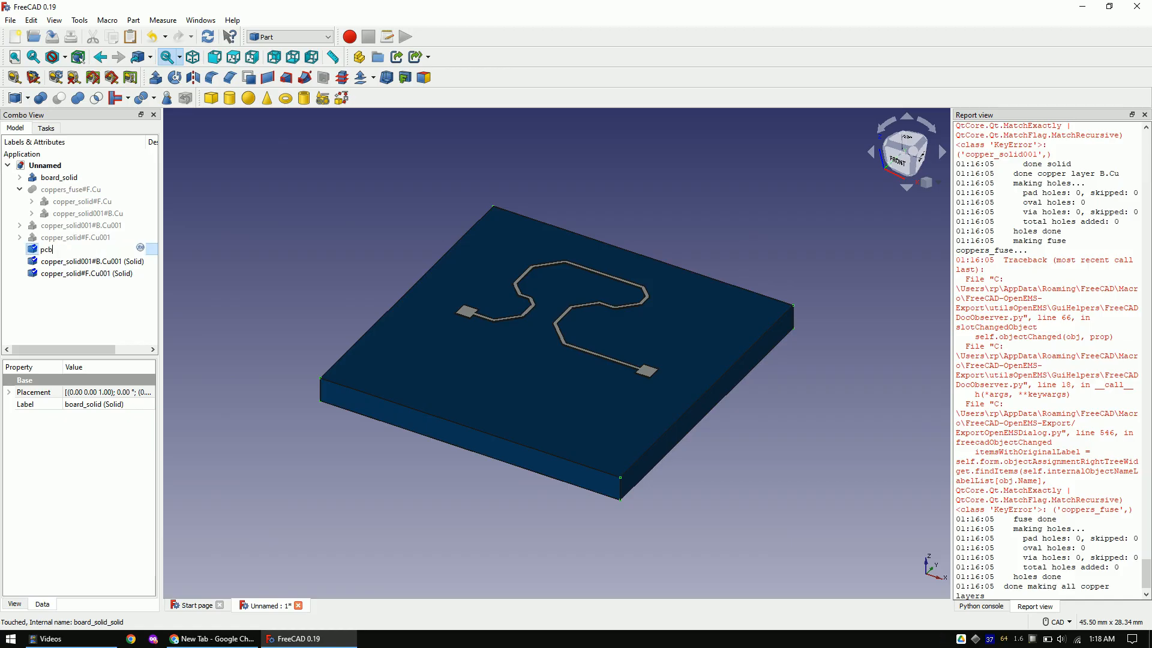
left_click(91, 261)
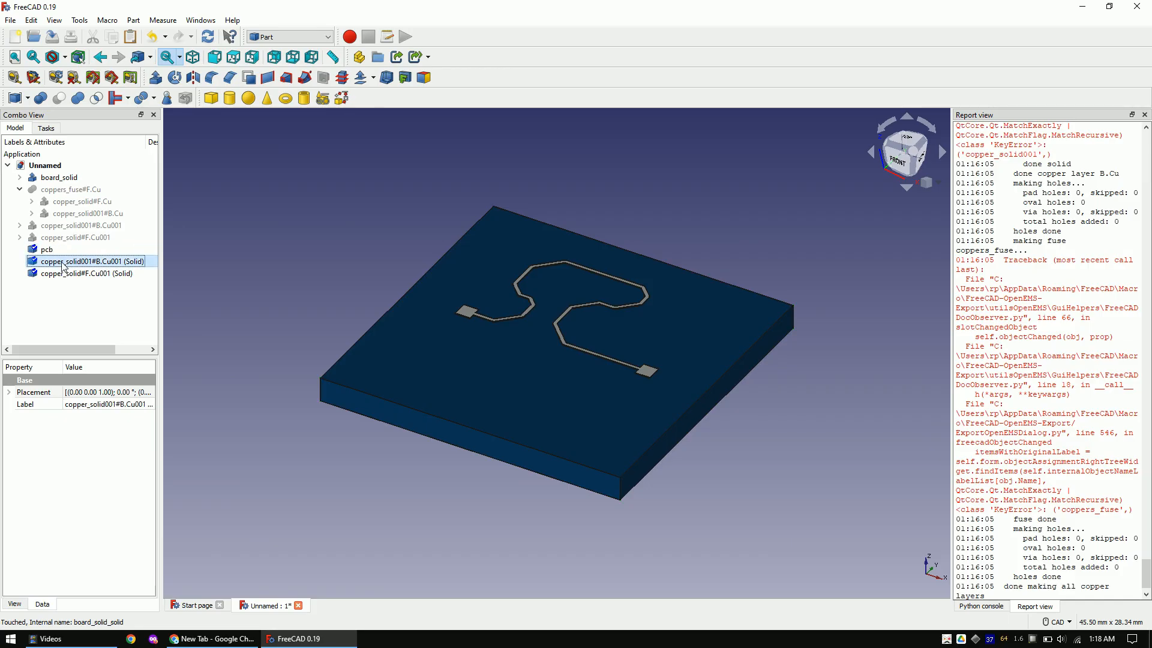
double_click(88, 261)
type("gnd")
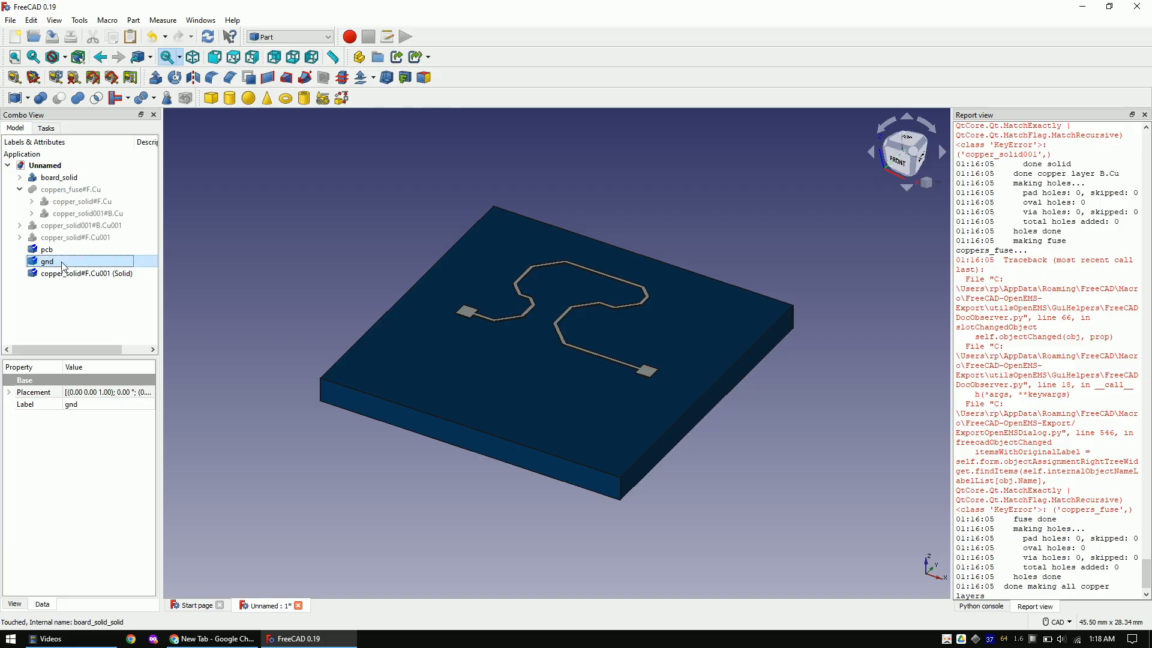
left_click(86, 273)
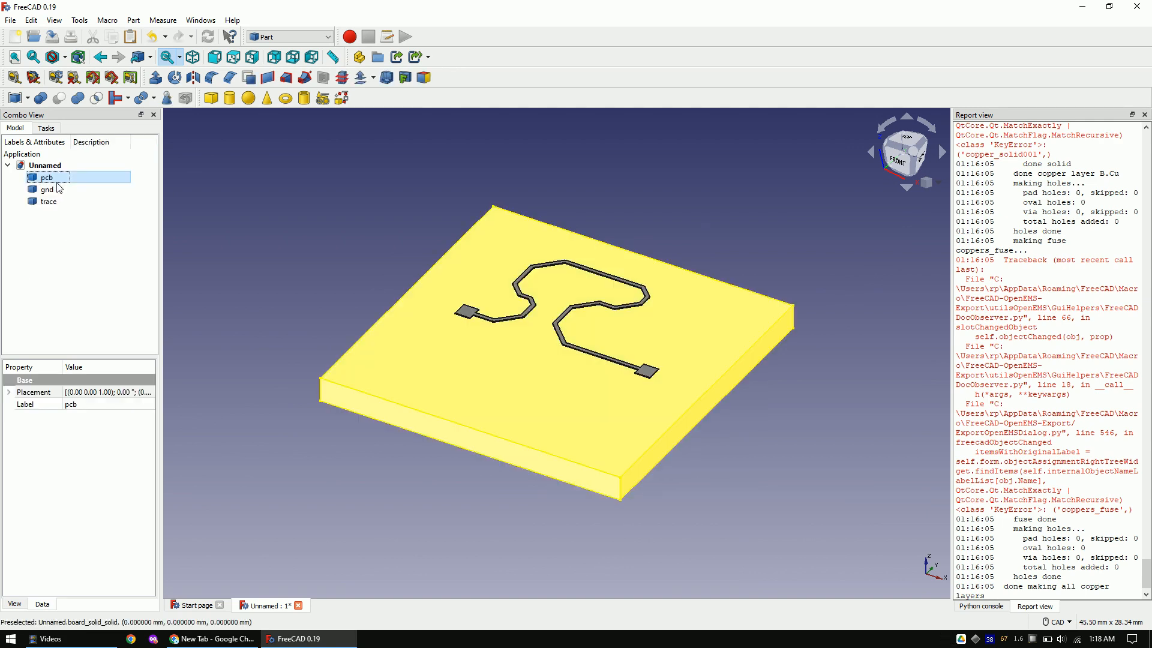
left_click(45, 189)
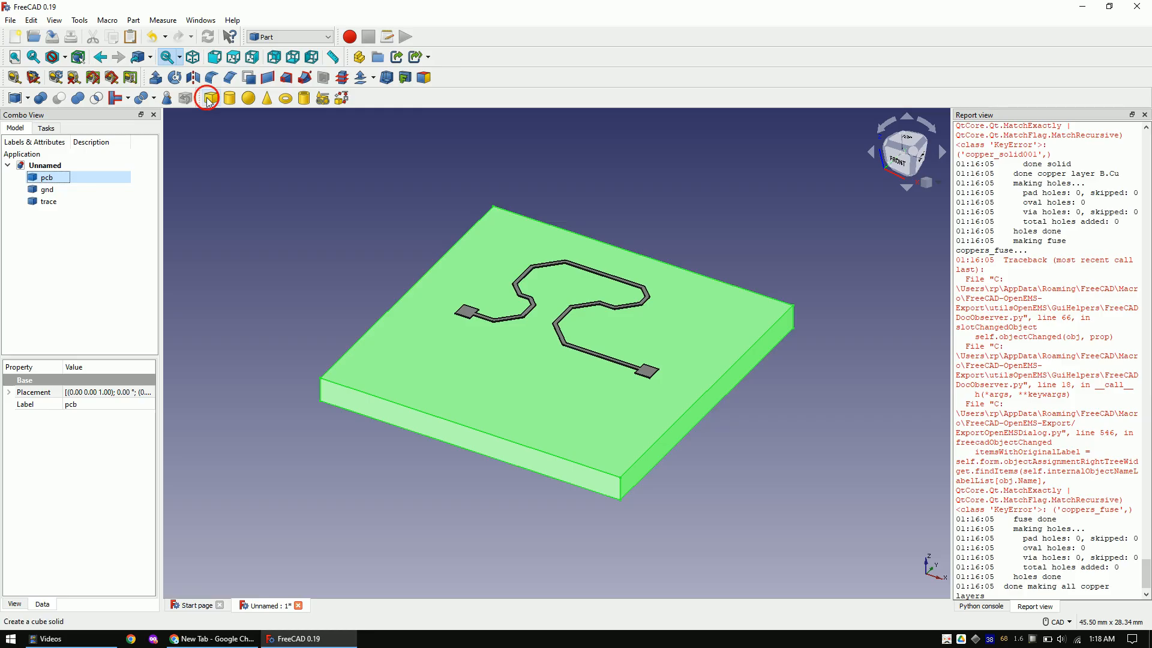
Add a Part cube renamed air, sized and positioned around the board, made transparent.
left_click(210, 98)
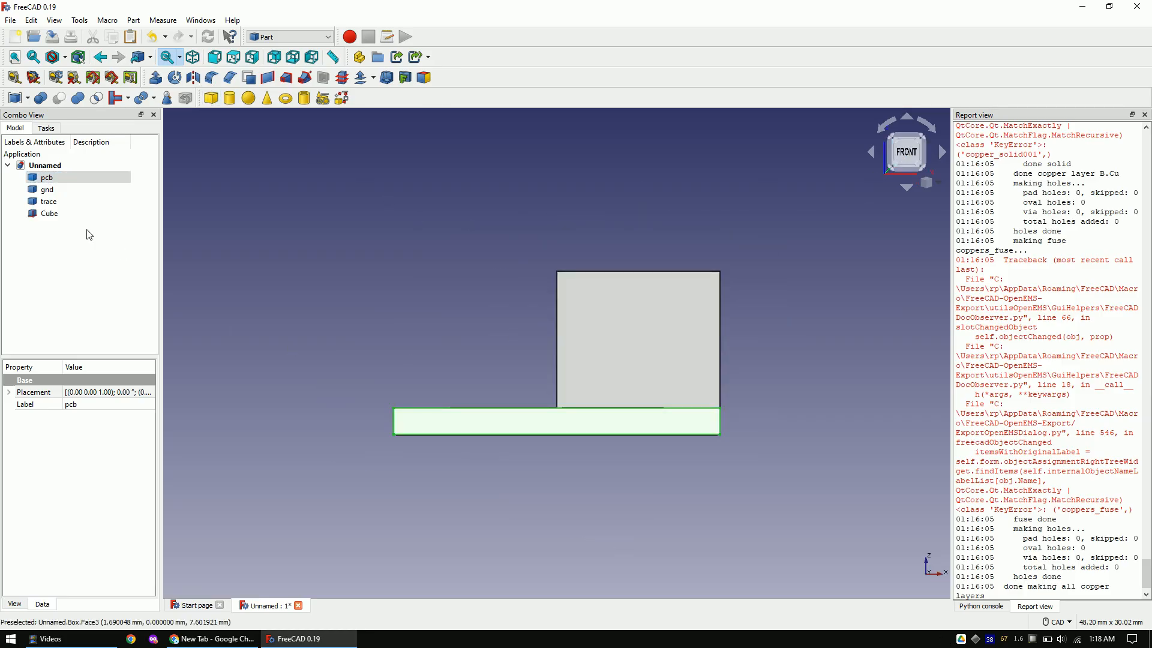
left_click(49, 202)
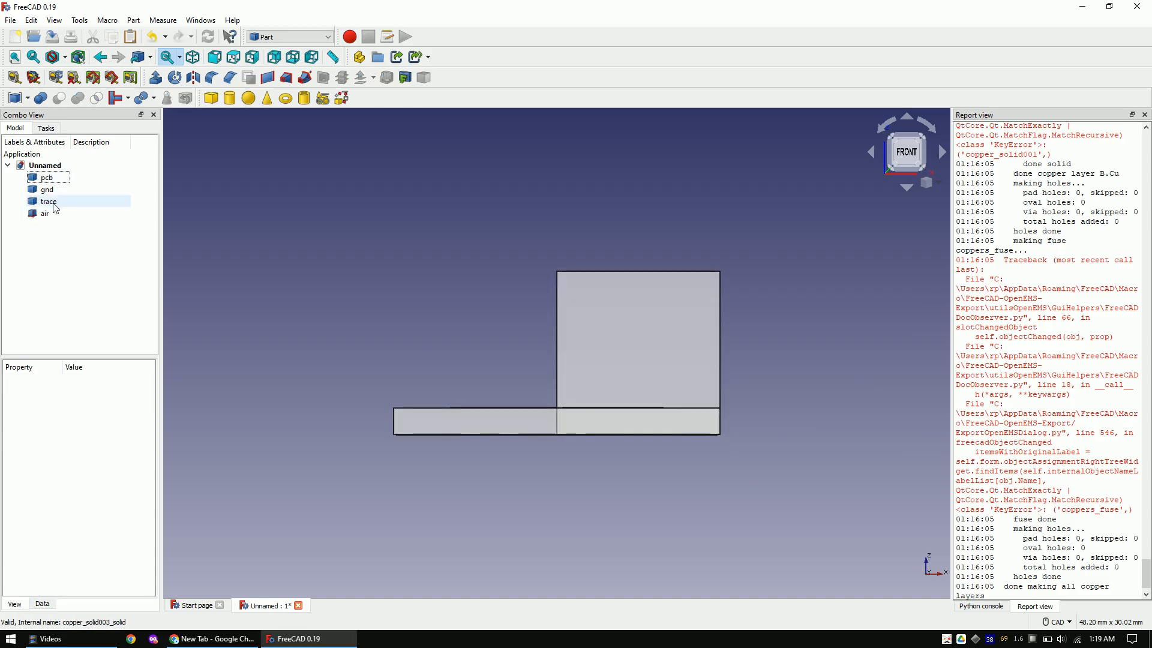
left_click(45, 213)
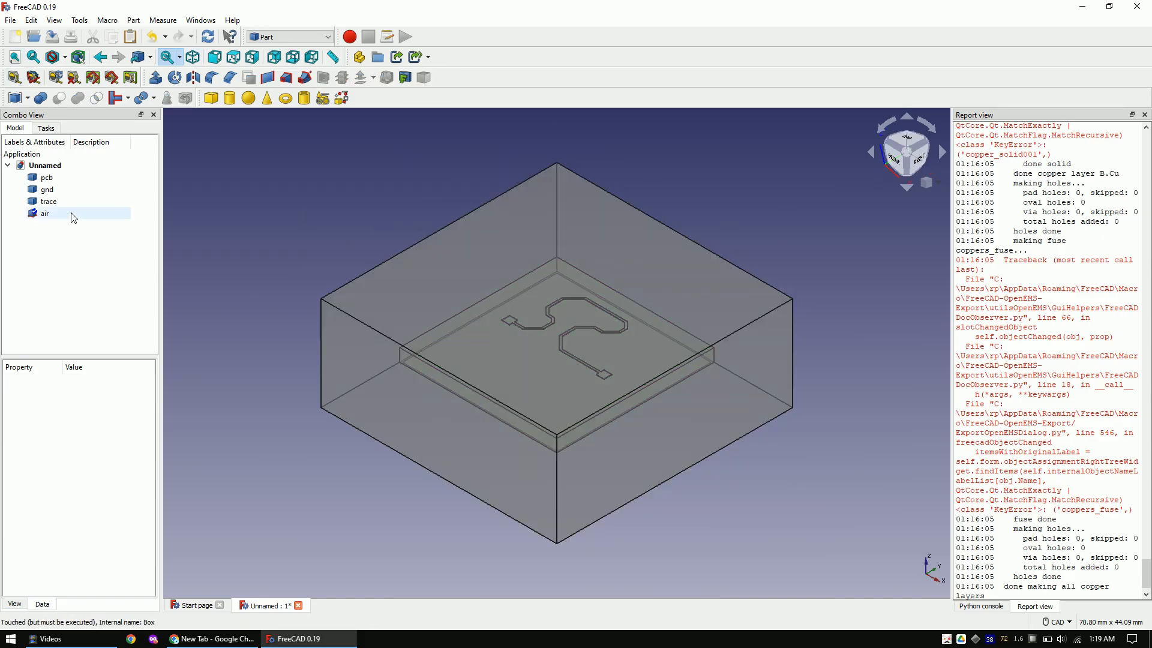
Rename the air copies efield and hfield and set efield's Height to 50 µm.
left_click(45, 213)
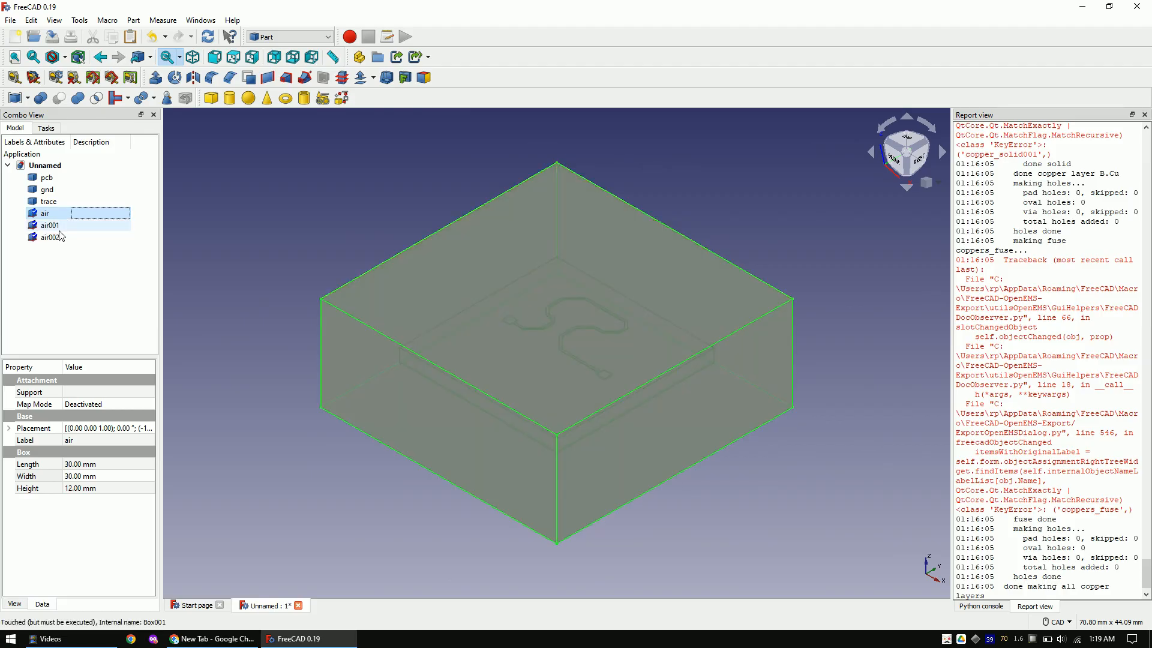
left_click(50, 225)
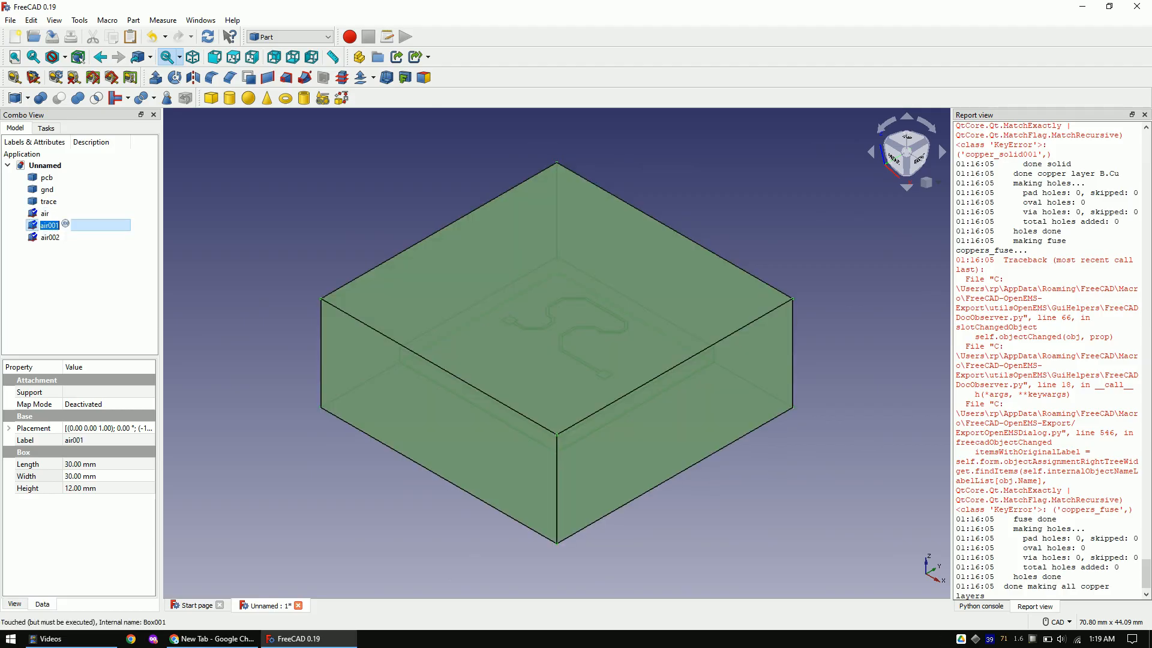
type("efield")
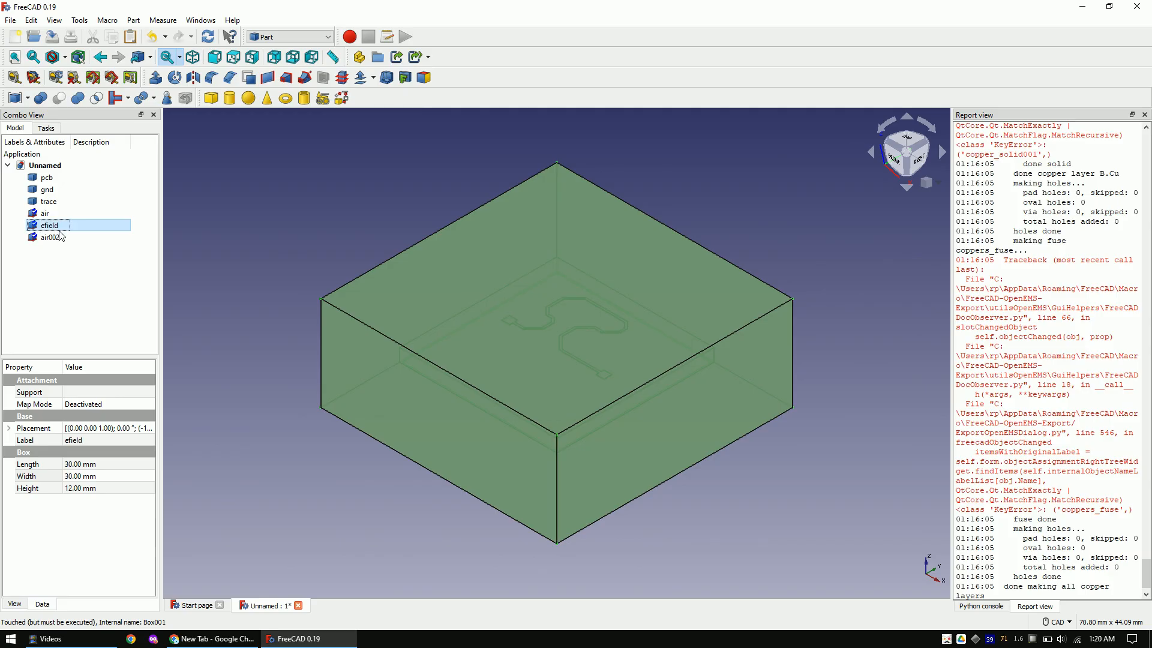
left_click(52, 236)
type("hfield")
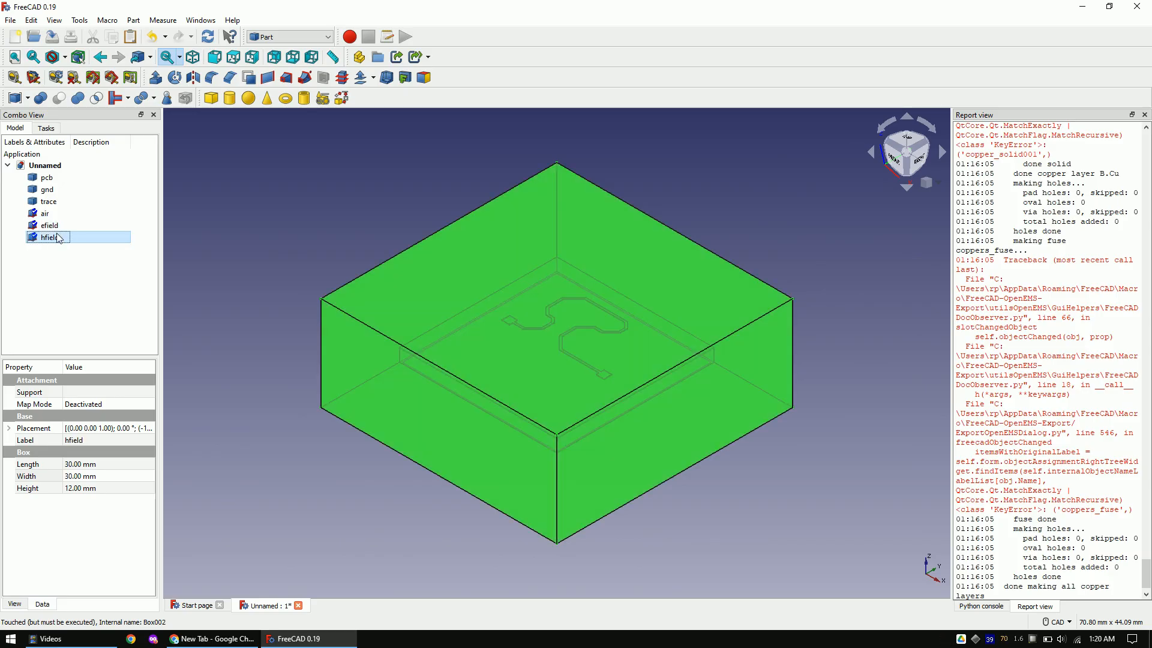
left_click(49, 225)
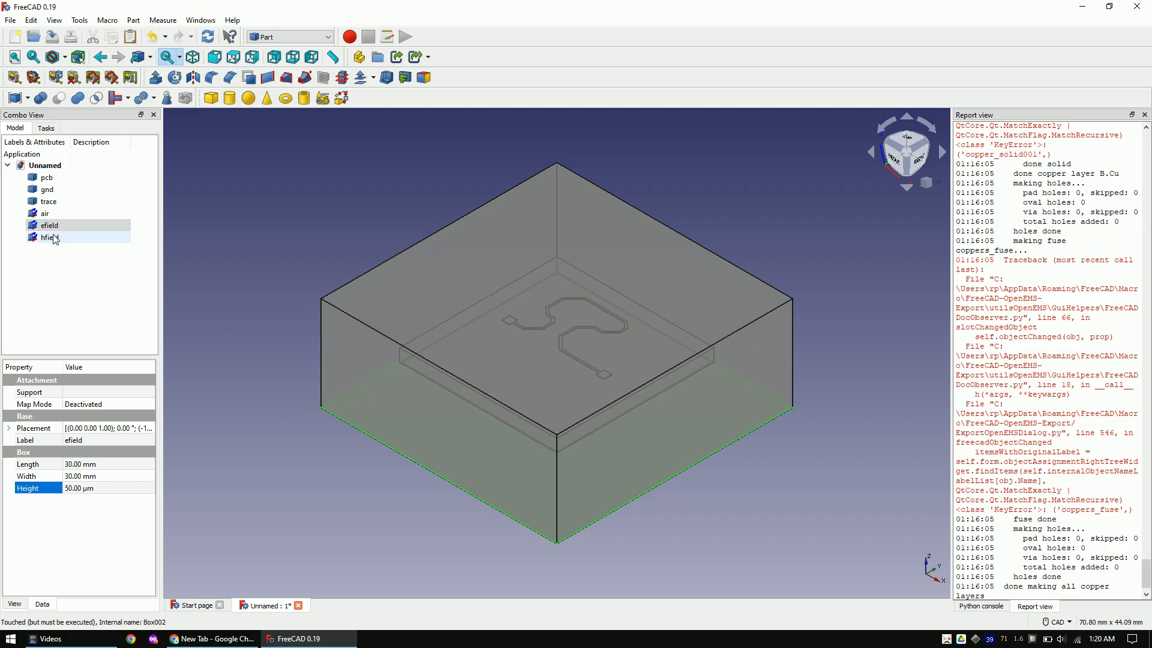
Set hfield Height to 50 µm and raise efield's z position to board level.
left_click(49, 236)
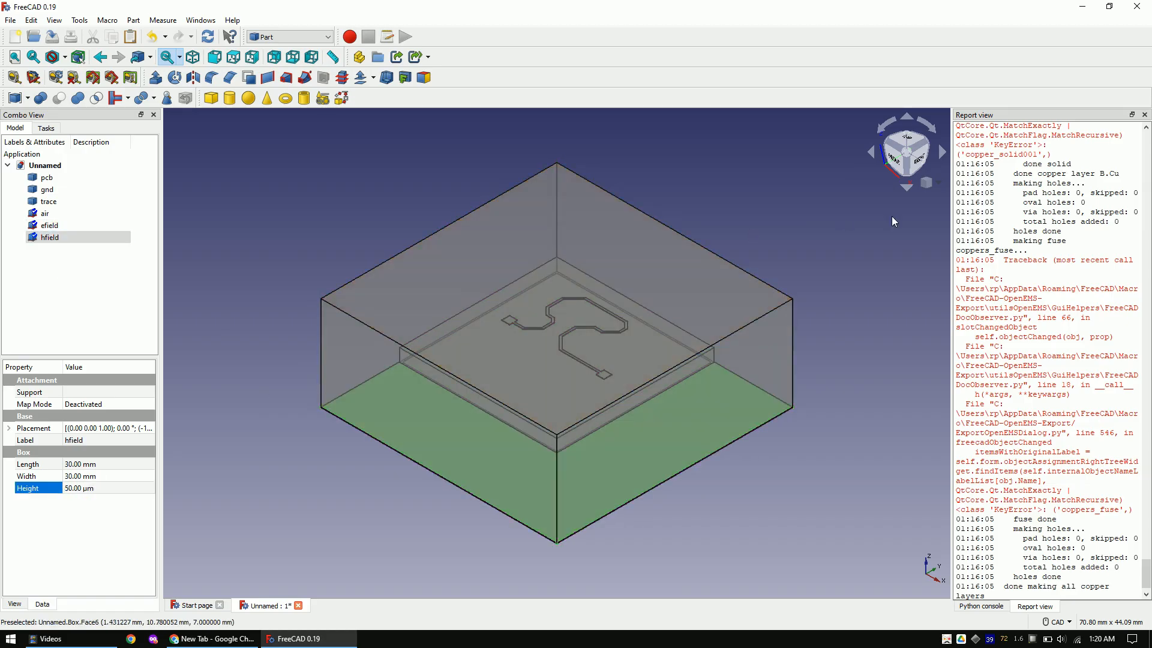
left_click(906, 151)
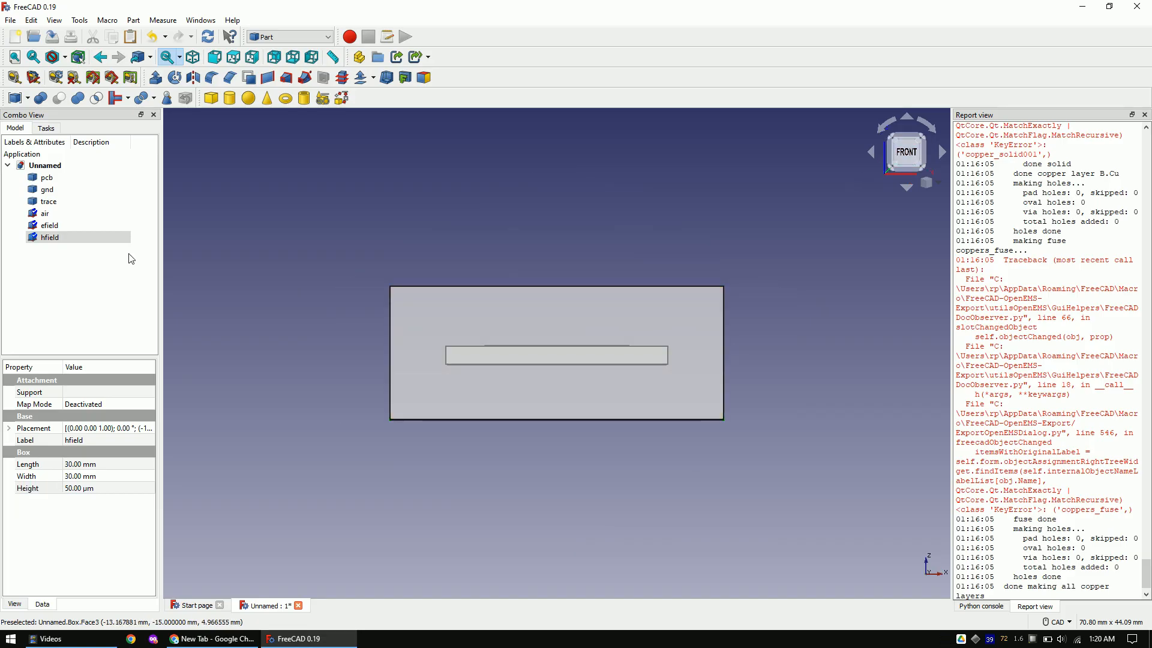
left_click(50, 224)
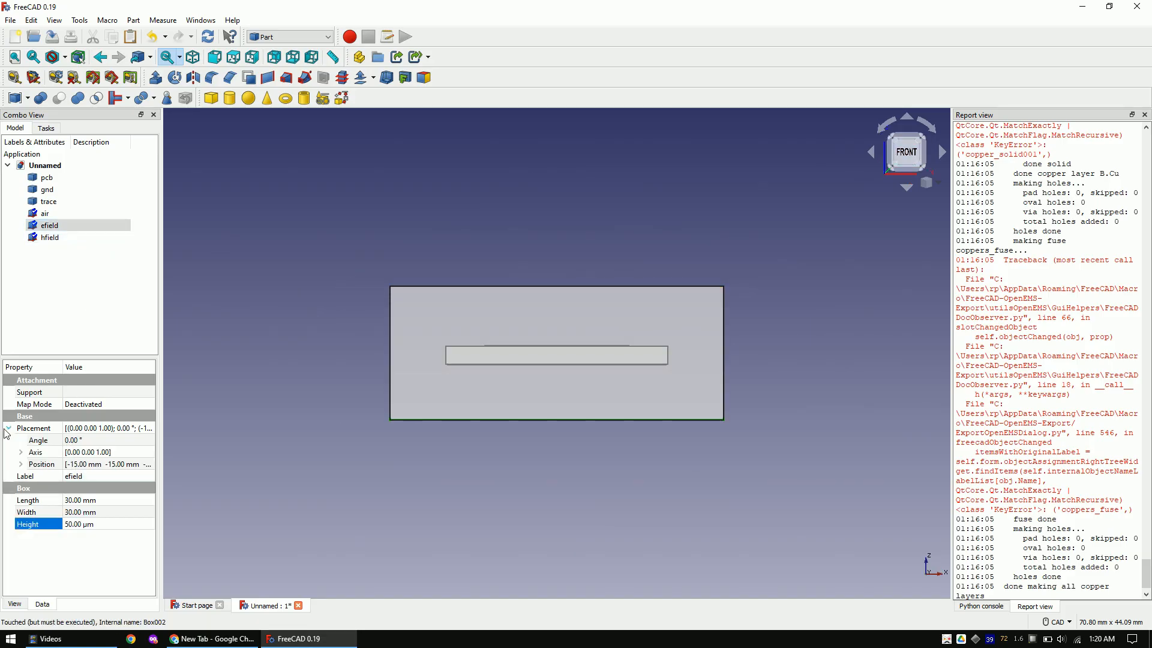
left_click(21, 464)
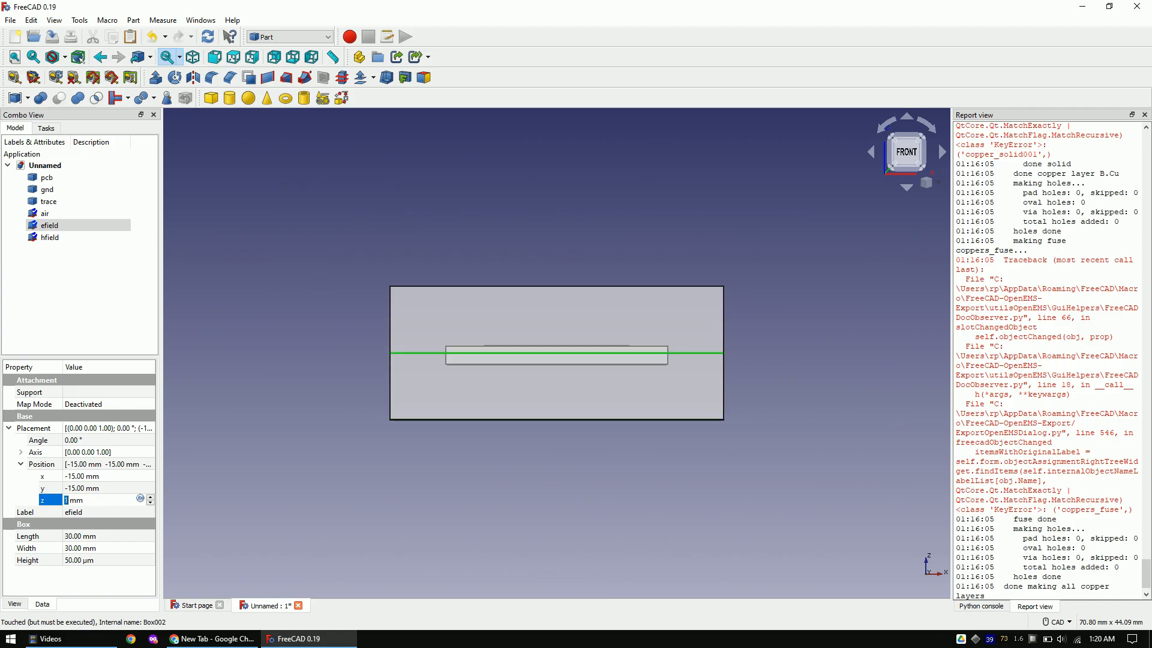
left_click(49, 236)
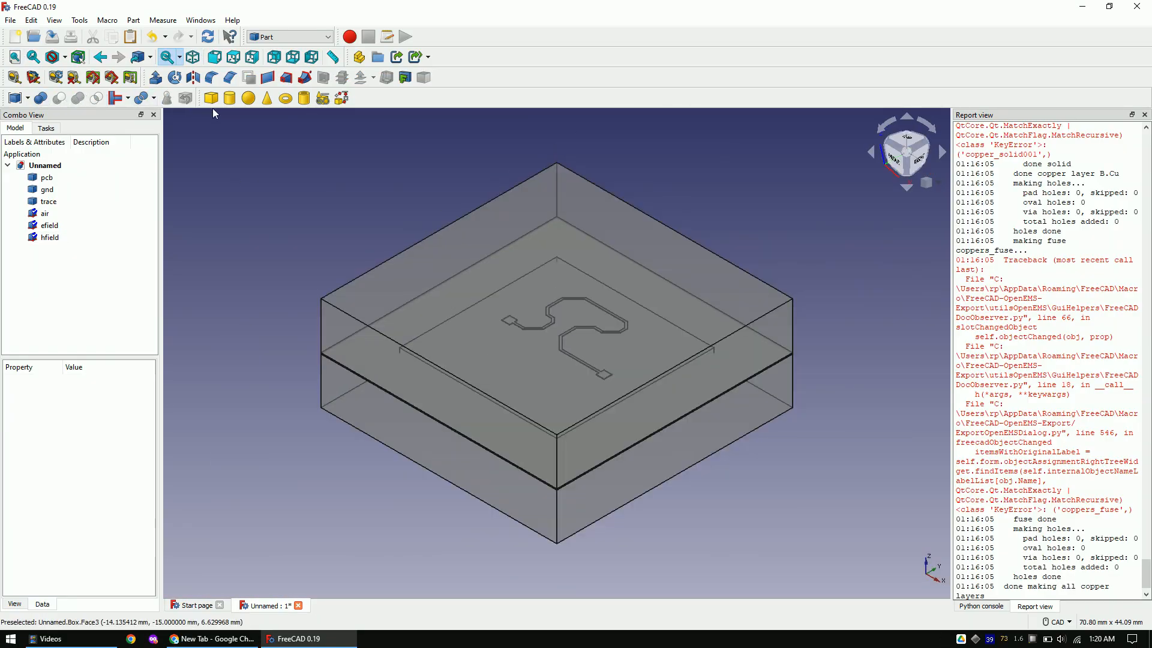
mouse_move(209, 98)
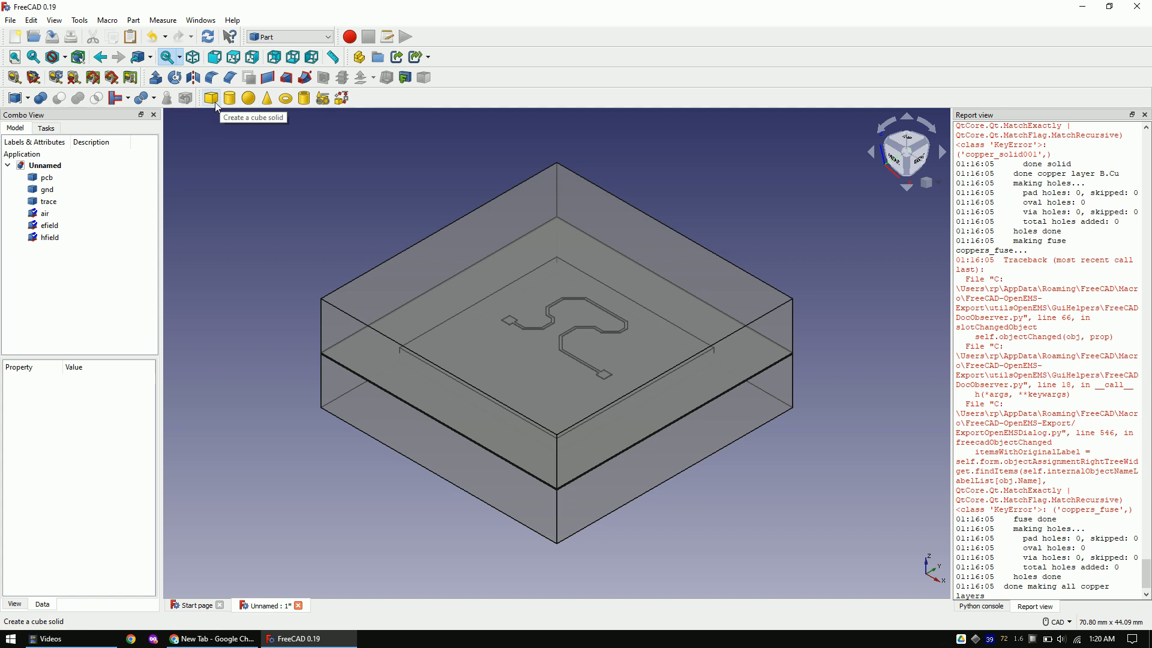
Add a cube named portin, save the document as freecad and launch the openEMS export tool.
left_click(210, 98)
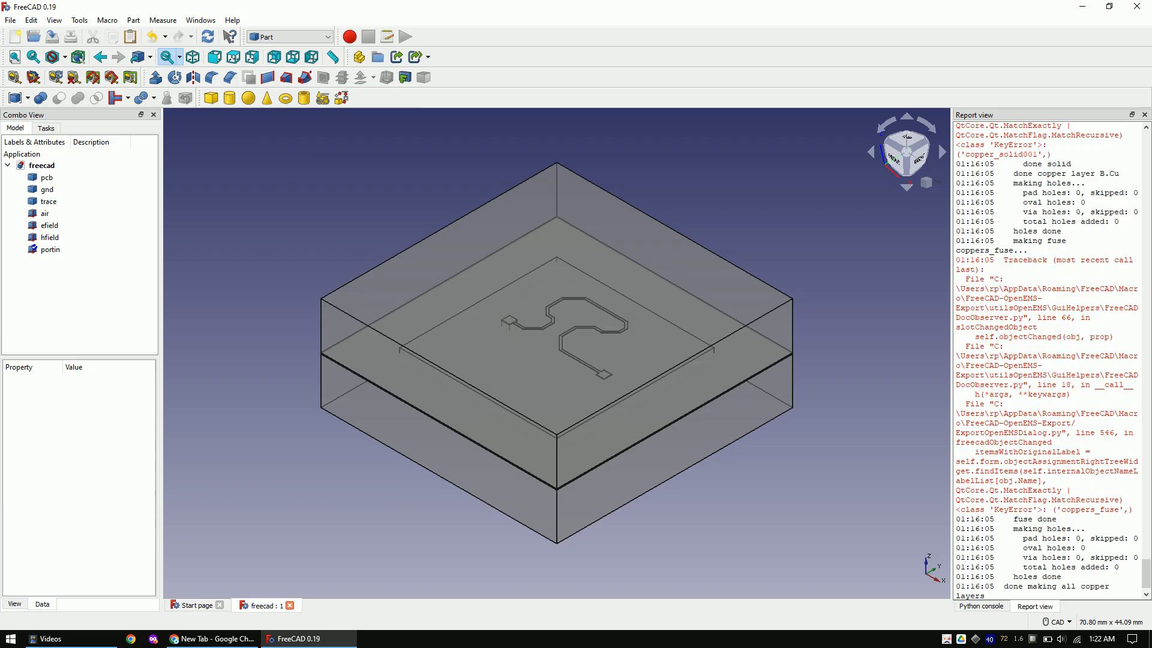
left_click(107, 19)
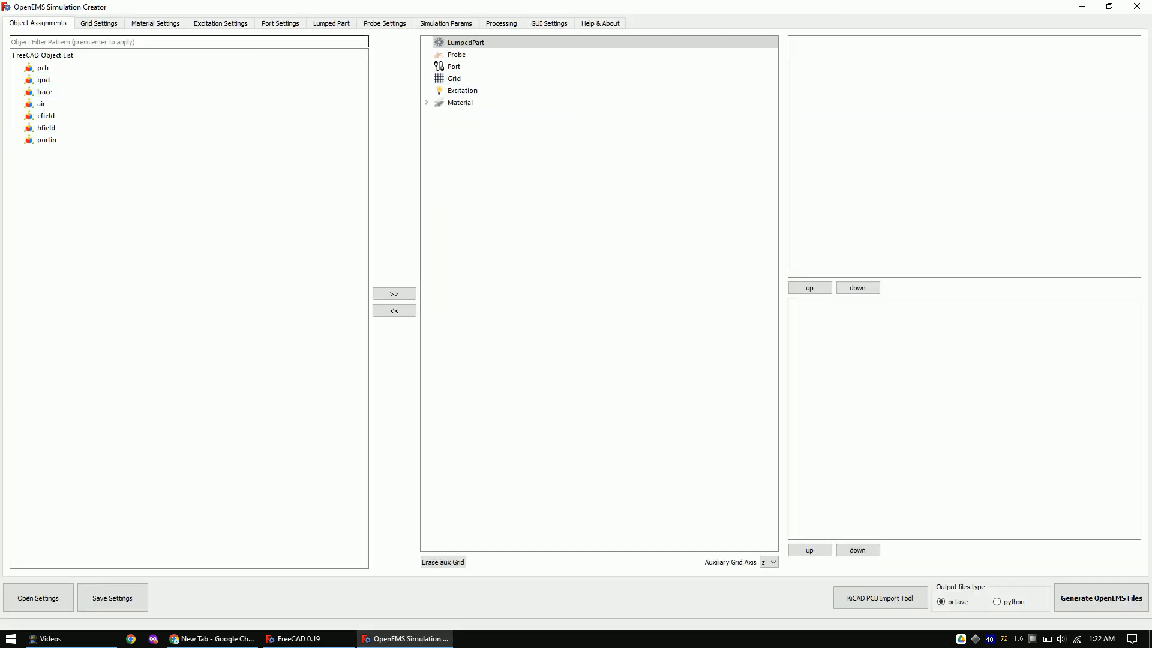
Add grid settings xyz (0.5 mm, all axes), xyfine and zfine to the list.
left_click(98, 23)
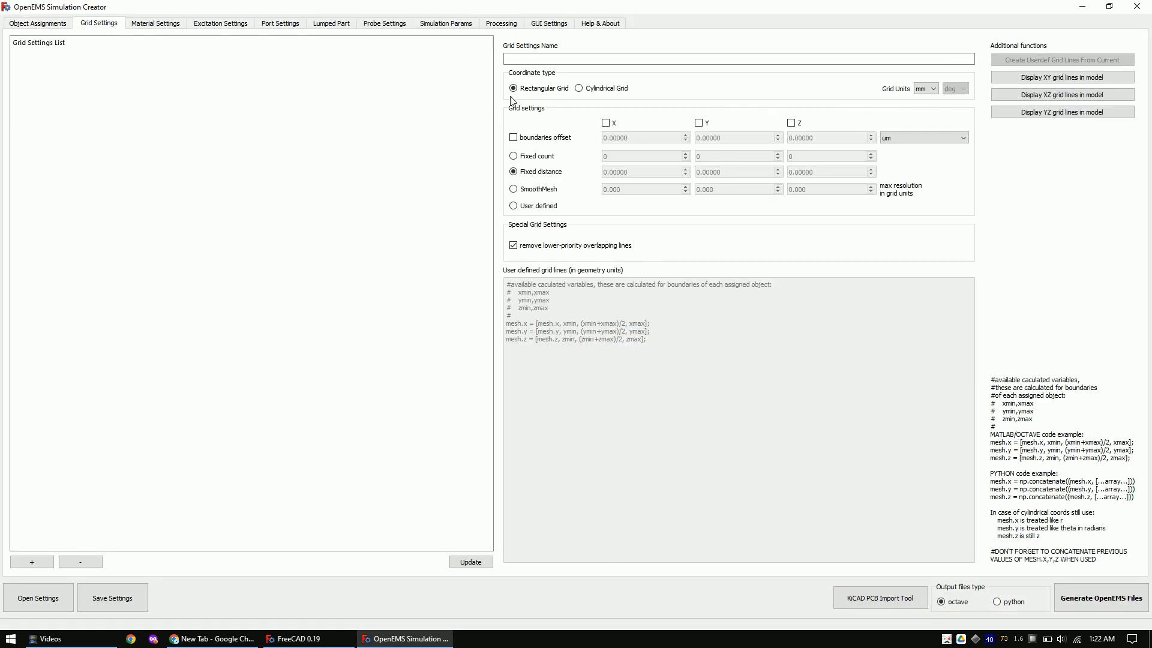
left_click(790, 122)
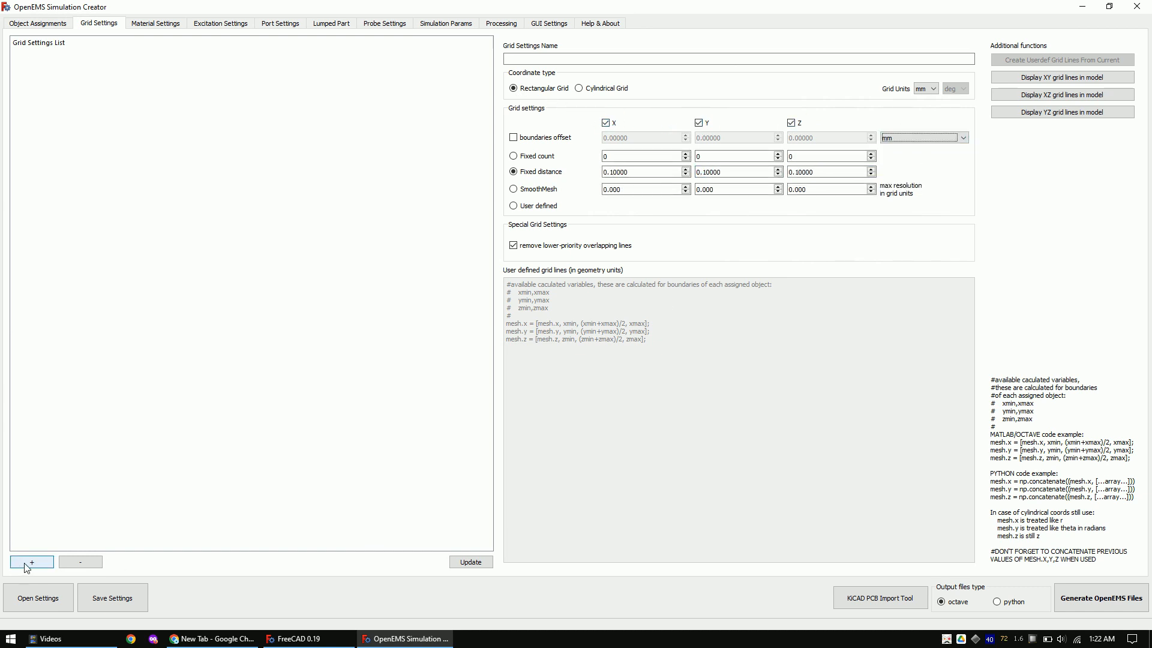
left_click(31, 562)
type("0.1")
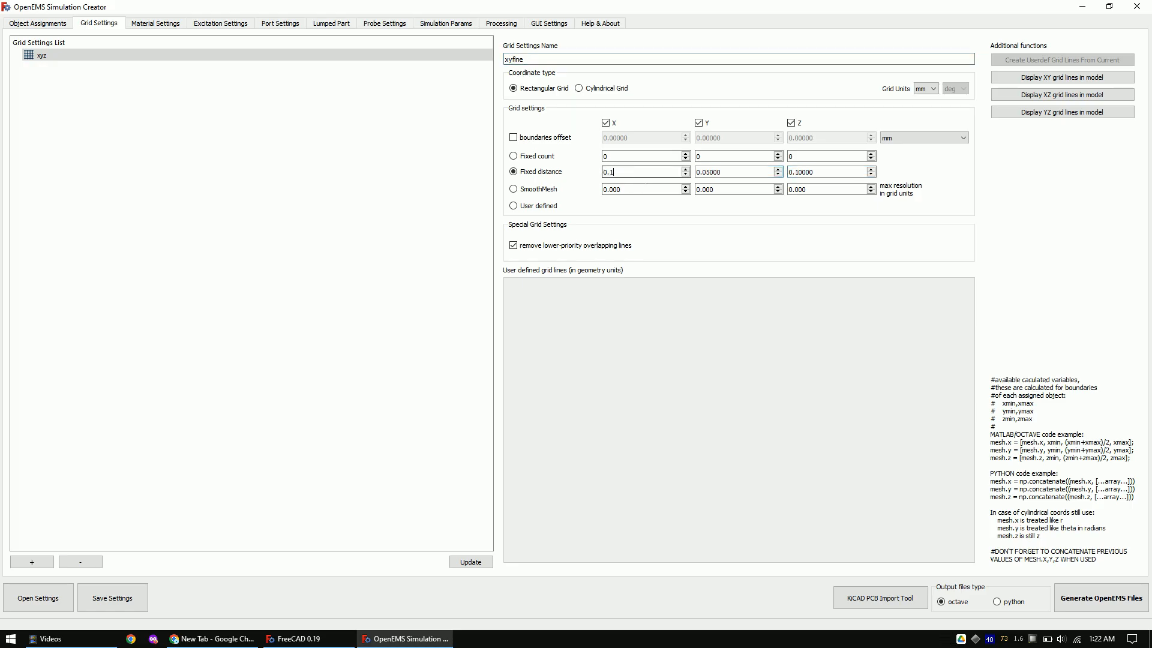
left_click(42, 66)
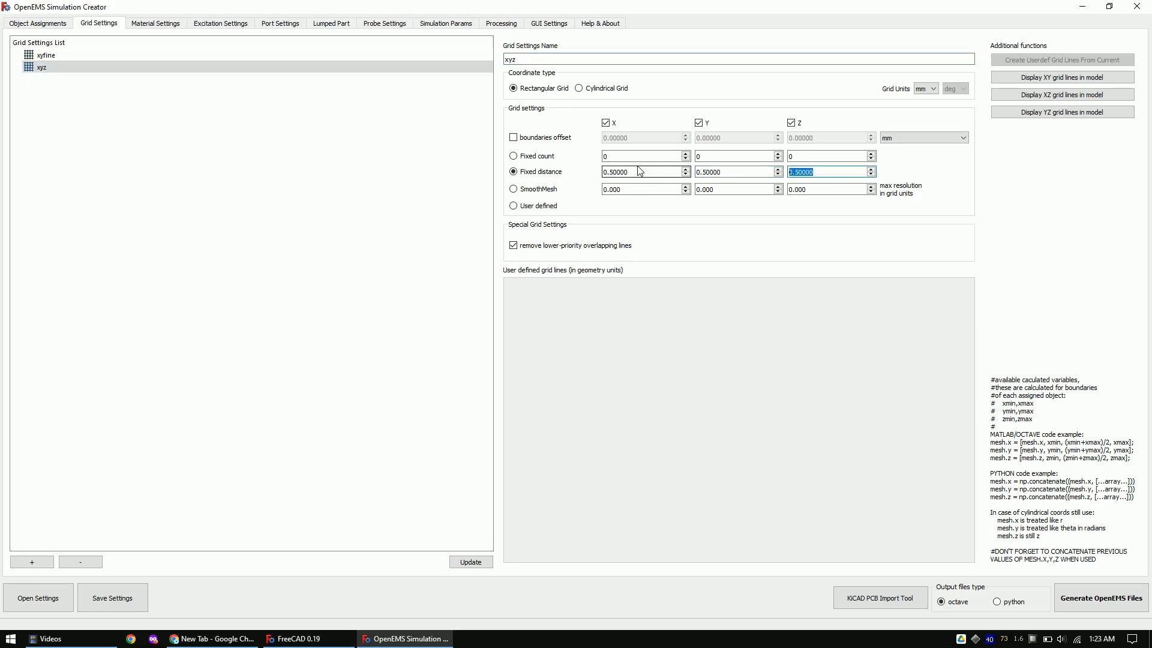
left_click(45, 55)
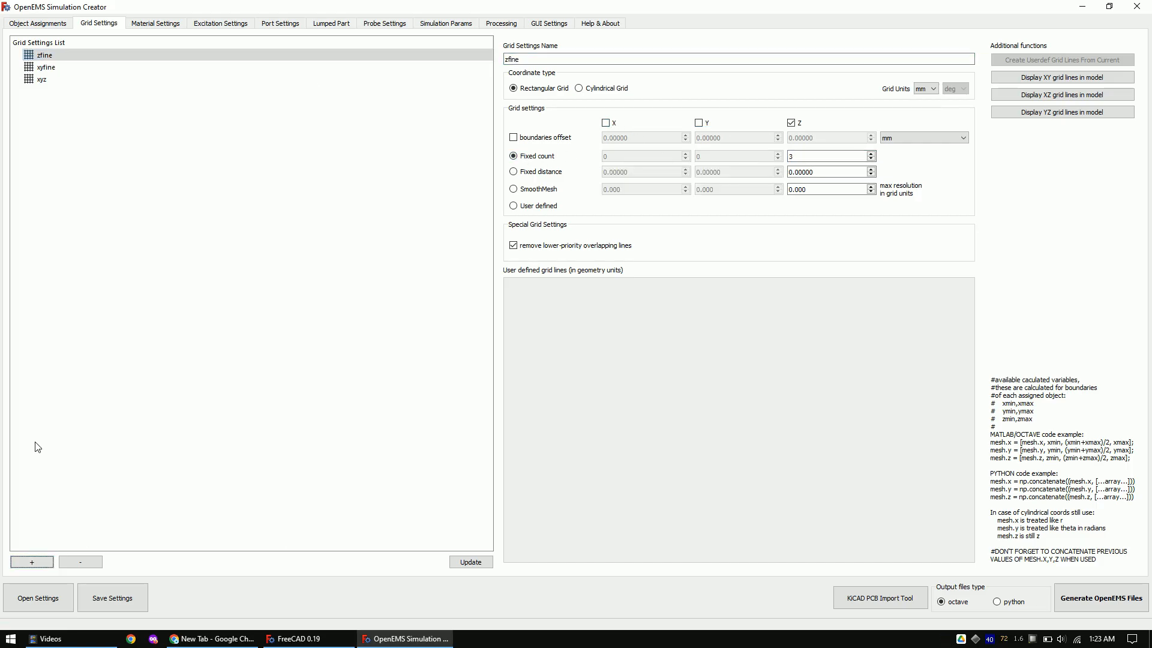
left_click(154, 23)
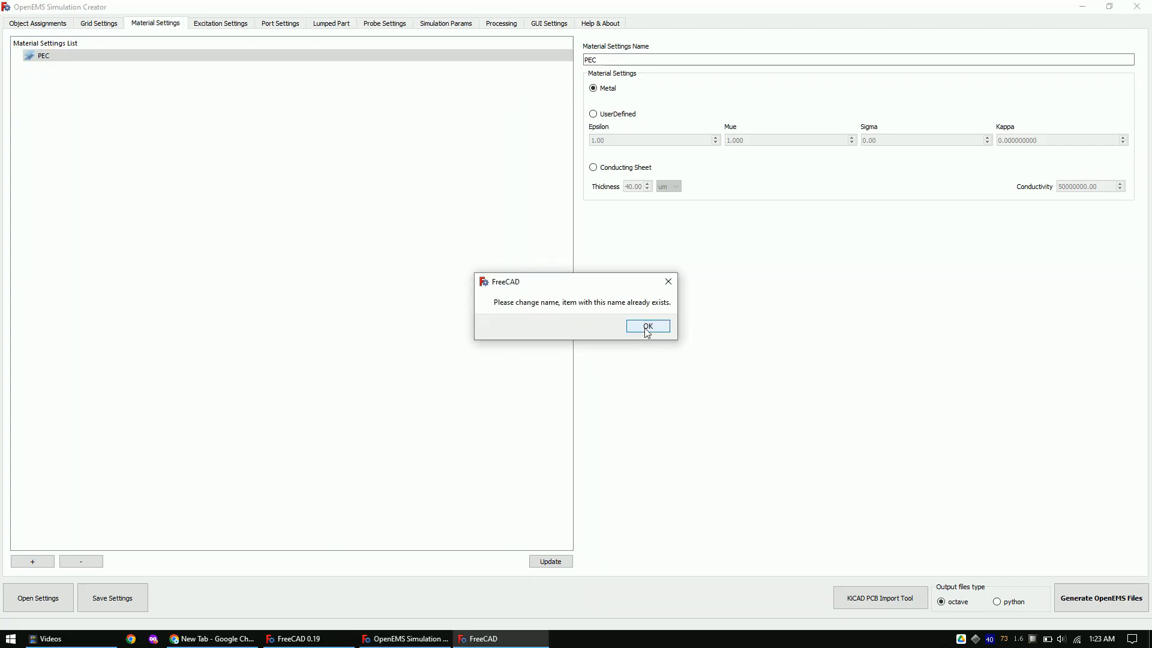
Add copper as a Metal material after dismissing the duplicate-name warning.
left_click(647, 325)
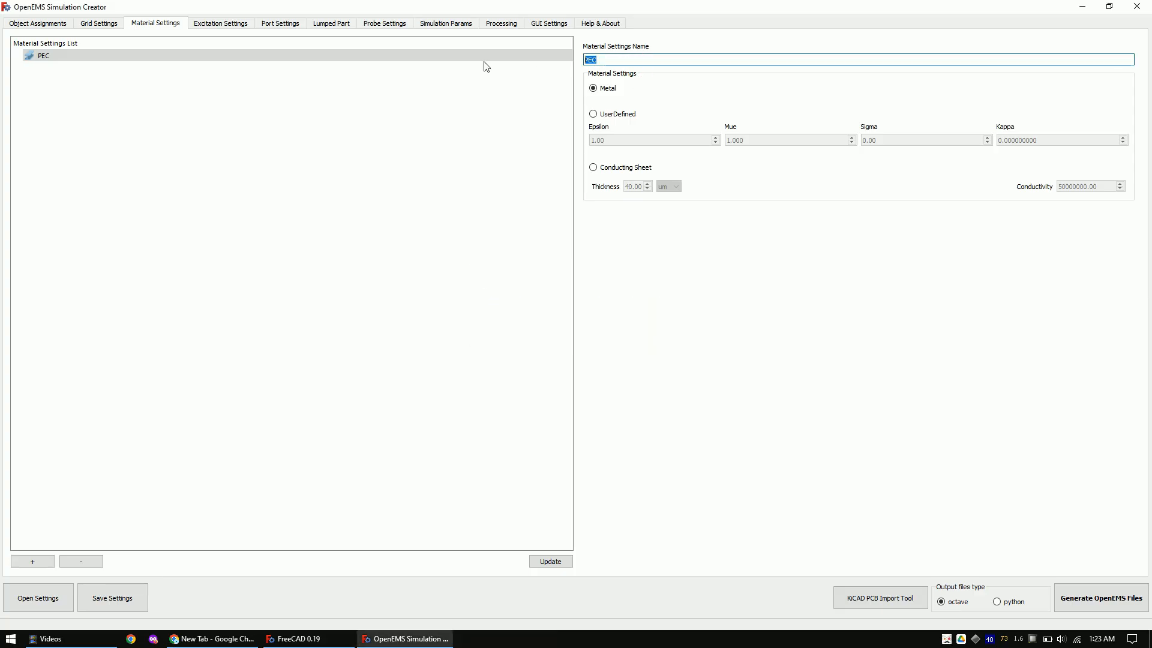
type("copper")
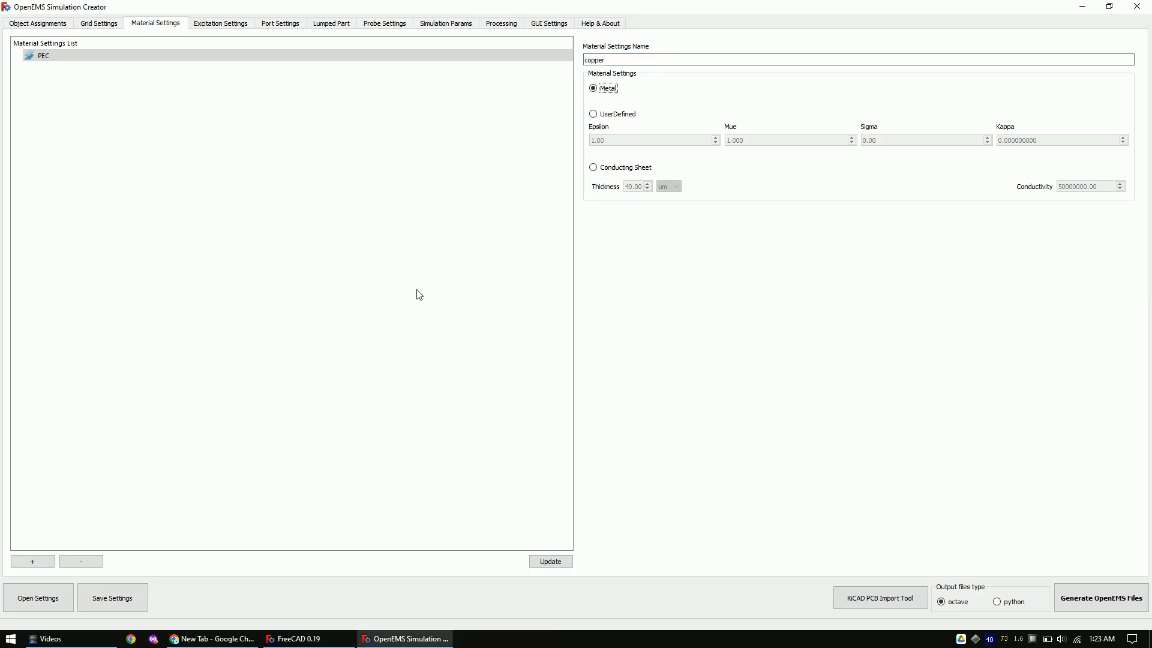
left_click(32, 561)
type("air")
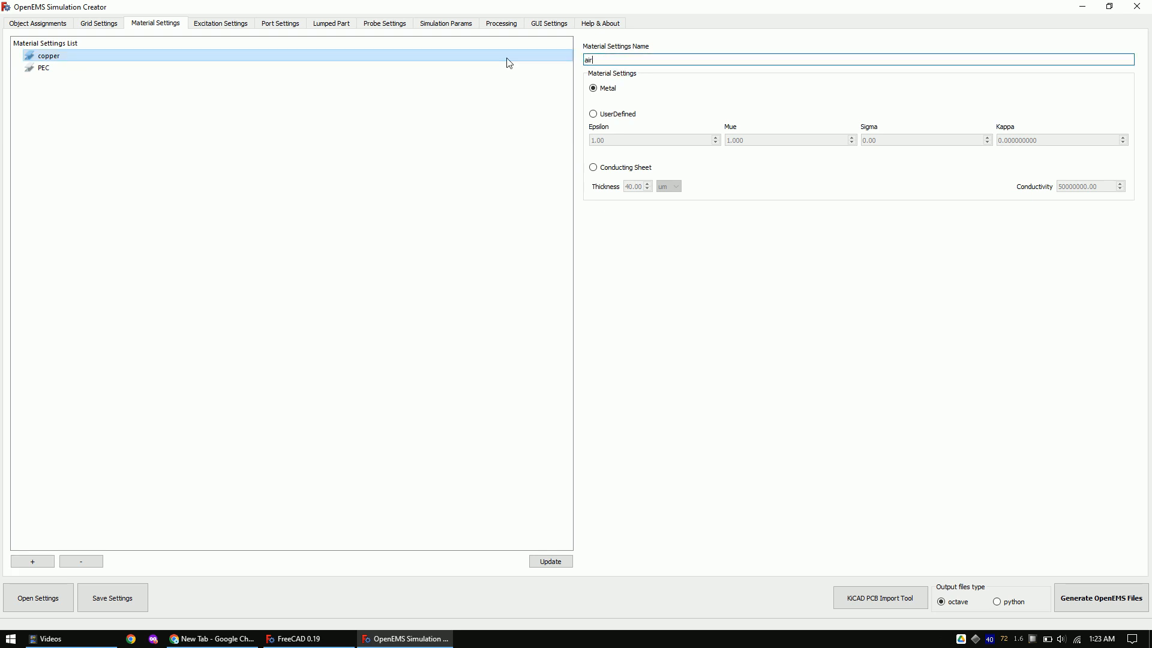
Add user-defined air and fr4 (epsilon 4.6) to the material list.
left_click(593, 114)
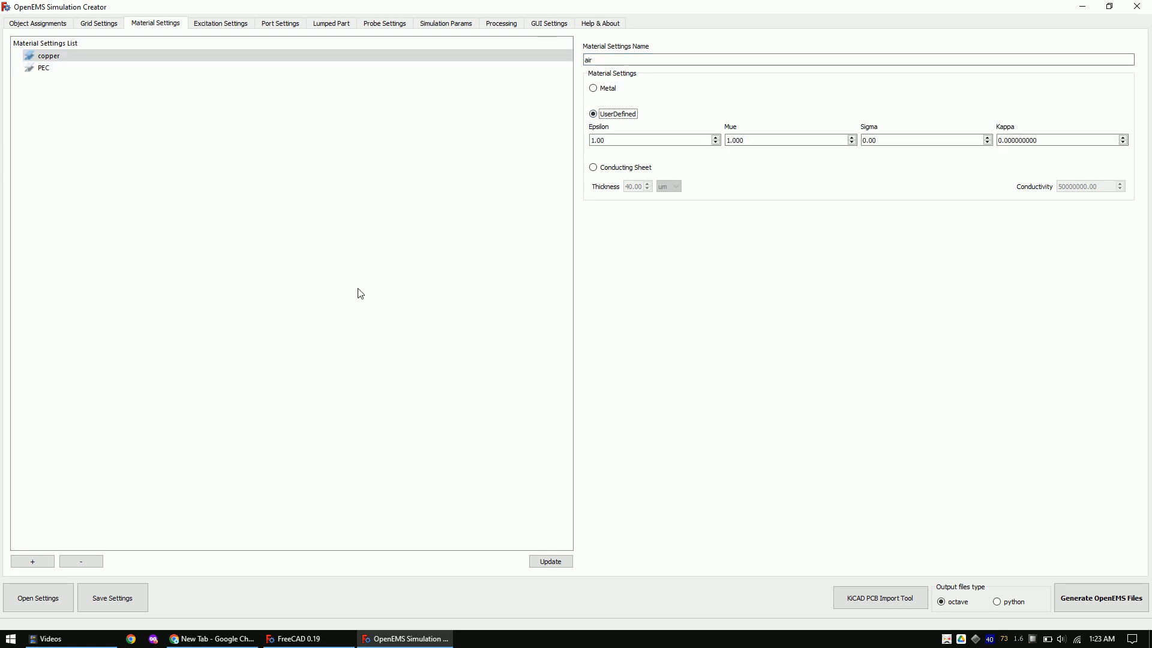
left_click(32, 561)
type("fr4")
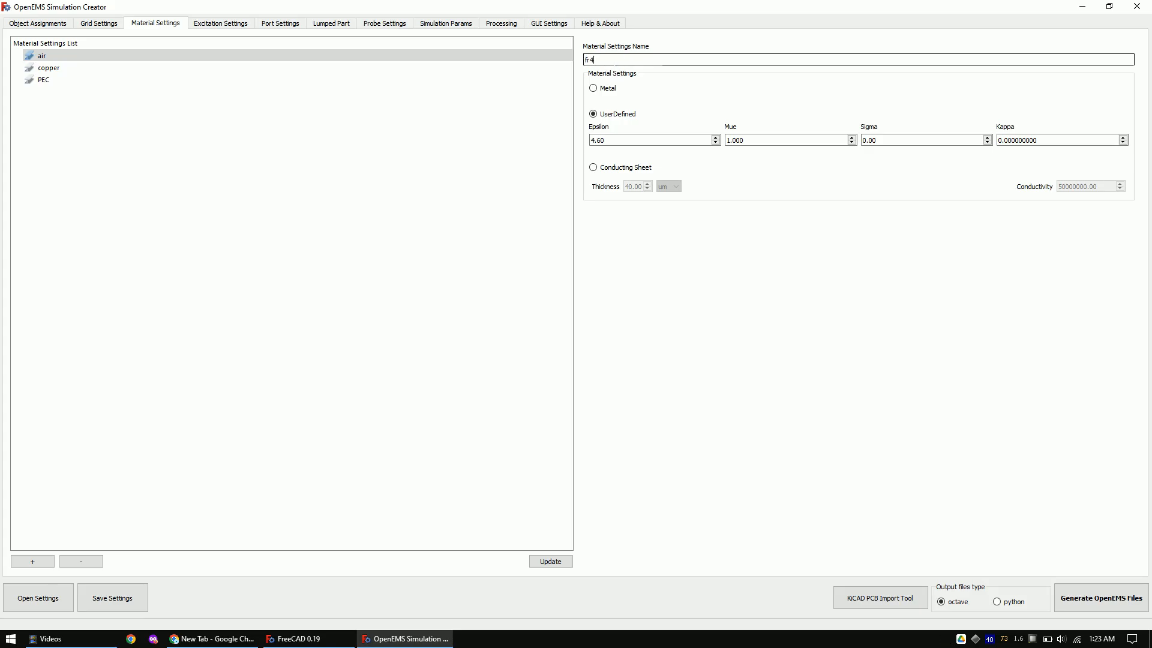
left_click(32, 562)
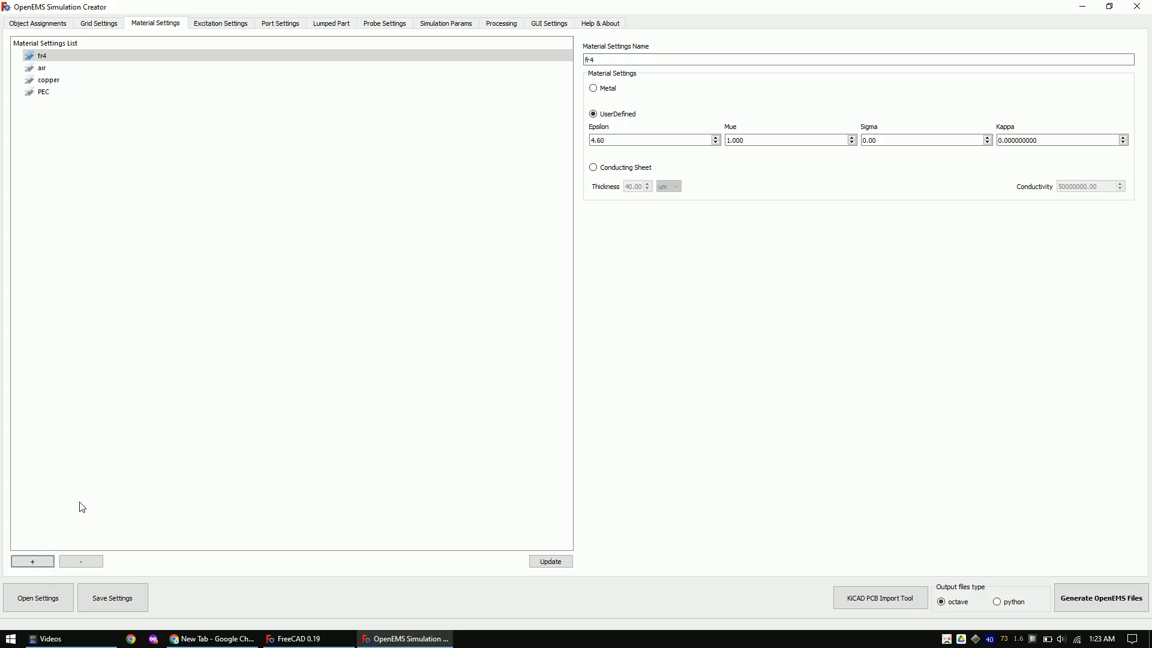
left_click(219, 23)
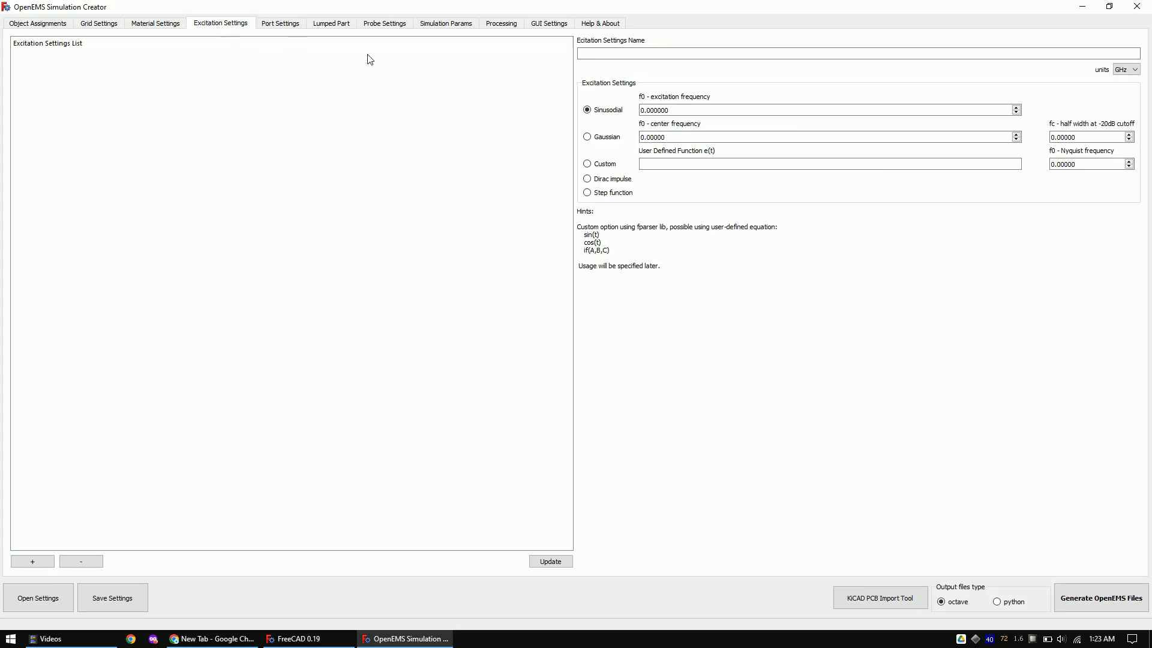
Add a Gaussian excitation gauss with f0 1 GHz and fc 0.01.
type("gaus")
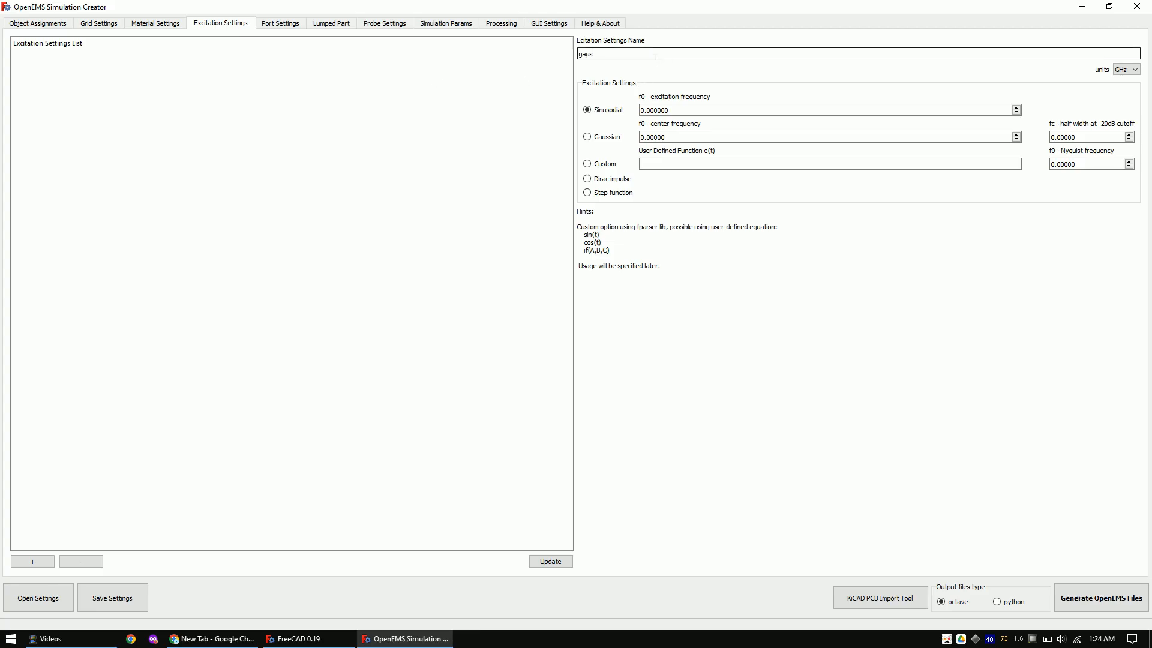
left_click(587, 137)
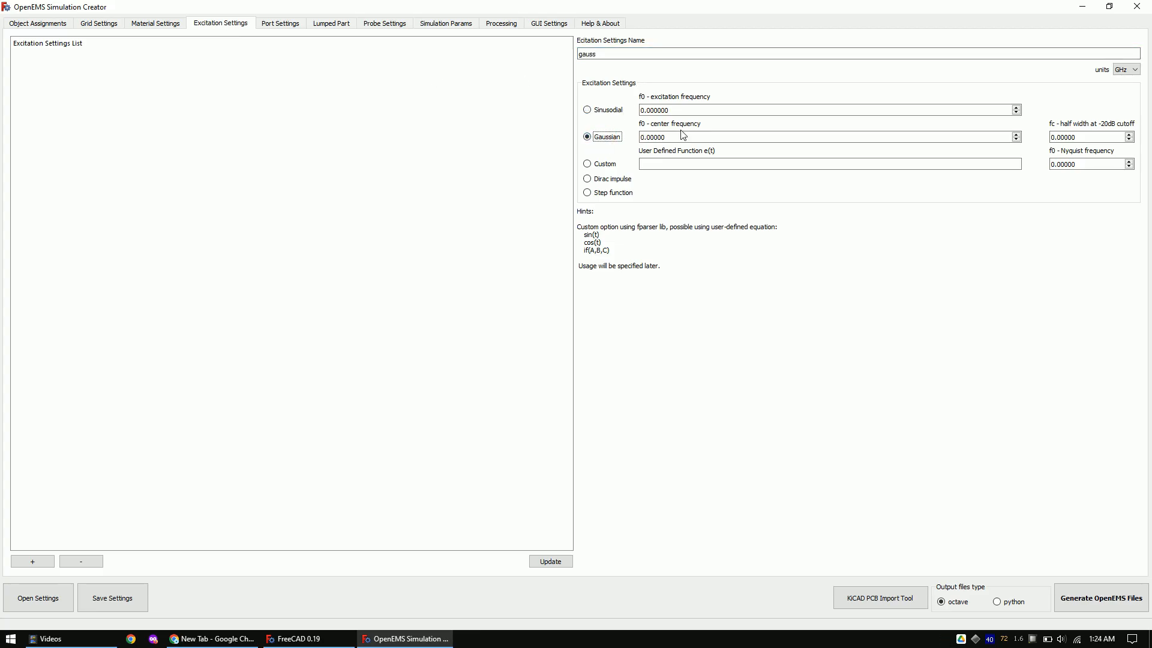
type("1")
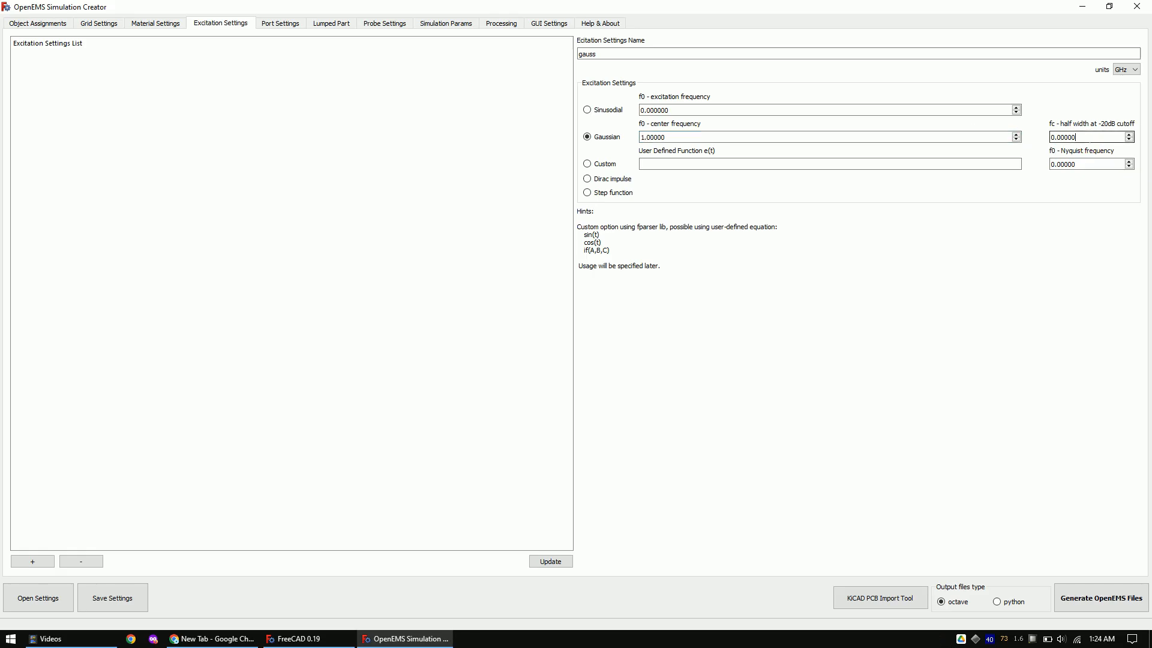
type("0.01")
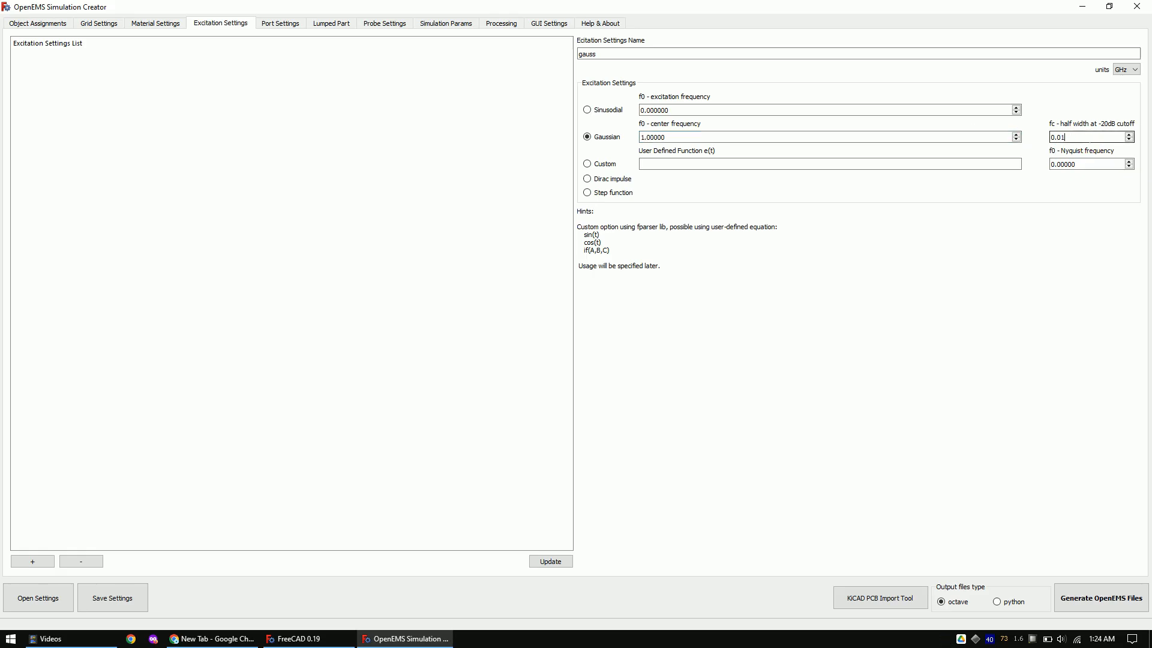
left_click(32, 561)
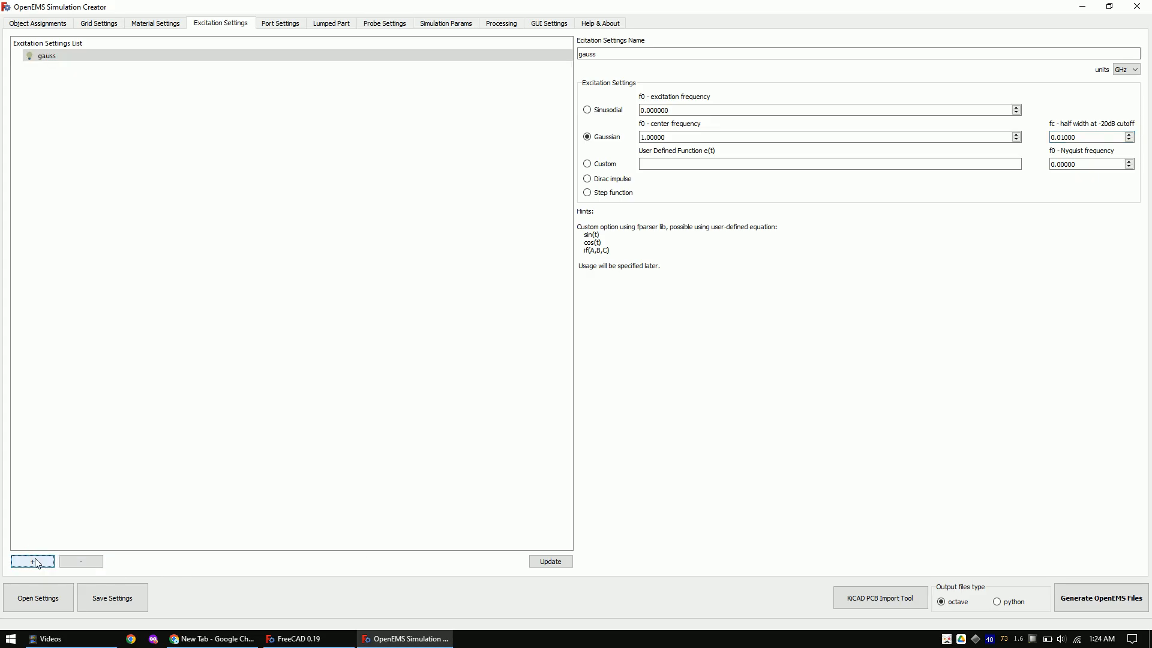
left_click(279, 23)
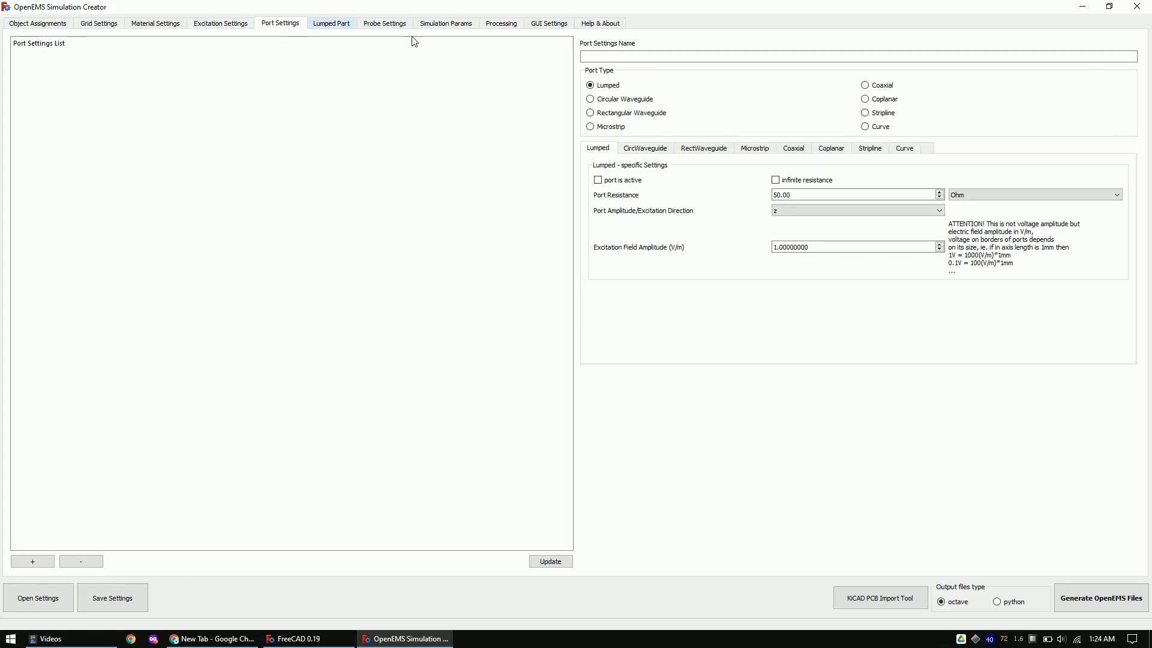
Add lumped port portin, z direction, 1000 V/m excitation amplitude.
type("portin")
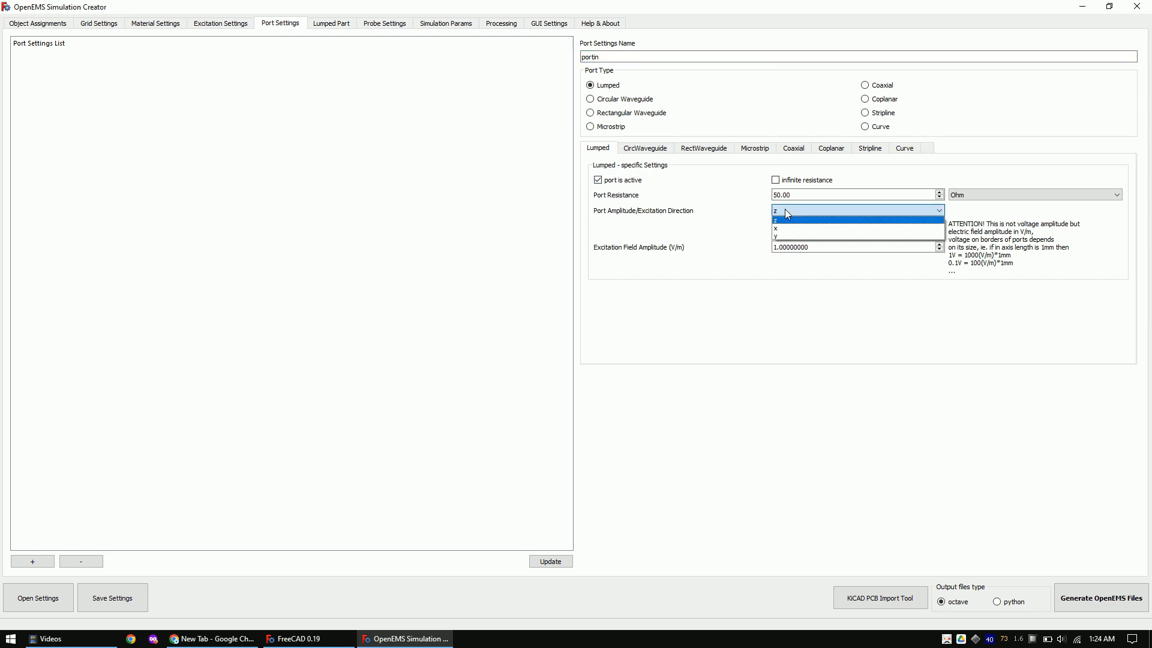
left_click(775, 210)
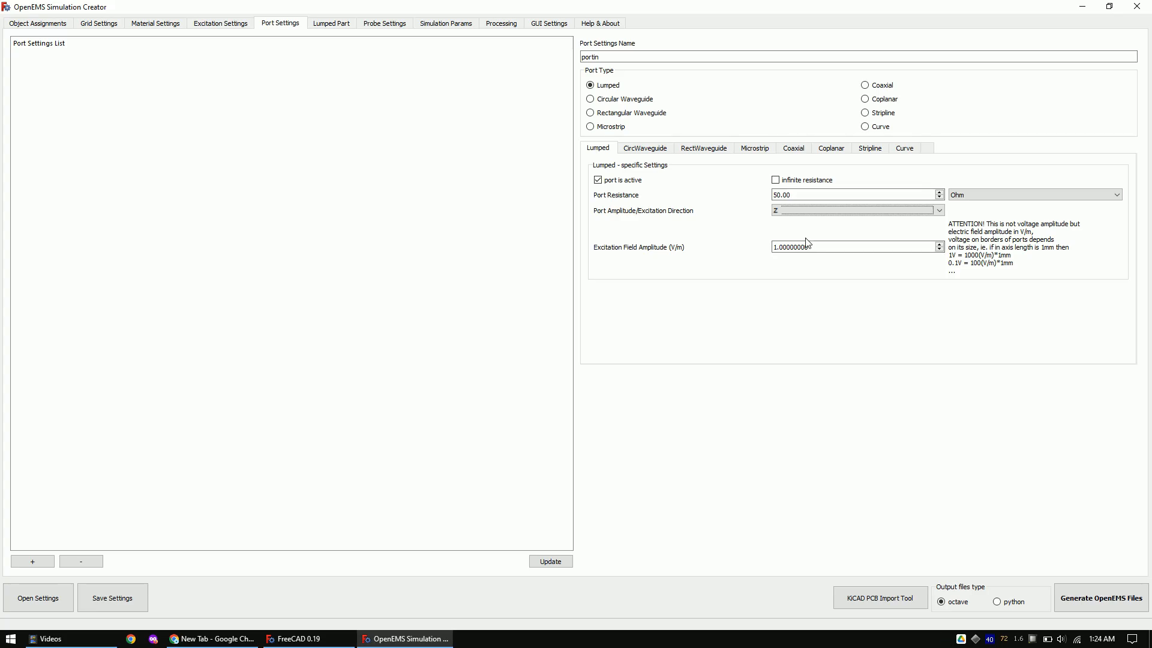
type("1000")
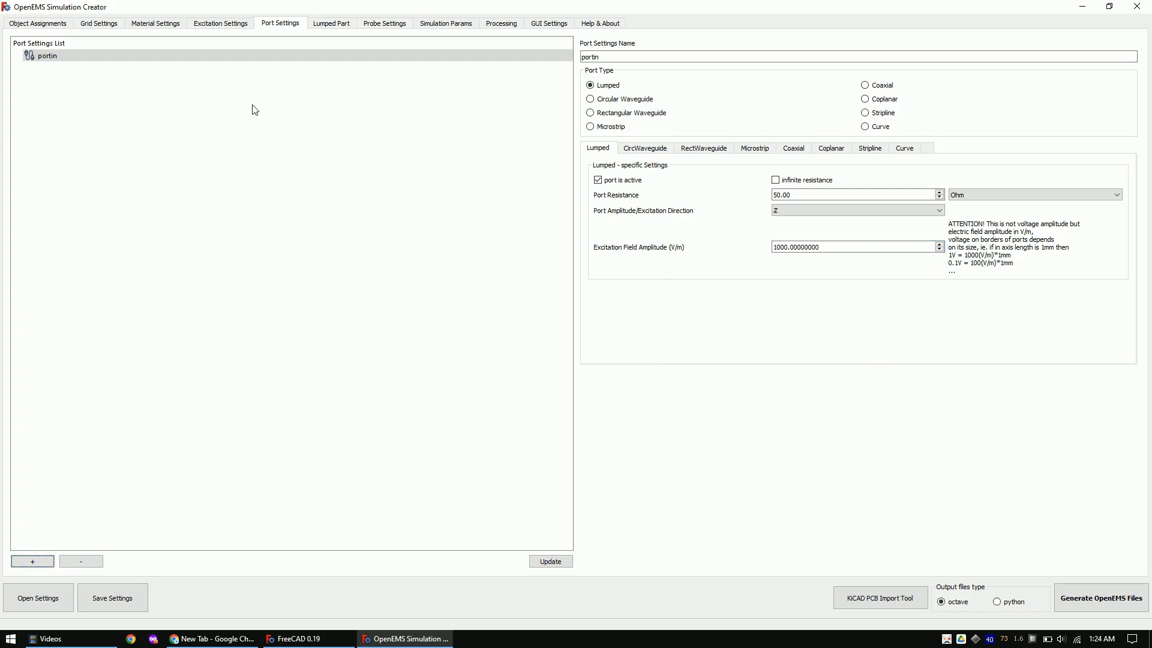
left_click(383, 22)
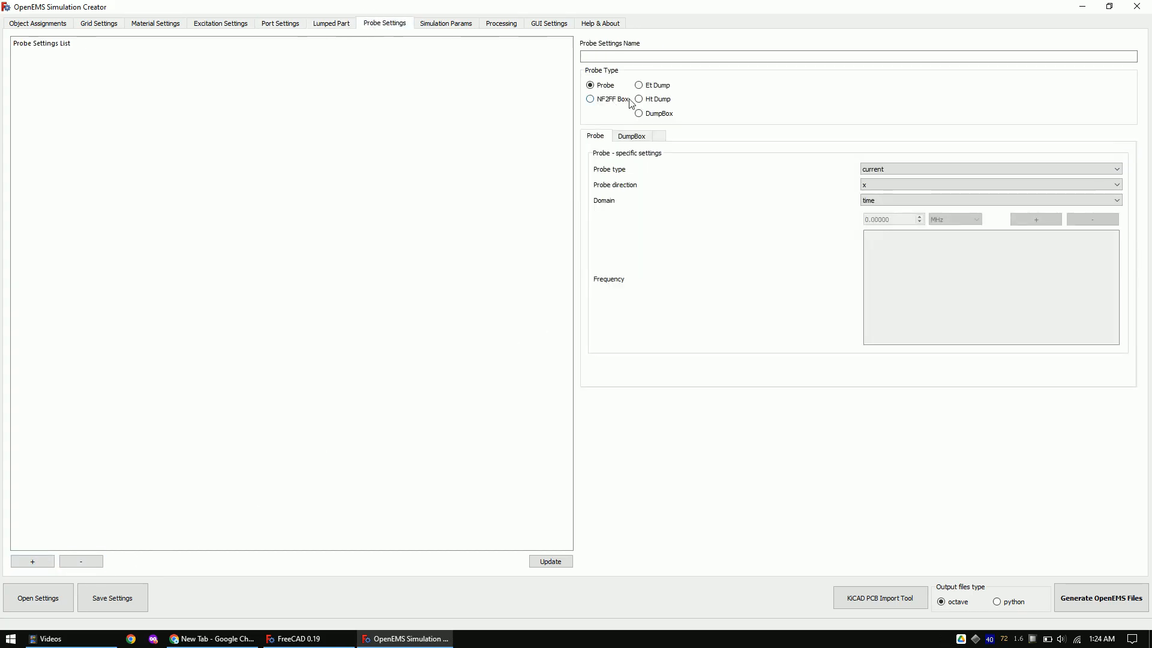
Add an Et Dump probe 'efield' and an Ht Dump probe 'hfield' to the probe list.
left_click(640, 85)
type("efield")
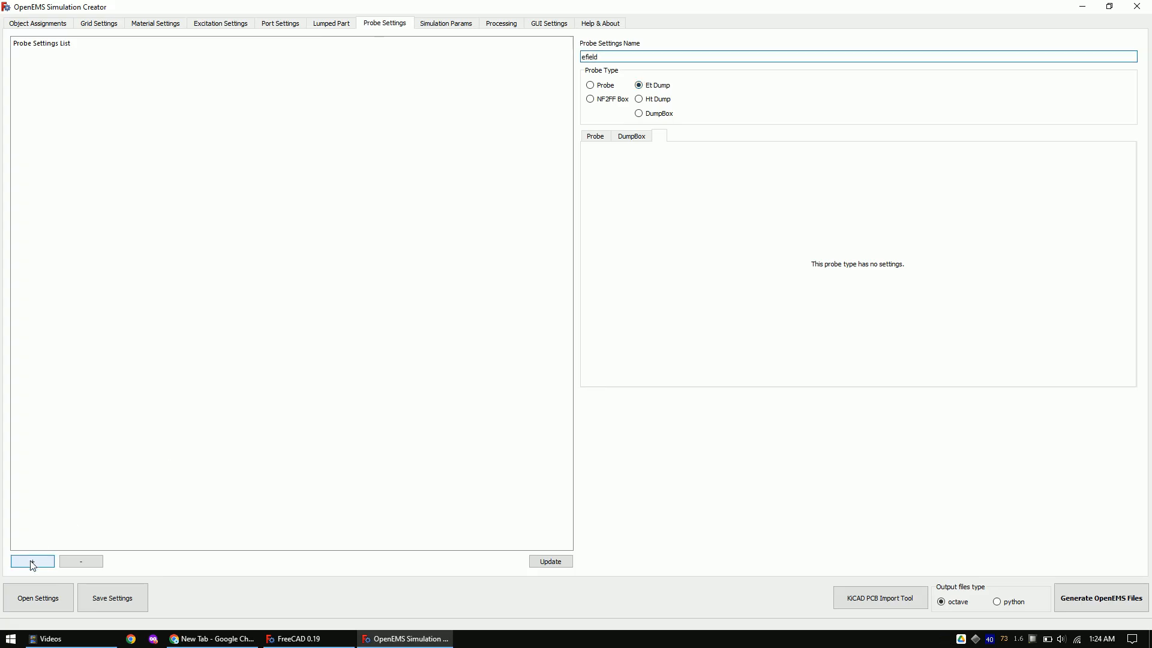
left_click(32, 562)
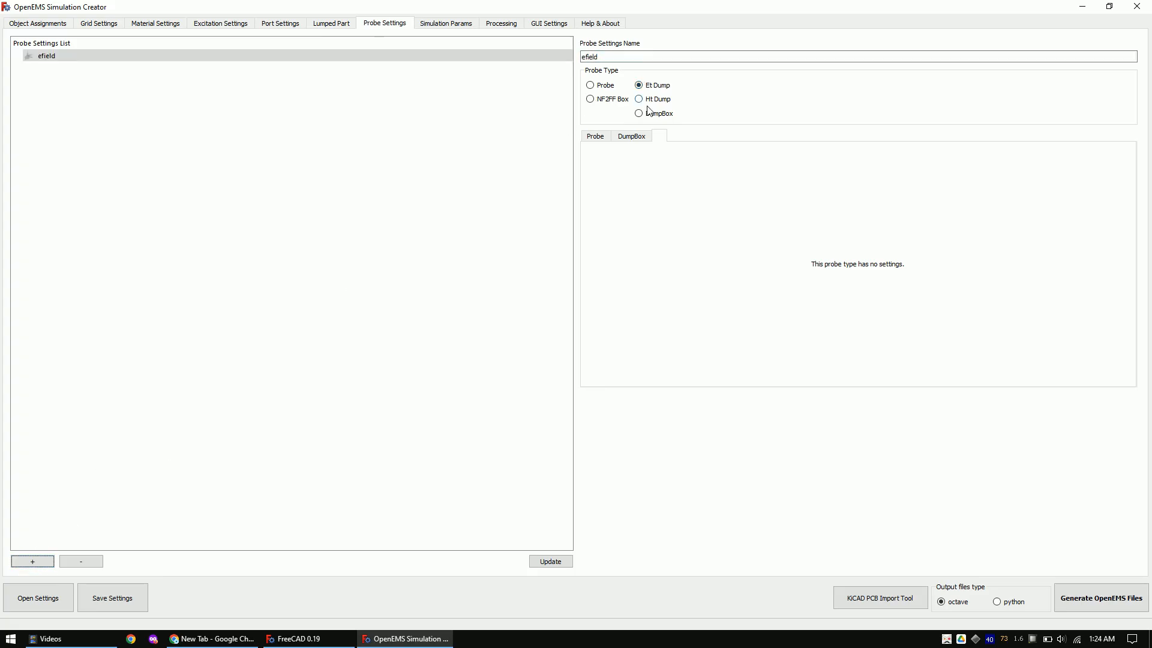
left_click(639, 98)
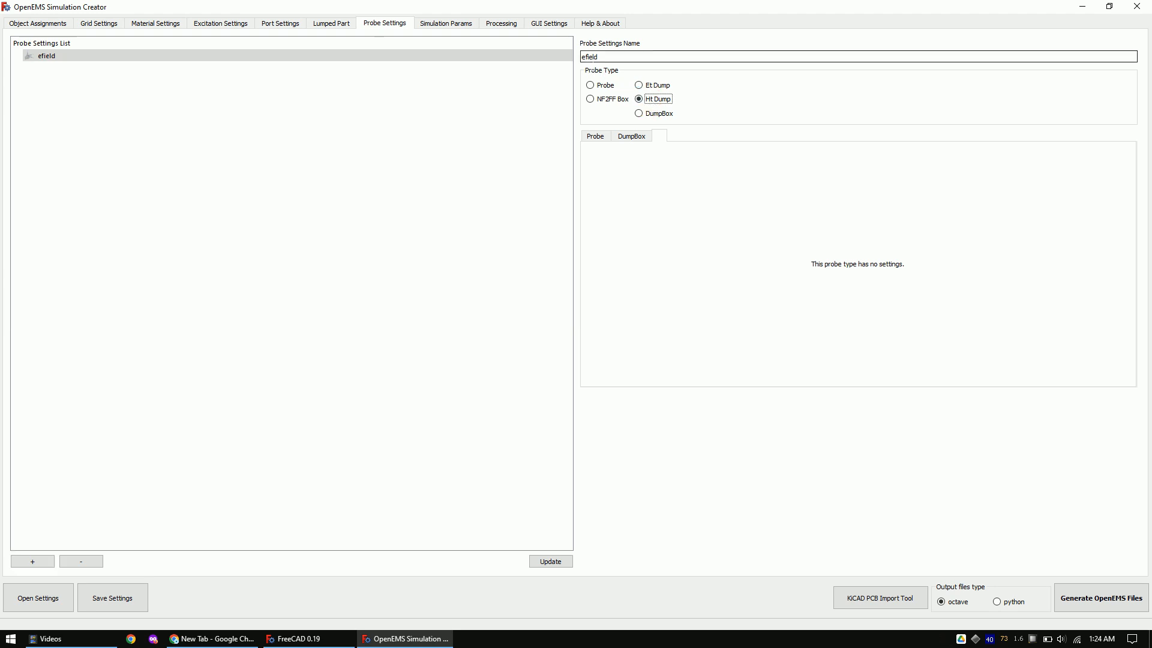
type("hfield")
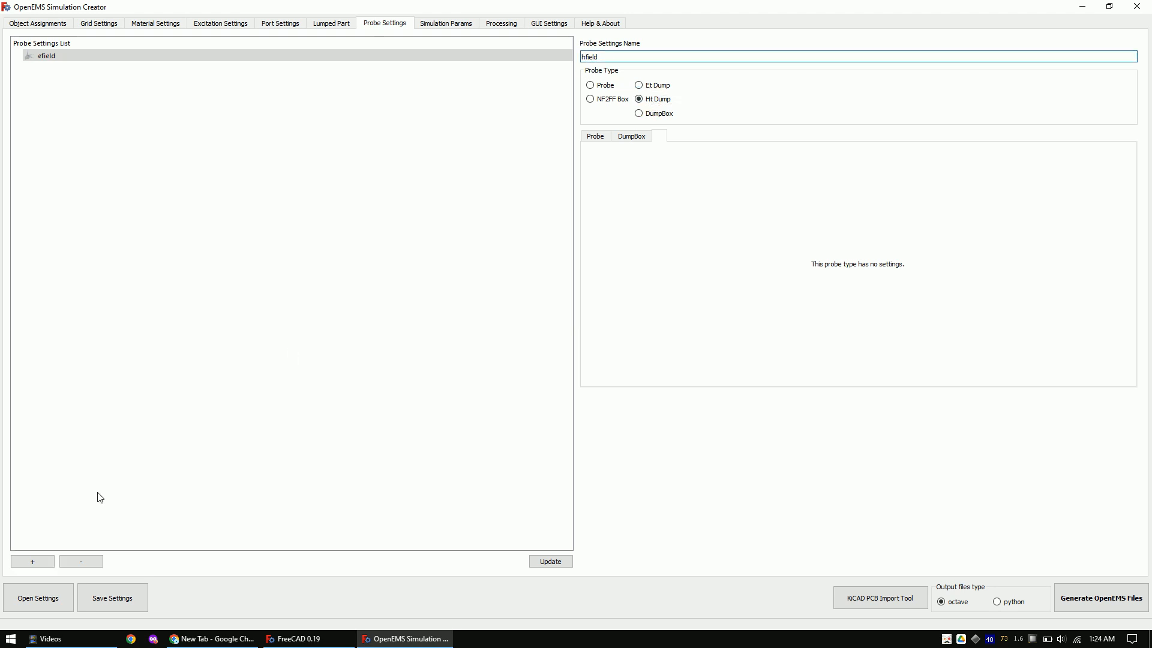
left_click(31, 562)
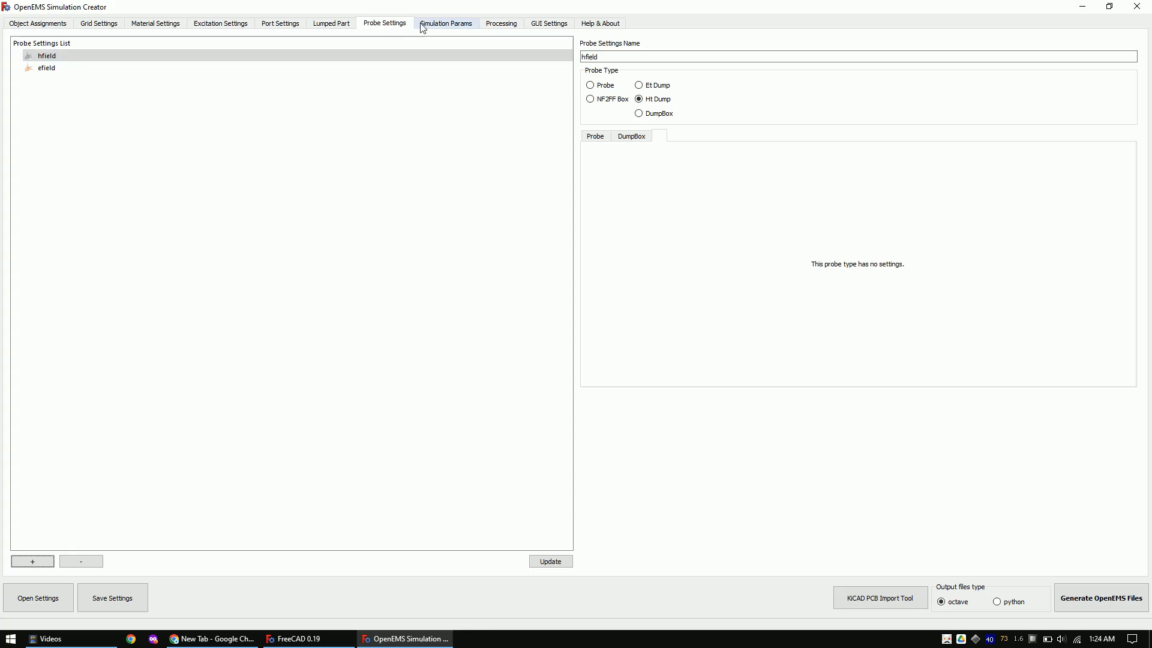
left_click(445, 23)
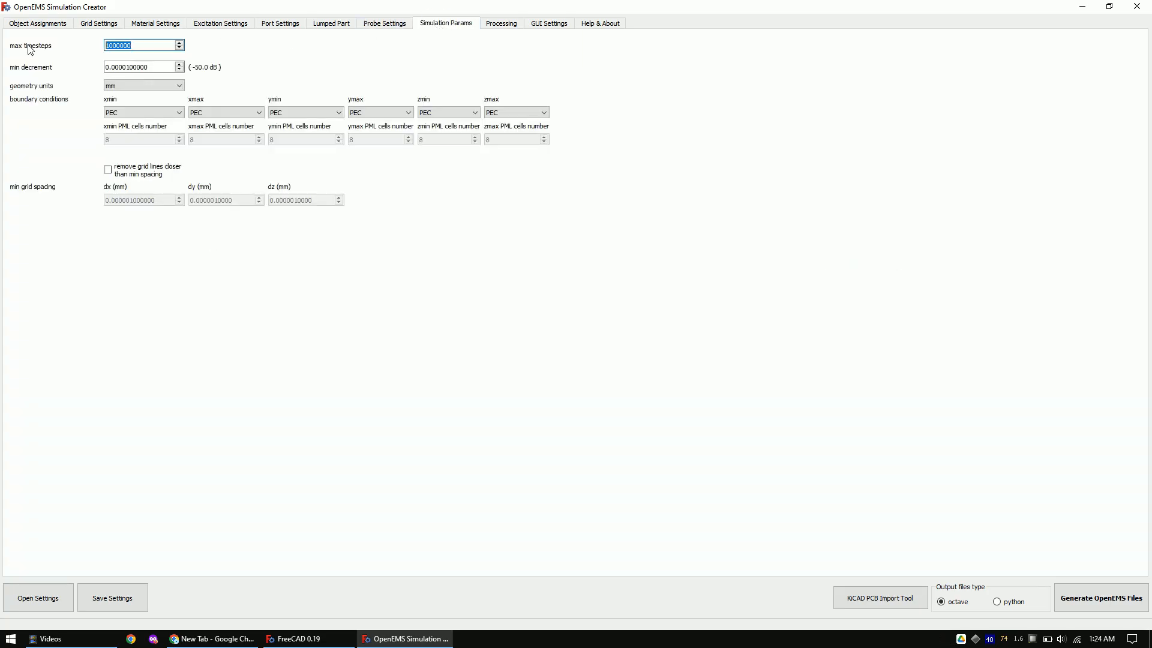
Use 100000 max timesteps, 0.01 min decrement and PML on every boundary condition.
type("0.")
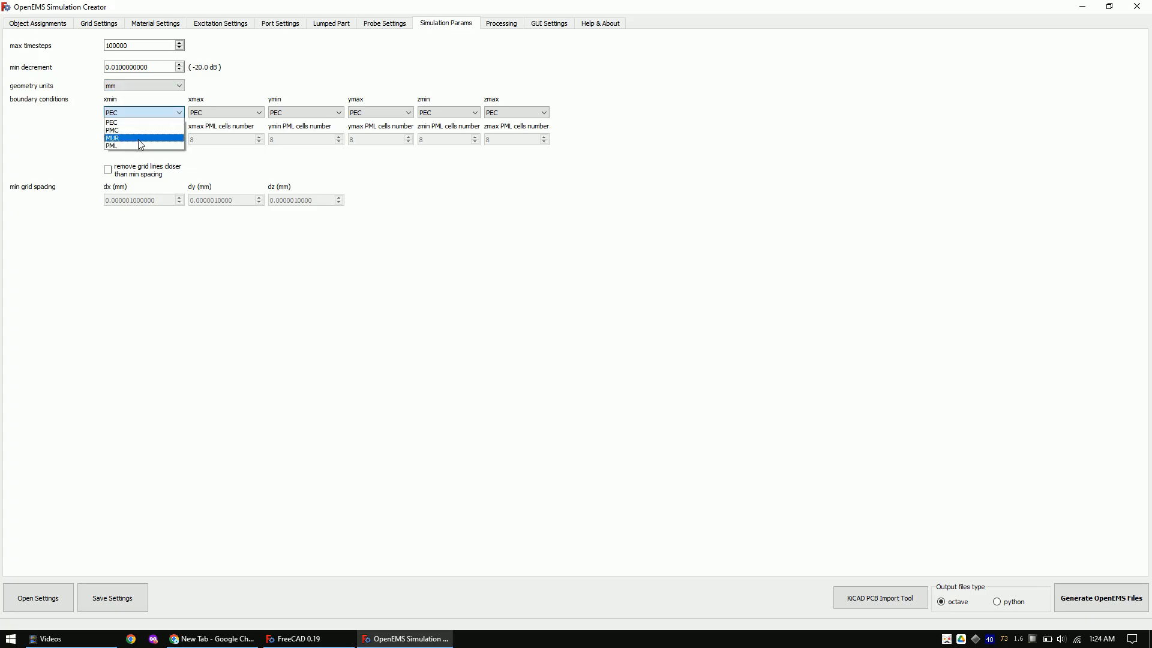
left_click(112, 145)
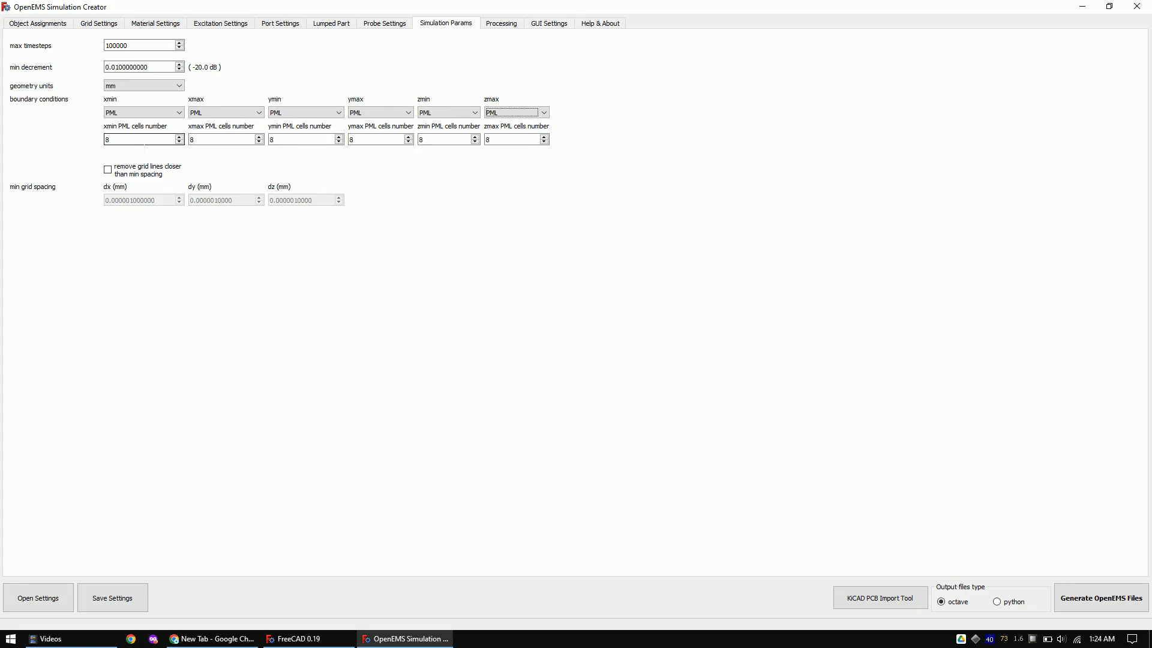
left_click(37, 23)
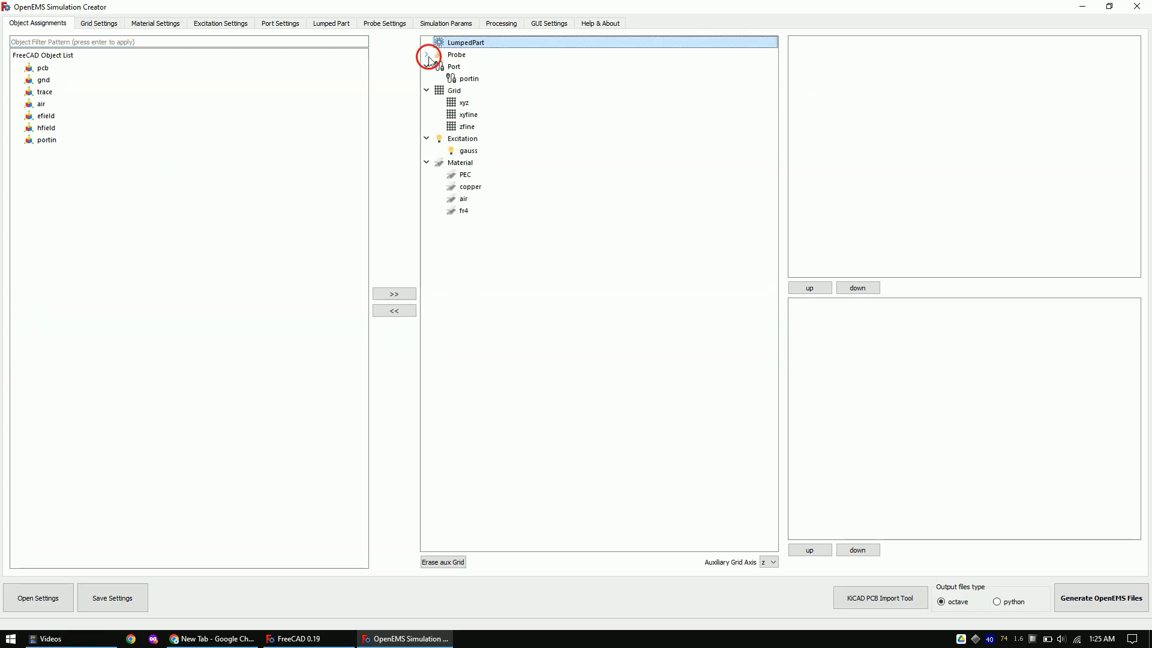
Assign objects to probes, grid and PEC material, reorder grid priorities, and choose python output.
left_click(393, 294)
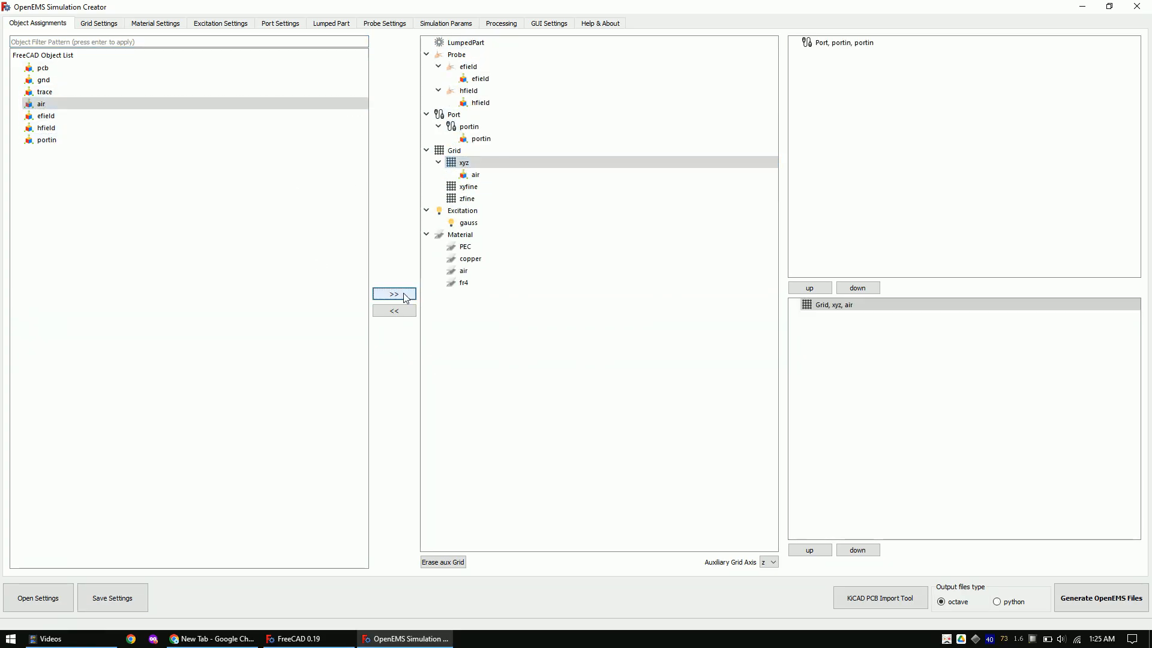
left_click(394, 294)
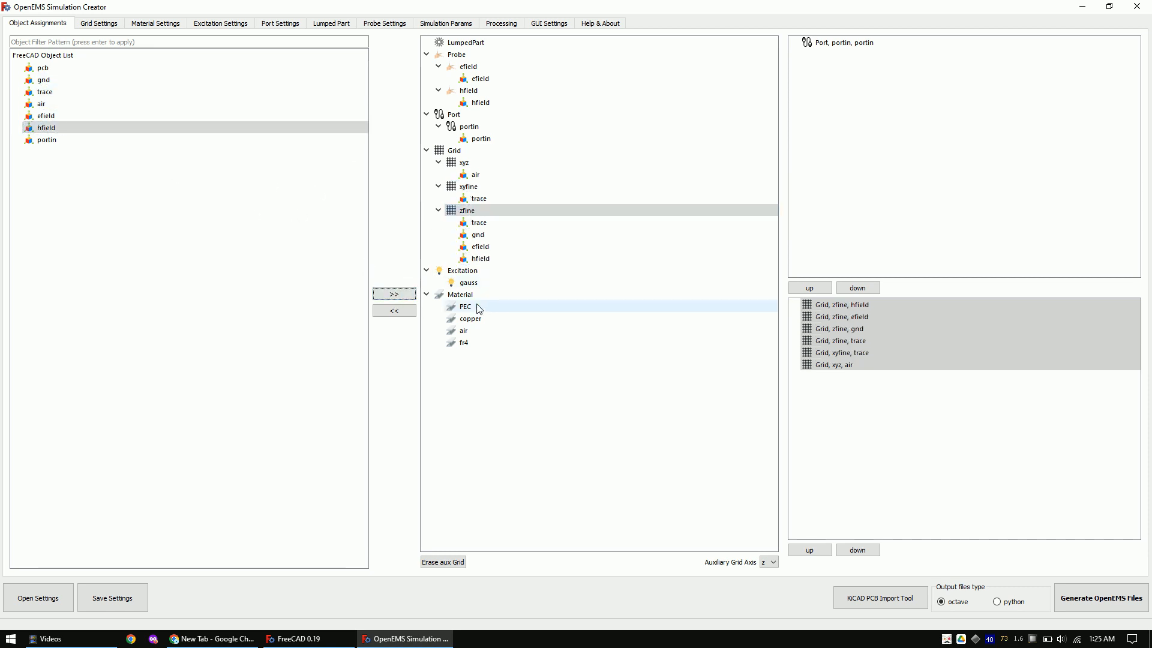
left_click(393, 293)
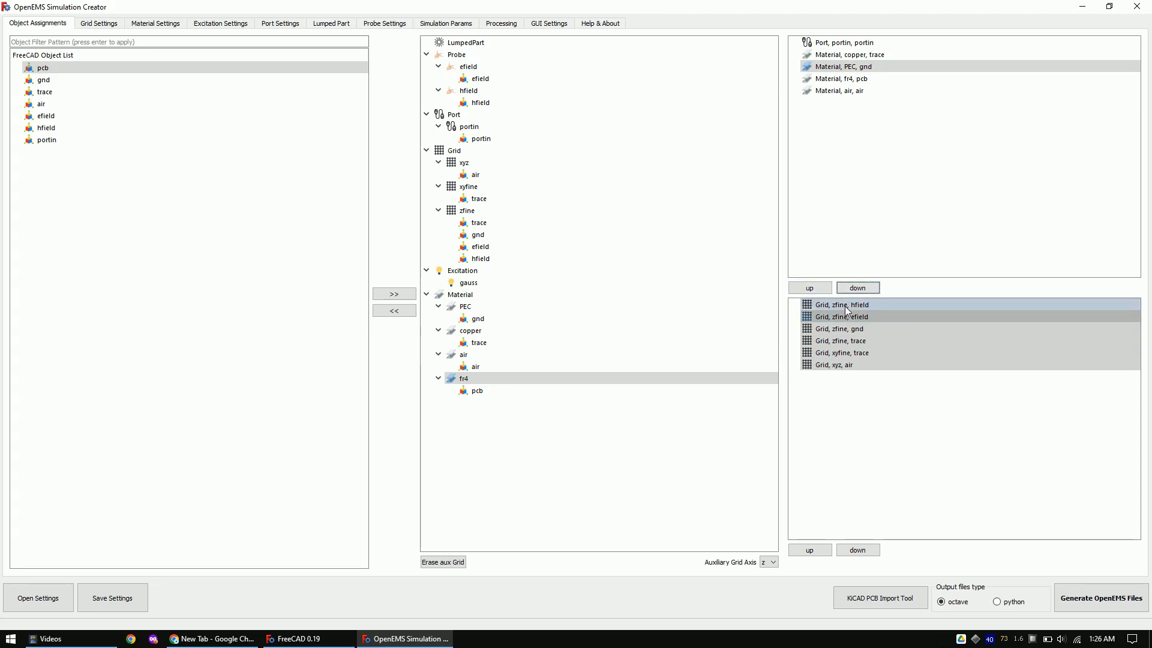
left_click(856, 287)
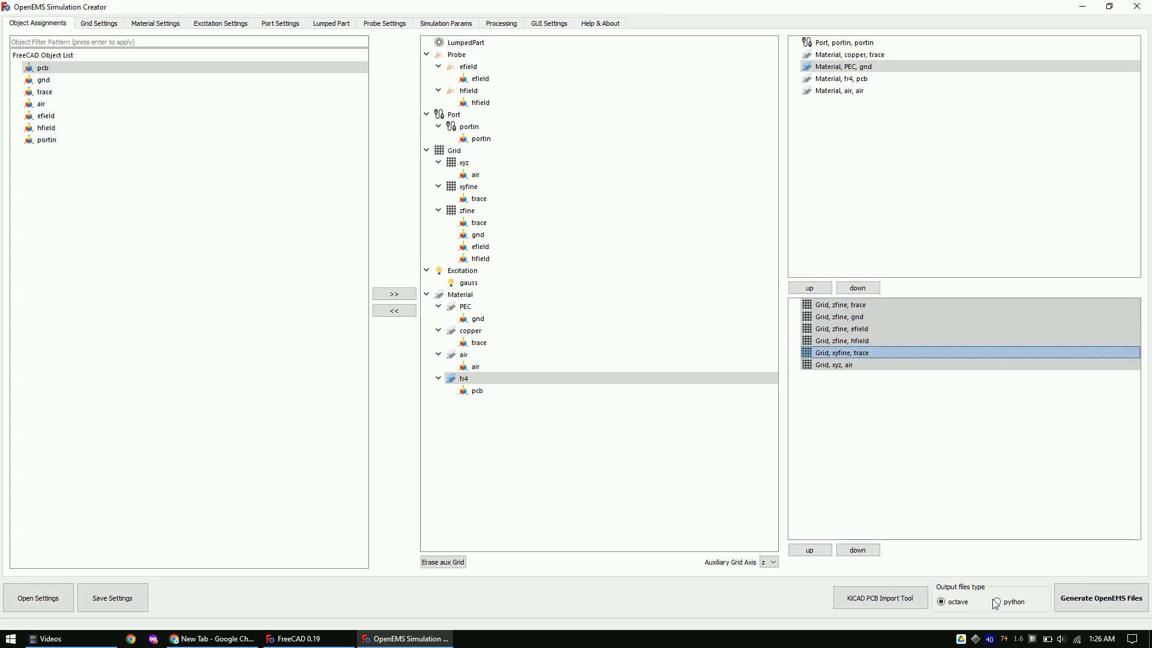
left_click(996, 601)
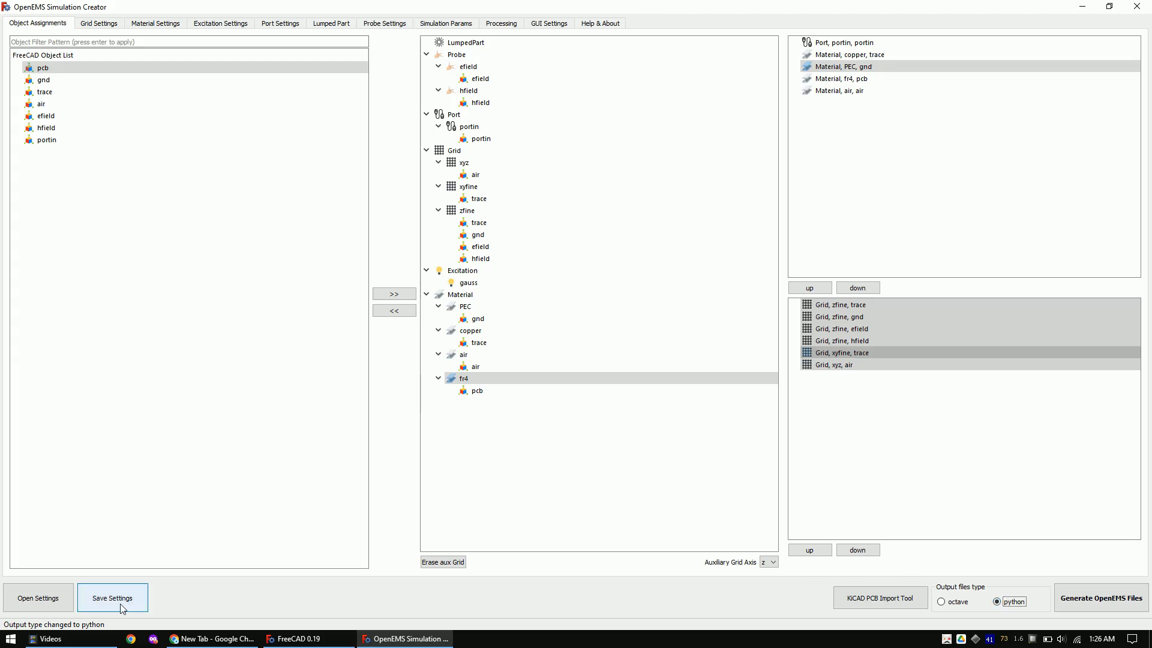
Save the settings as inifile.ini and generate the freecad_openEMS.py script with STL models.
left_click(112, 597)
type("inifile")
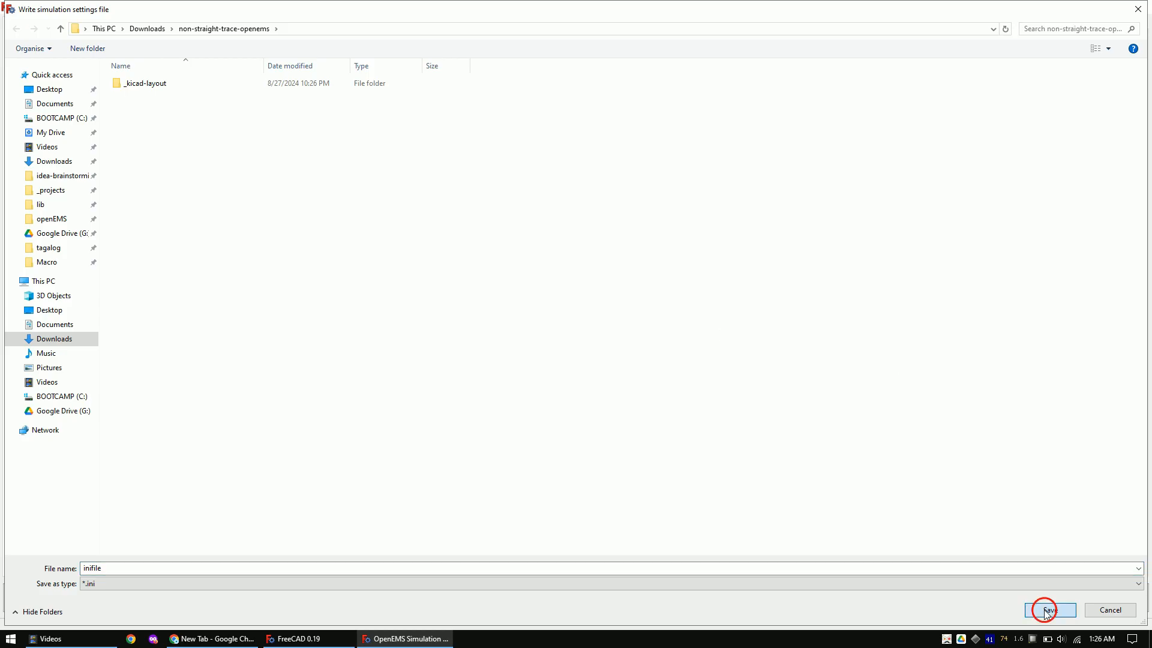
left_click(1049, 609)
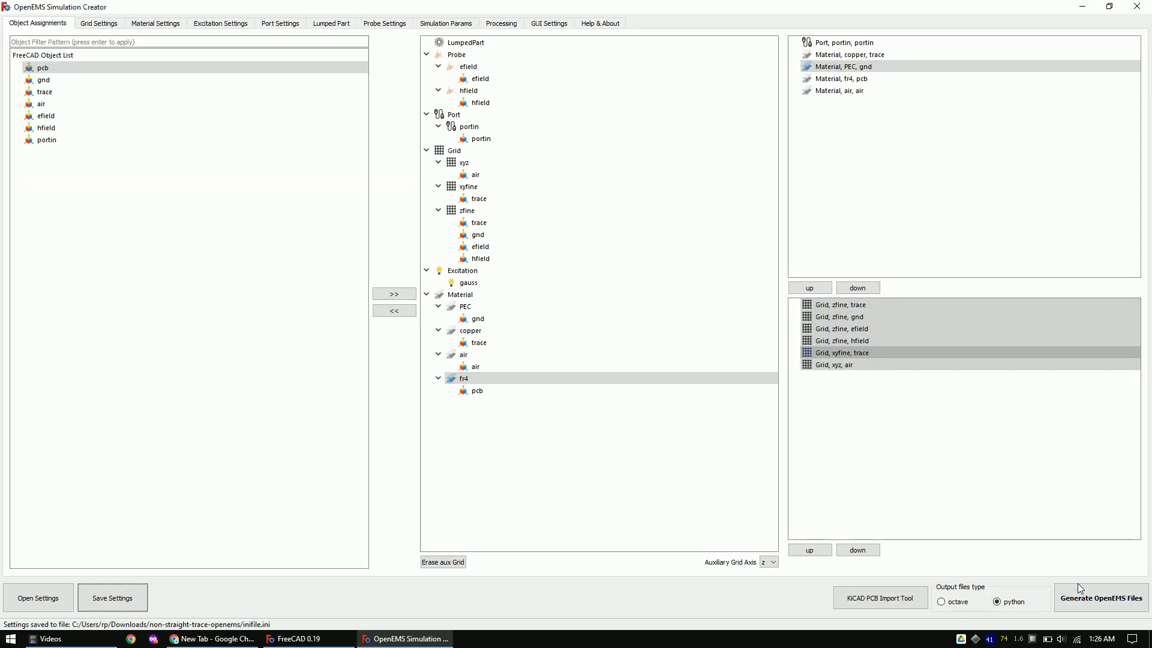
left_click(1101, 596)
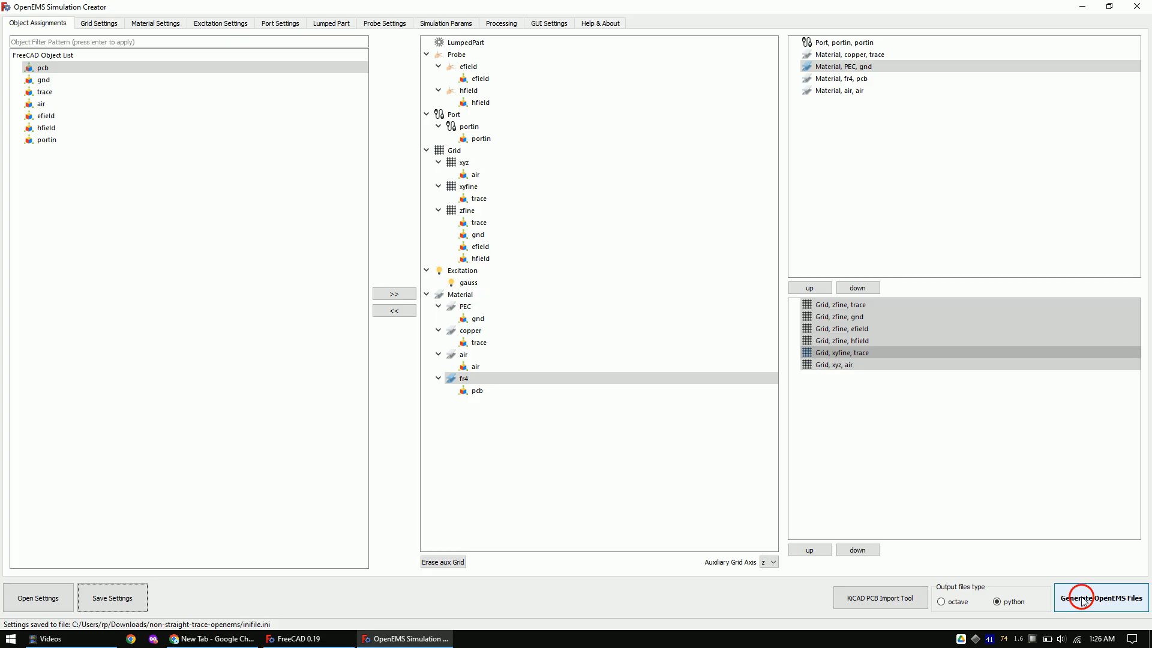
left_click(1100, 597)
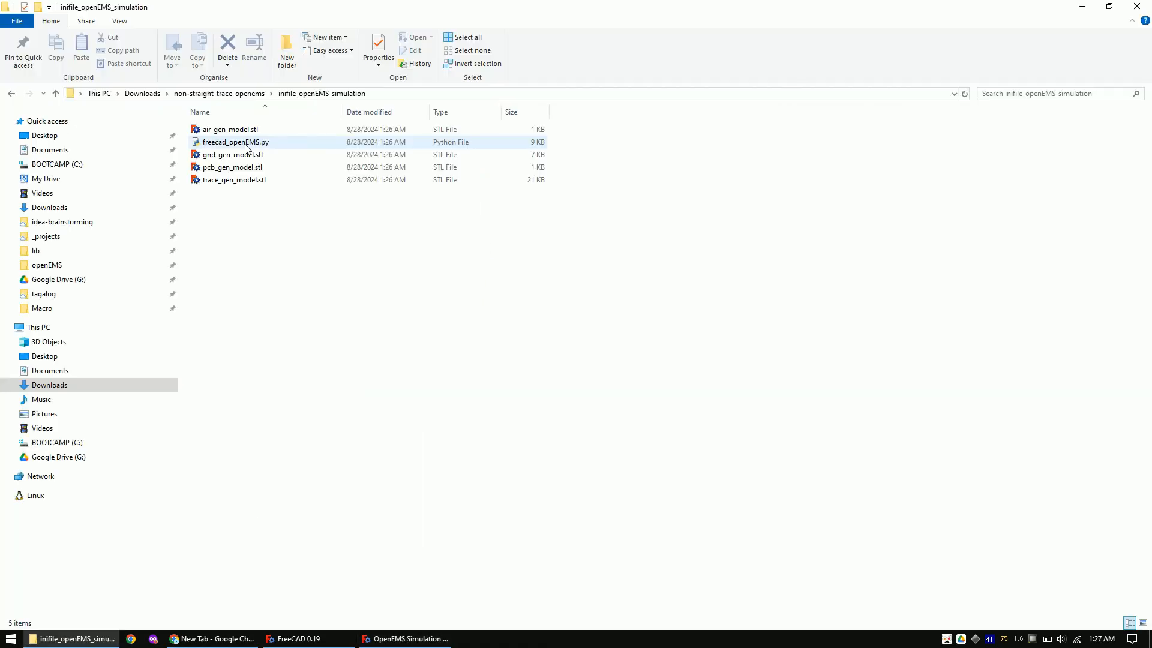
Edit freecad_openEMS.py in Notepad++ to add OverSampling=100 to the FDTD setup.
left_click(235, 142)
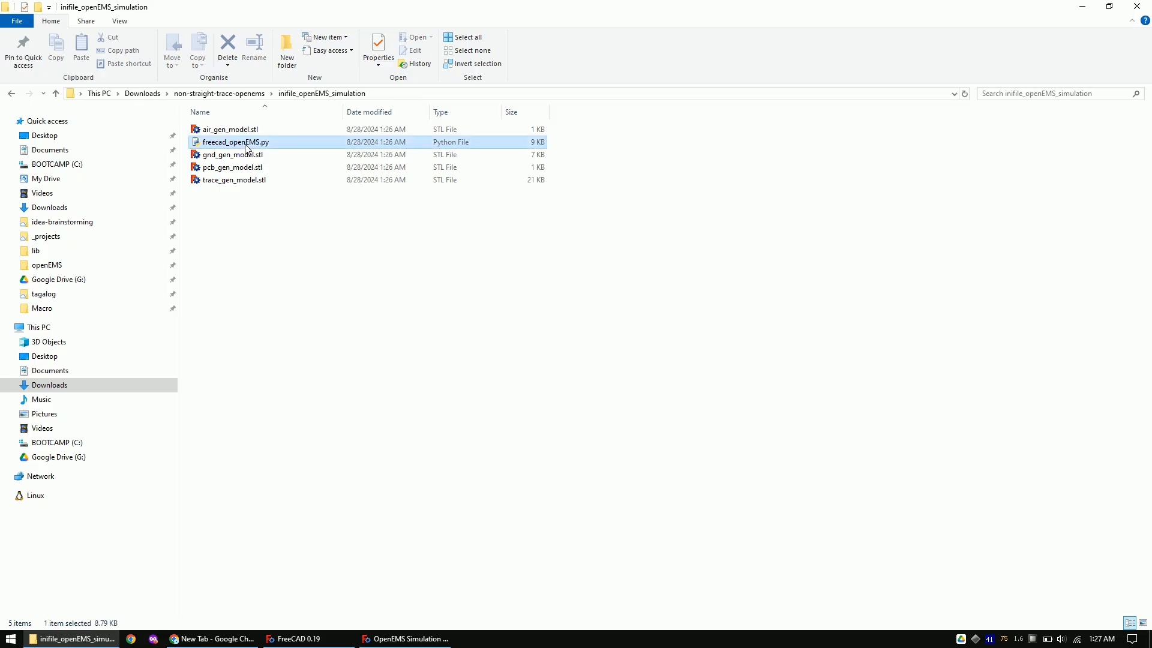
right_click(245, 141)
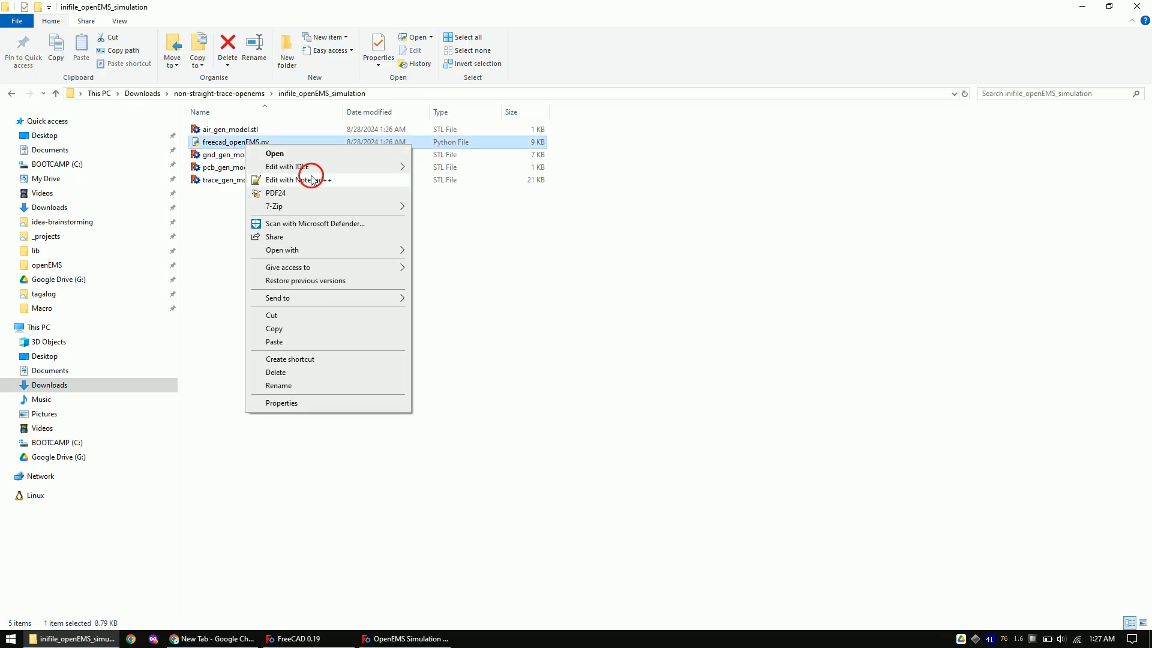
left_click(296, 180)
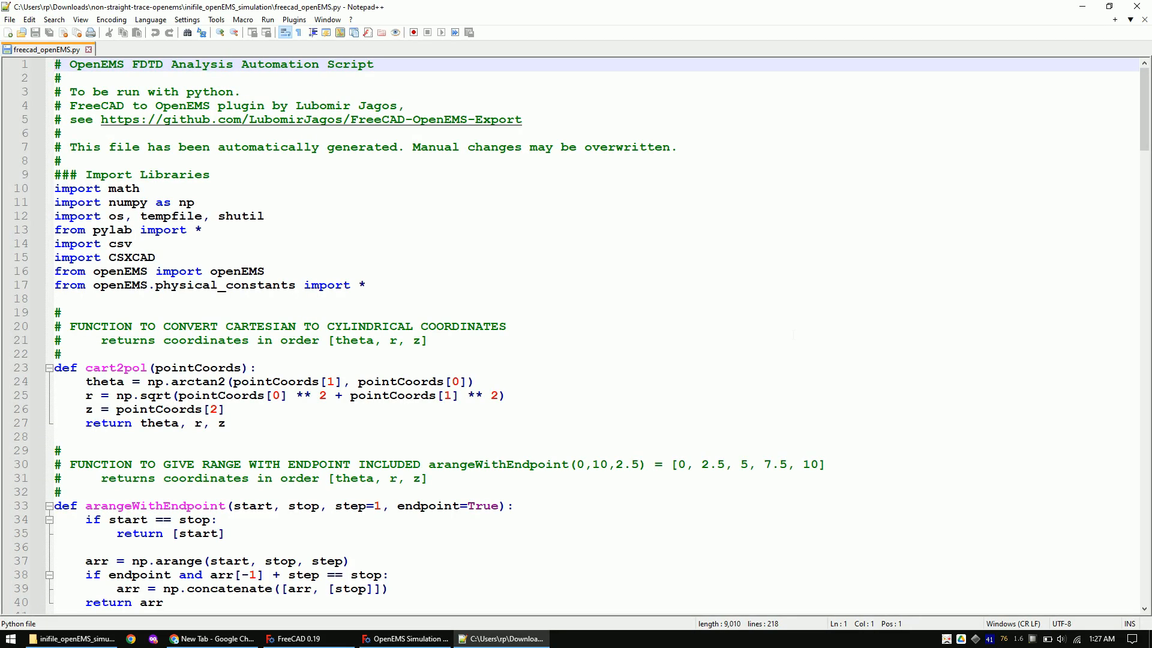
scroll("down", 3)
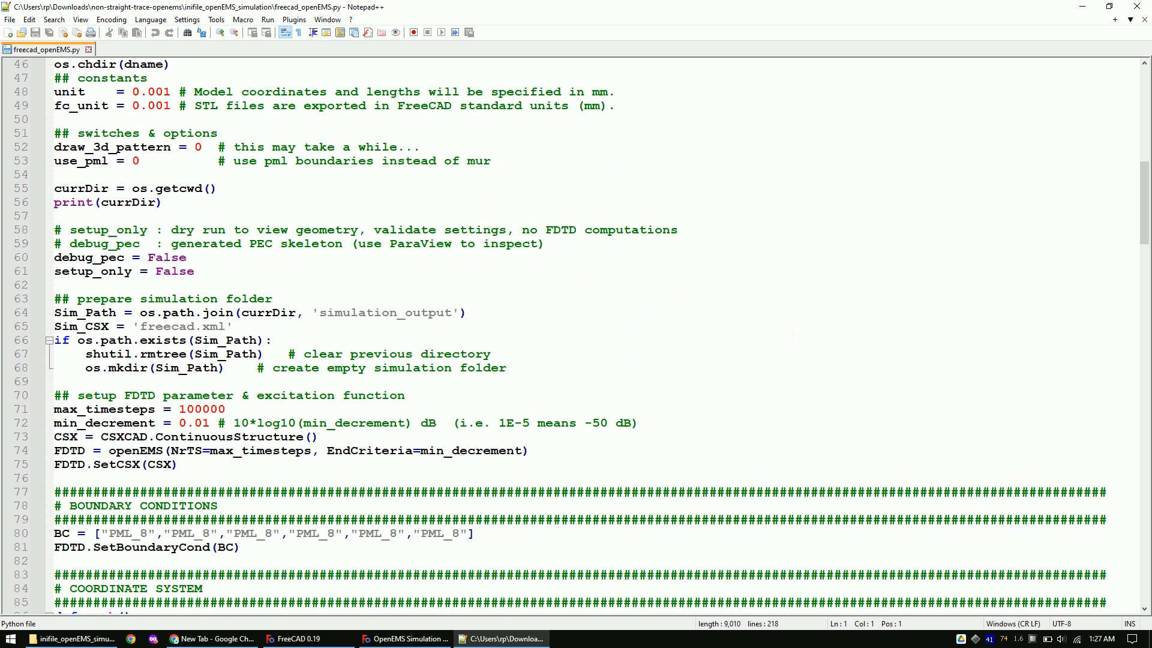
type(",")
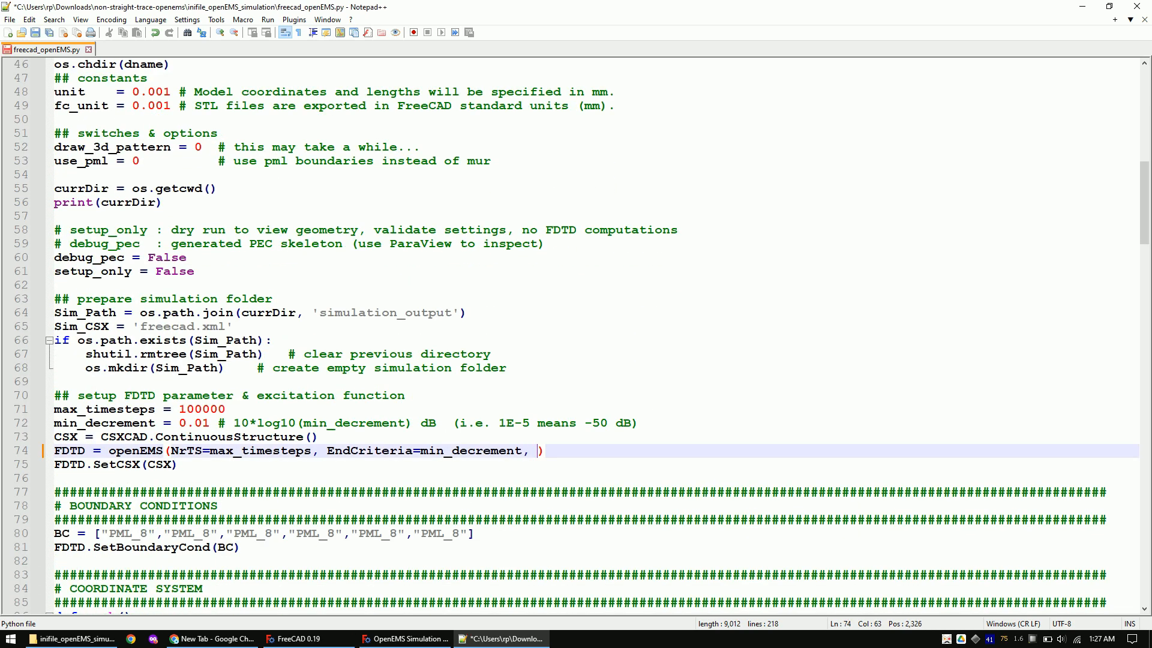
type("Oversam")
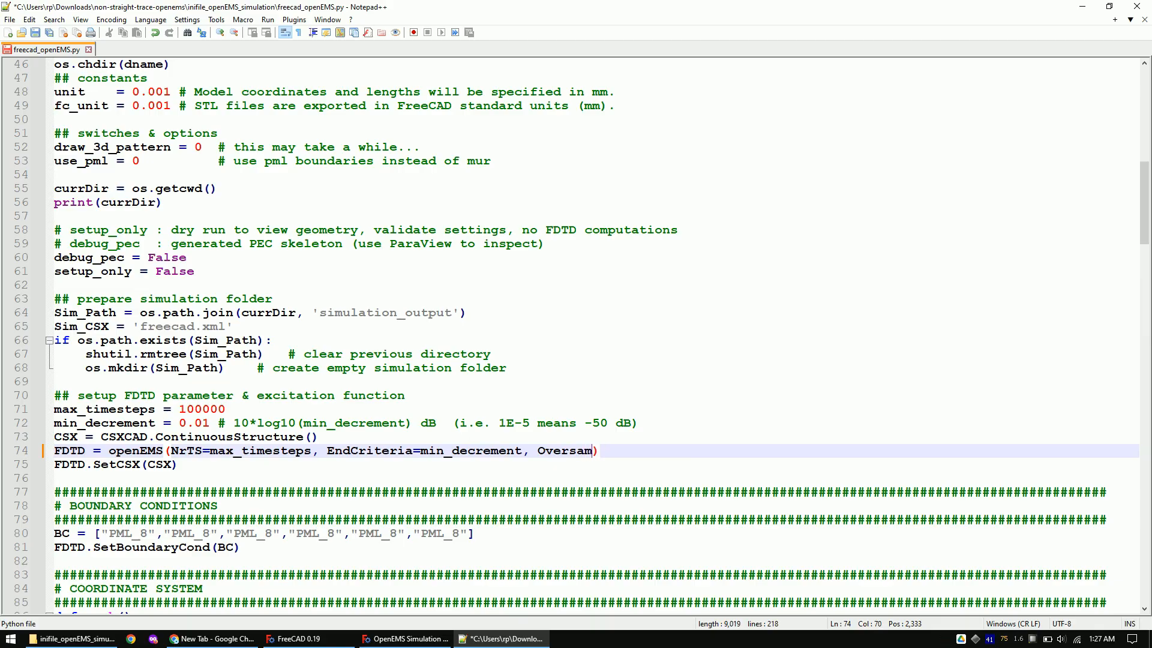
type("ling=100")
type("dumm")
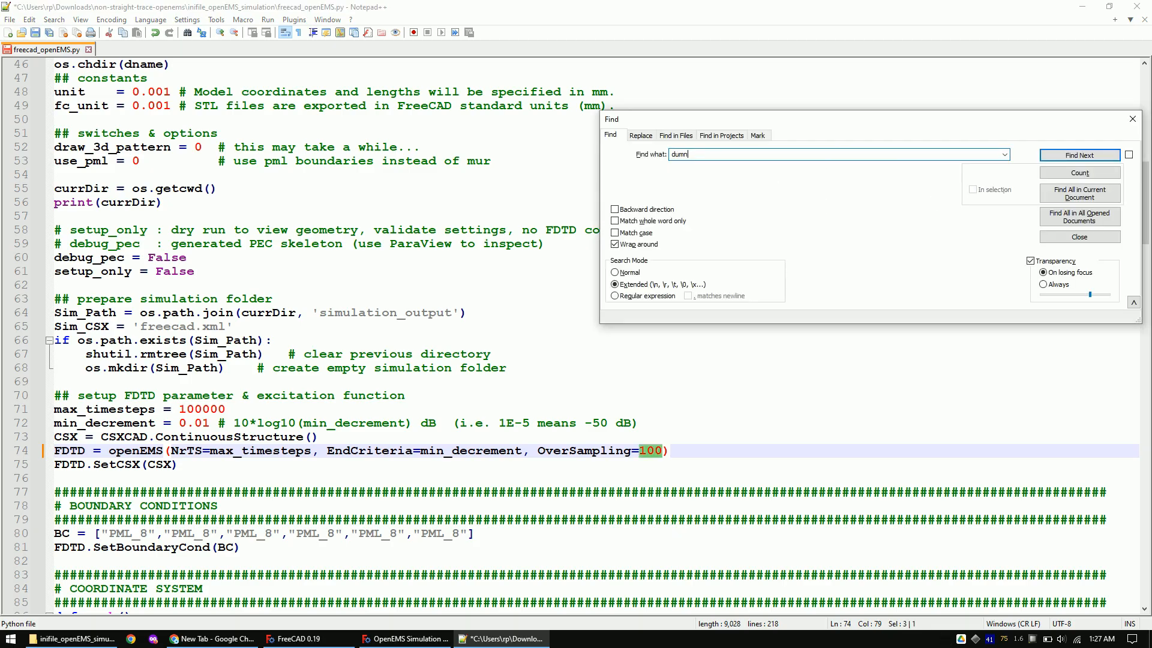
Fix the misspelled 'dumnp' in the script and save it.
left_click(1078, 154)
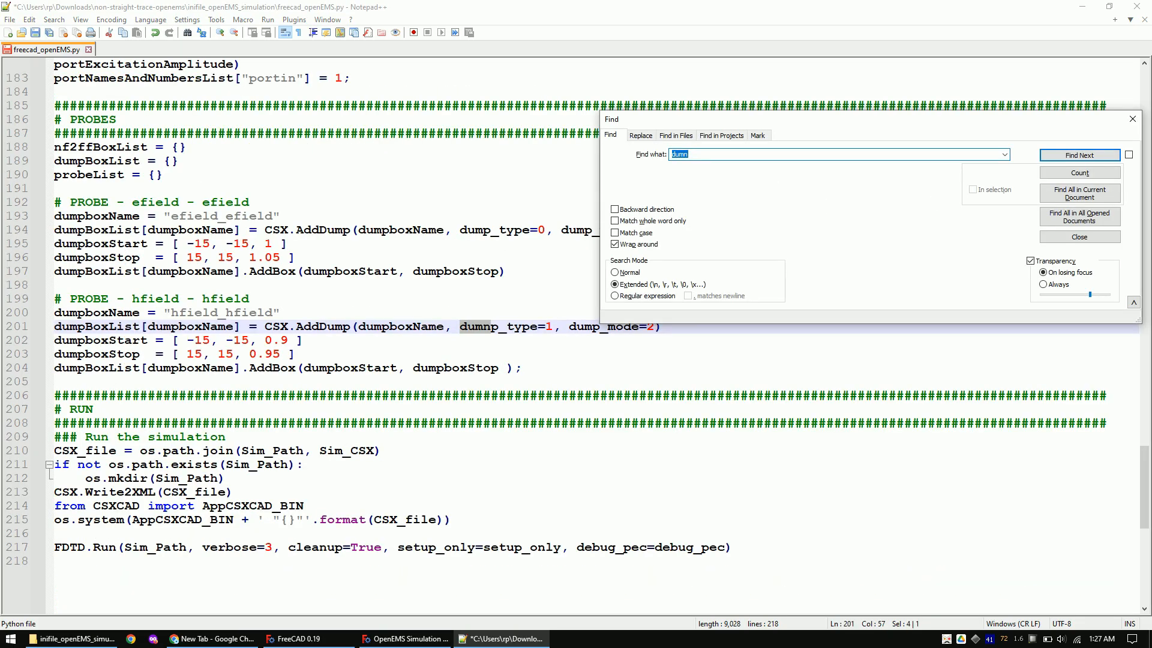
left_click(1078, 237)
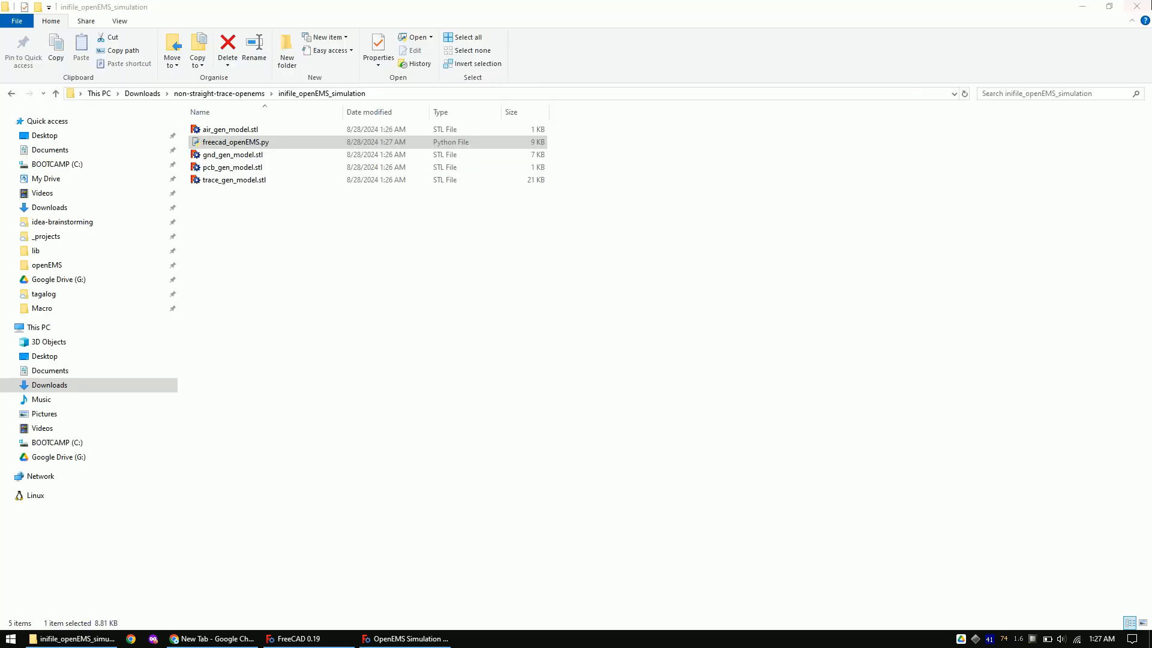
Run freecad_openEMS.py and preview the meshed trace in AppCSXCAD 2D with ground and substrate hidden and dump boxes shown.
left_click(235, 142)
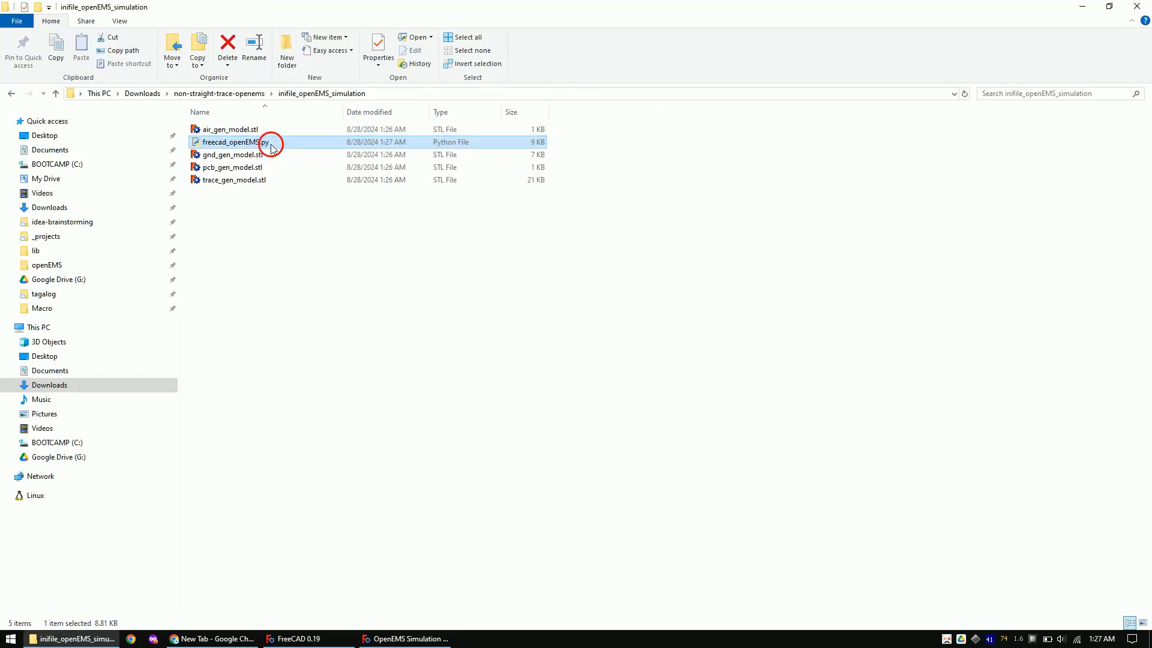
double_click(235, 141)
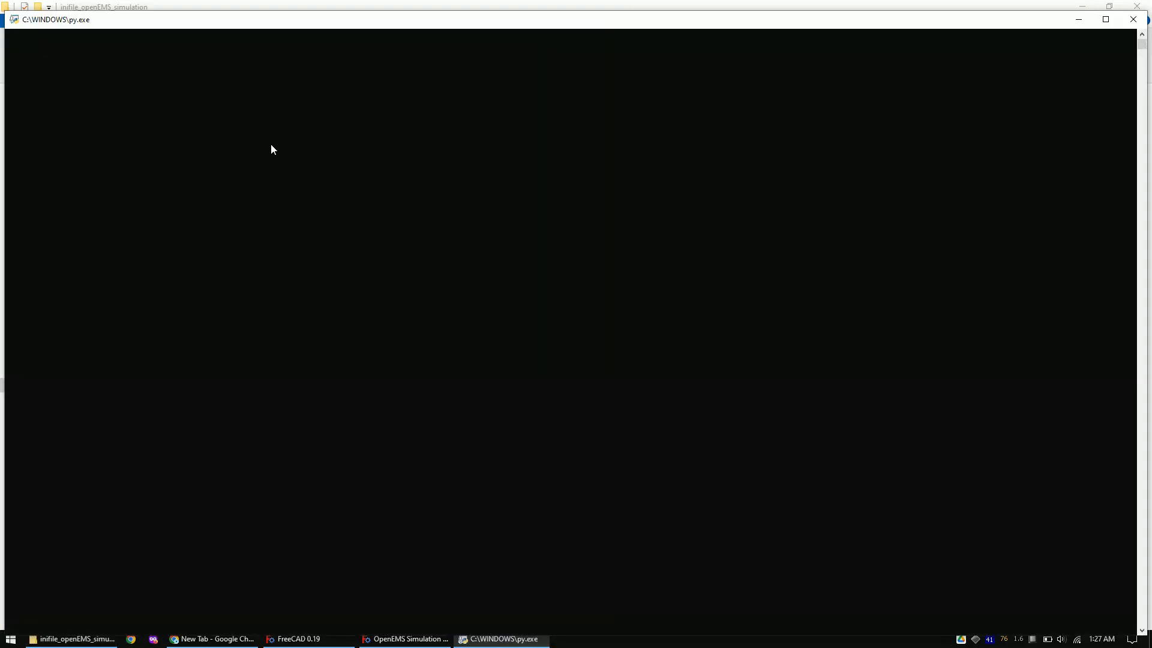
mouse_move(400, 81)
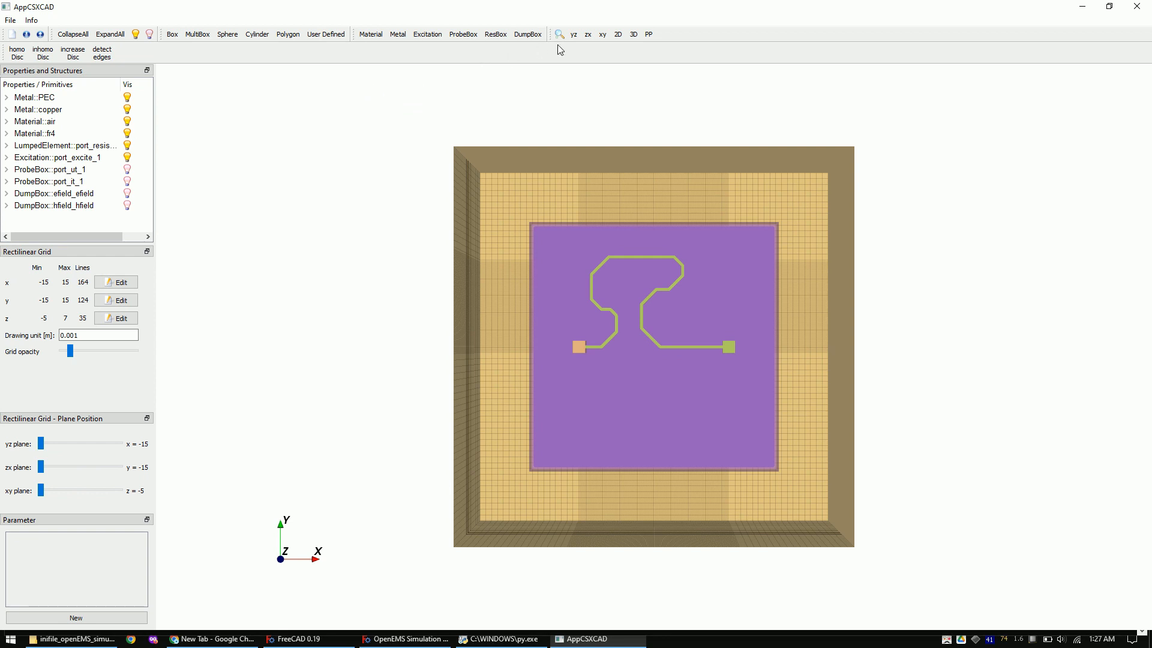
left_click(618, 34)
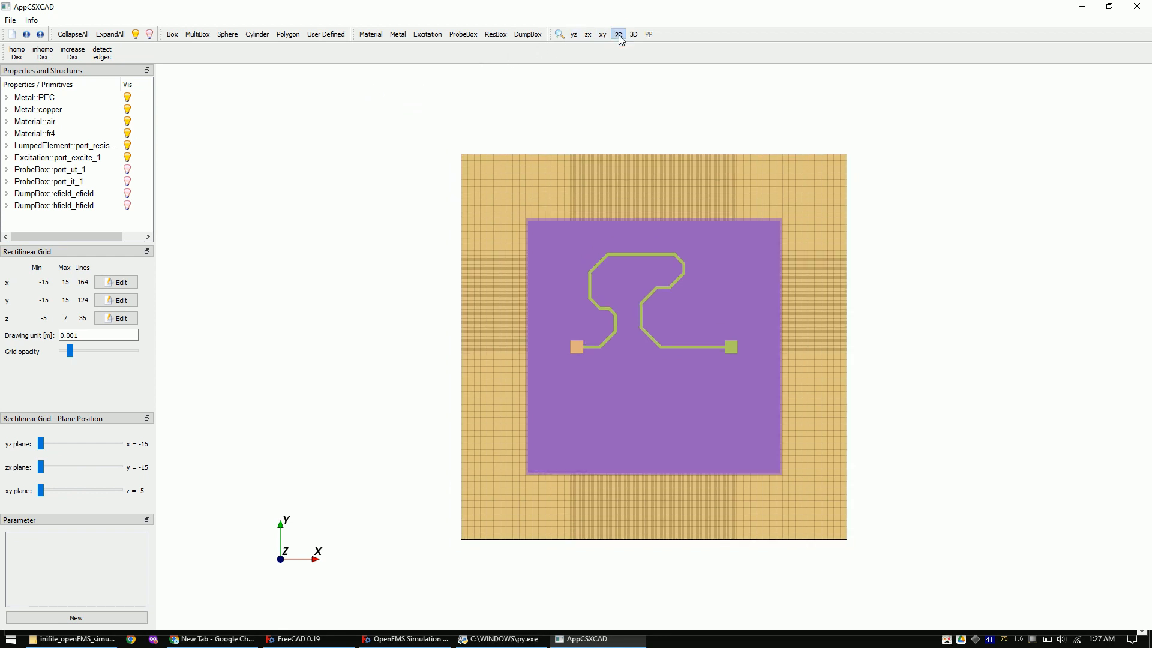
left_click(34, 97)
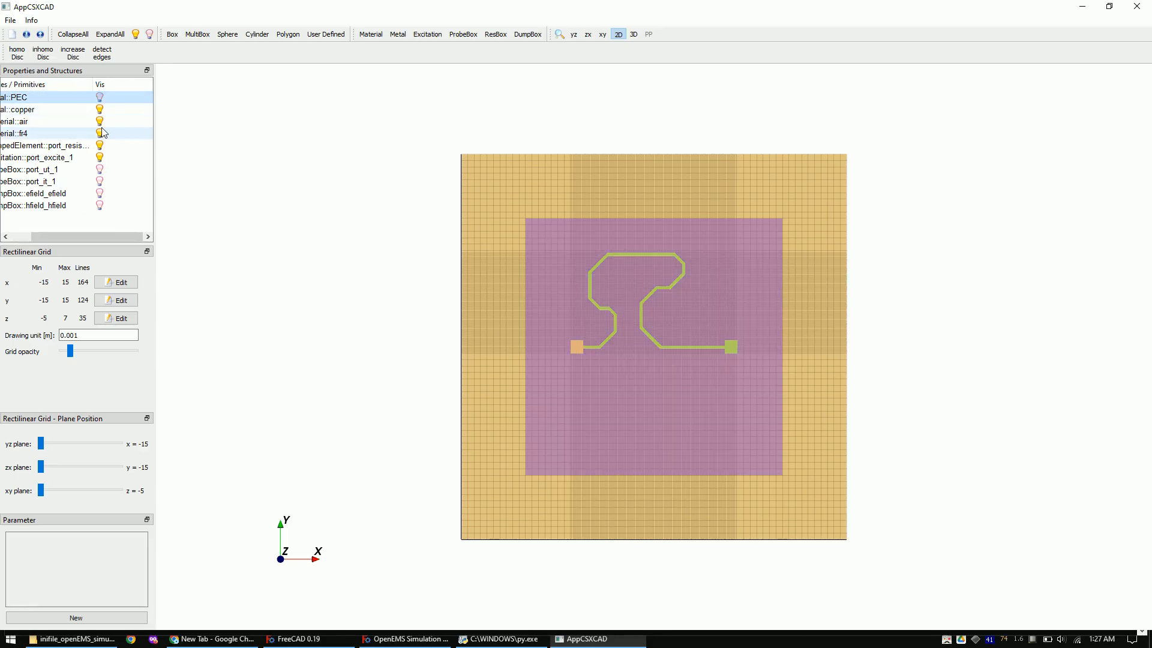
left_click(99, 133)
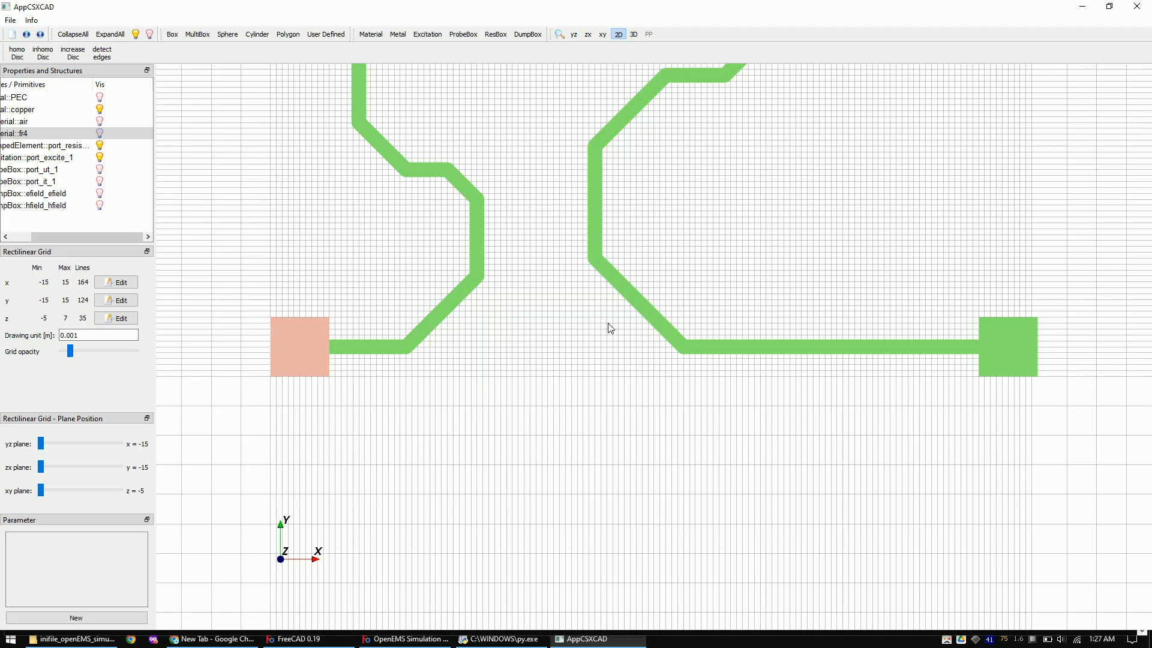
mouse_move(580, 43)
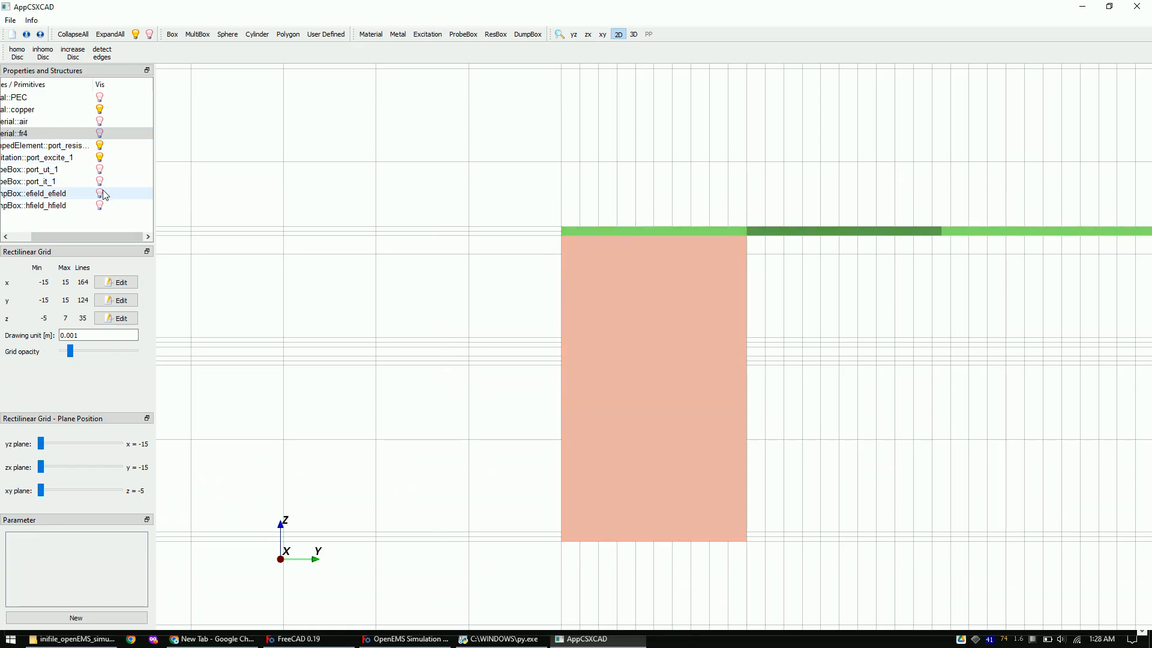
left_click(101, 193)
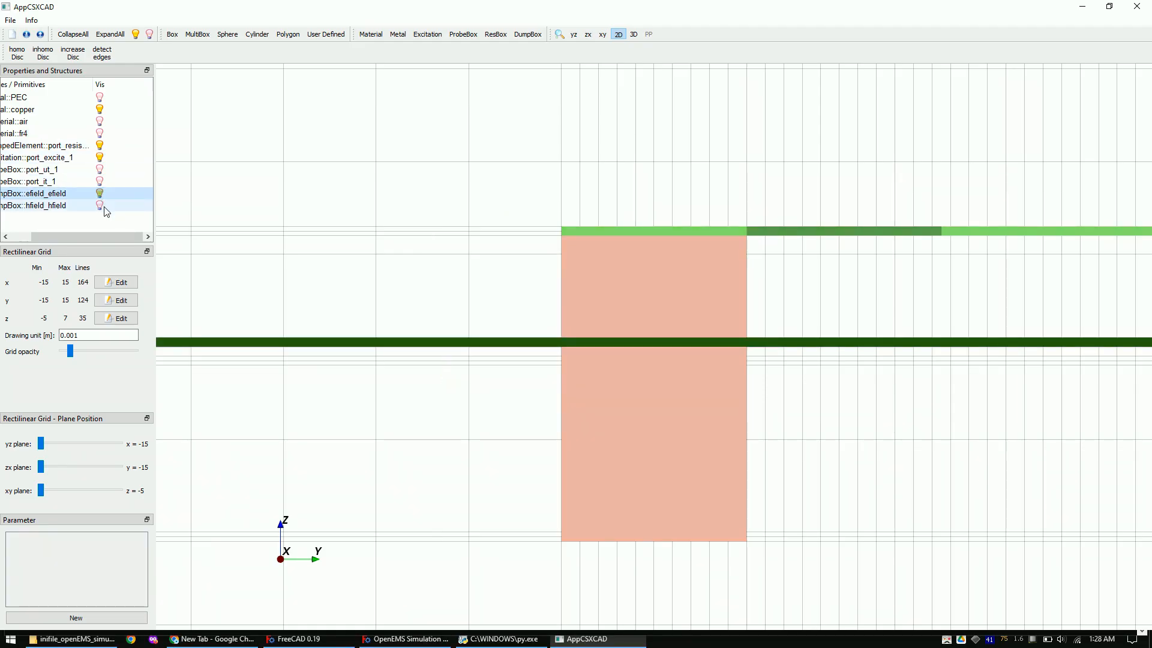
left_click(501, 639)
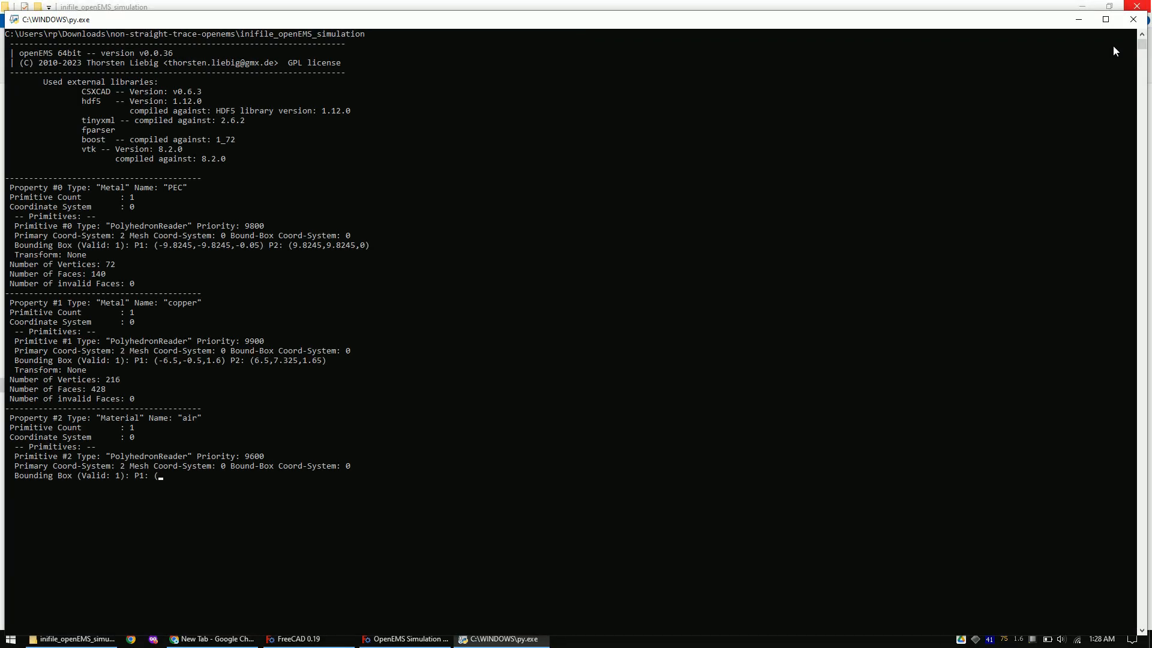
Open the simulation_output results folder and launch ParaView 5.12.0 from its bin path.
scroll("down", 3)
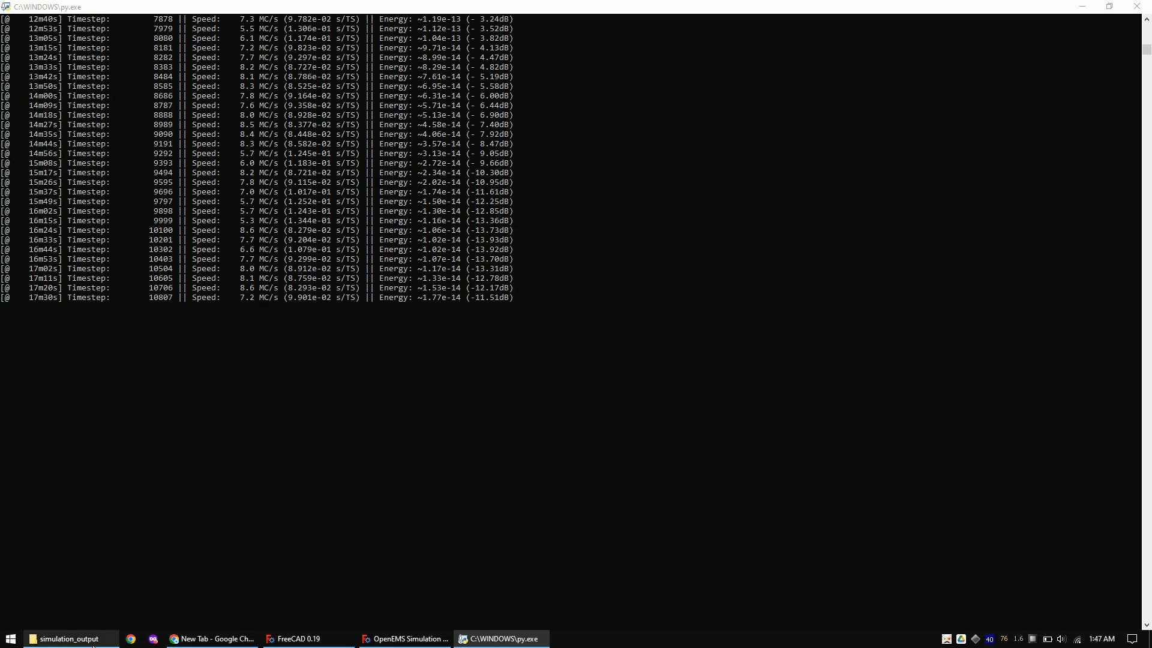
left_click(66, 638)
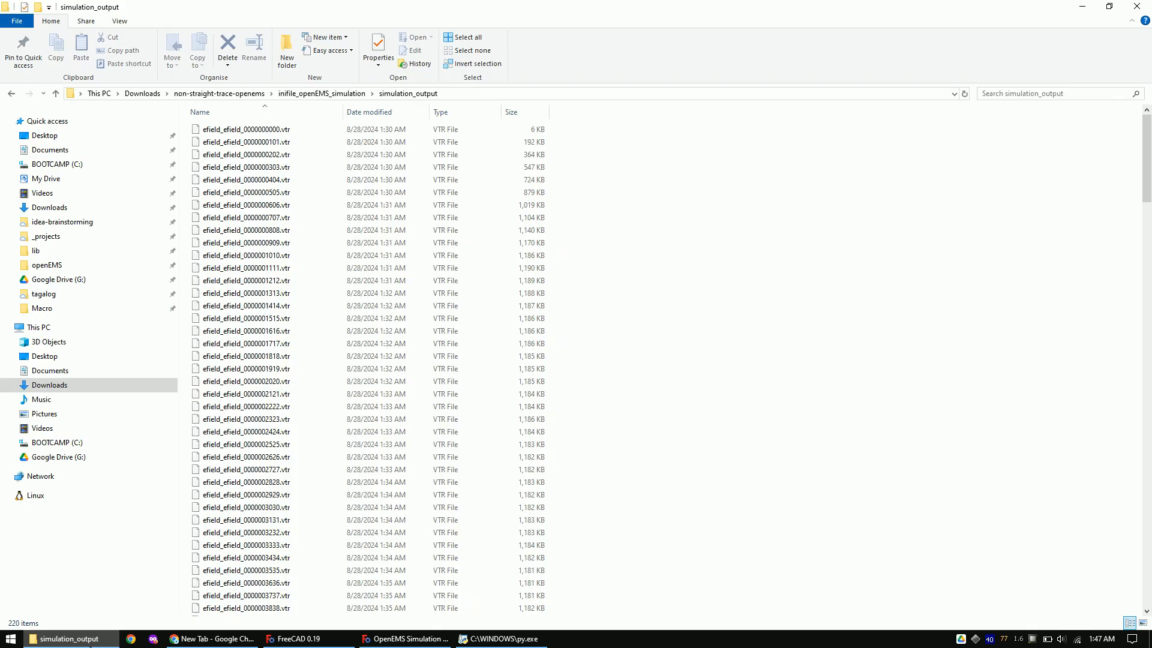
type("C:\\Program Files\\ParaView 5.12.0\\bin\\paraview.exe")
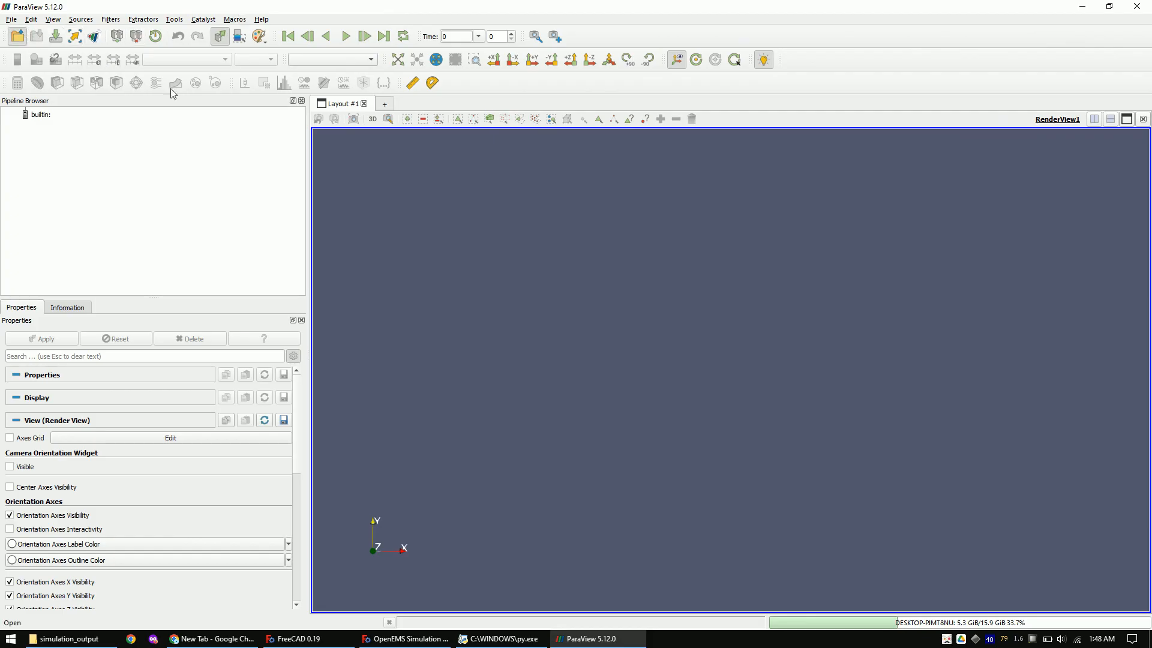
Load the efield VTR time series from simulation_output and show it as a Surface.
left_click(16, 35)
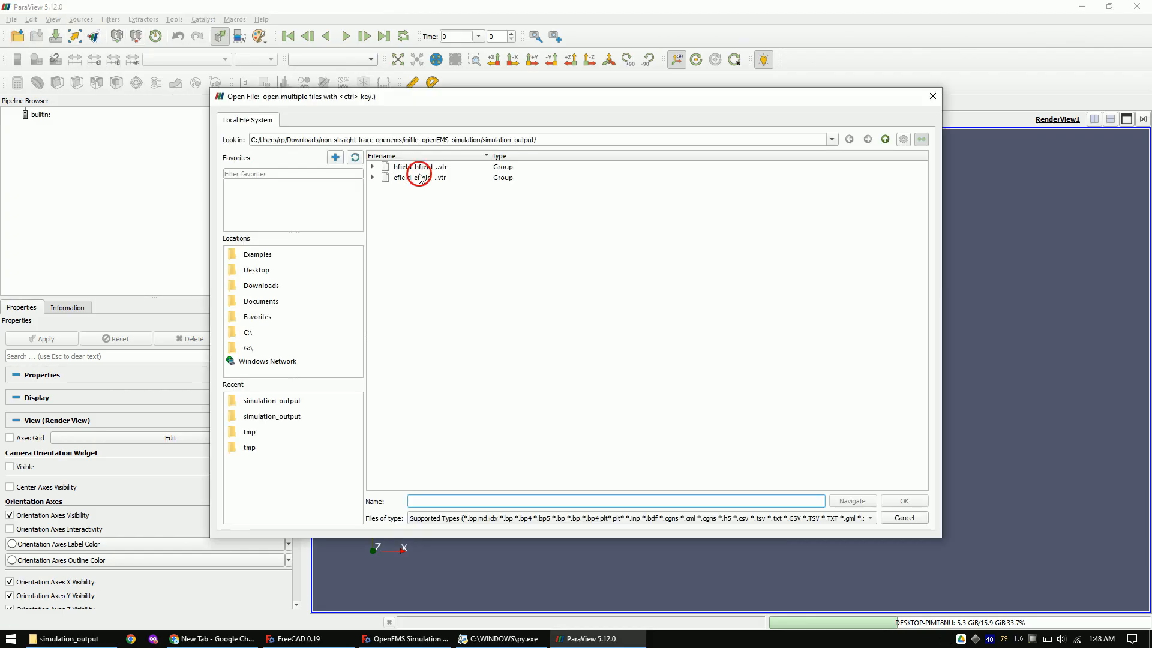
left_click(415, 177)
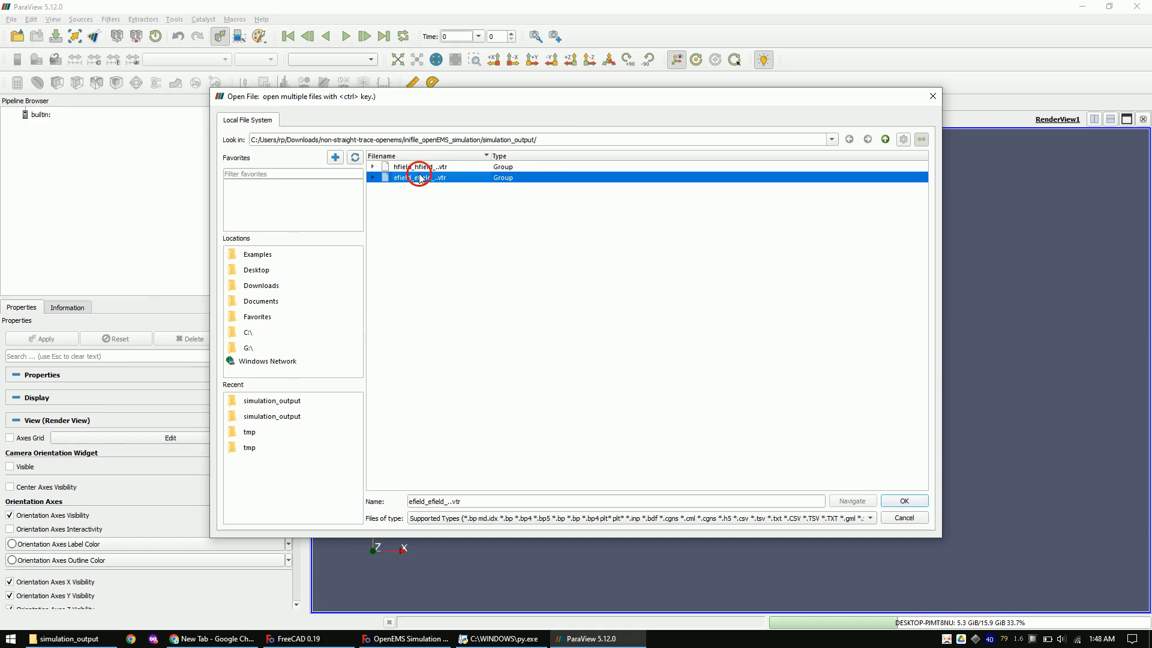
left_click(903, 501)
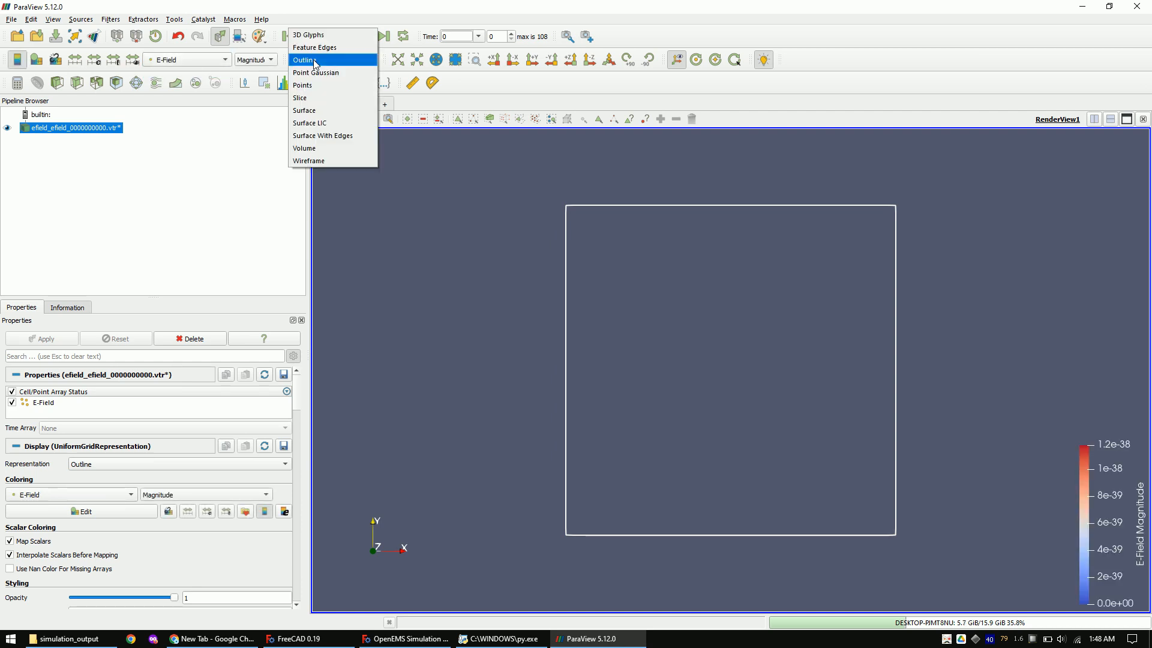
mouse_move(331, 111)
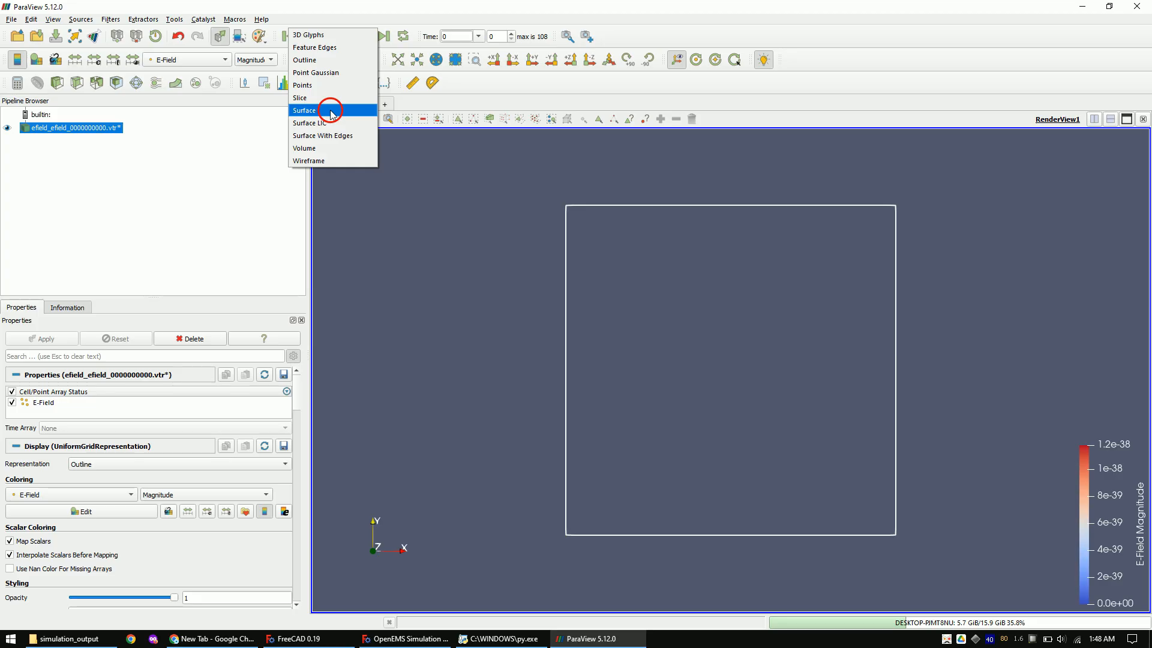
left_click(304, 110)
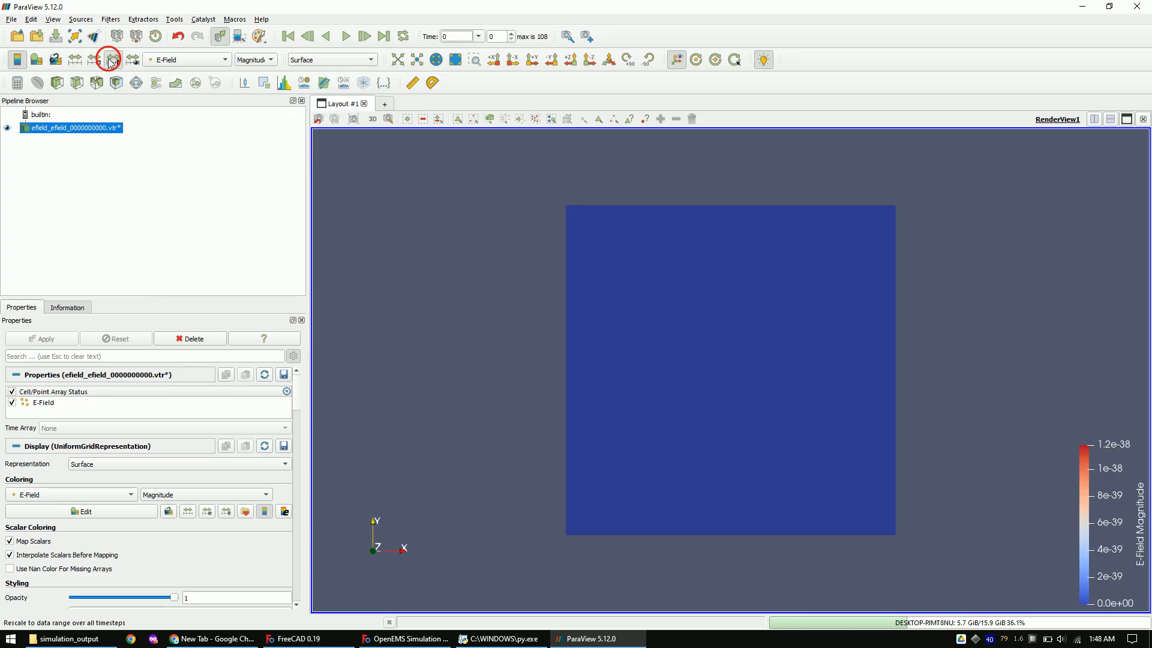
Rescale E-field colours over all timesteps and play the propagation animation.
left_click(108, 59)
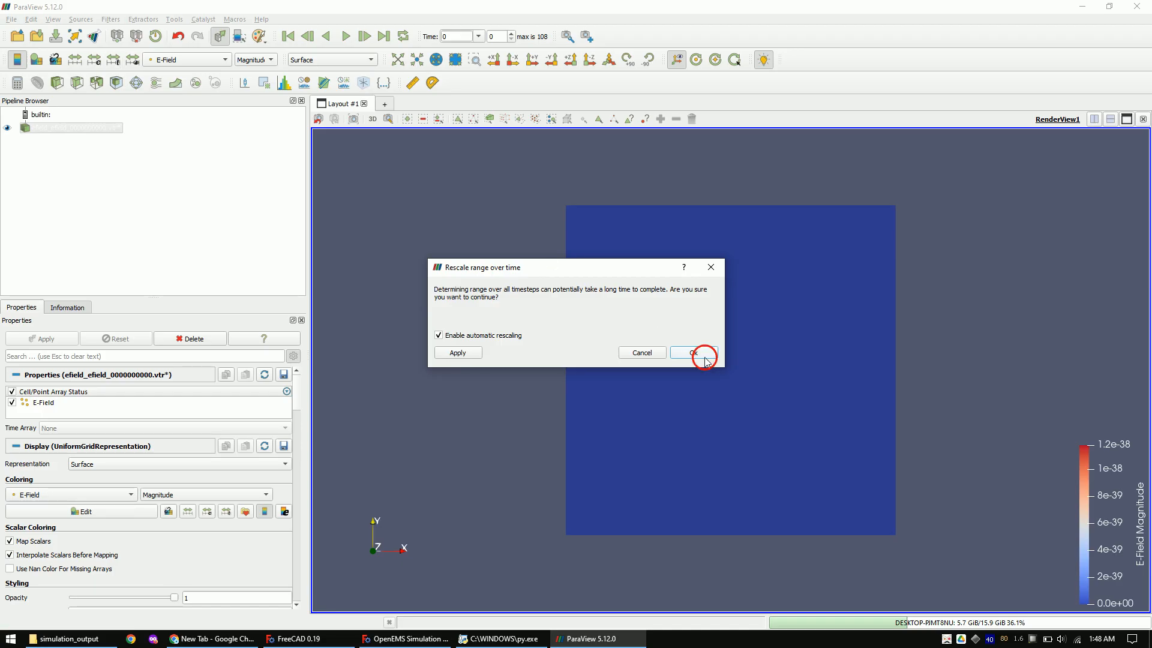
left_click(690, 352)
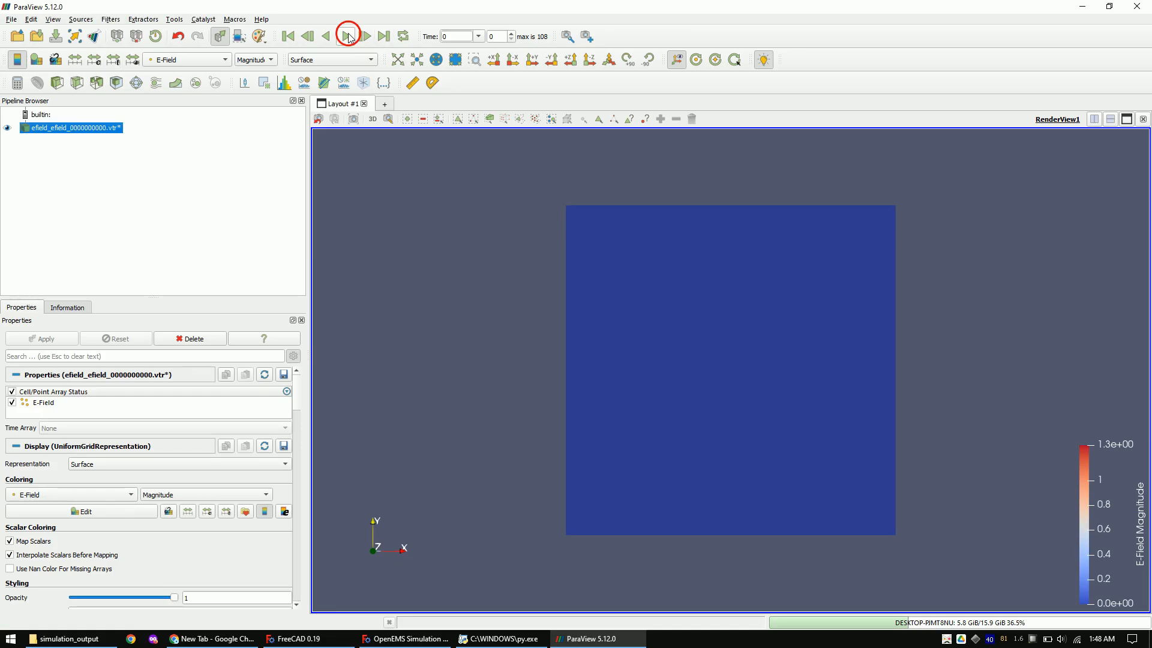
left_click(346, 36)
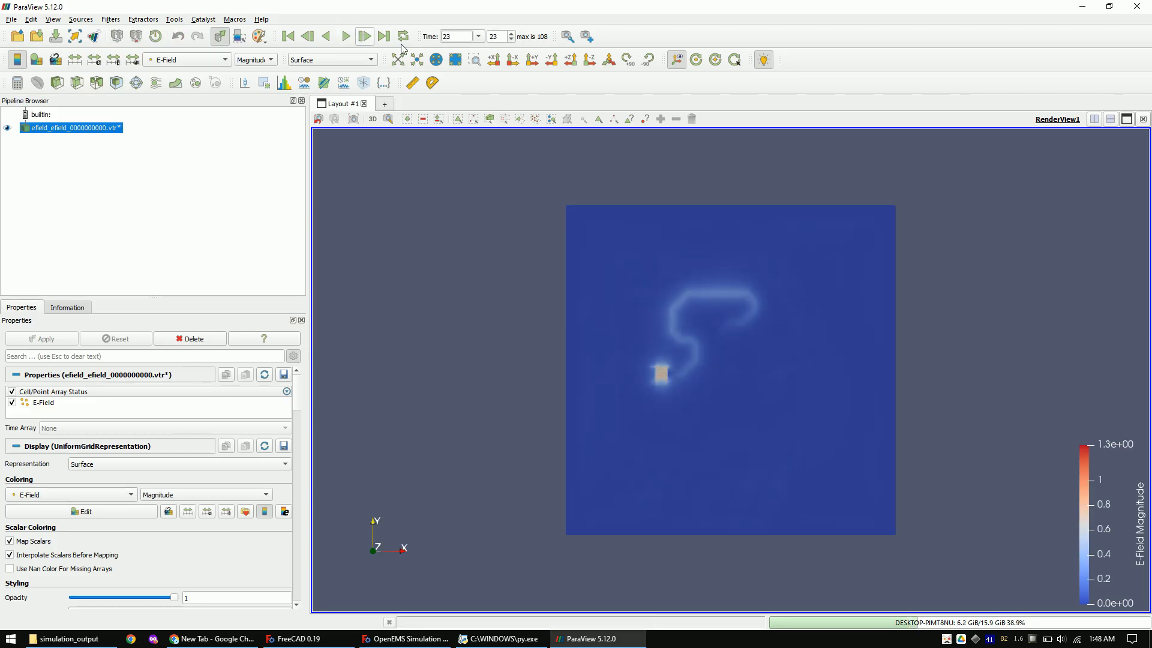
left_click(94, 59)
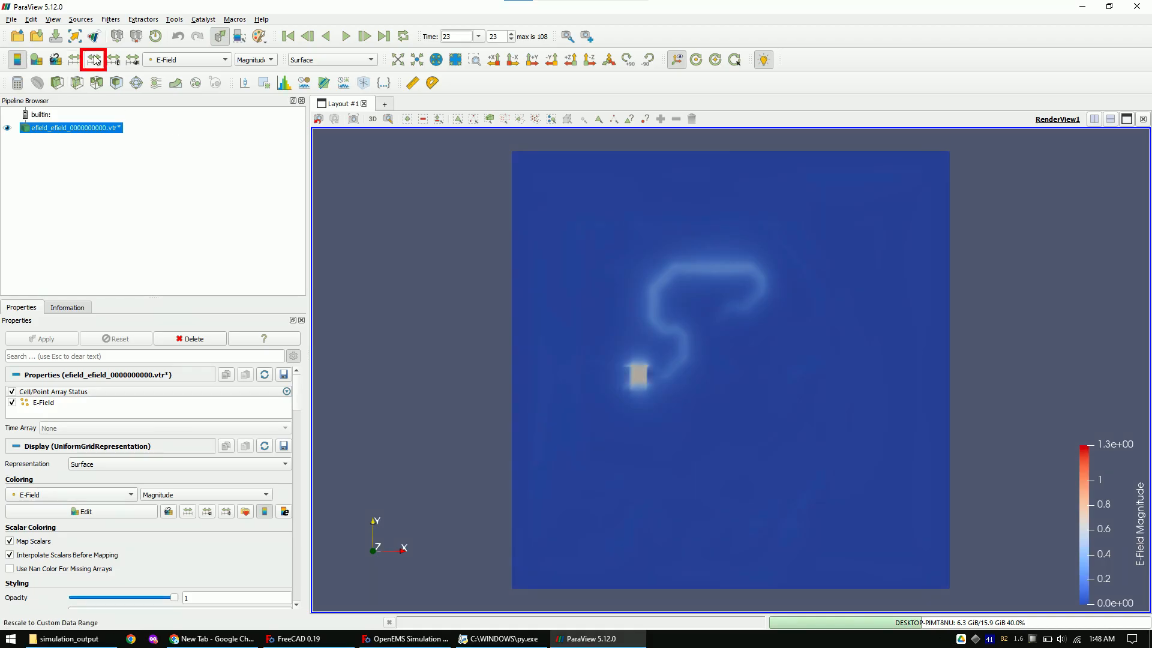
Fix the colour range to 0–0.5 with automatic rescaling turned off.
left_click(92, 59)
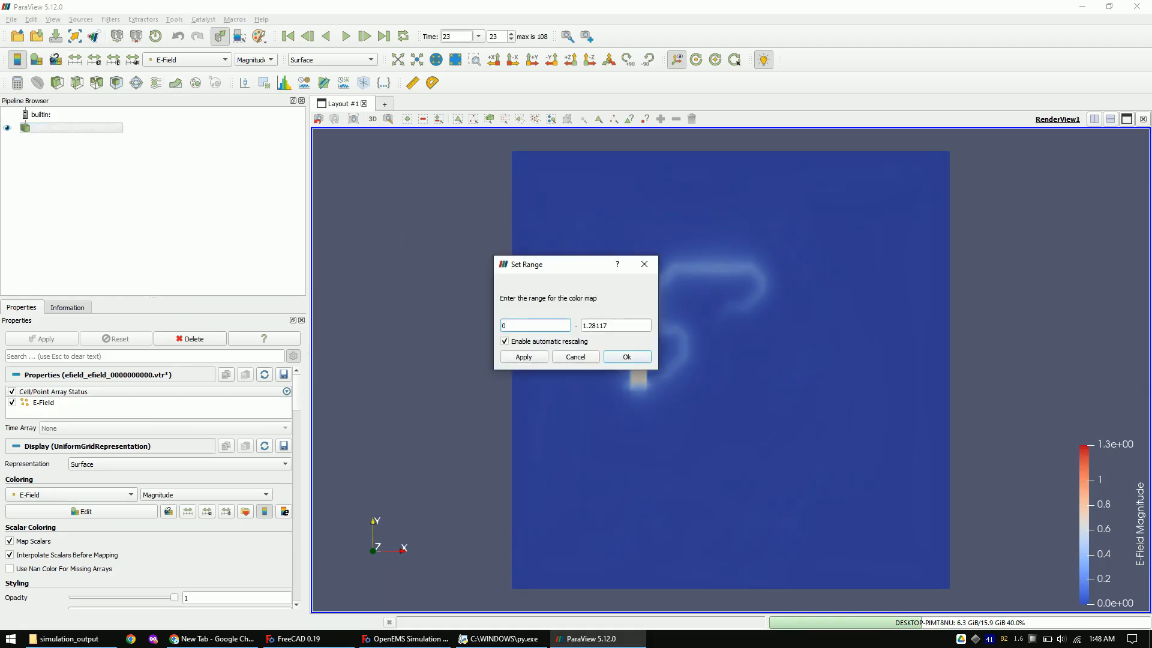
type("0.5")
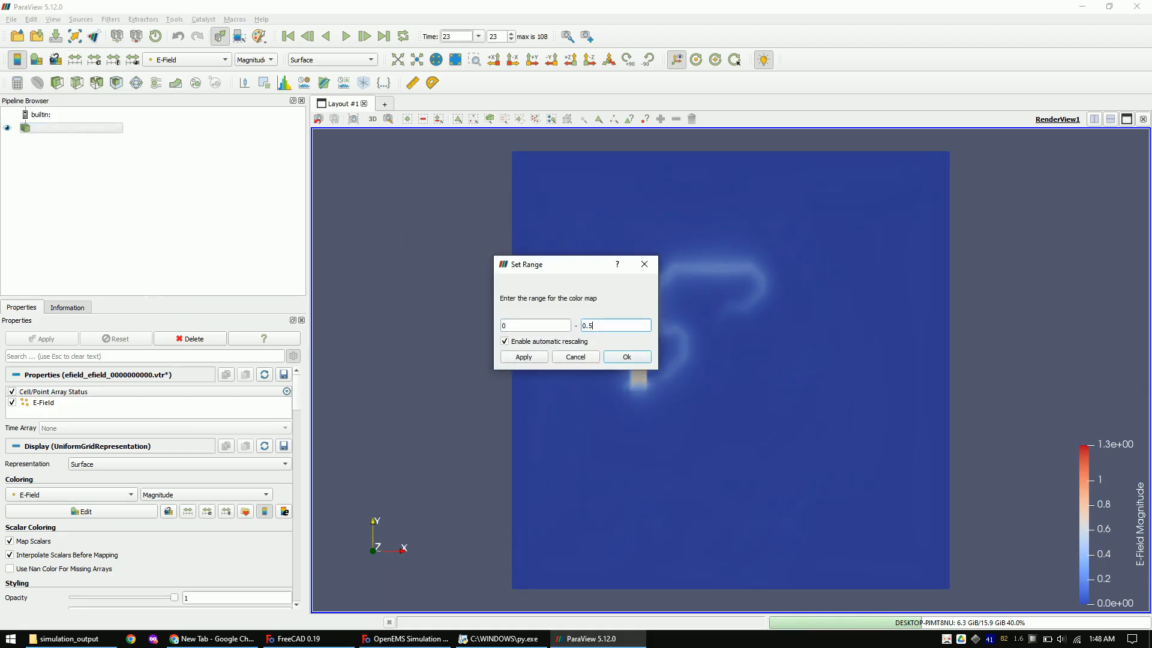
left_click(505, 341)
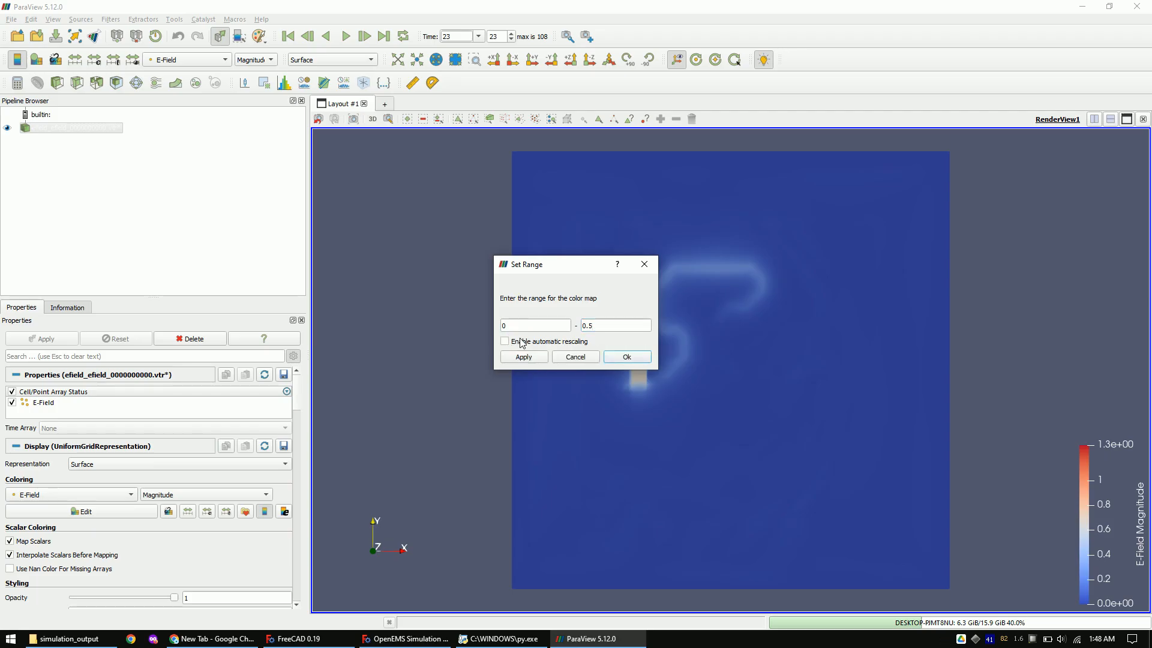
left_click(625, 356)
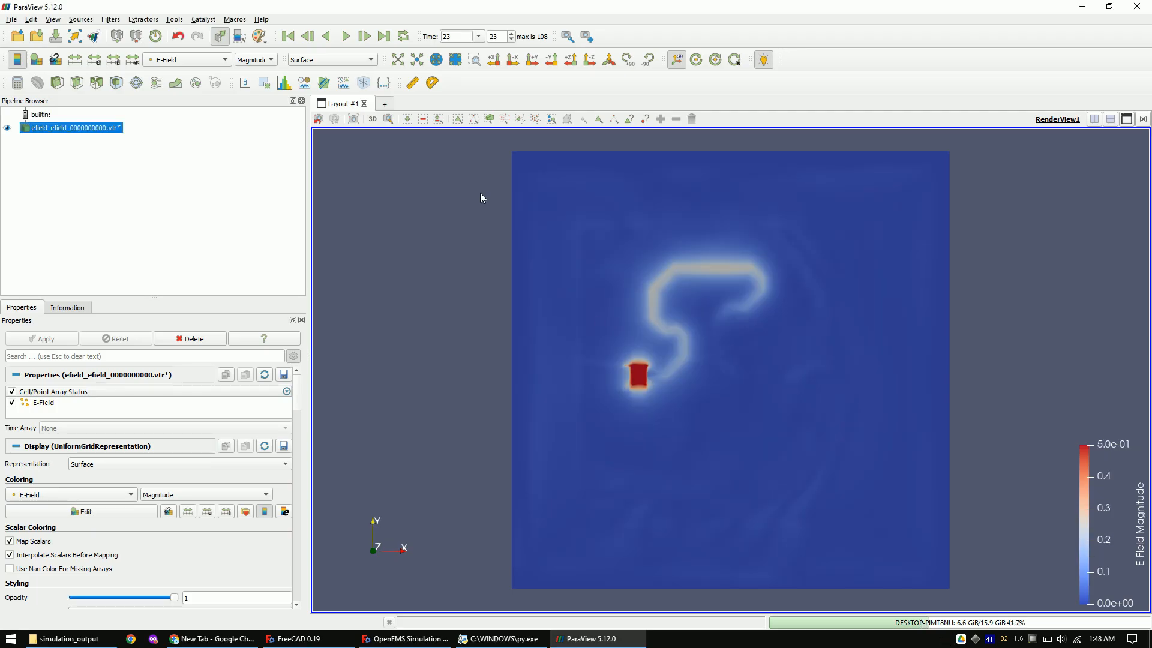